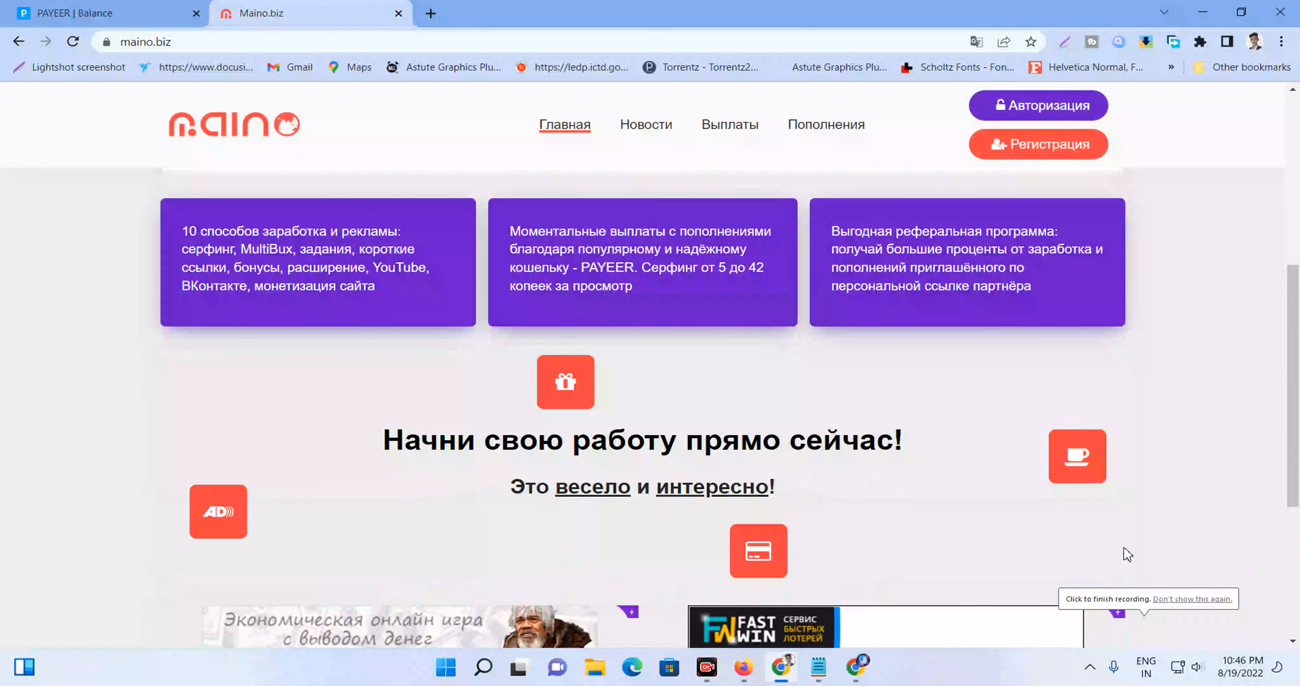
- Scroll through the Russian maino.biz home page to review its earning features
scroll(down, 3)
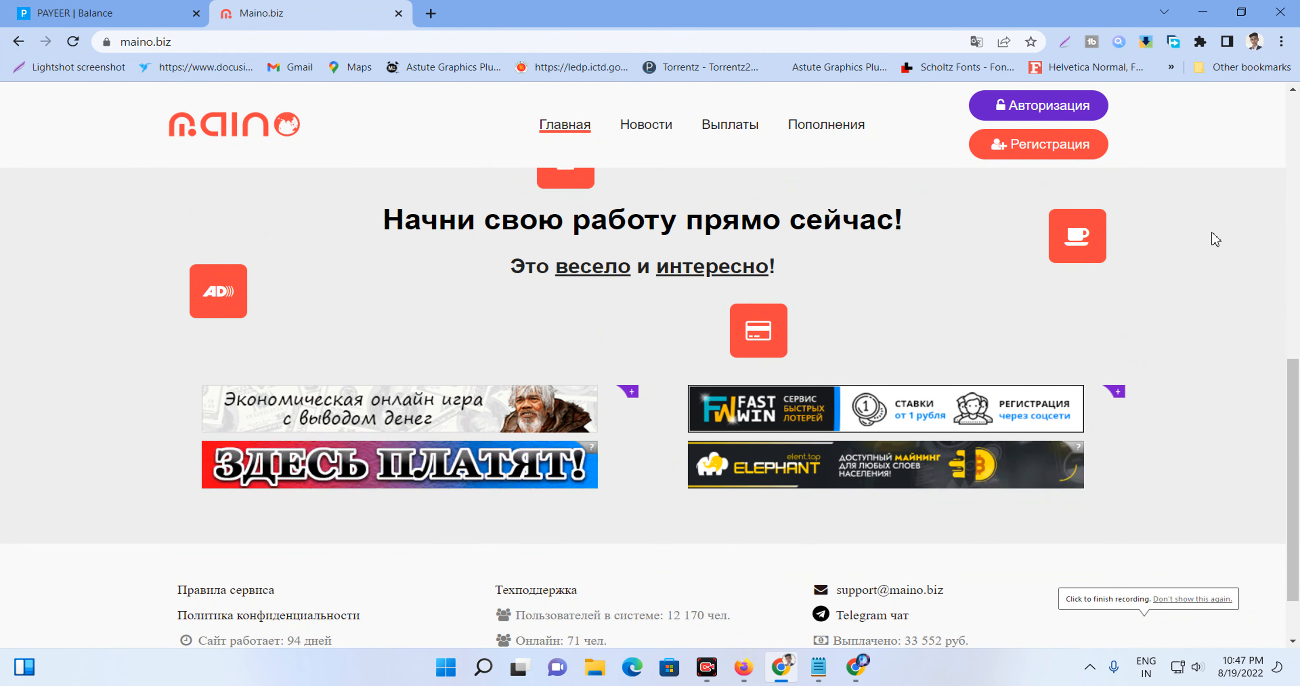
scroll(up, 3)
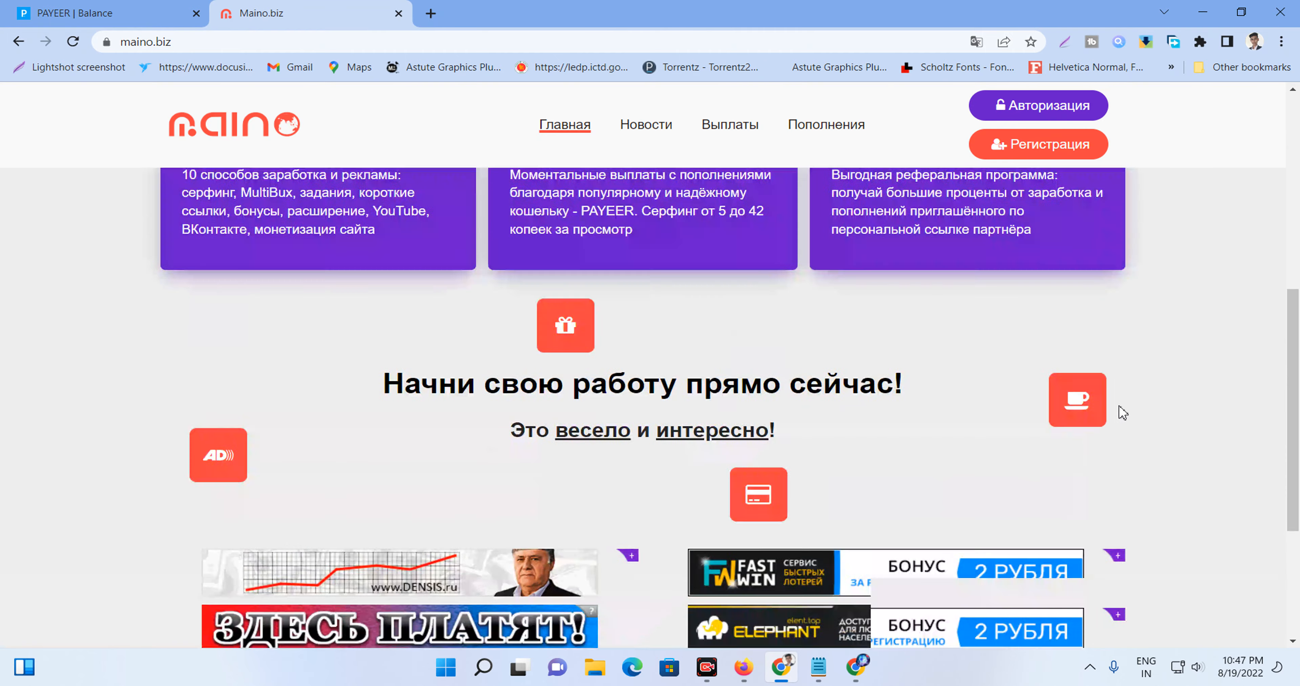
scroll(up, 3)
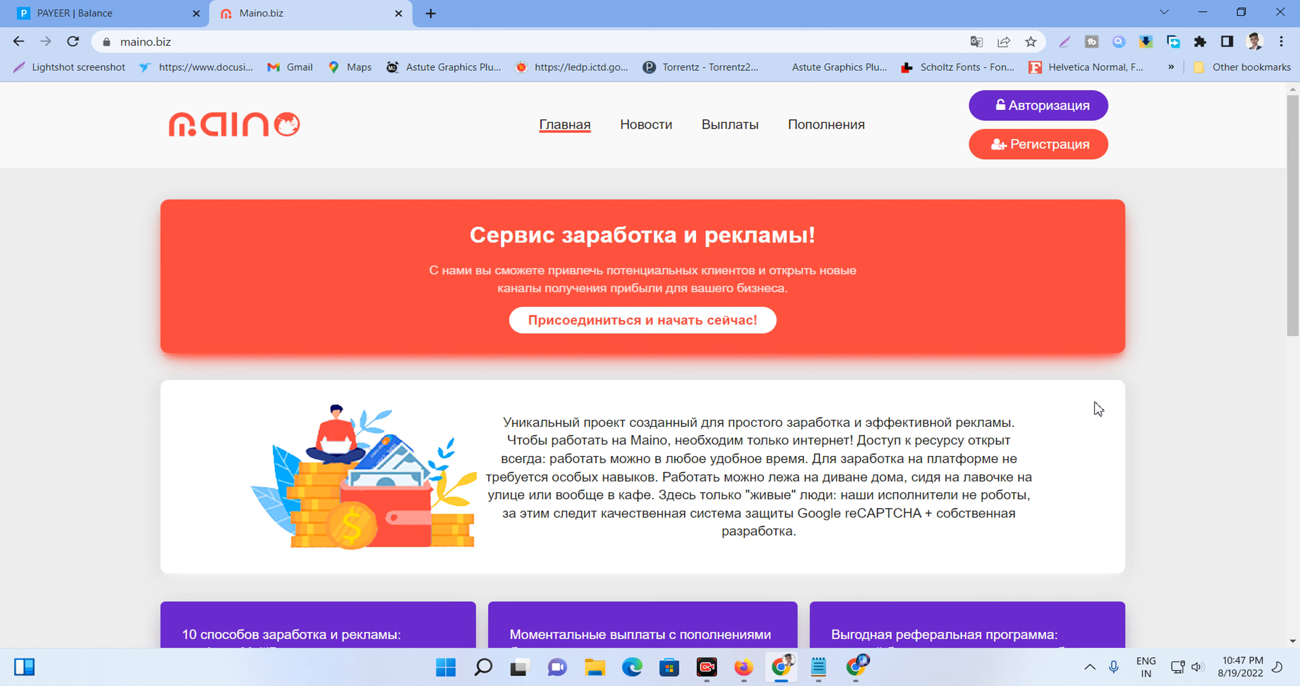
mouse_move(583, 163)
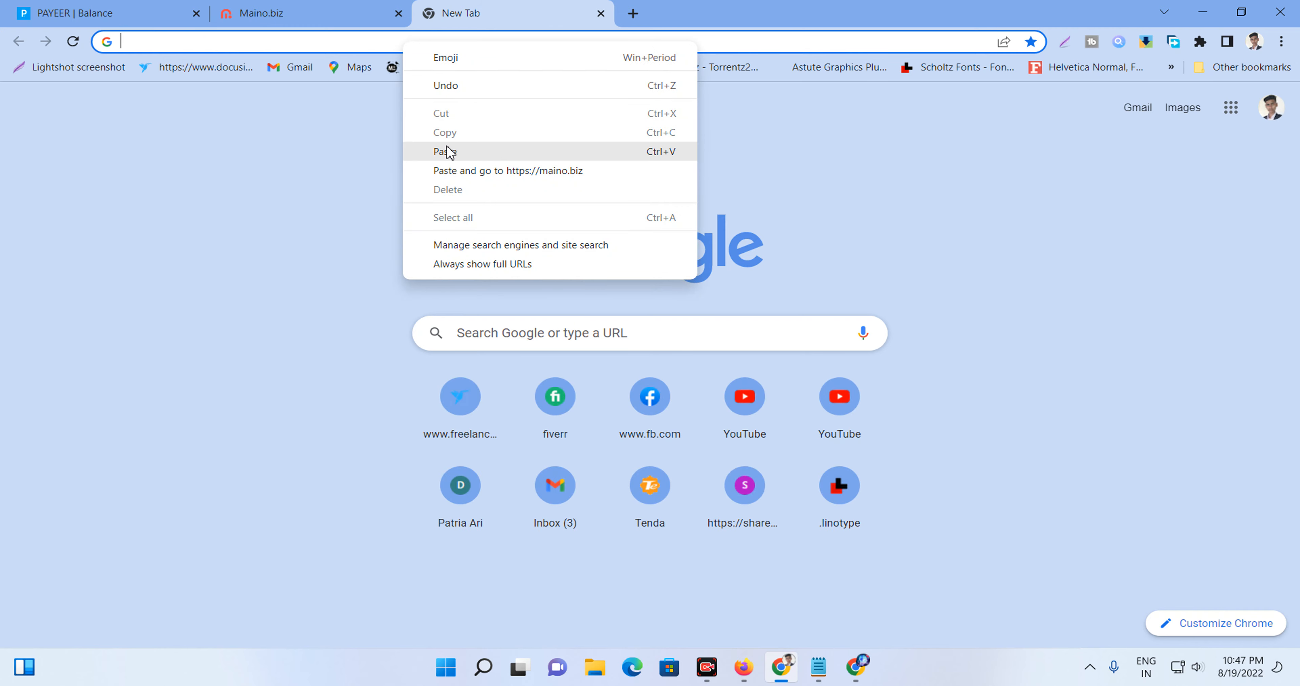
click(507, 170)
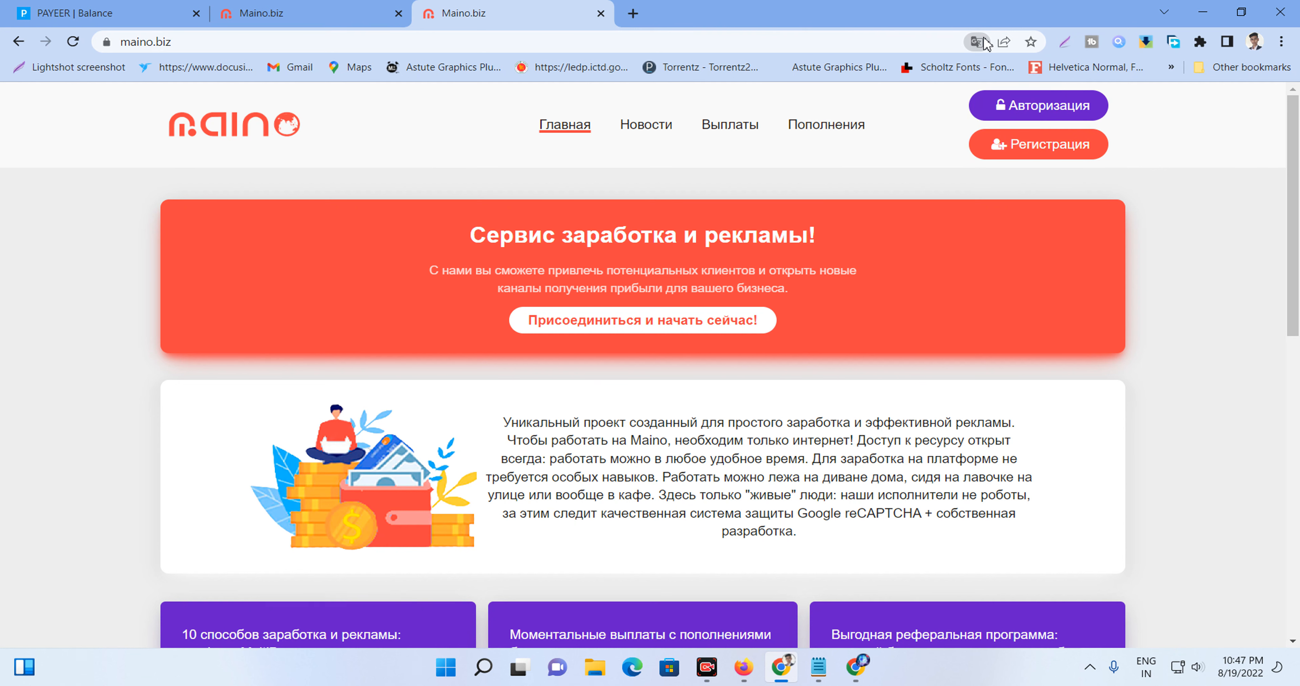
click(977, 41)
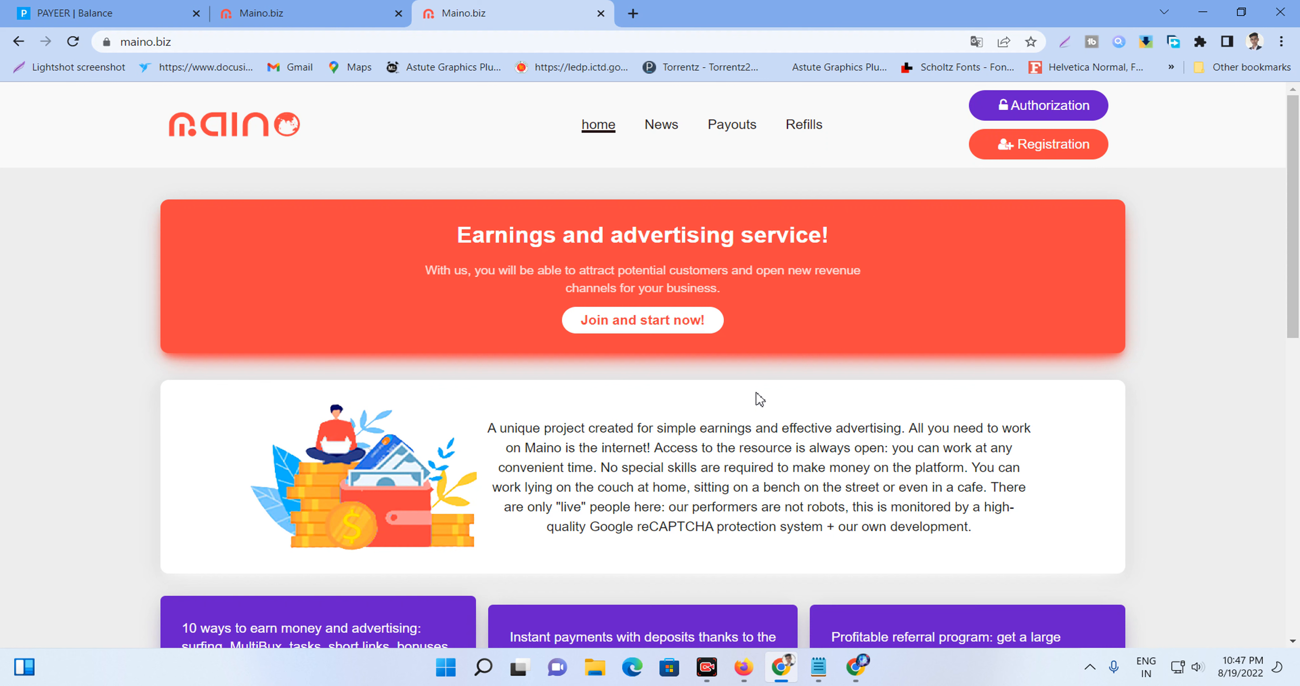
mouse_move(424, 362)
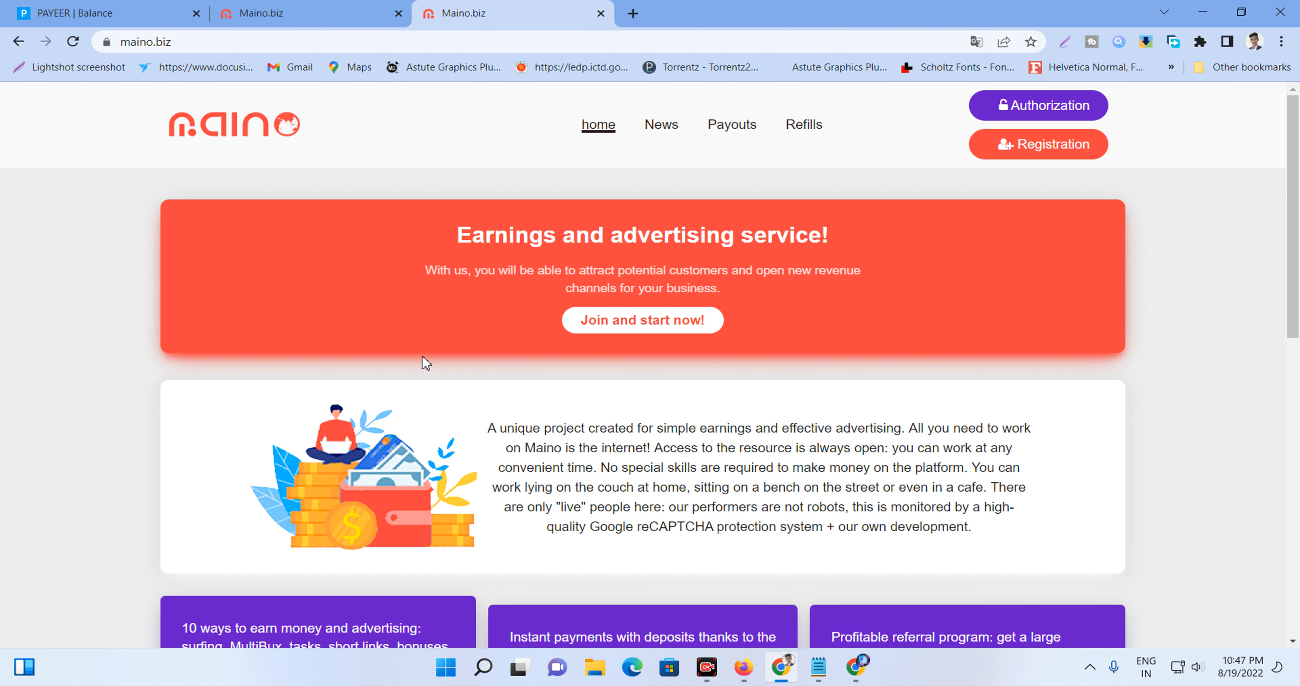
mouse_move(813, 286)
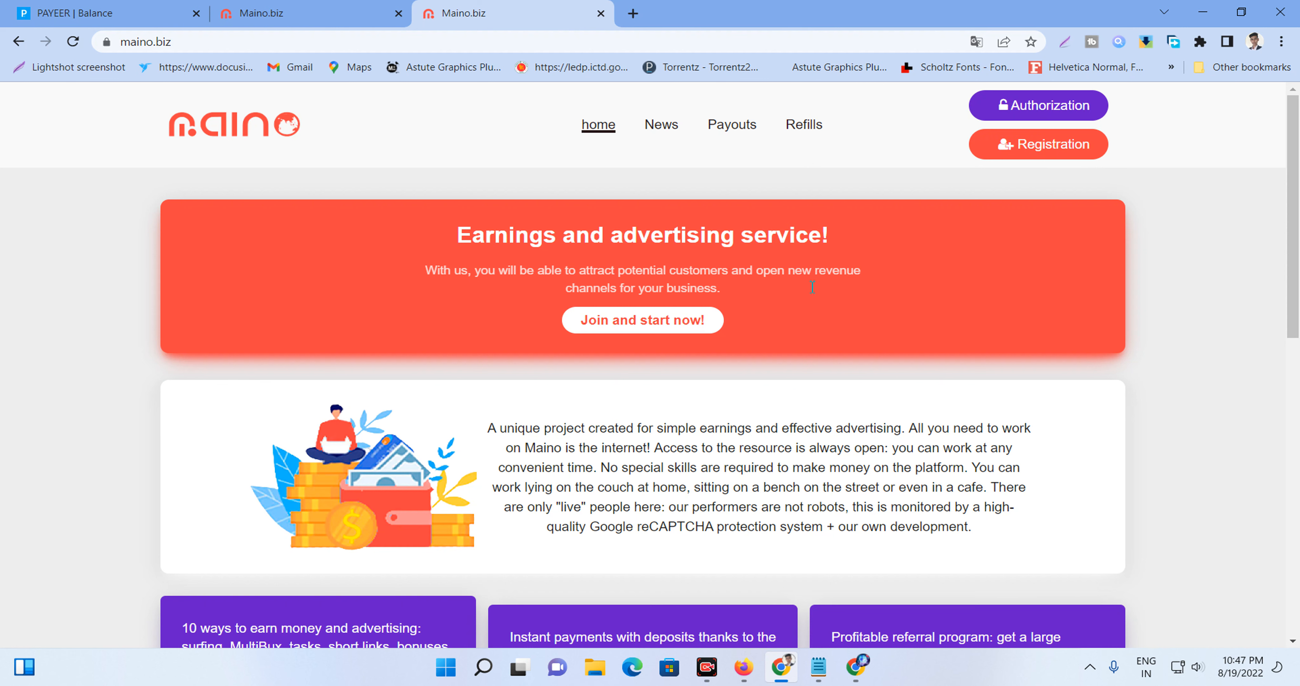
click(1037, 143)
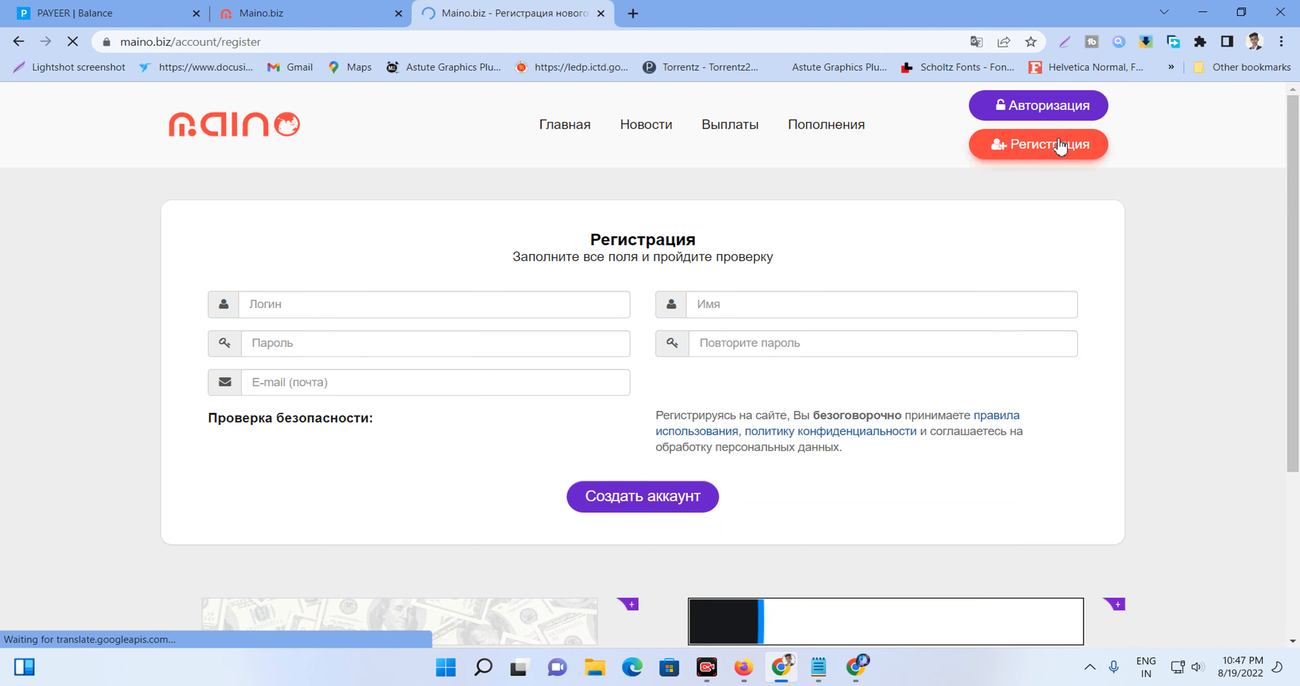
click(432, 304)
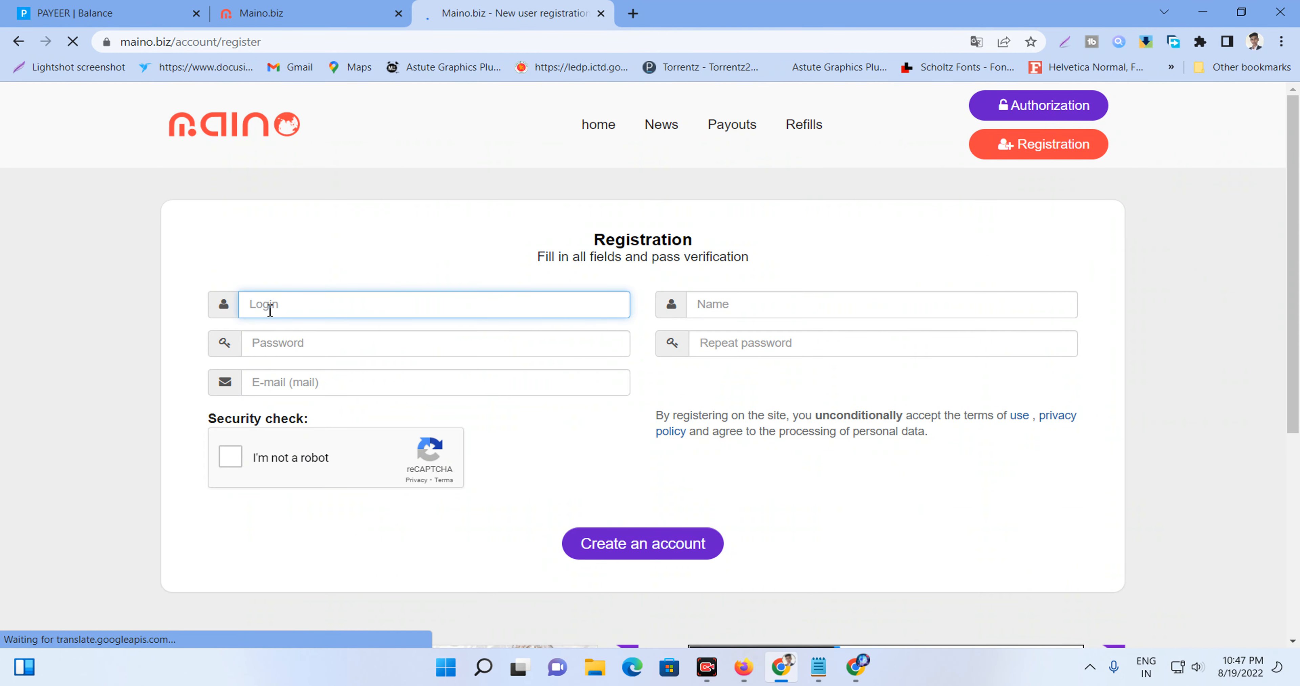
text(m)
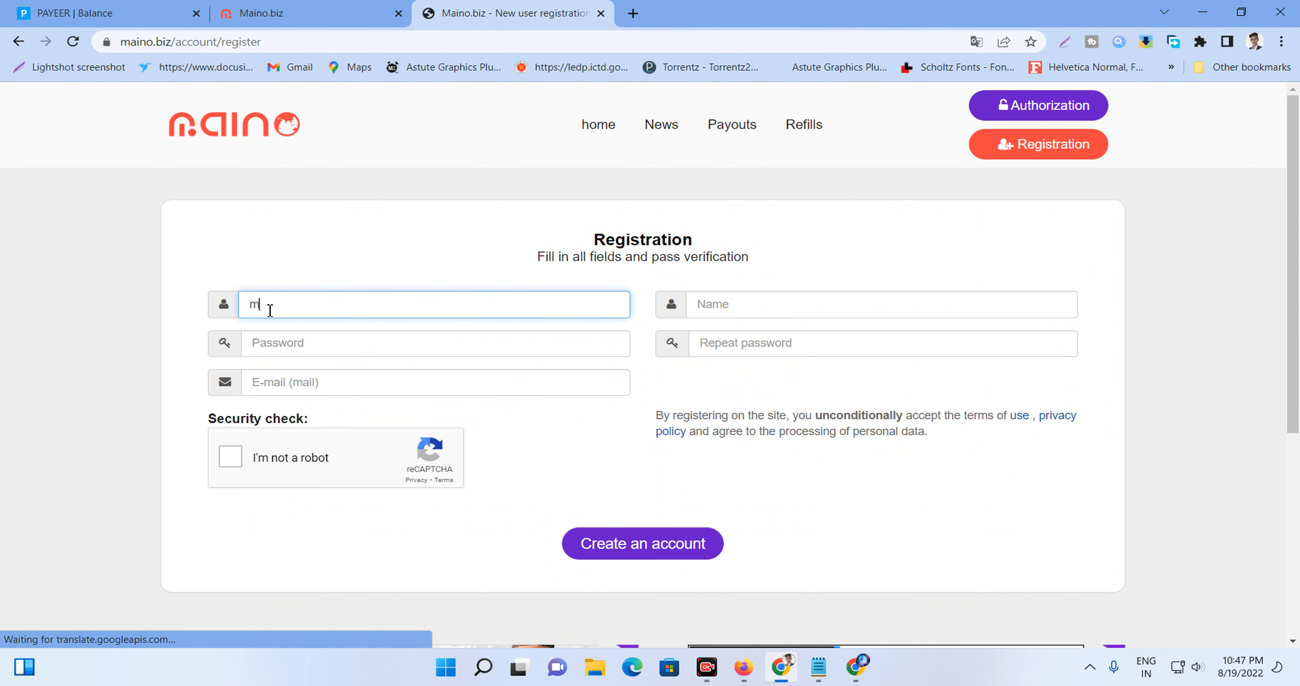
text(ill)
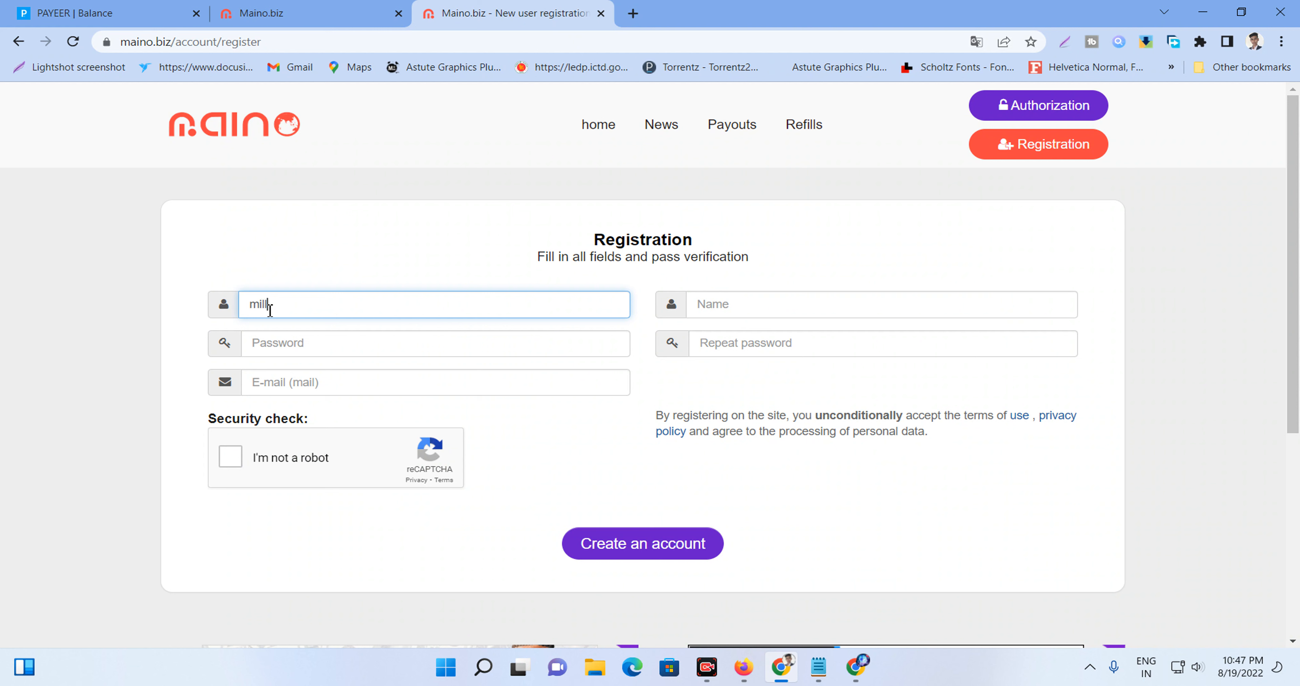
text(at)
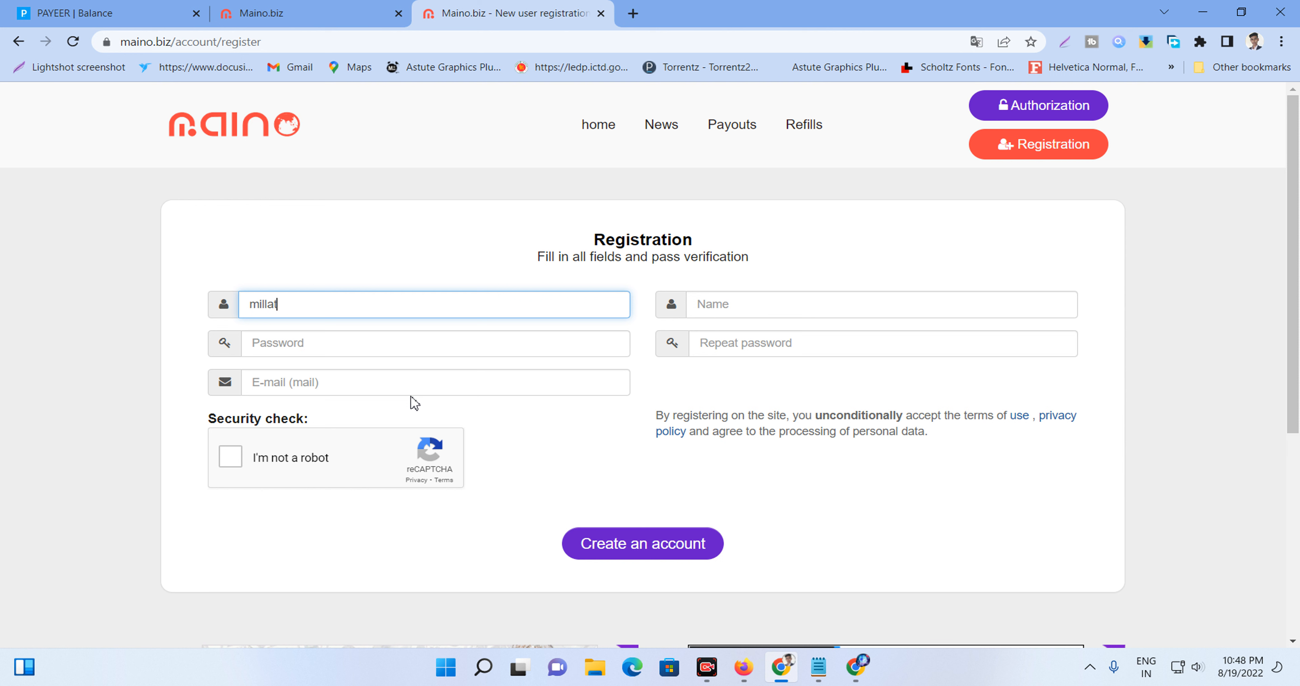
text(20)
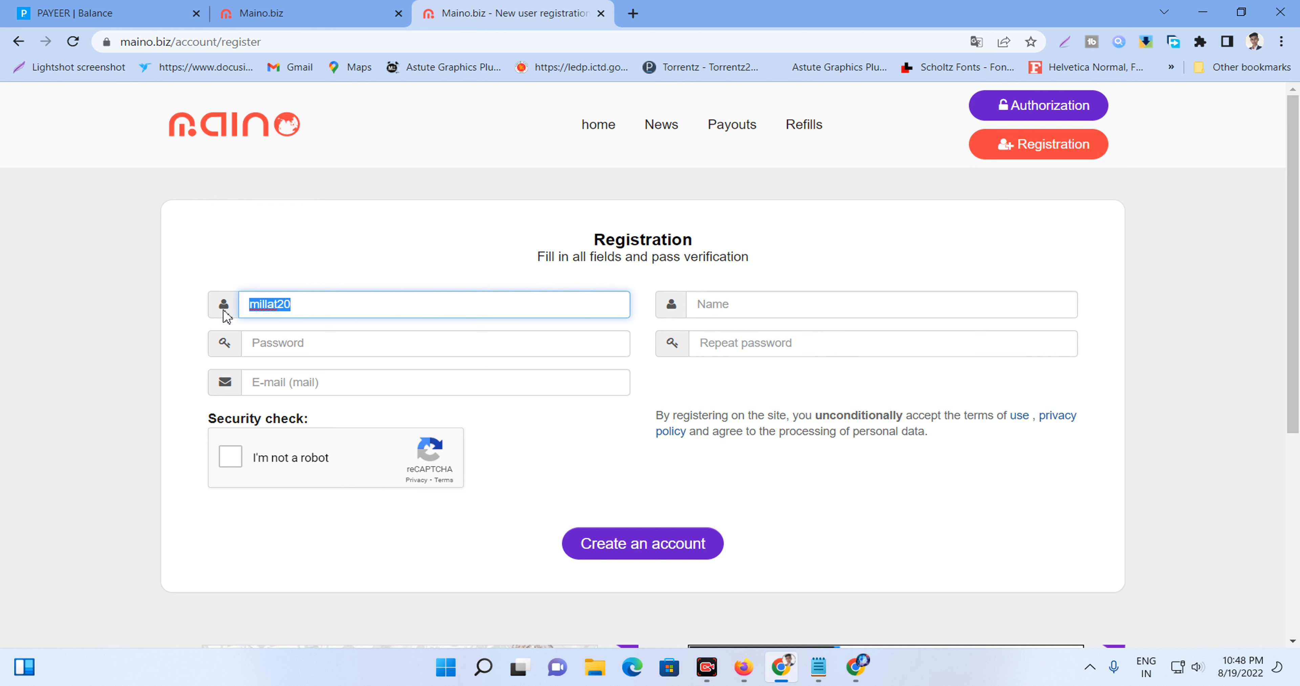
mouse_move(300, 309)
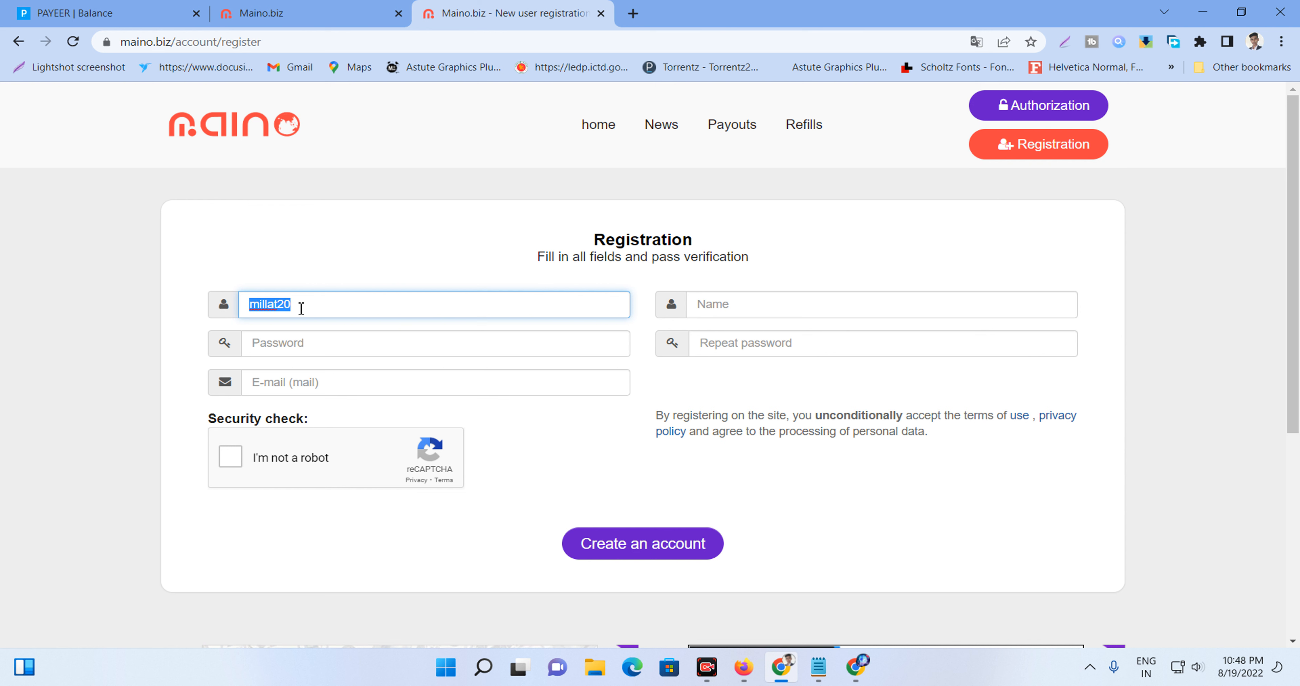
mouse_move(284, 331)
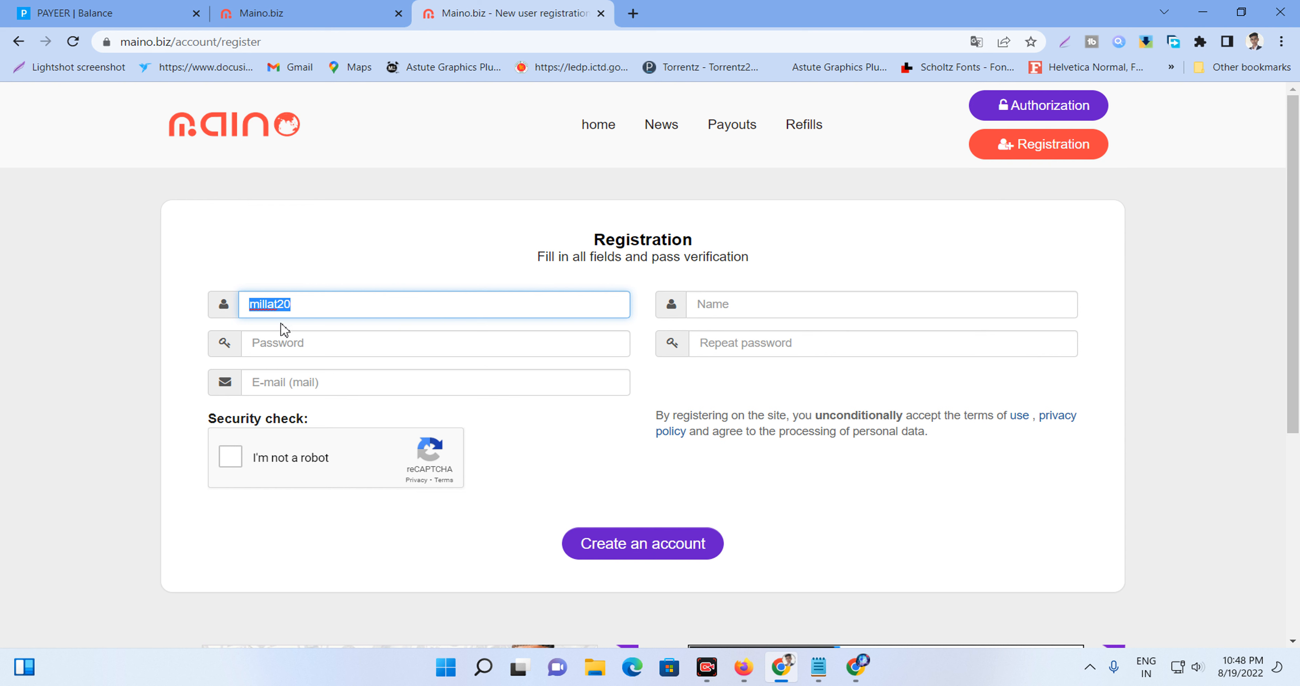
click(879, 303)
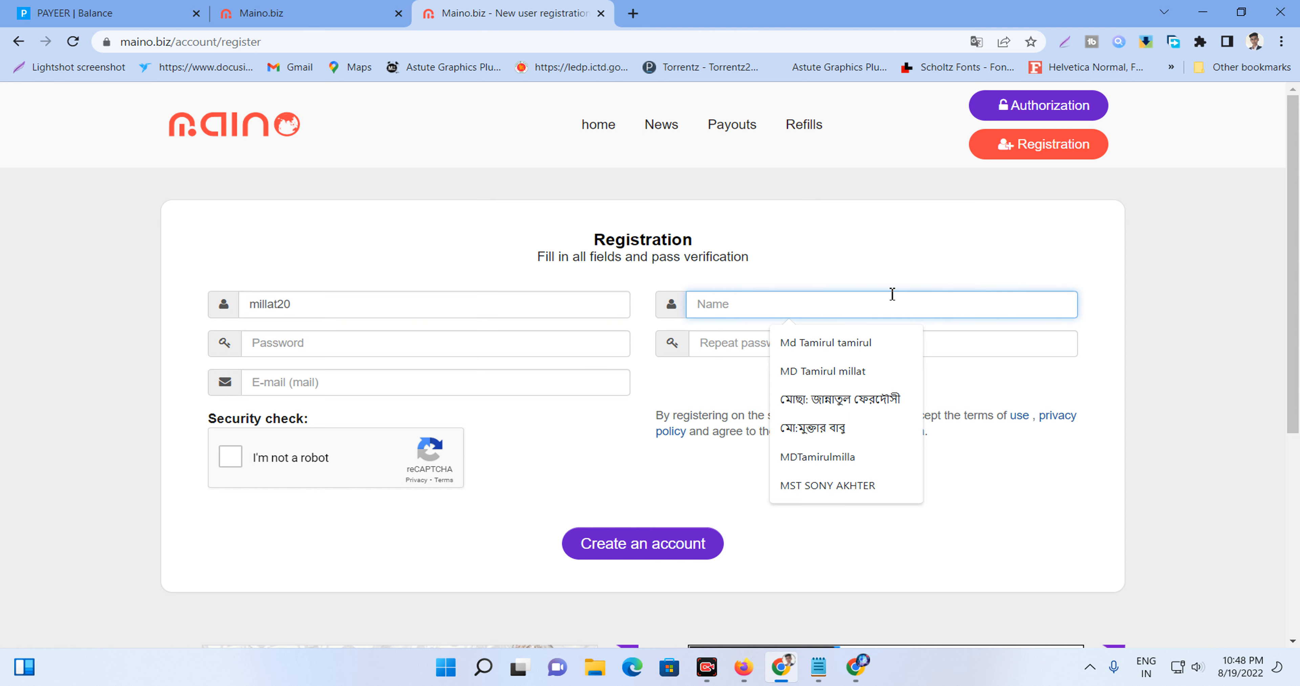
click(487, 368)
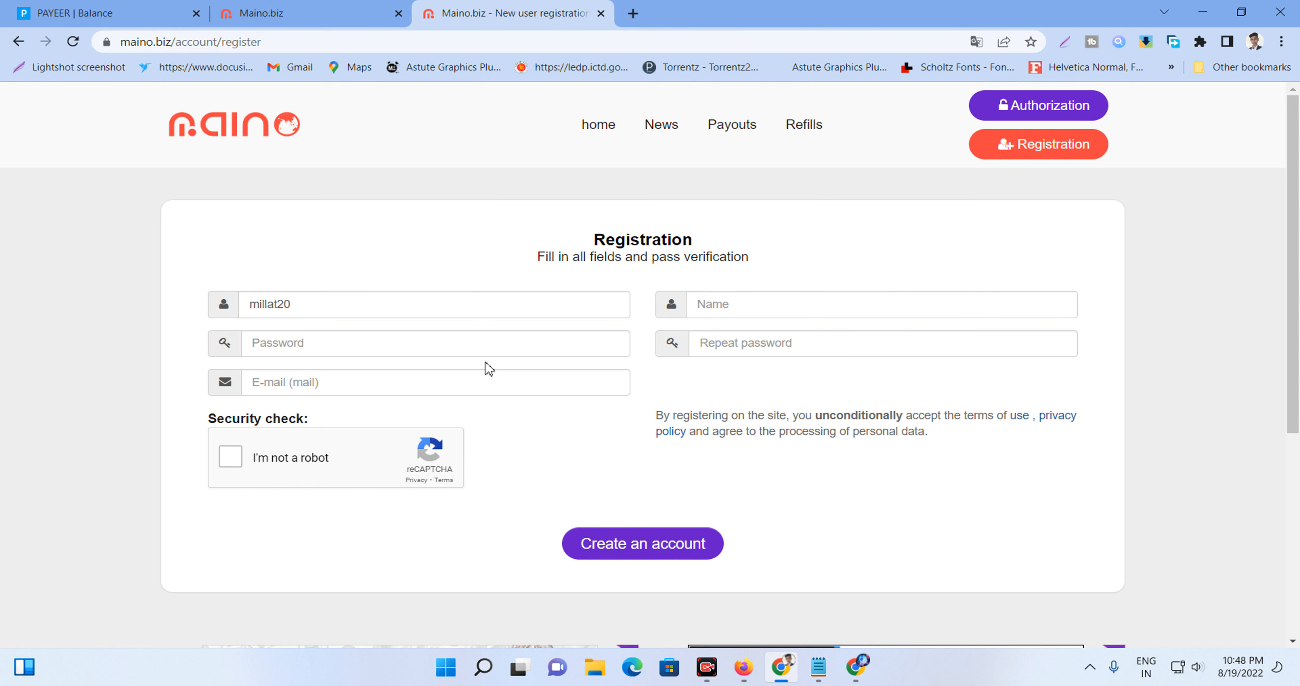
mouse_move(753, 355)
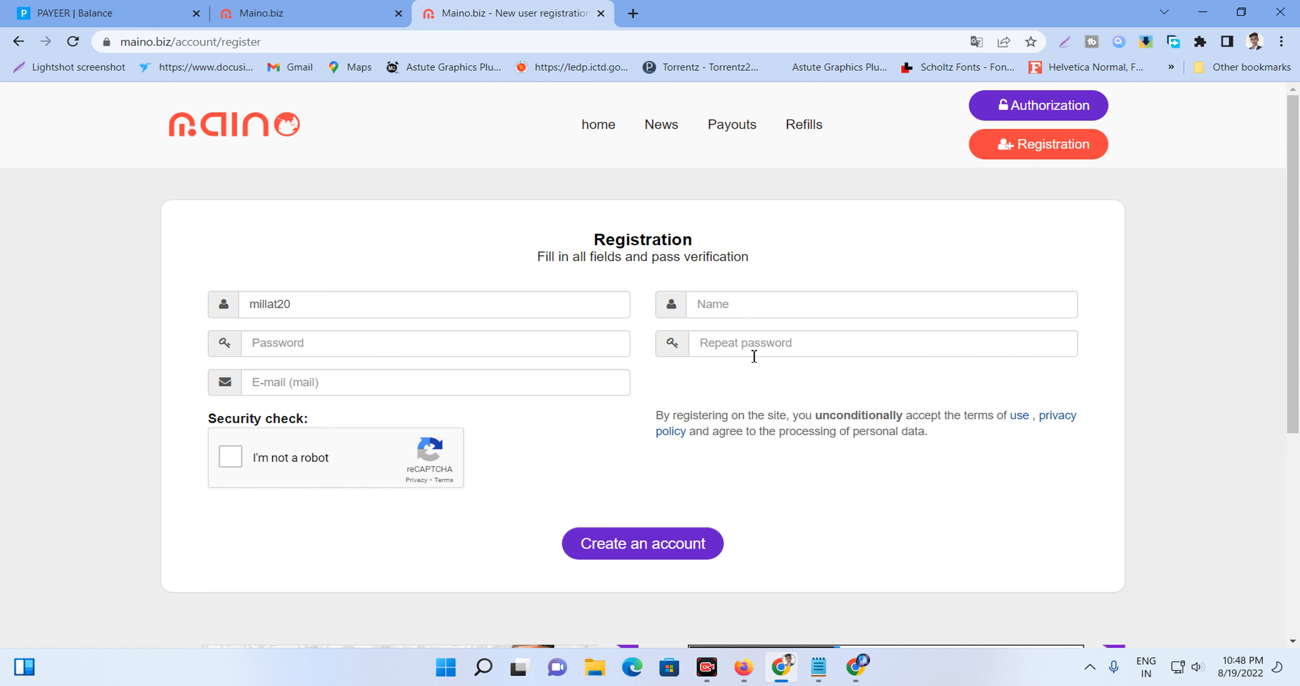
mouse_move(302, 355)
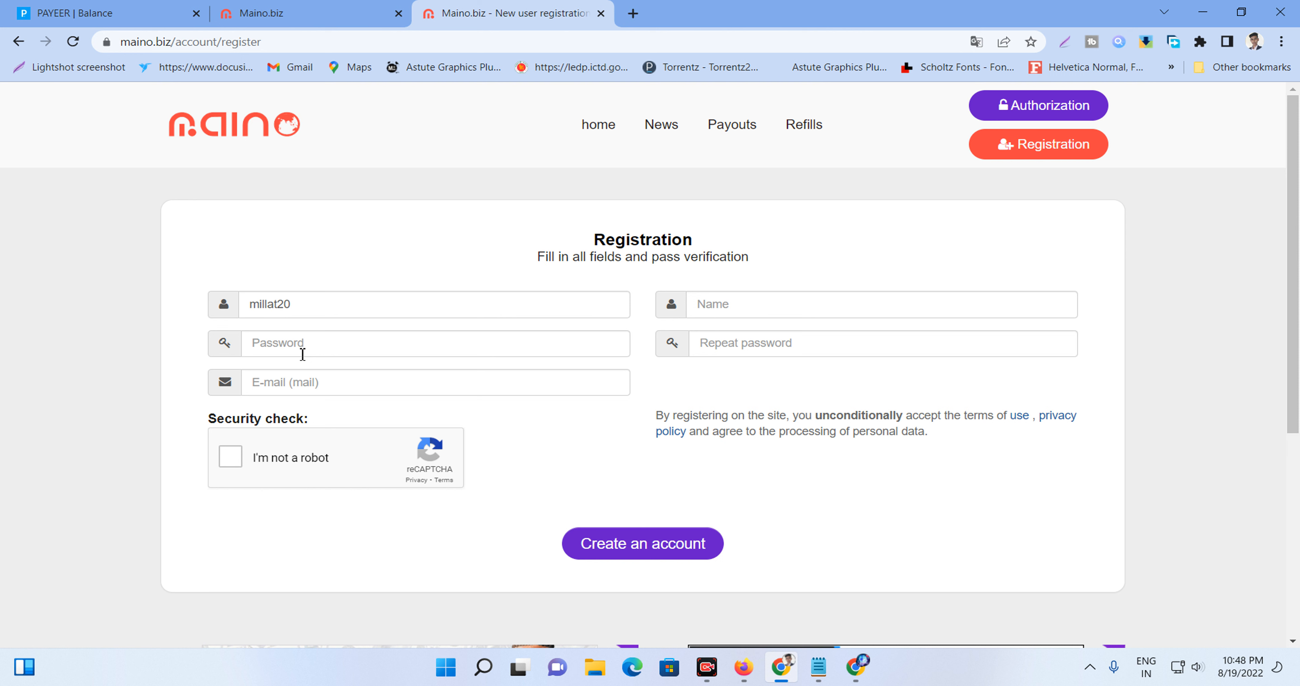
- Tick the 'I'm not a robot' reCAPTCHA and go to Authorization to sign in
click(230, 456)
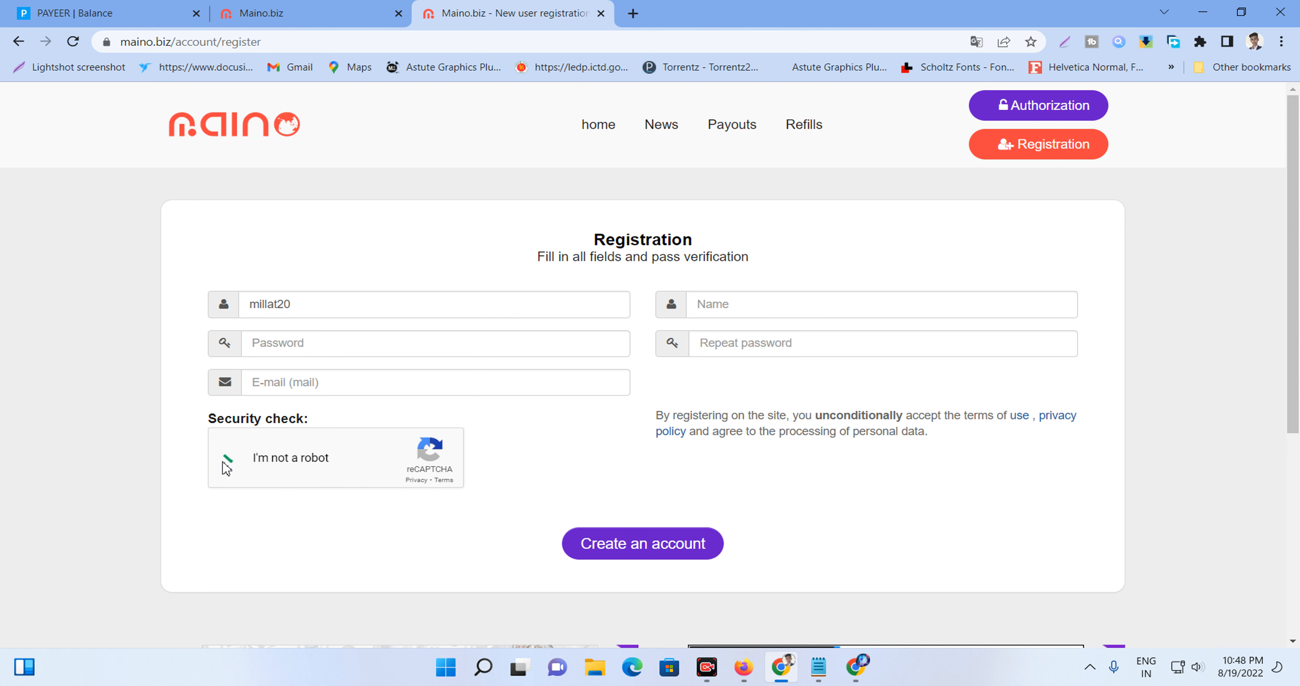
click(228, 457)
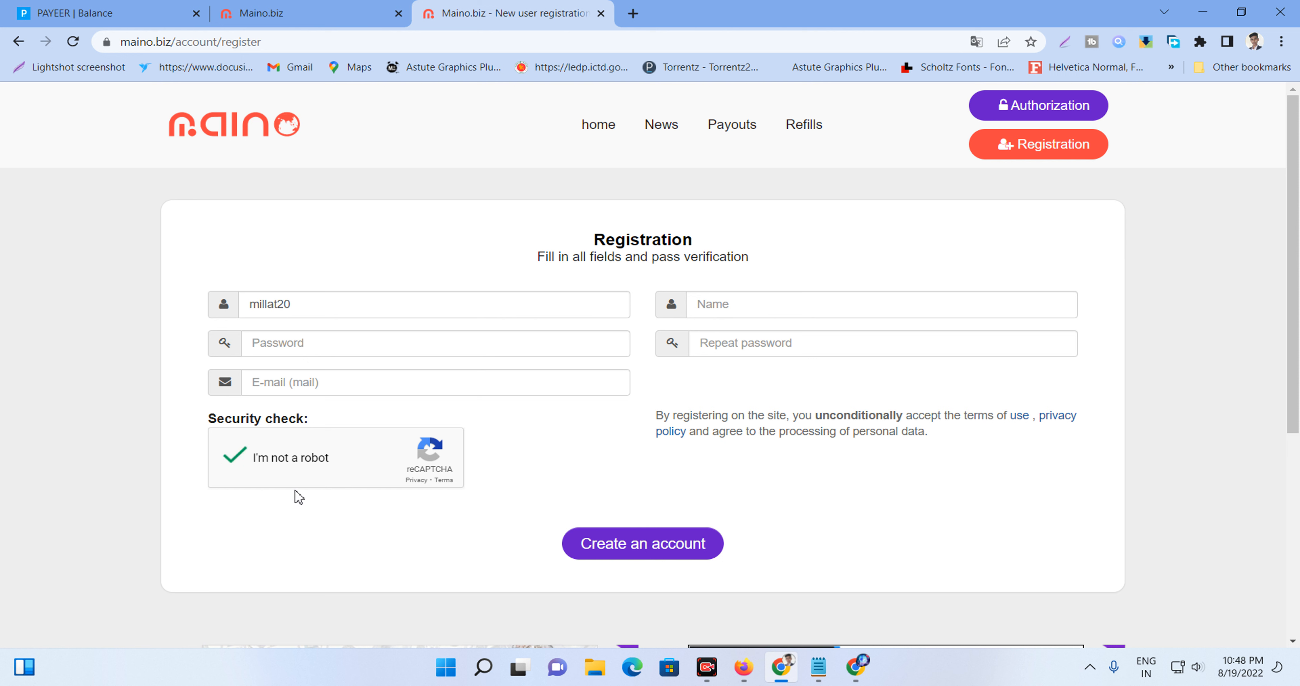
mouse_move(281, 465)
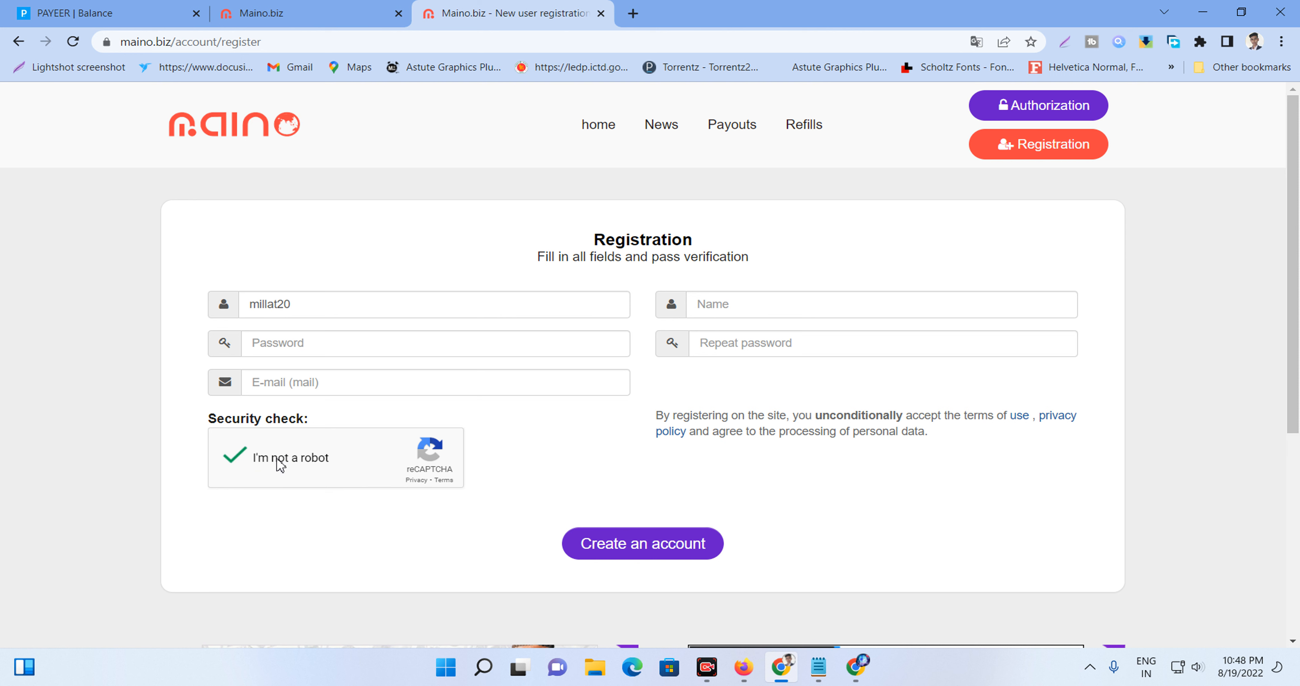
mouse_move(260, 465)
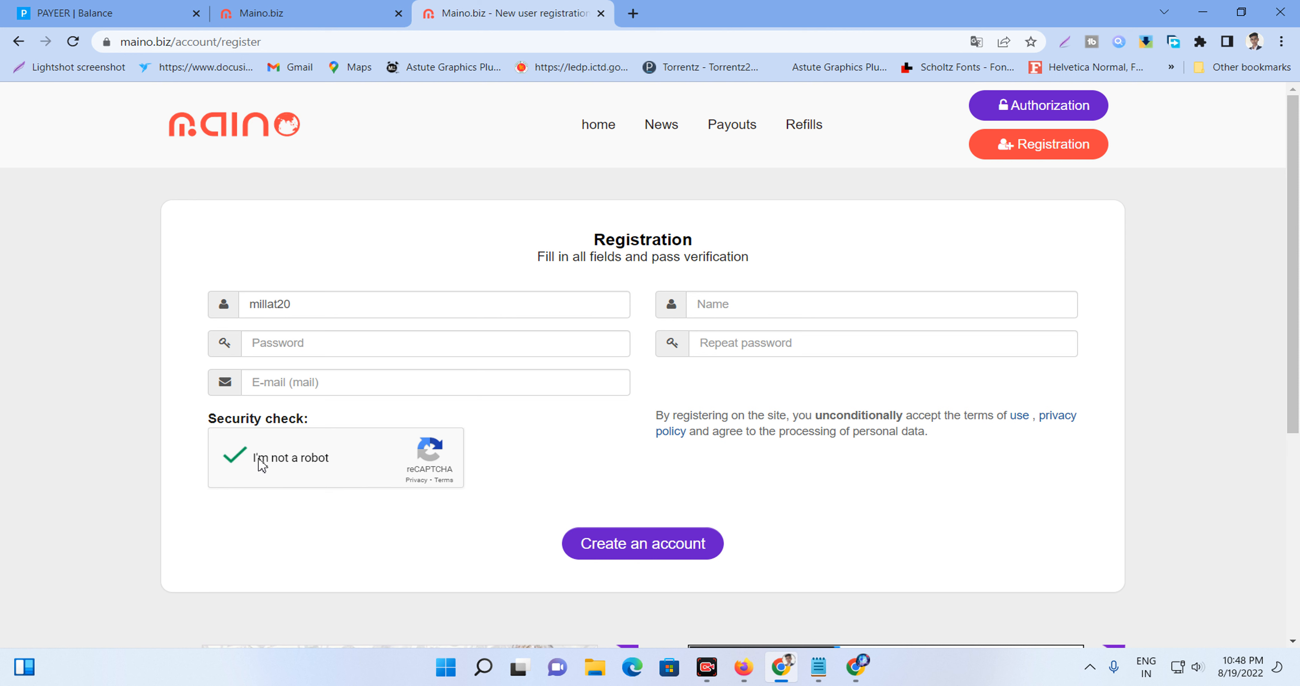
mouse_move(254, 465)
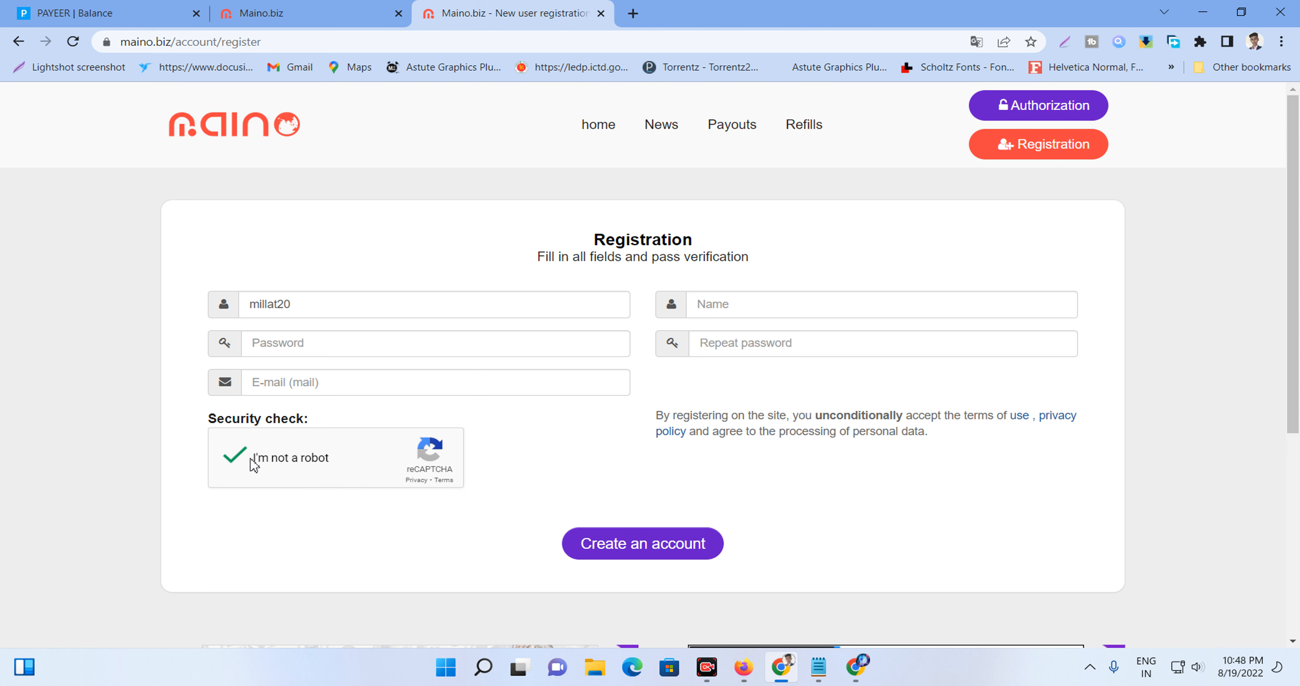
mouse_move(677, 553)
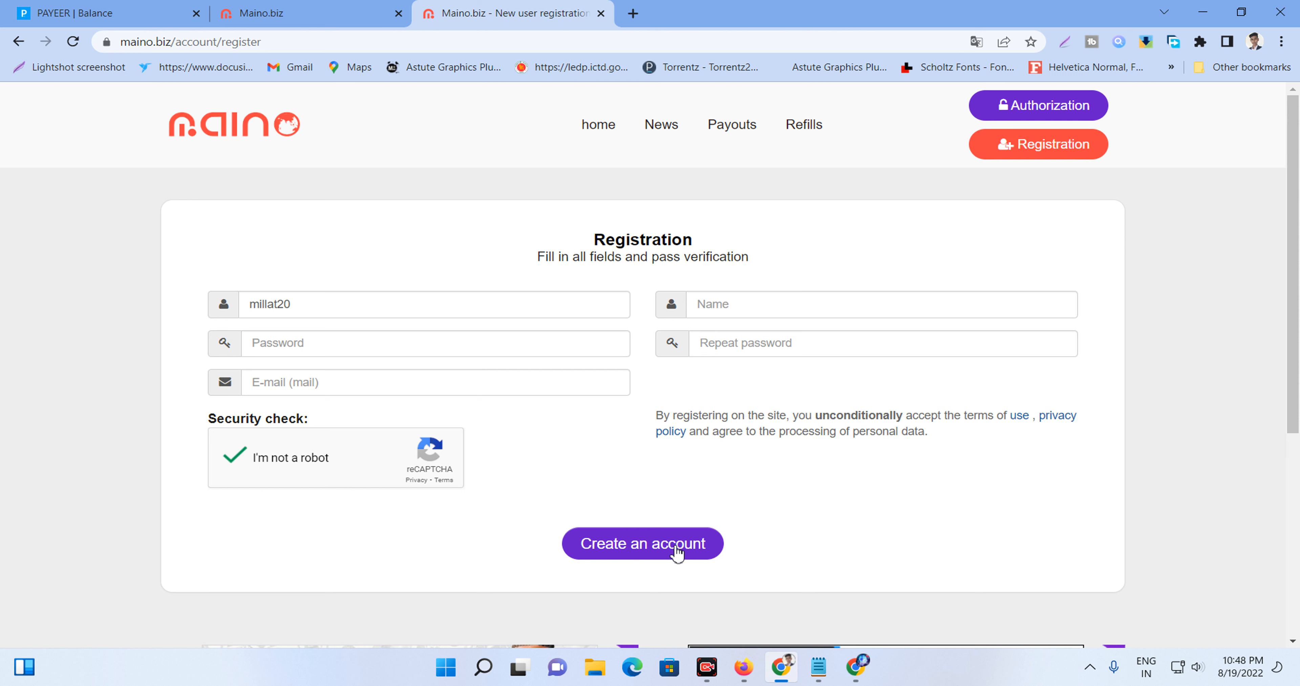
mouse_move(721, 546)
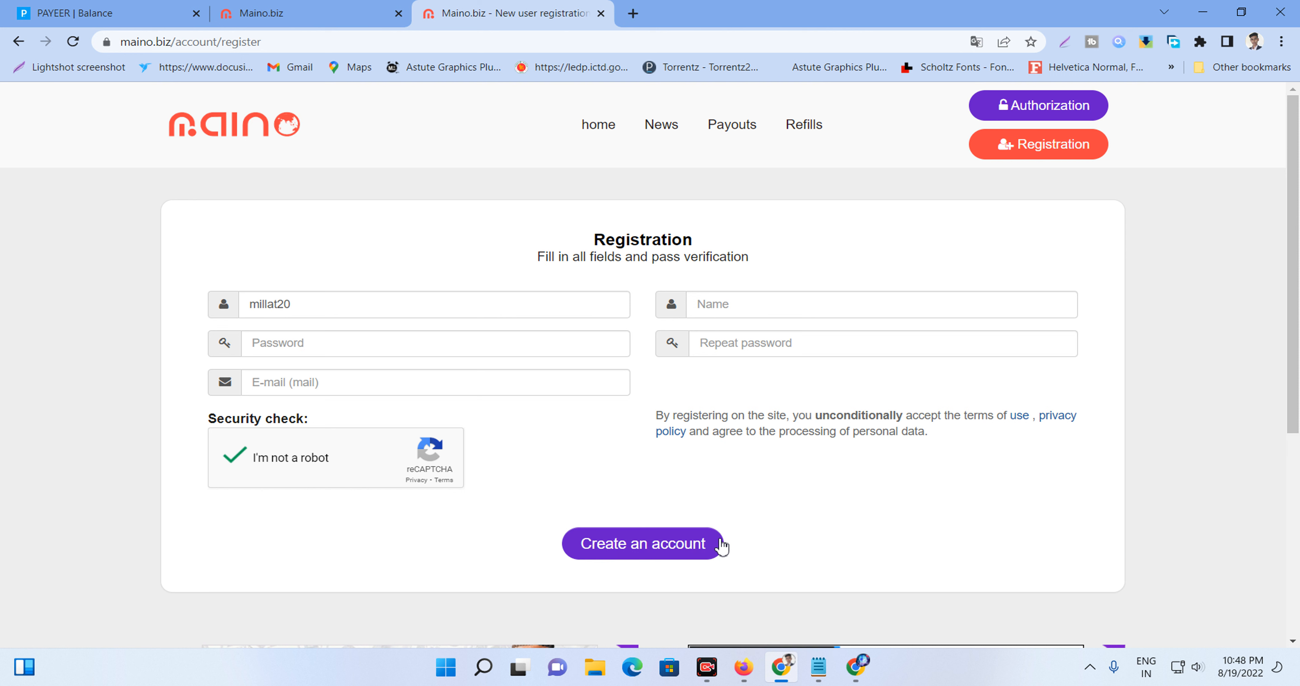
mouse_move(716, 528)
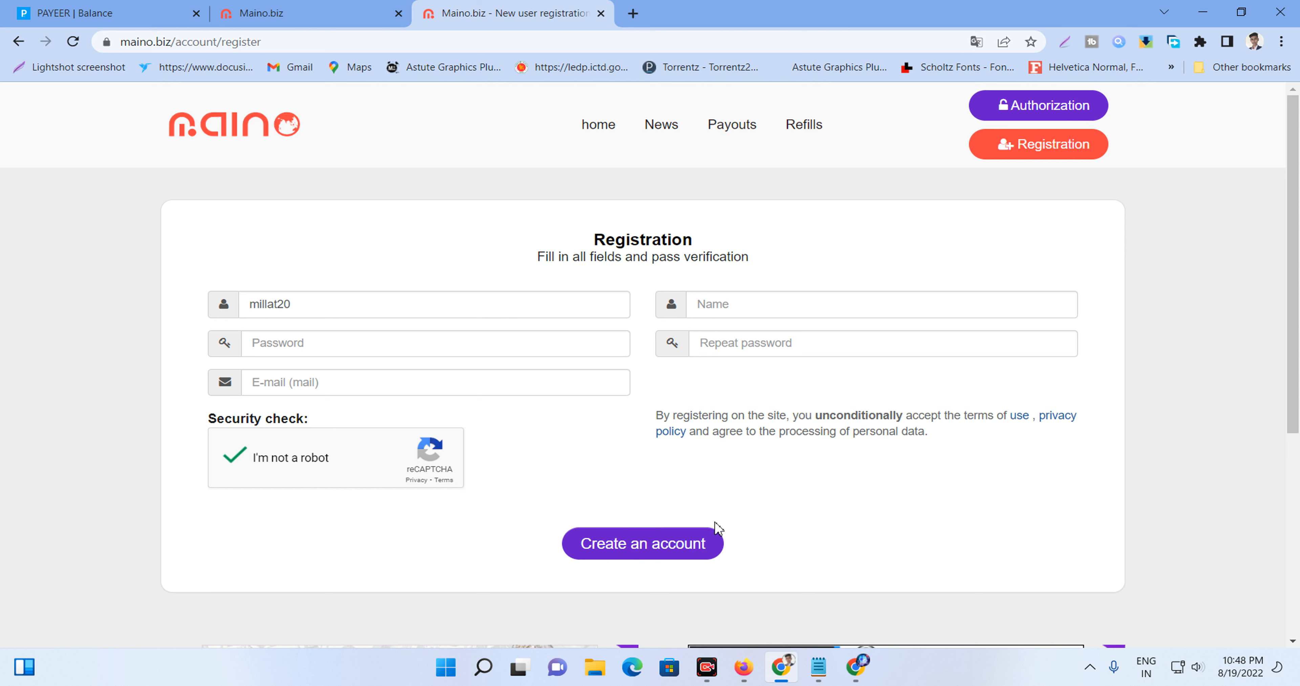
mouse_move(1001, 595)
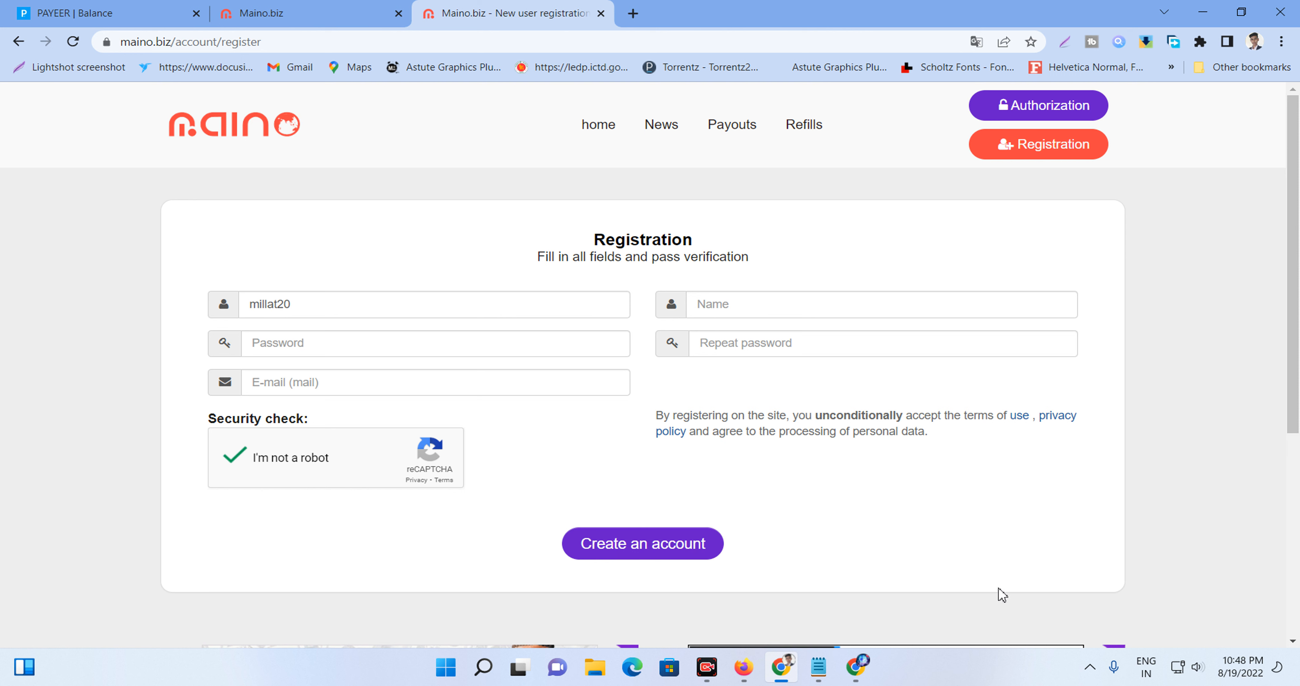
mouse_move(1056, 134)
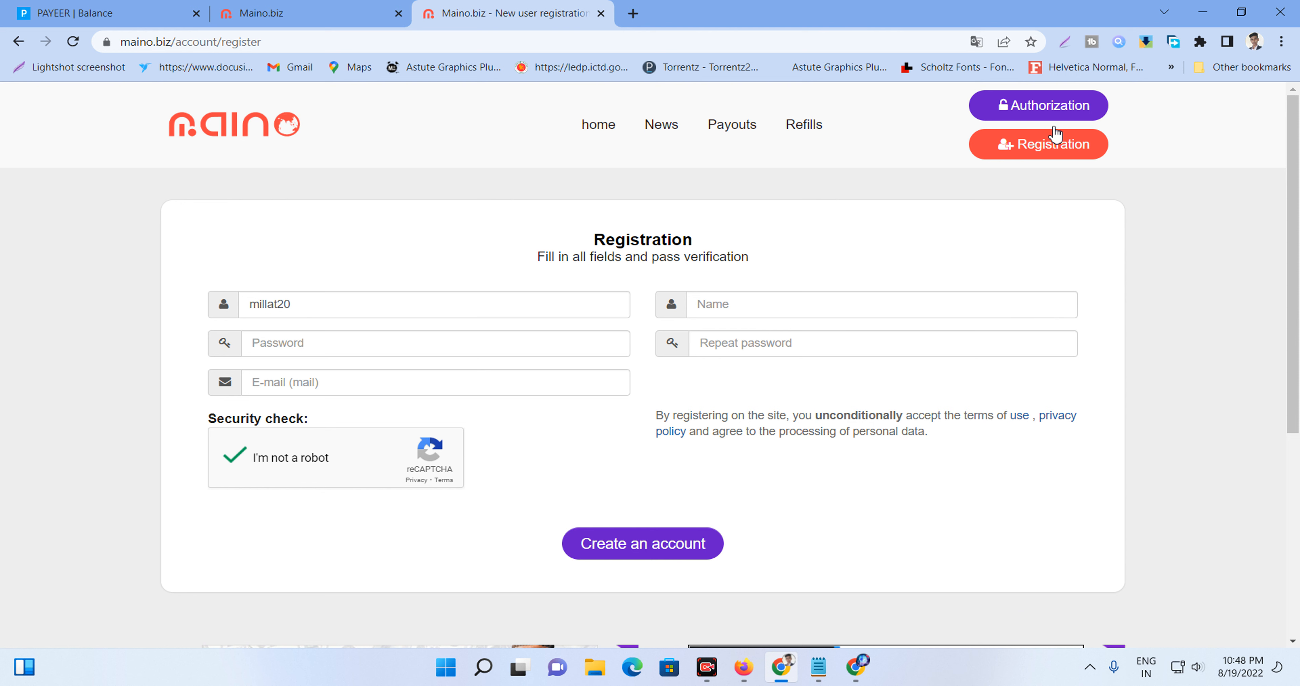
click(1038, 106)
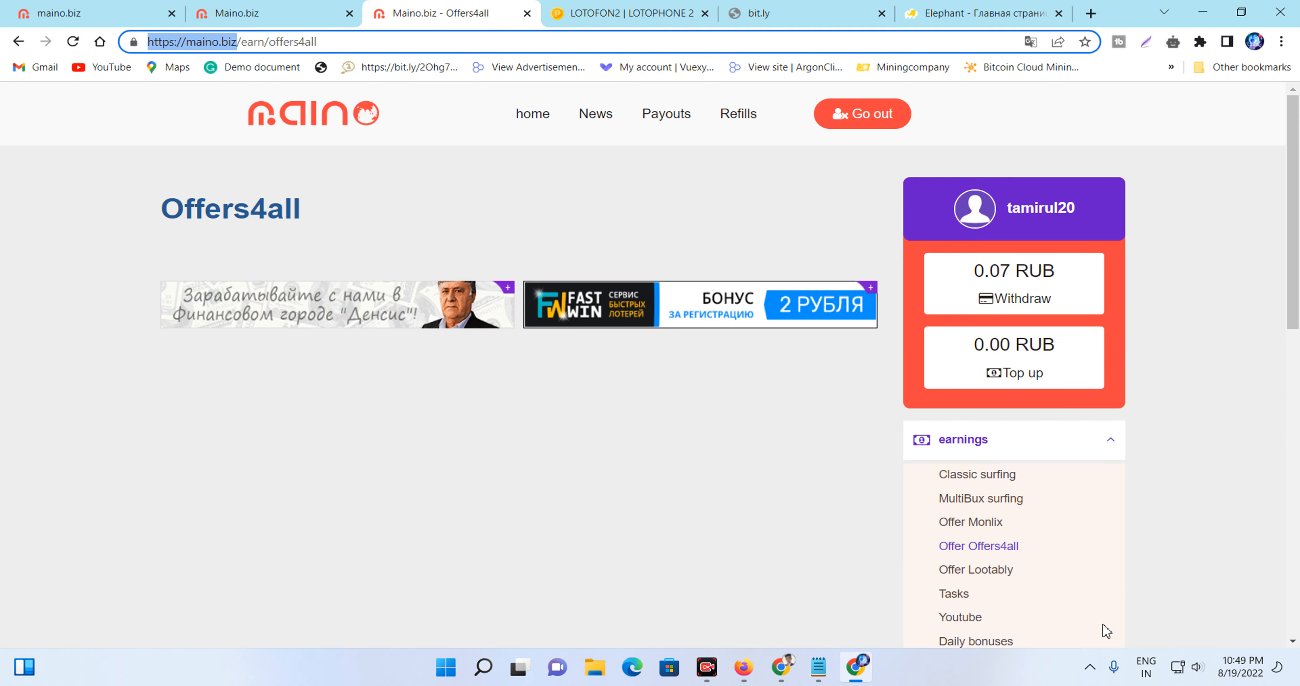
- Show the Classic surfing list of paid ads with viewing times and payments
click(977, 473)
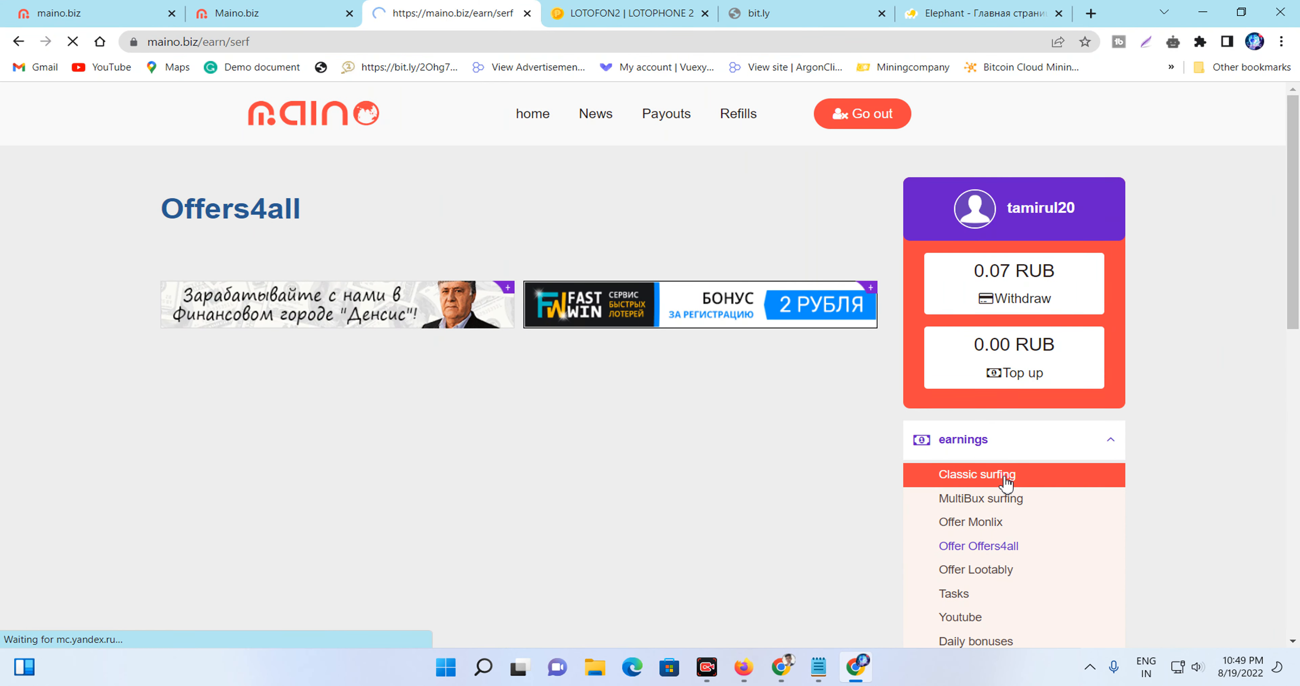
click(976, 473)
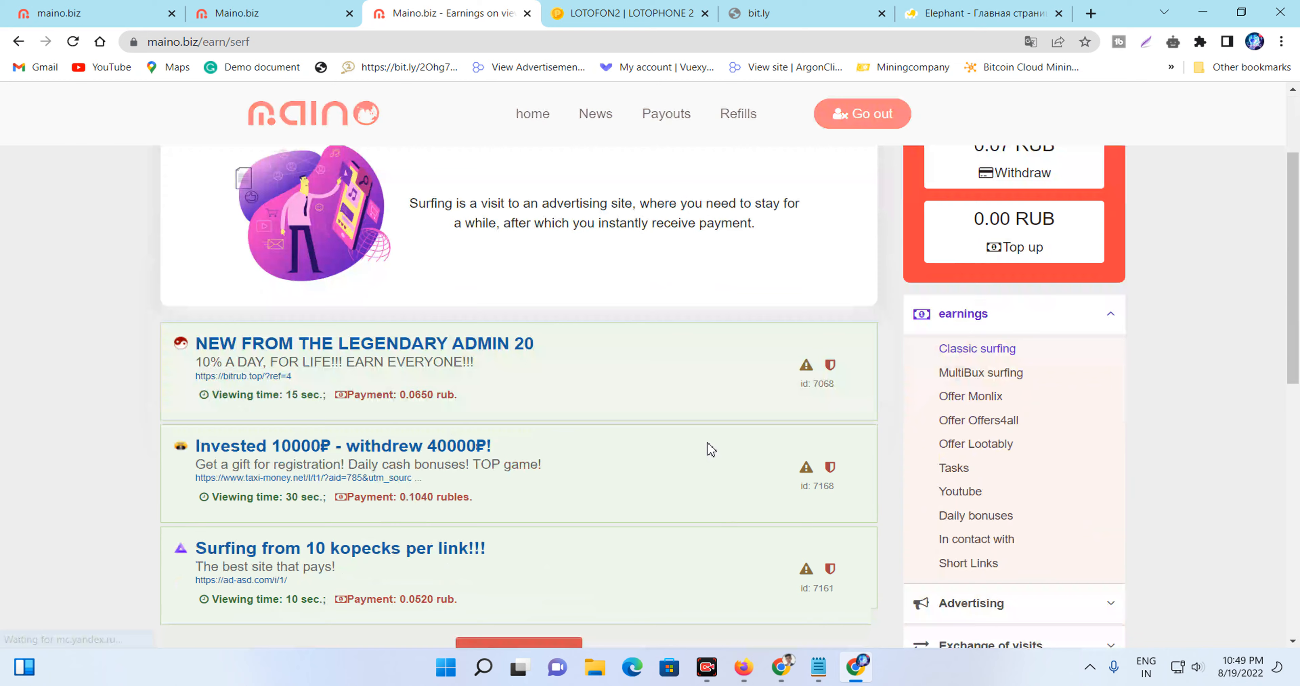
scroll(down, 3)
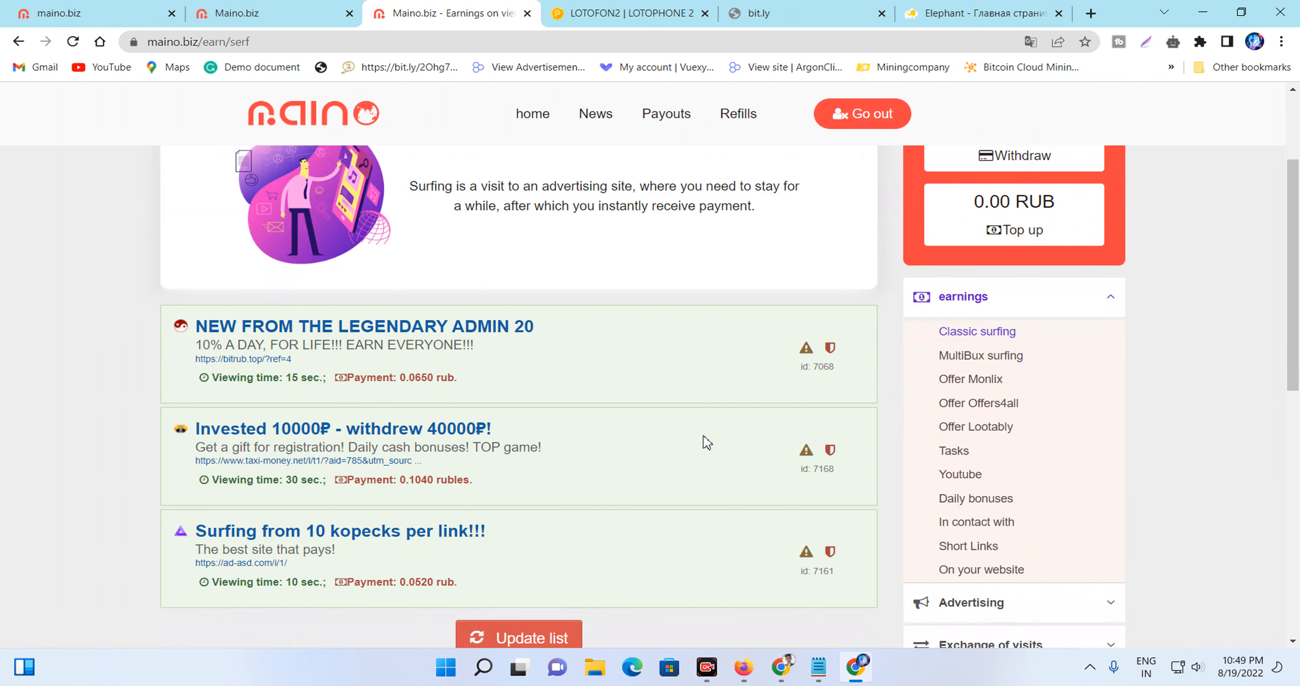
scroll(up, 3)
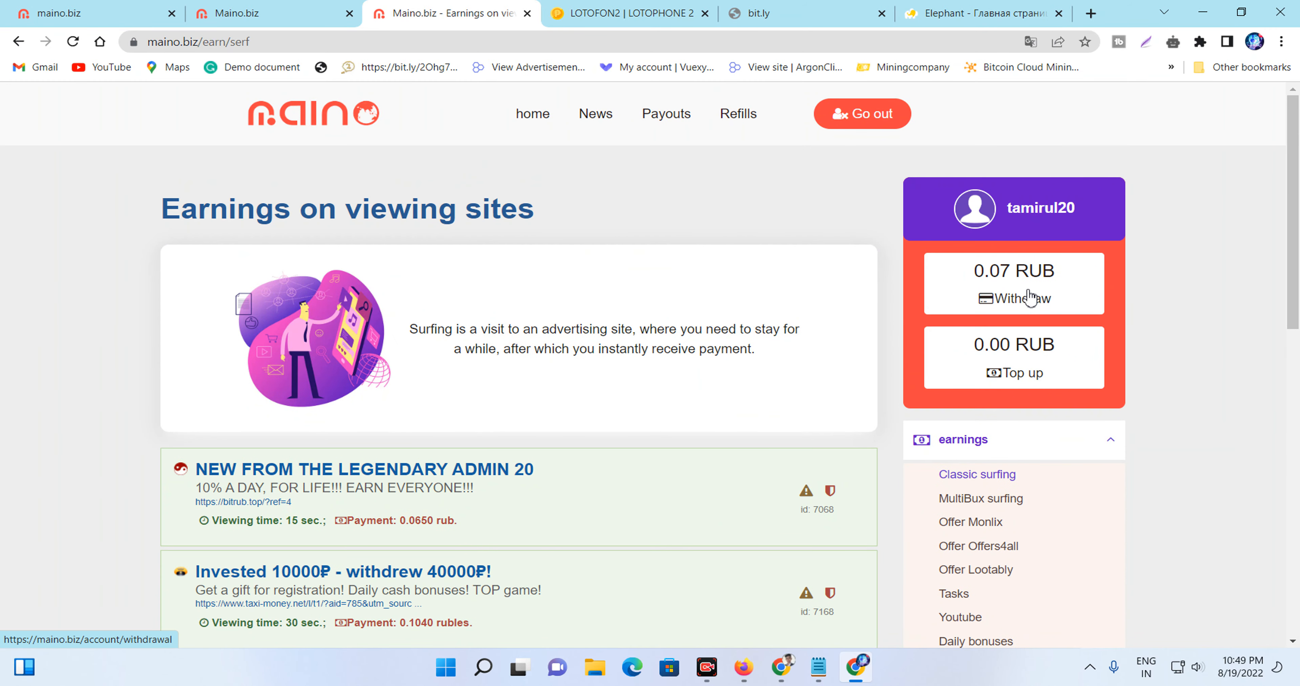
scroll(down, 3)
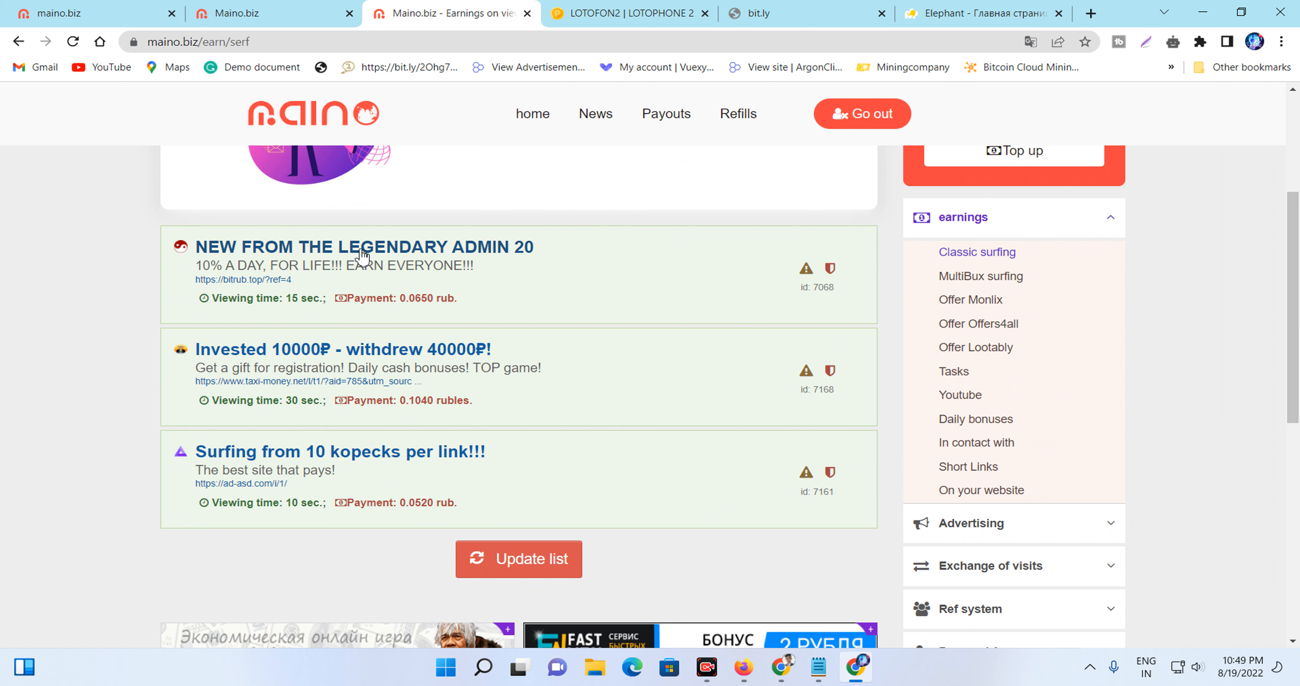
mouse_move(340, 248)
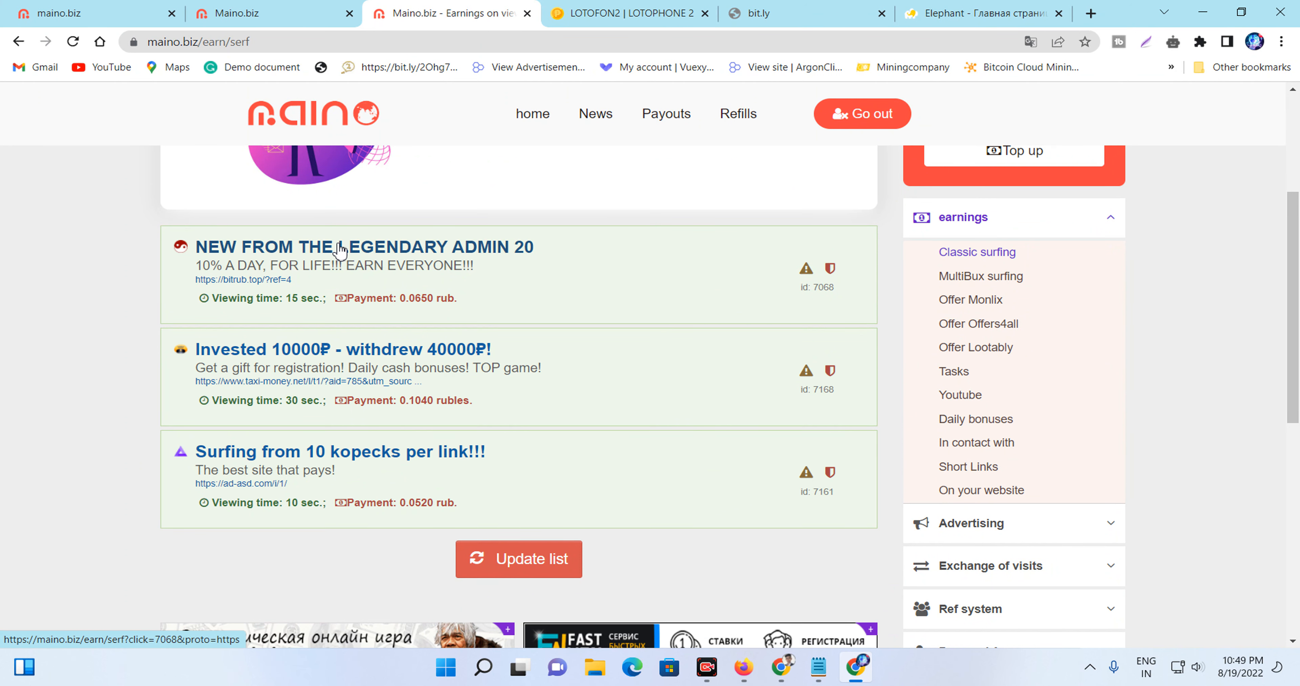
- View the NEW FROM THE LEGENDARY ADMIN 20 ad through its countdown and submit the picture code
click(365, 247)
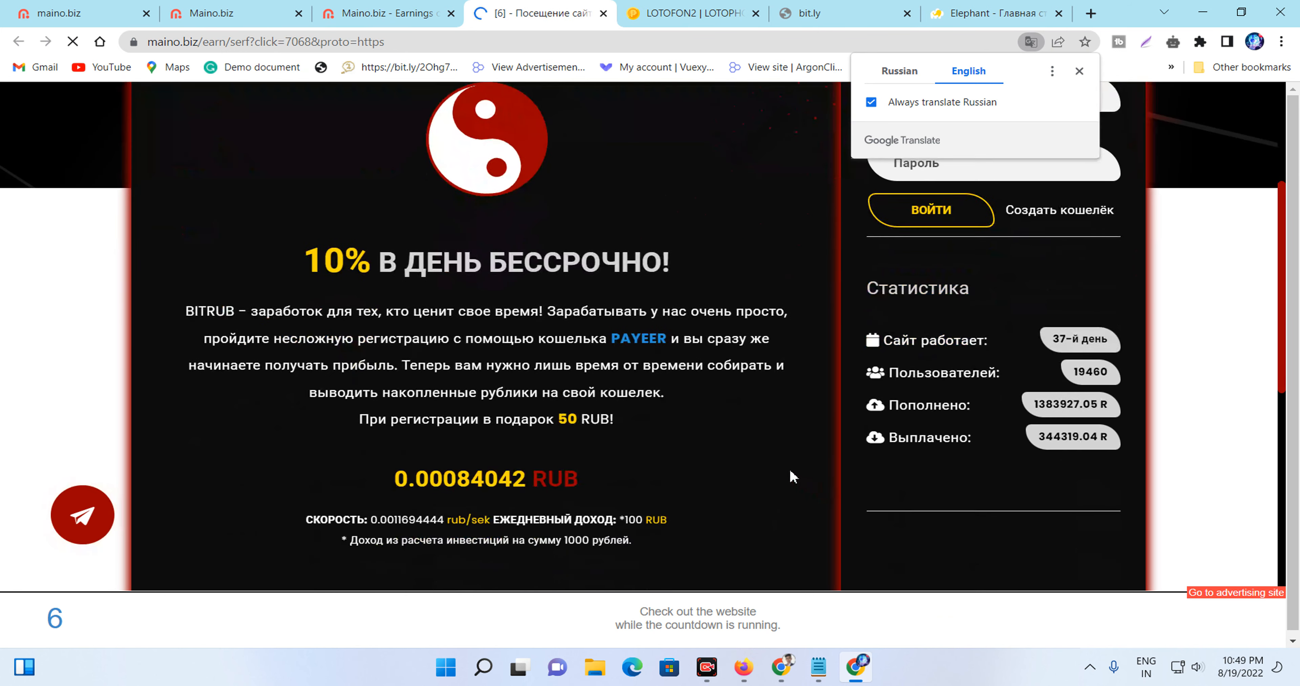
scroll(down, 3)
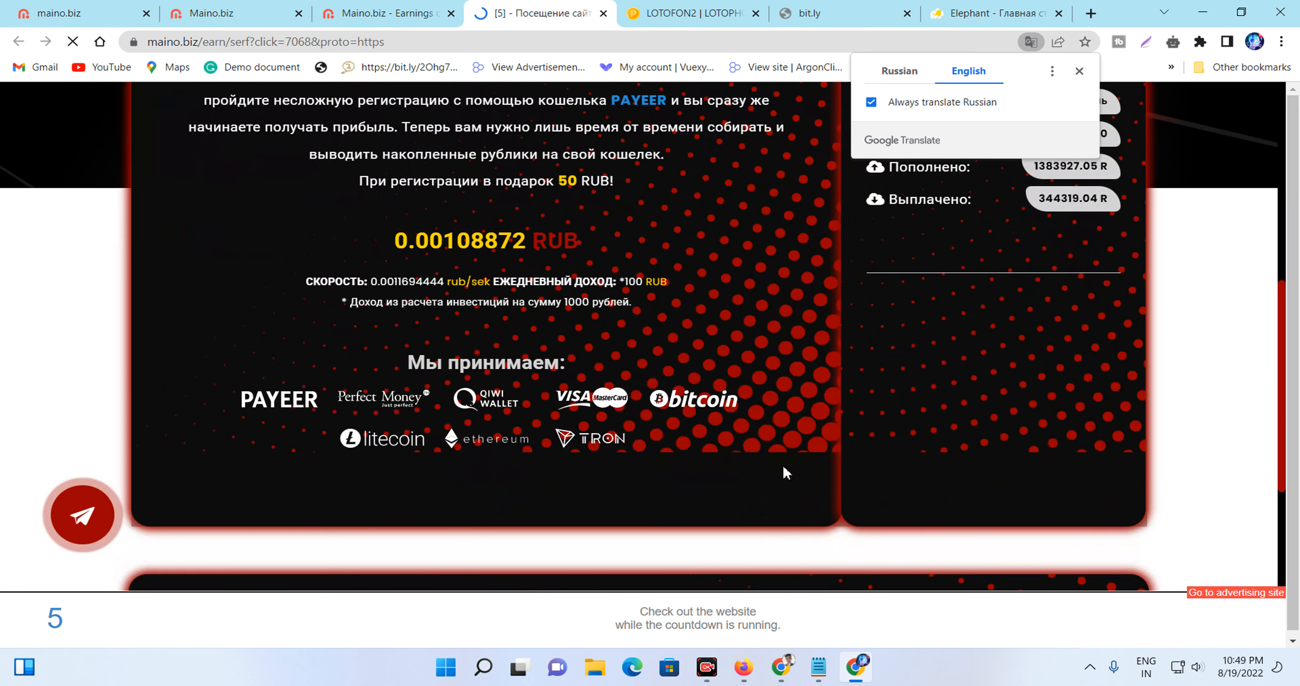
scroll(up, 3)
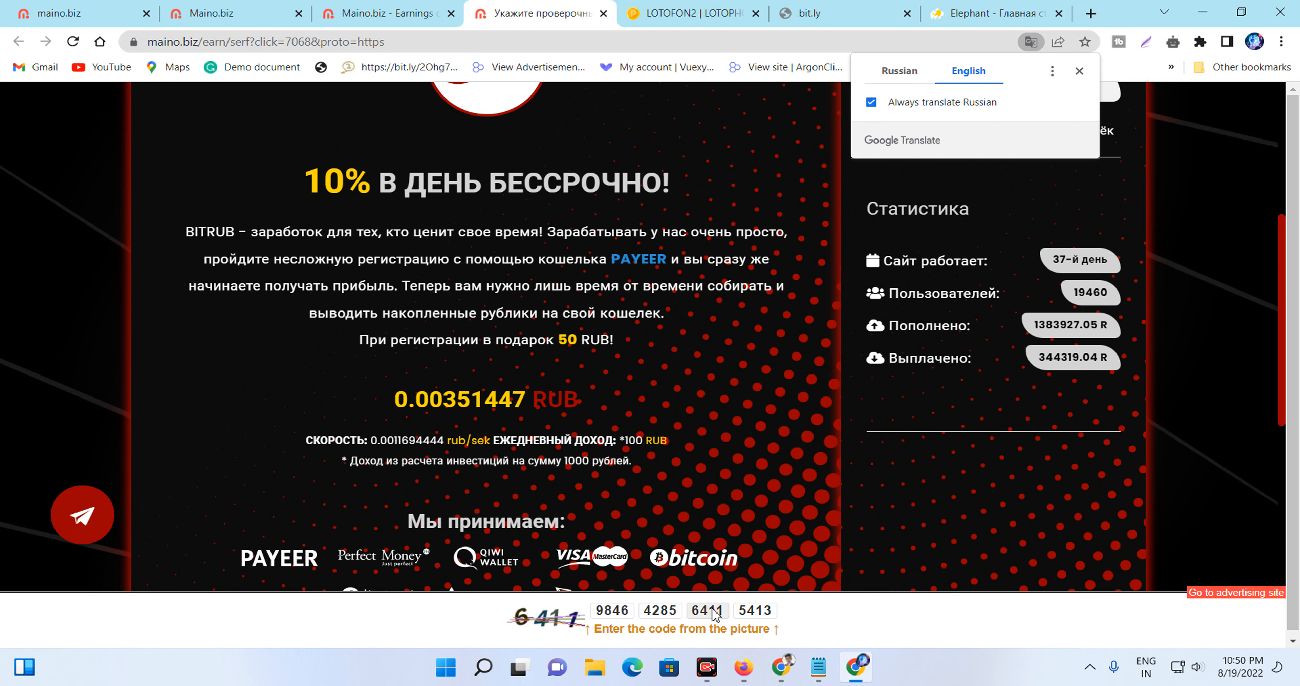
click(707, 610)
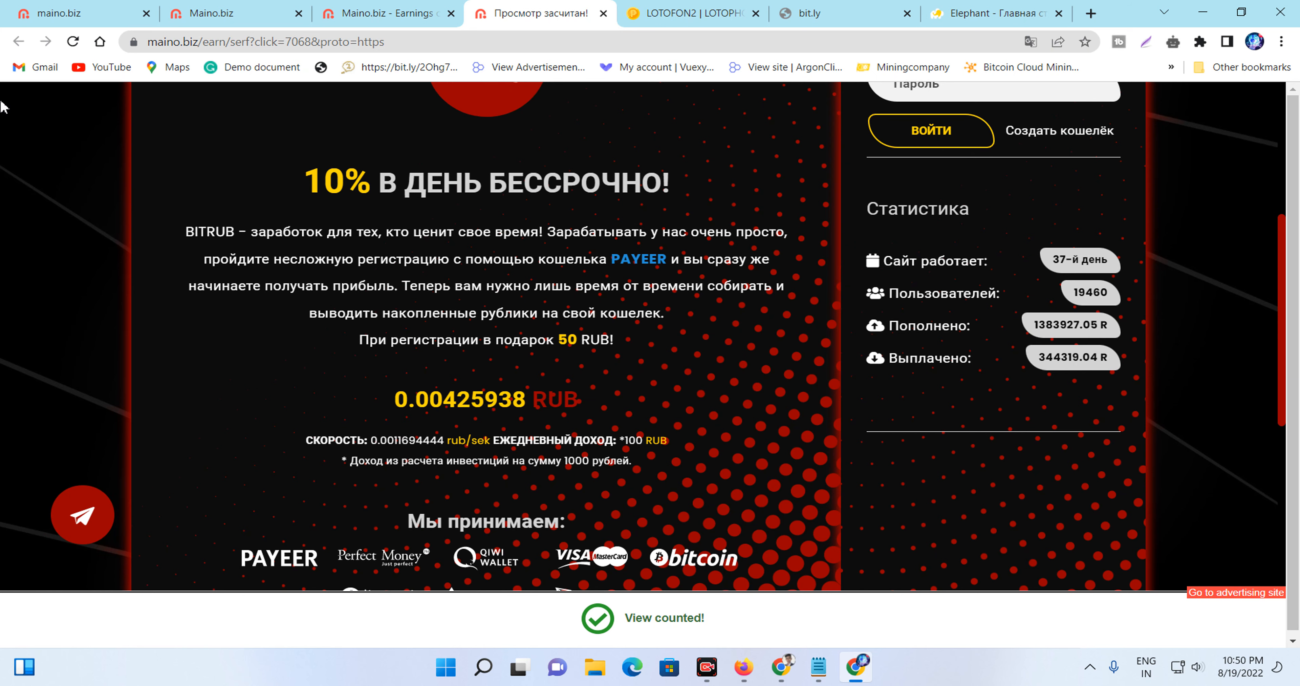
mouse_move(388, 14)
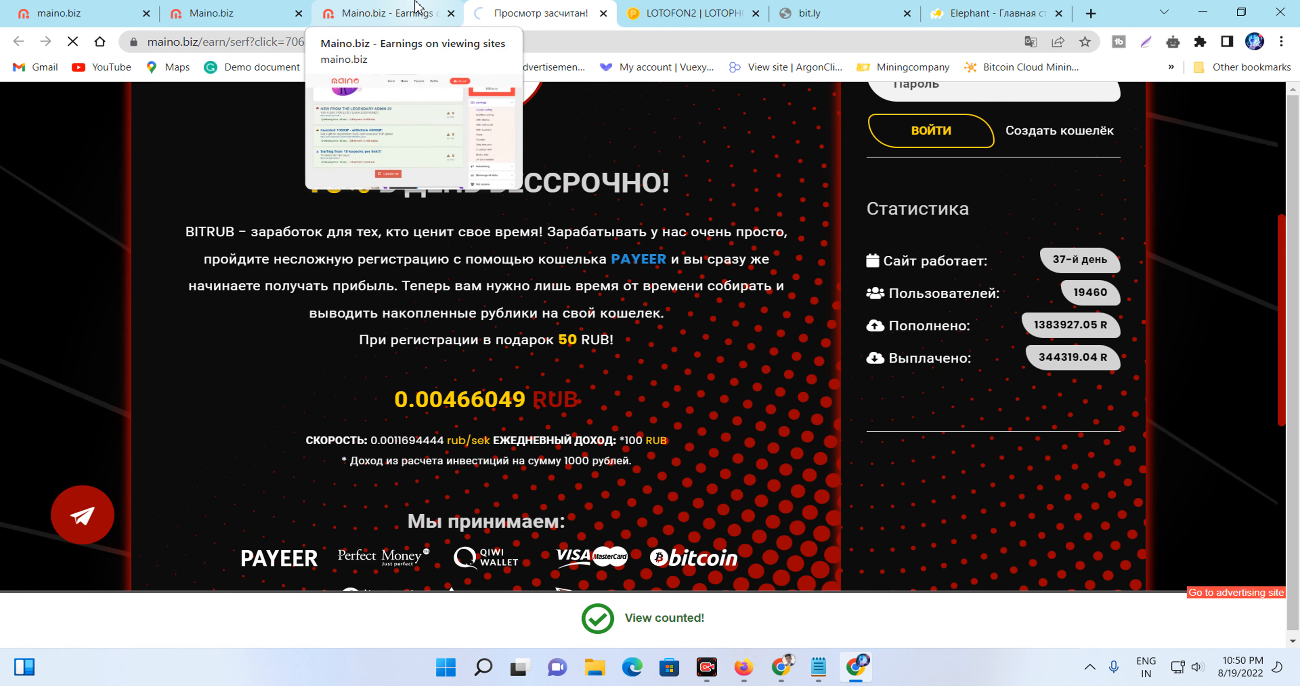
- Return to the surfing Earnings tab, where the balance now reads 0.13 rub
click(387, 13)
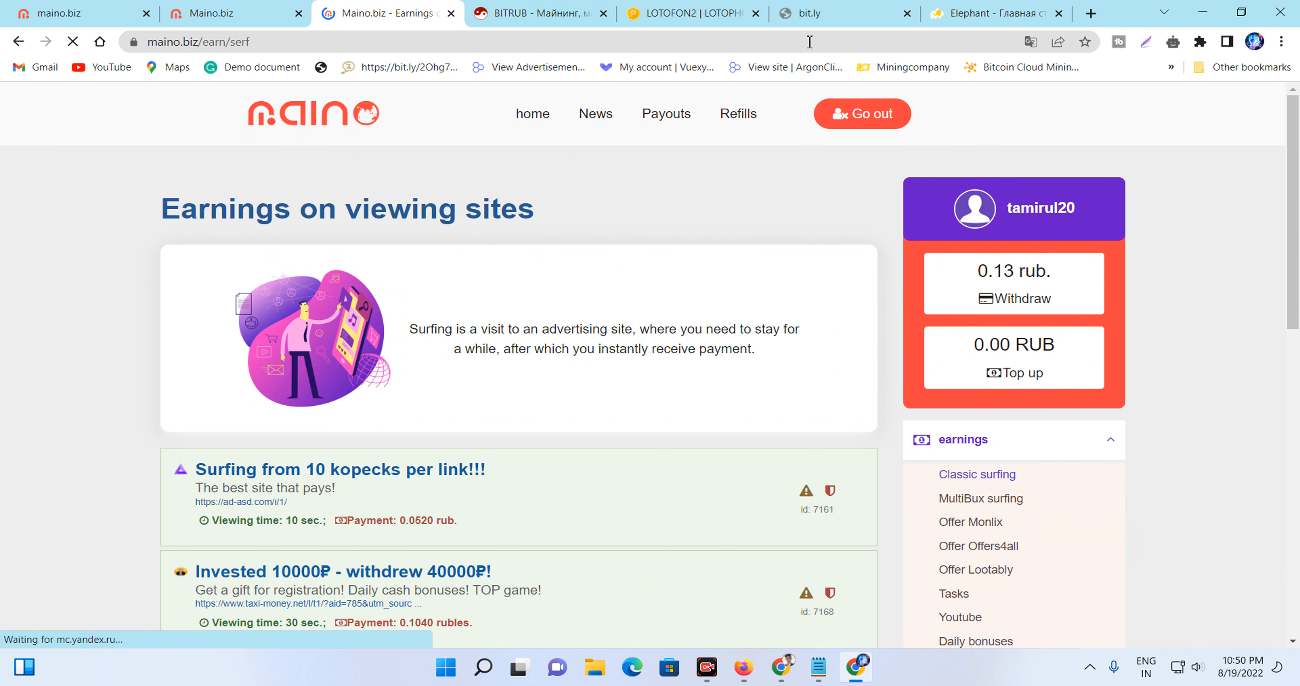
mouse_move(1051, 406)
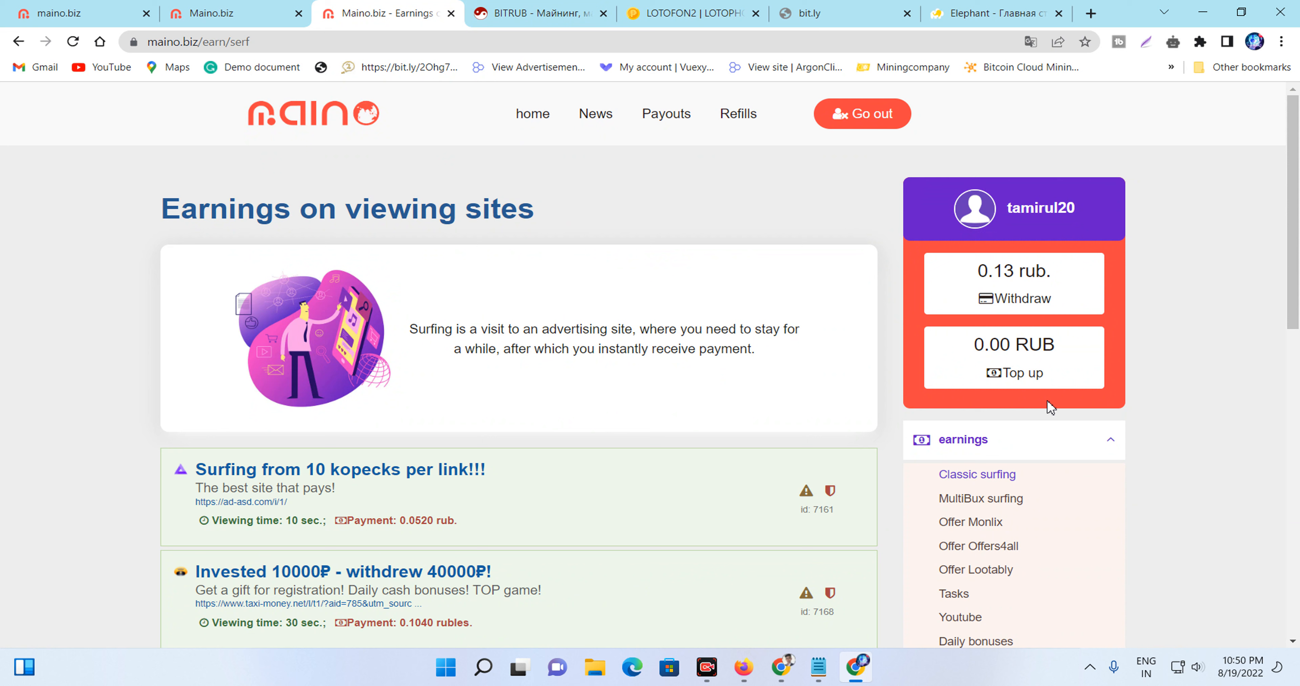
mouse_move(746, 543)
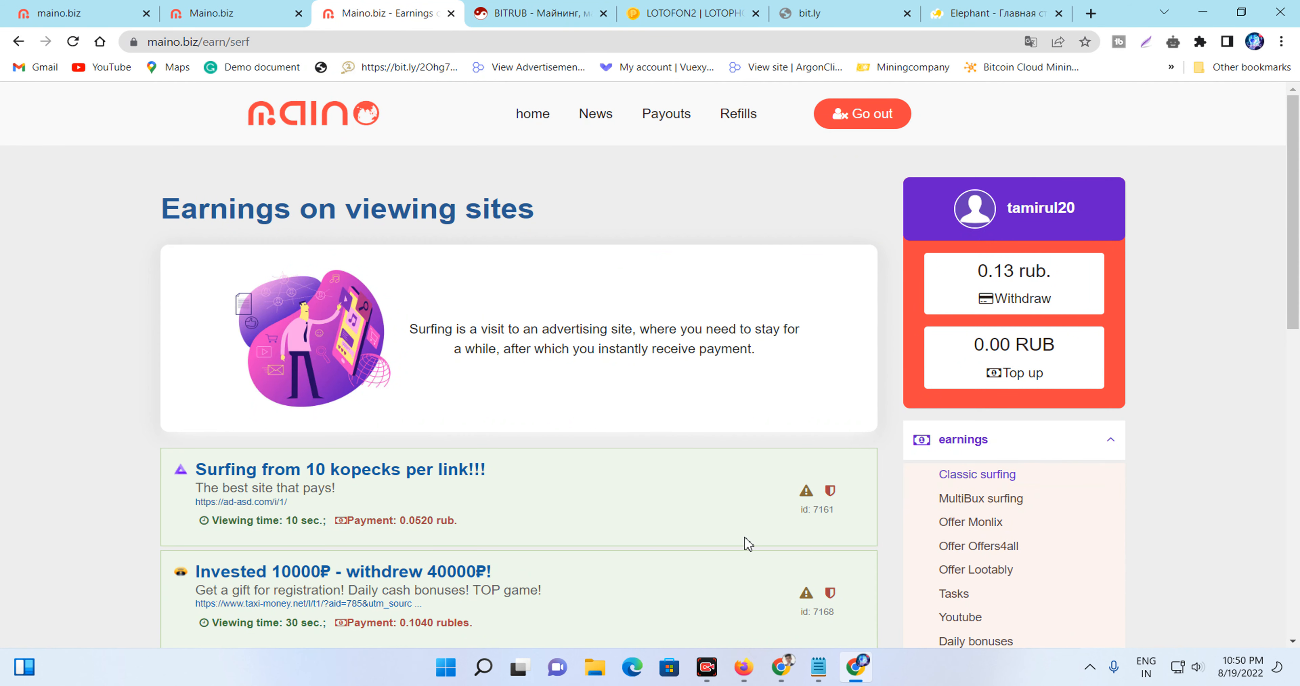
mouse_move(971, 522)
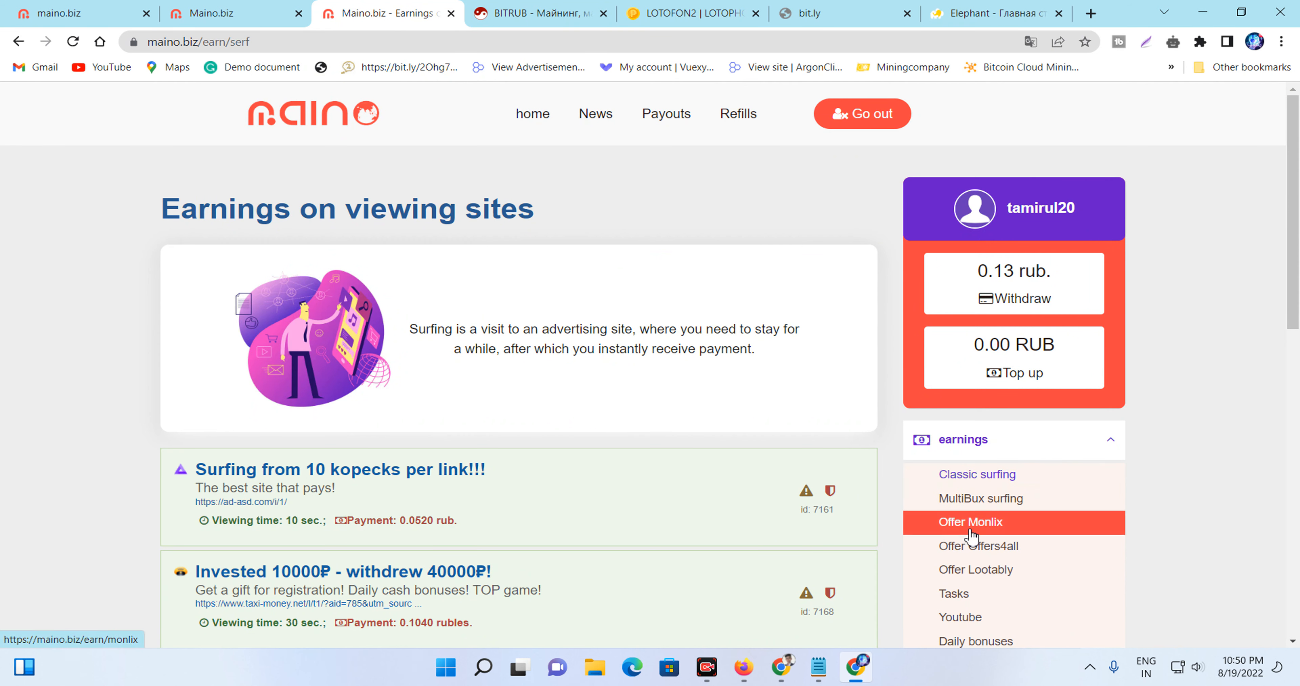
mouse_move(1098, 642)
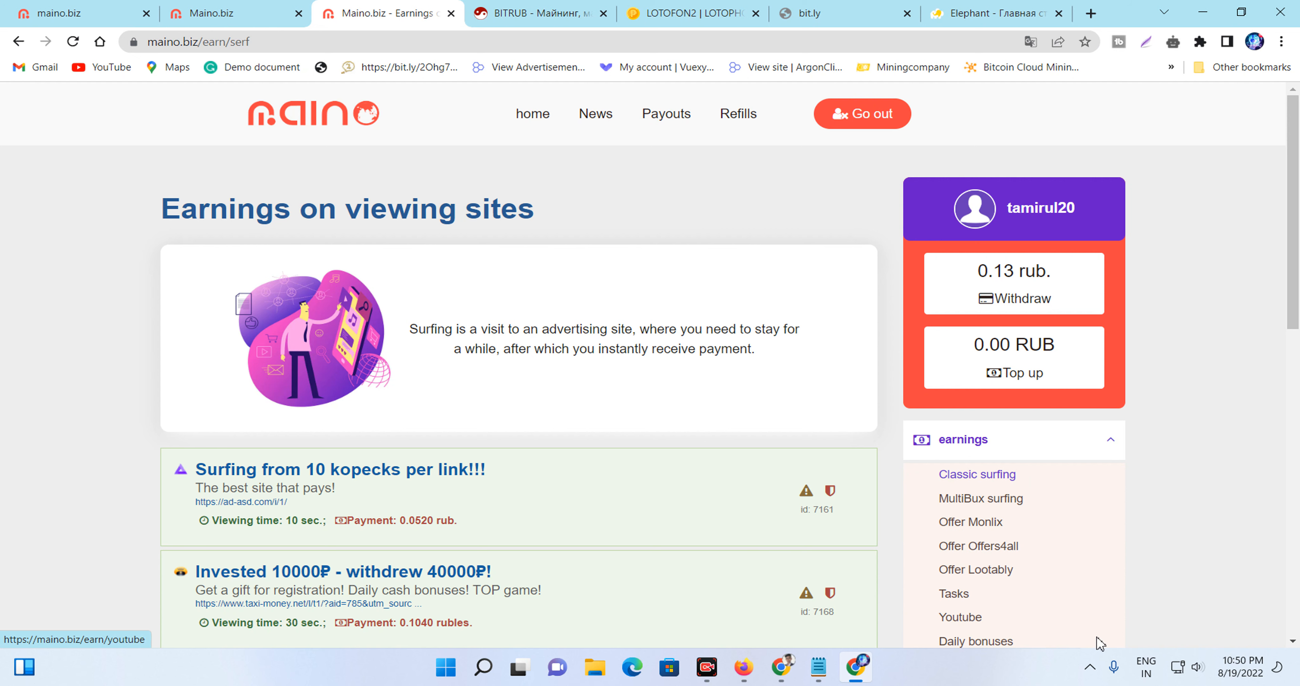
click(979, 546)
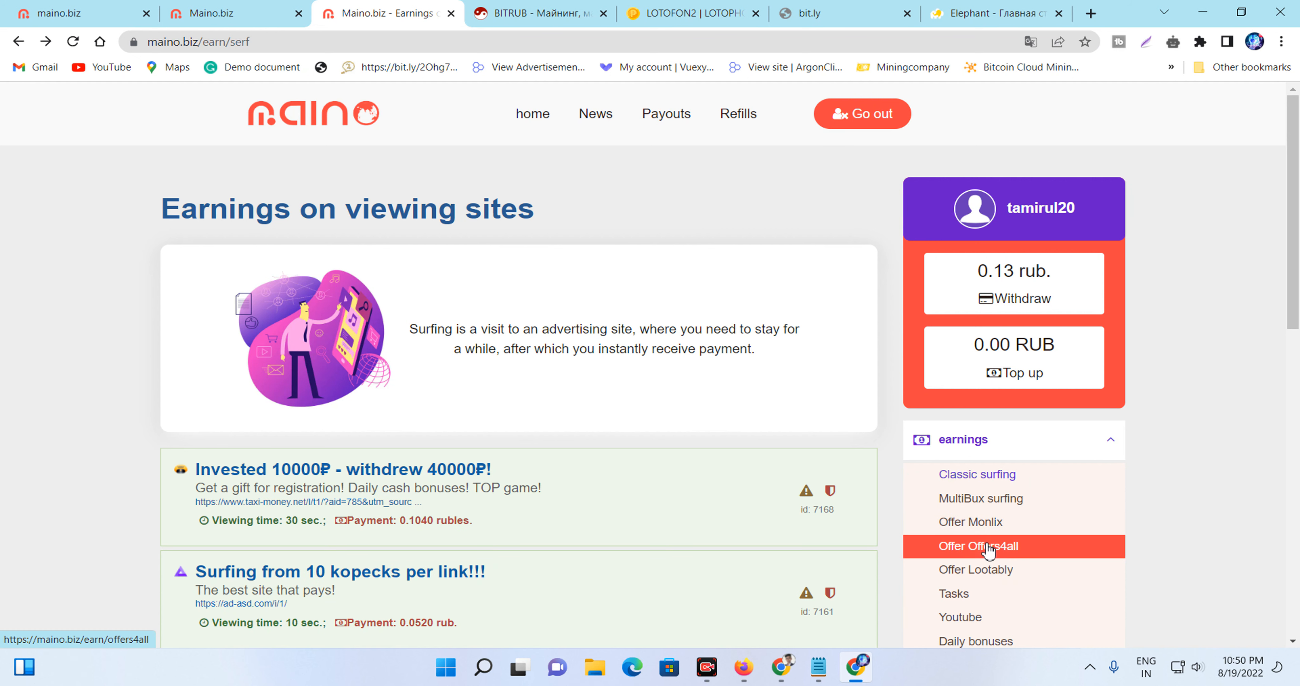
- Enter the Monlix offerwall and try starting the GrabPoints offer
click(971, 521)
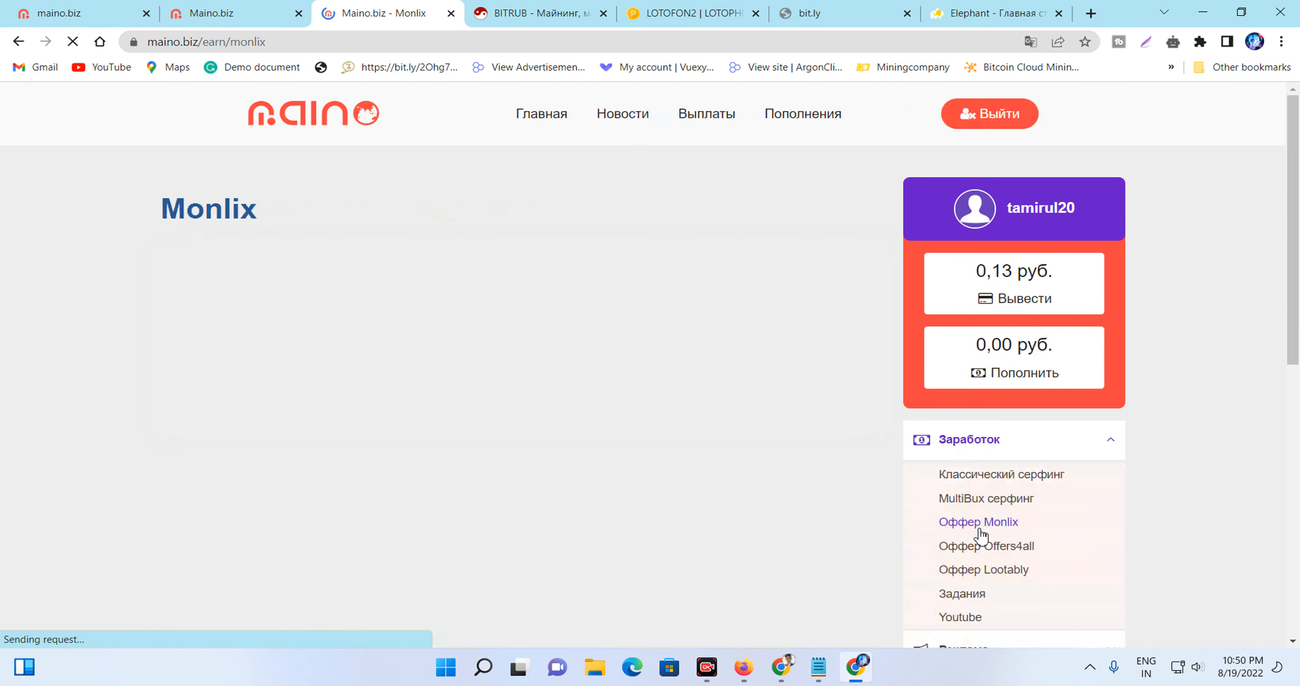
click(979, 521)
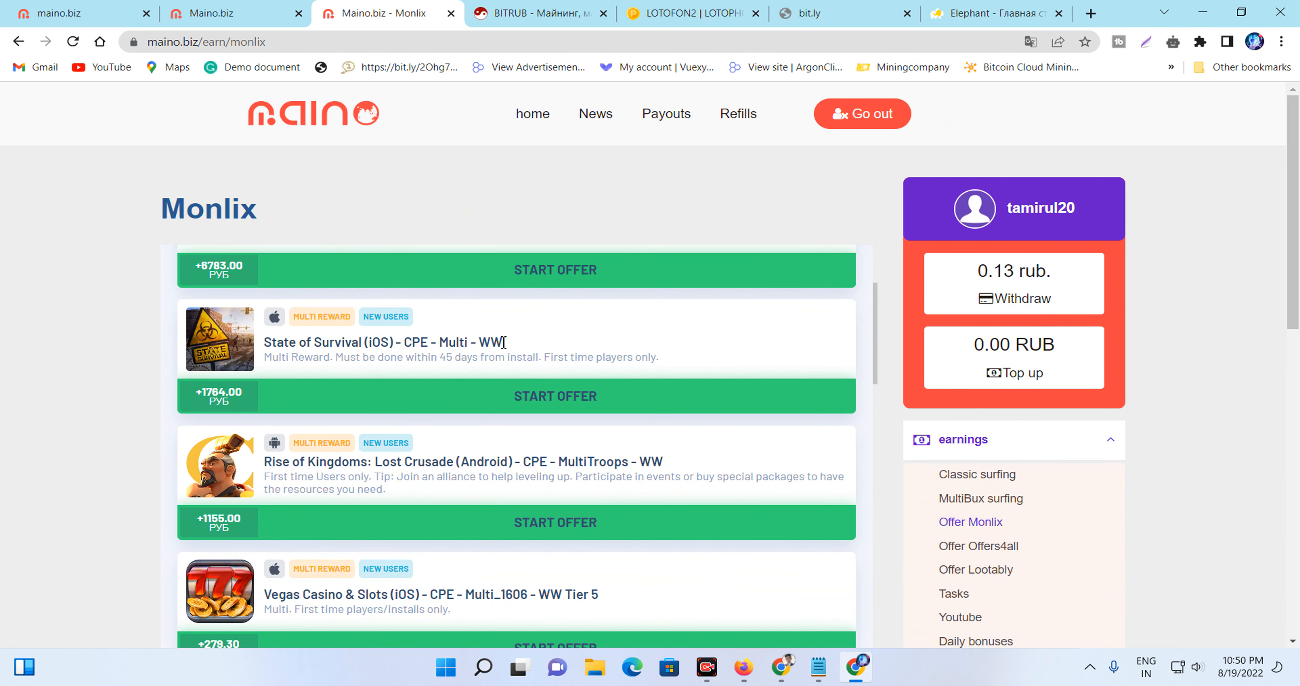
scroll(down, 3)
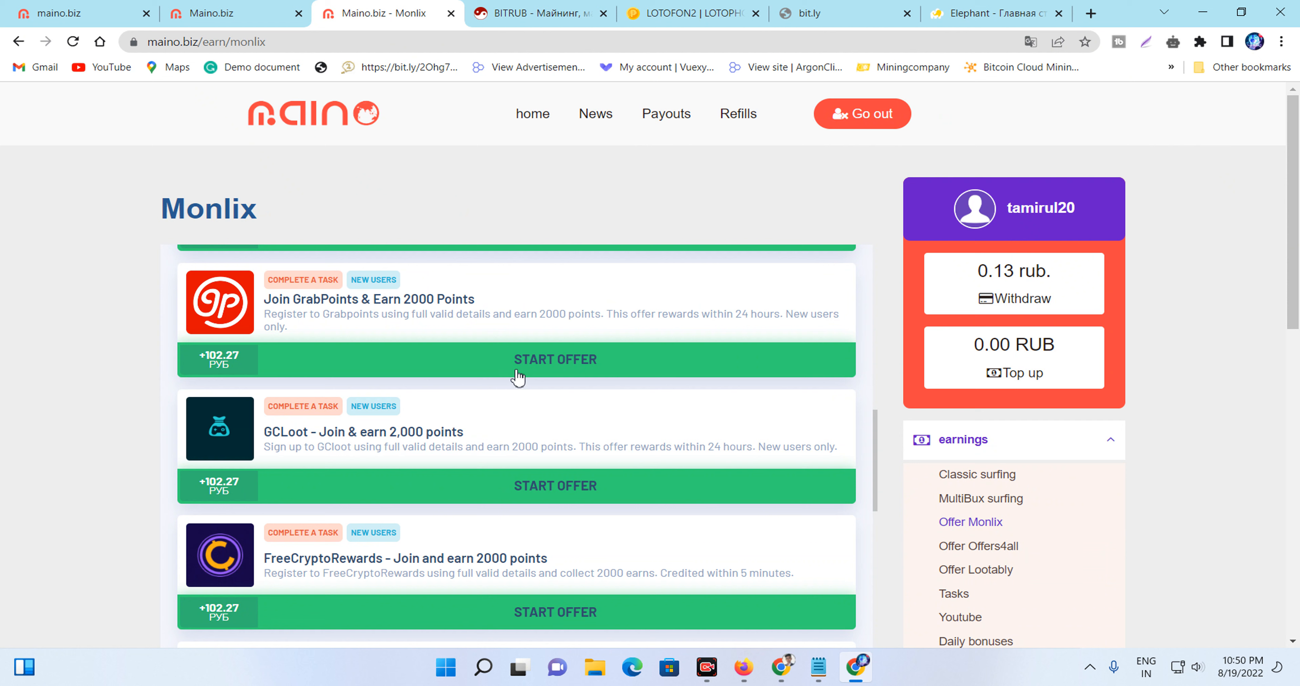
mouse_move(602, 365)
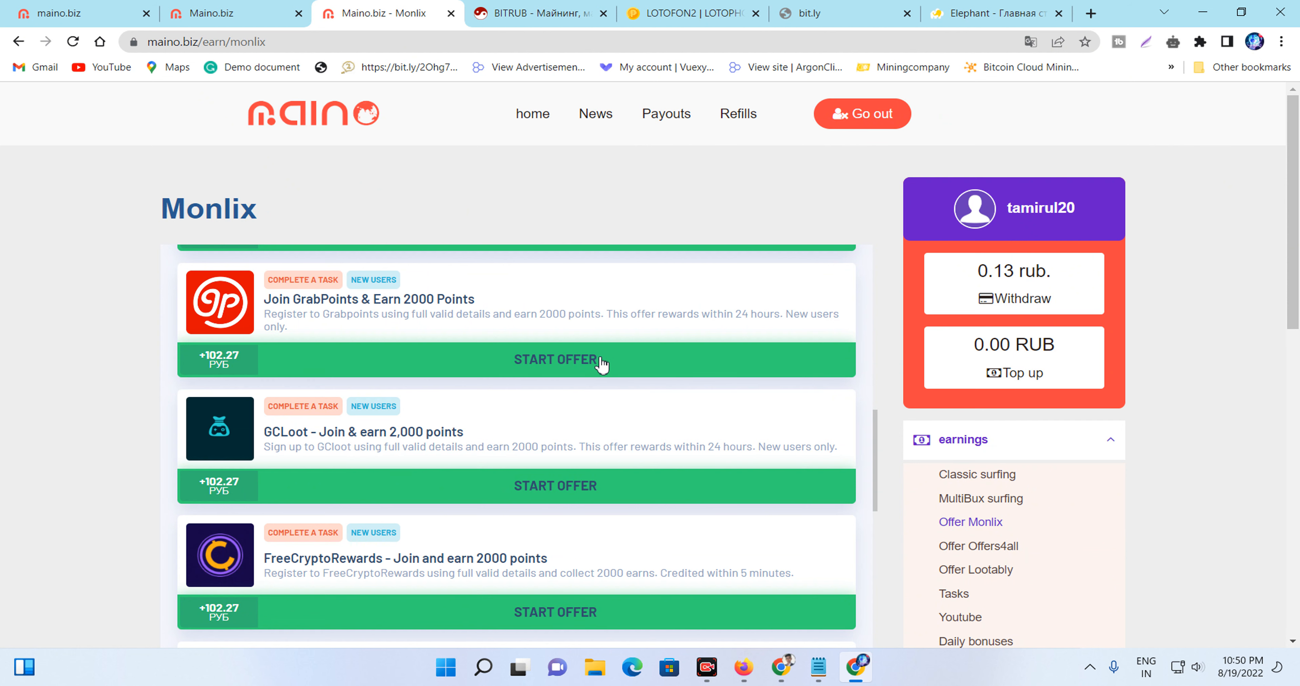
click(555, 359)
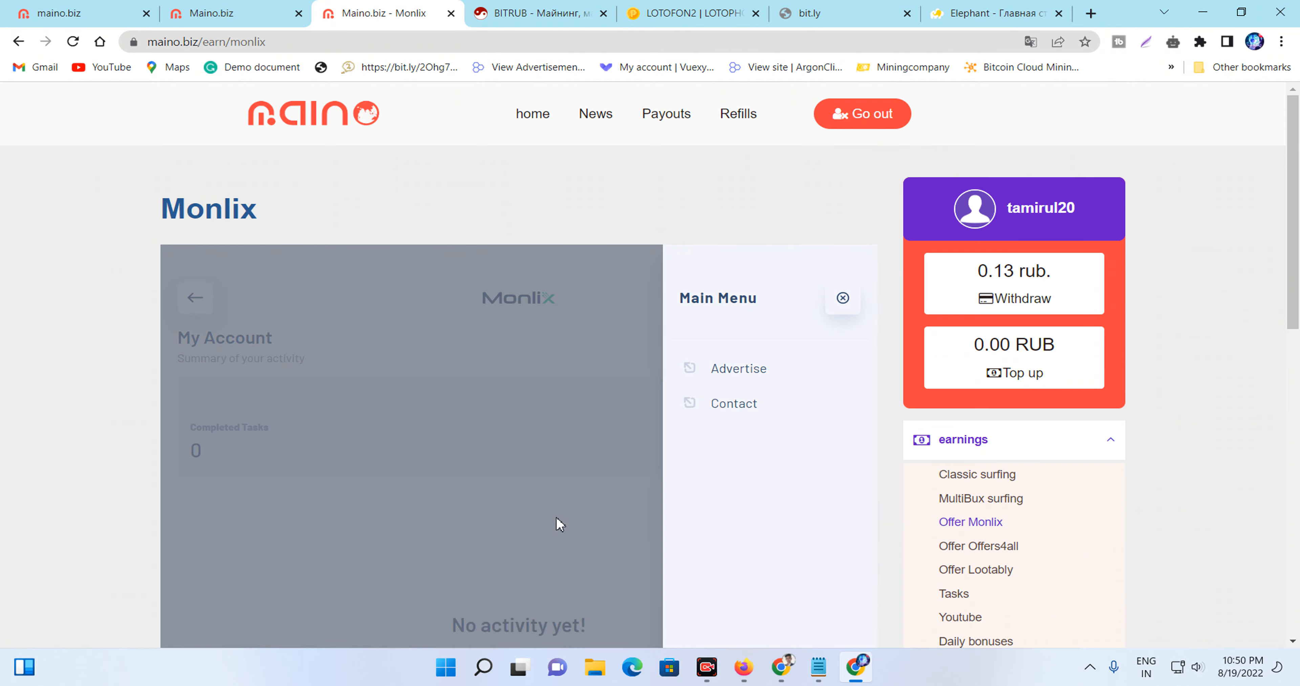
- Scroll through the Monlix page to its account summary with zero completed tasks
scroll(down, 3)
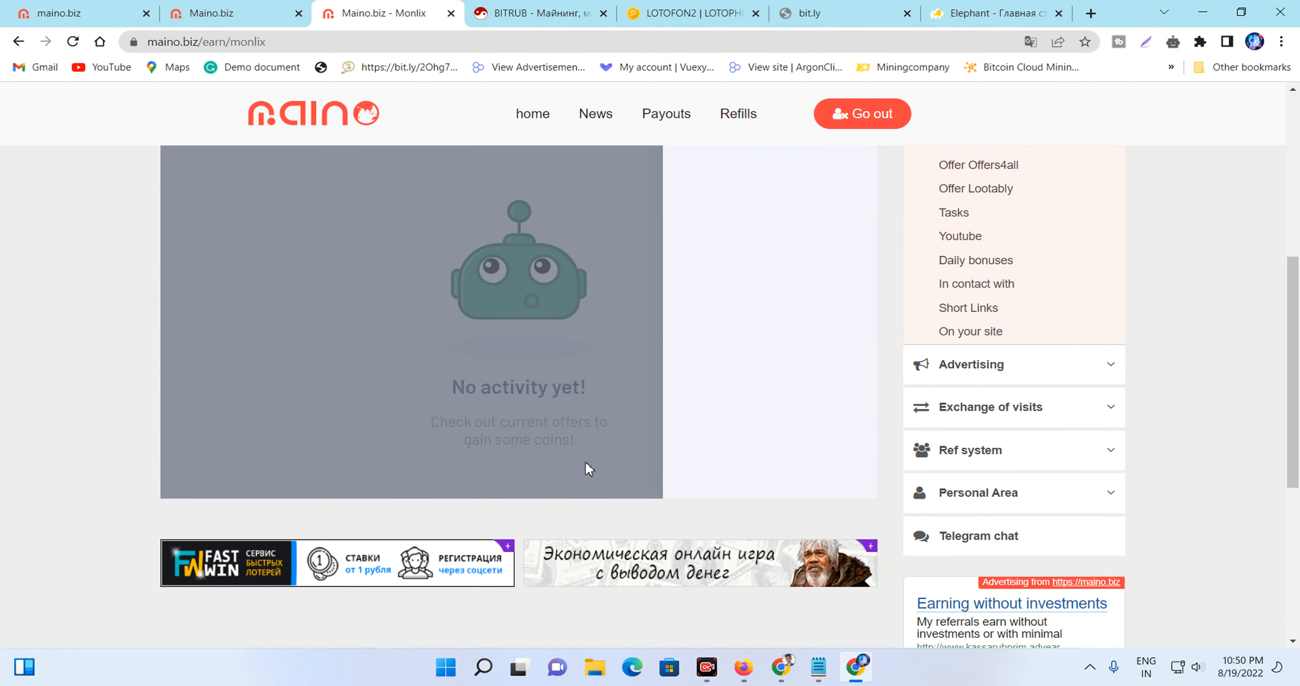
scroll(up, 3)
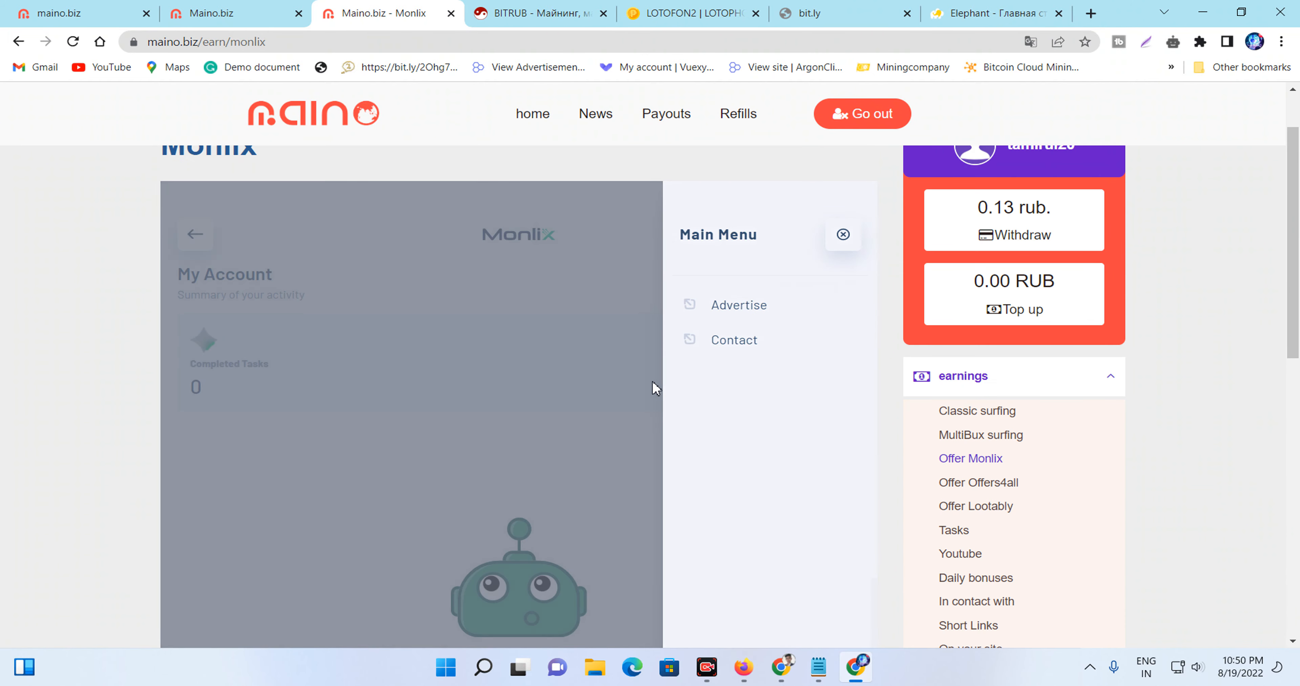
scroll(down, 3)
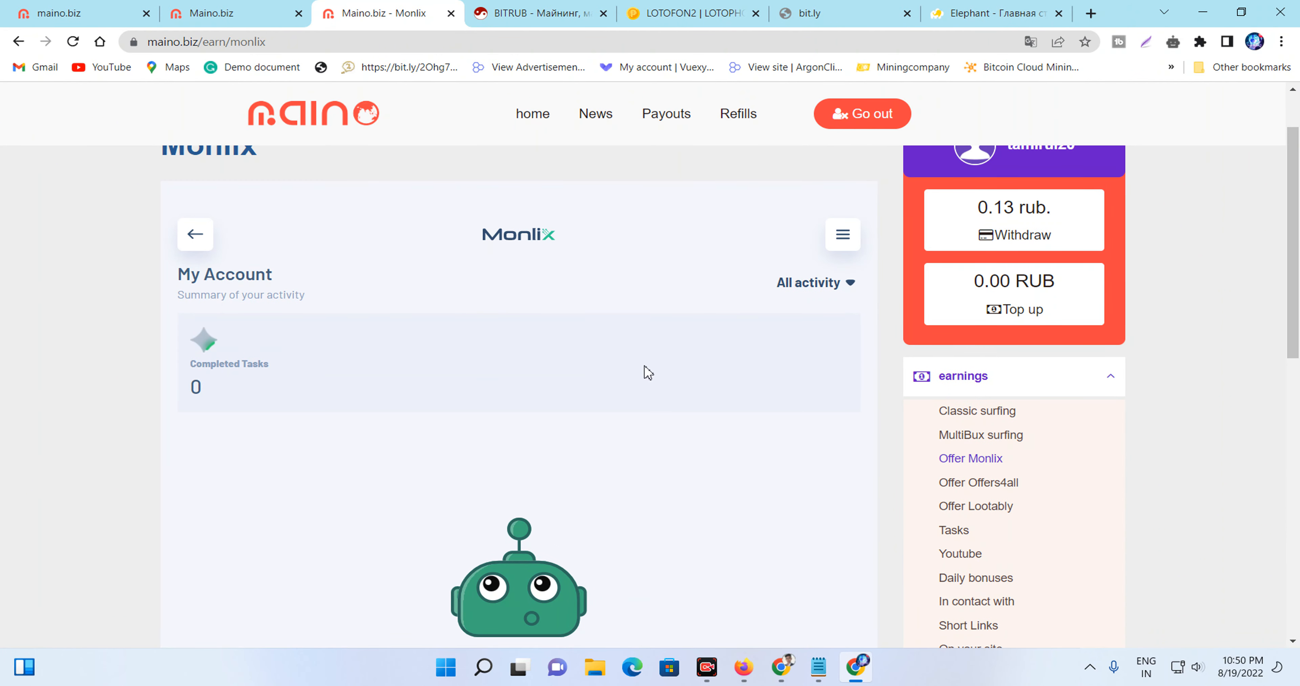
scroll(down, 3)
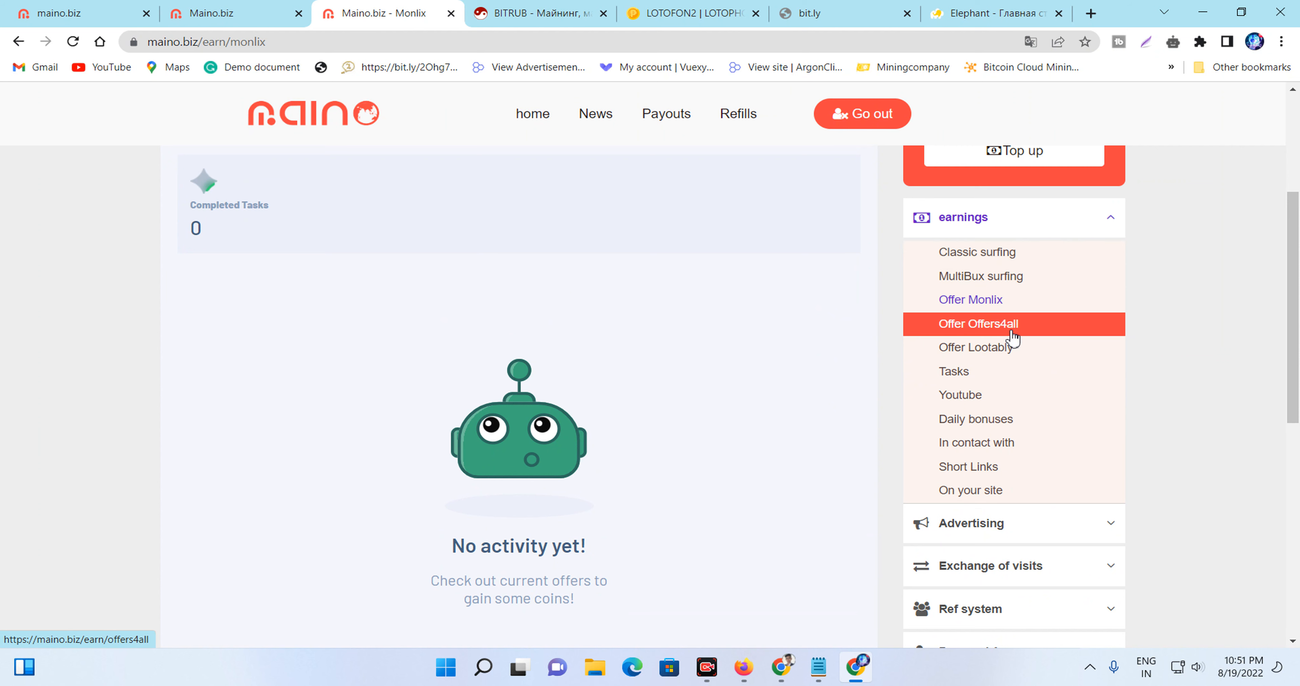
- Show the Offers4all offerwall, which holds only banner ads and no offers
click(978, 323)
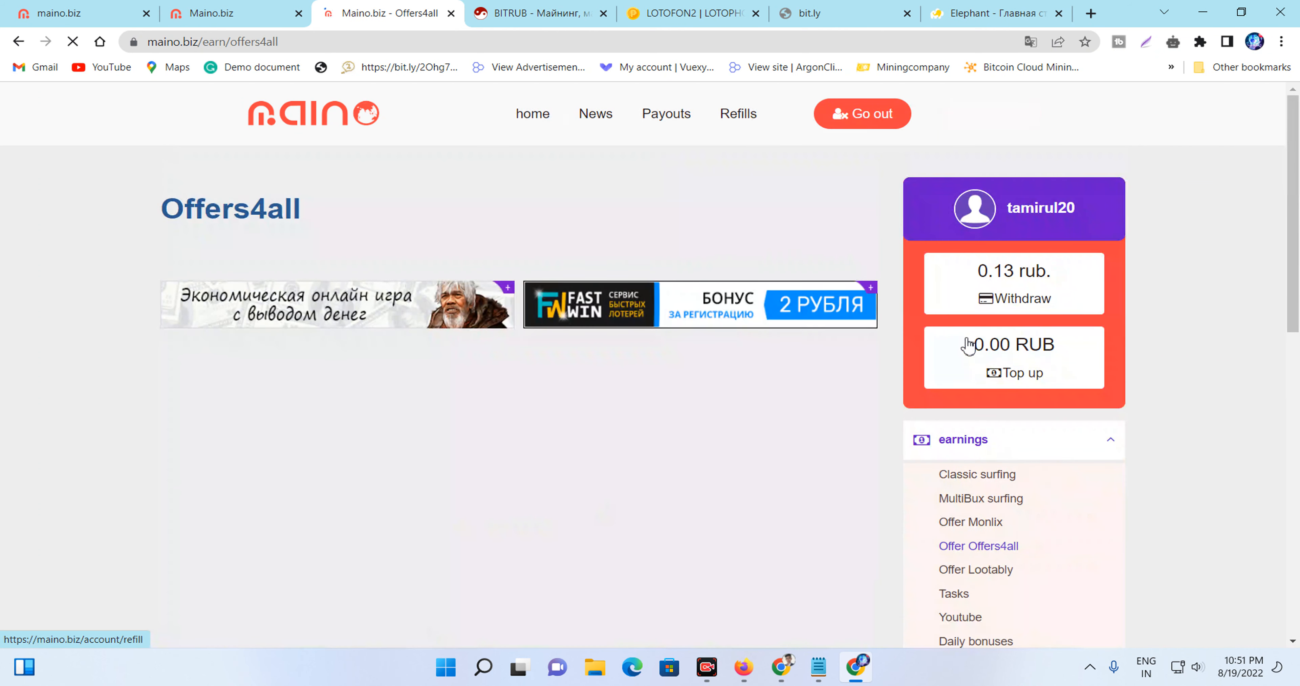
scroll(down, 3)
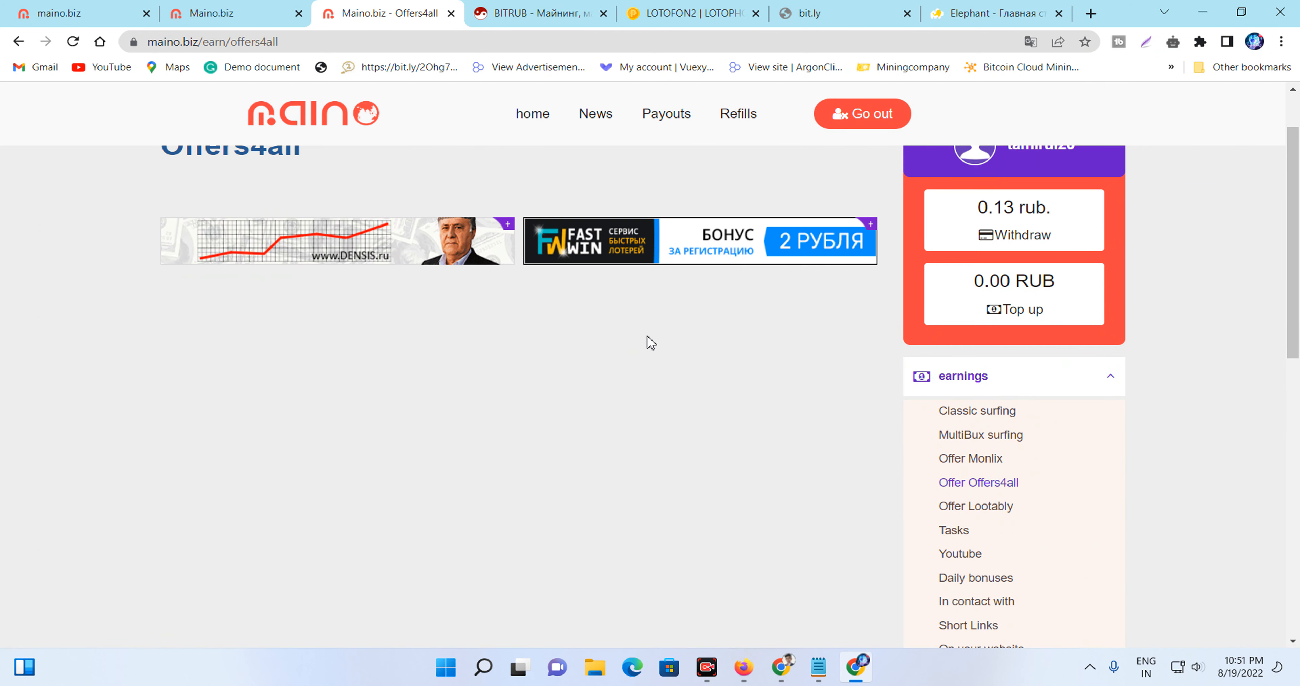
mouse_move(970, 458)
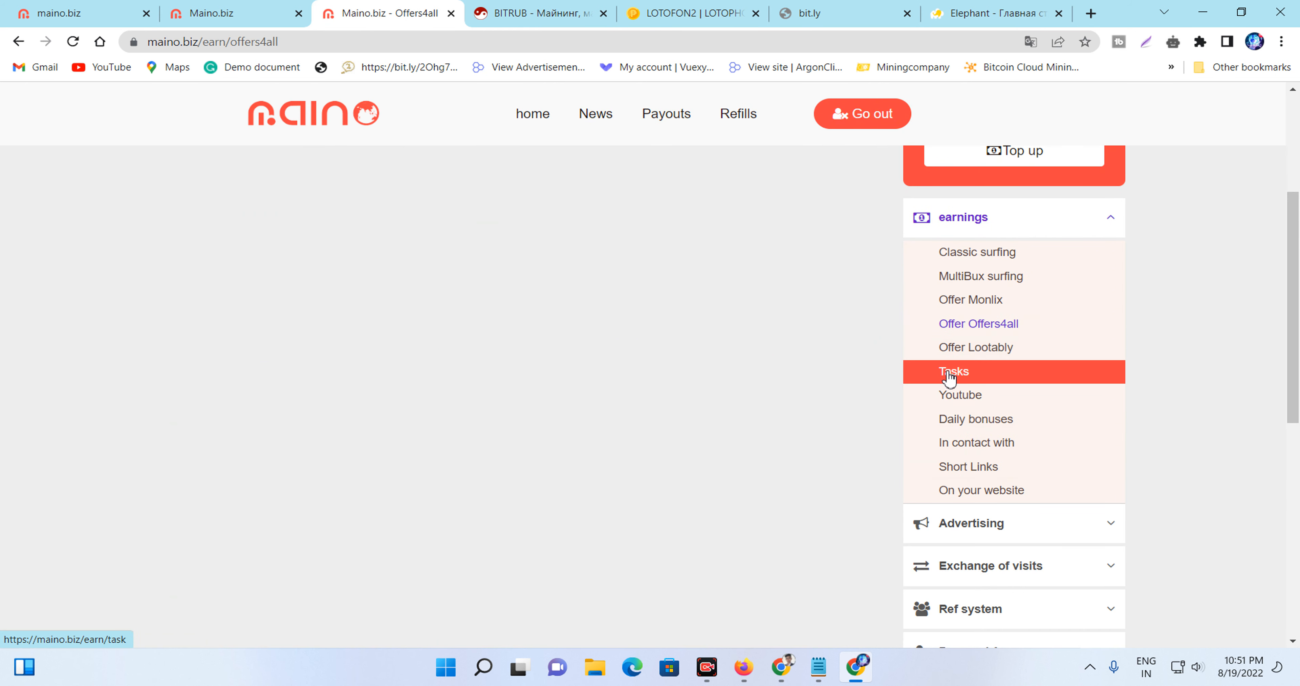
- Show the Tasks list of paid registration and click jobs with RUB rewards
click(952, 372)
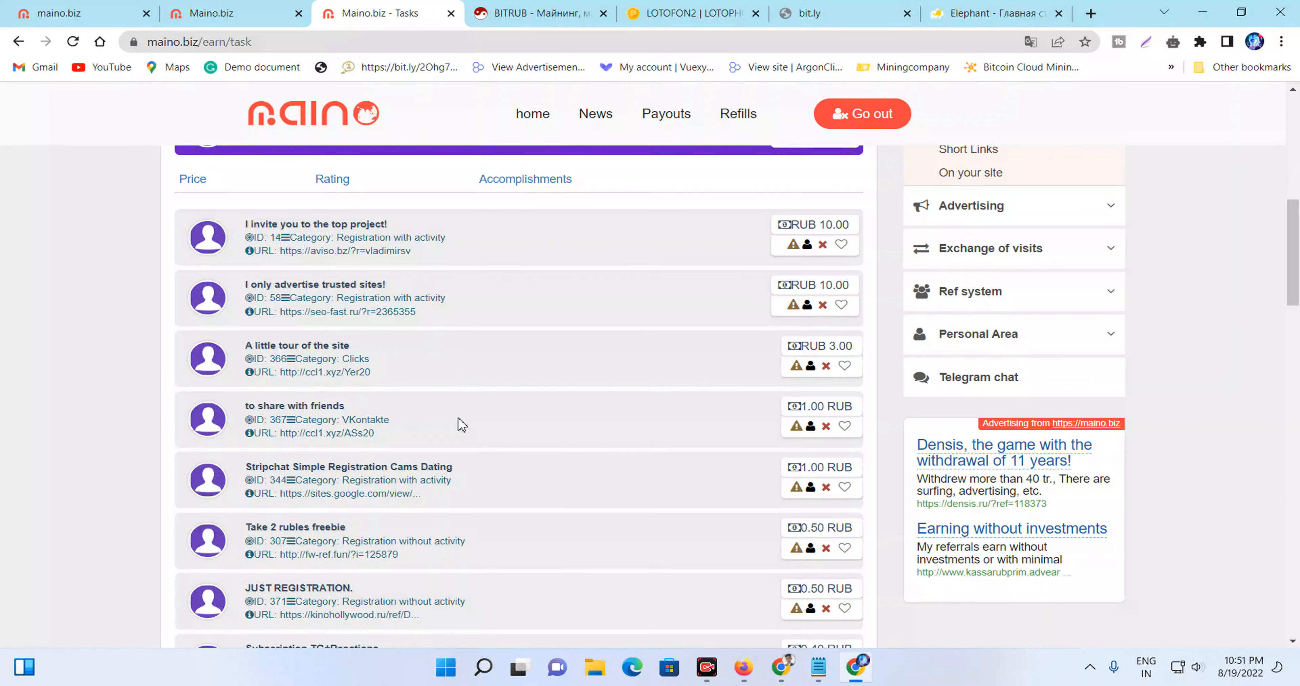
mouse_move(298, 232)
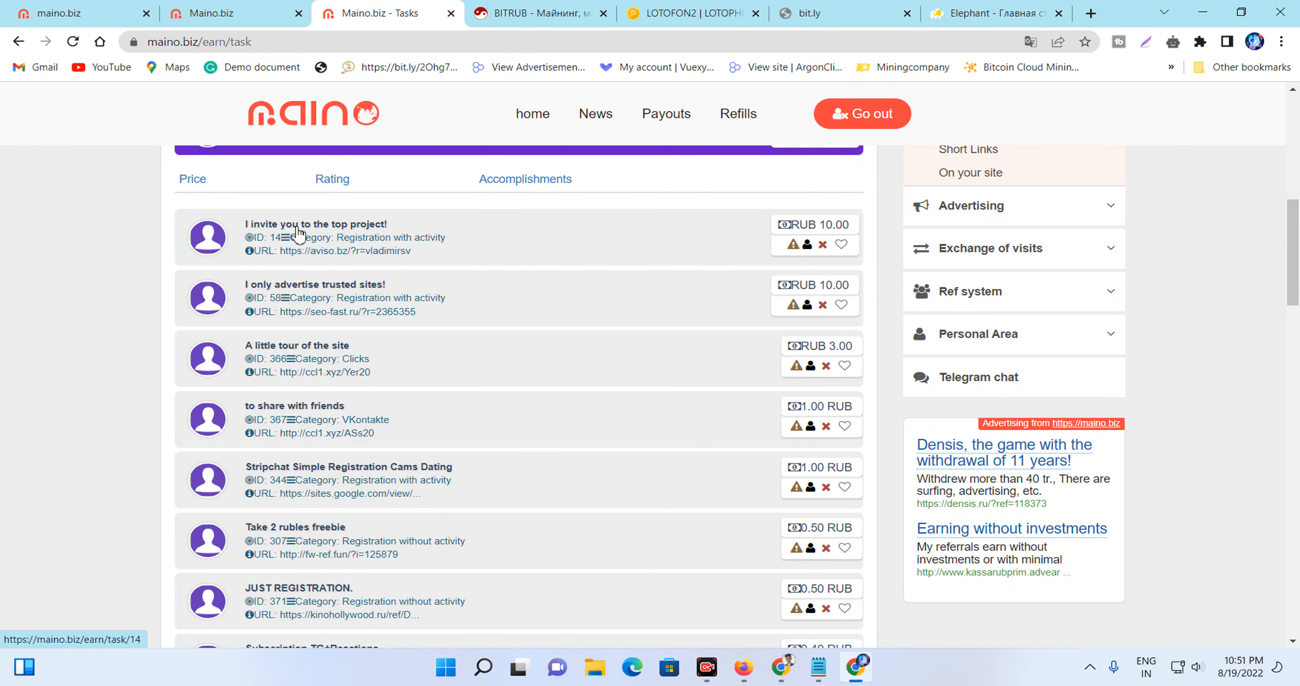
mouse_move(292, 295)
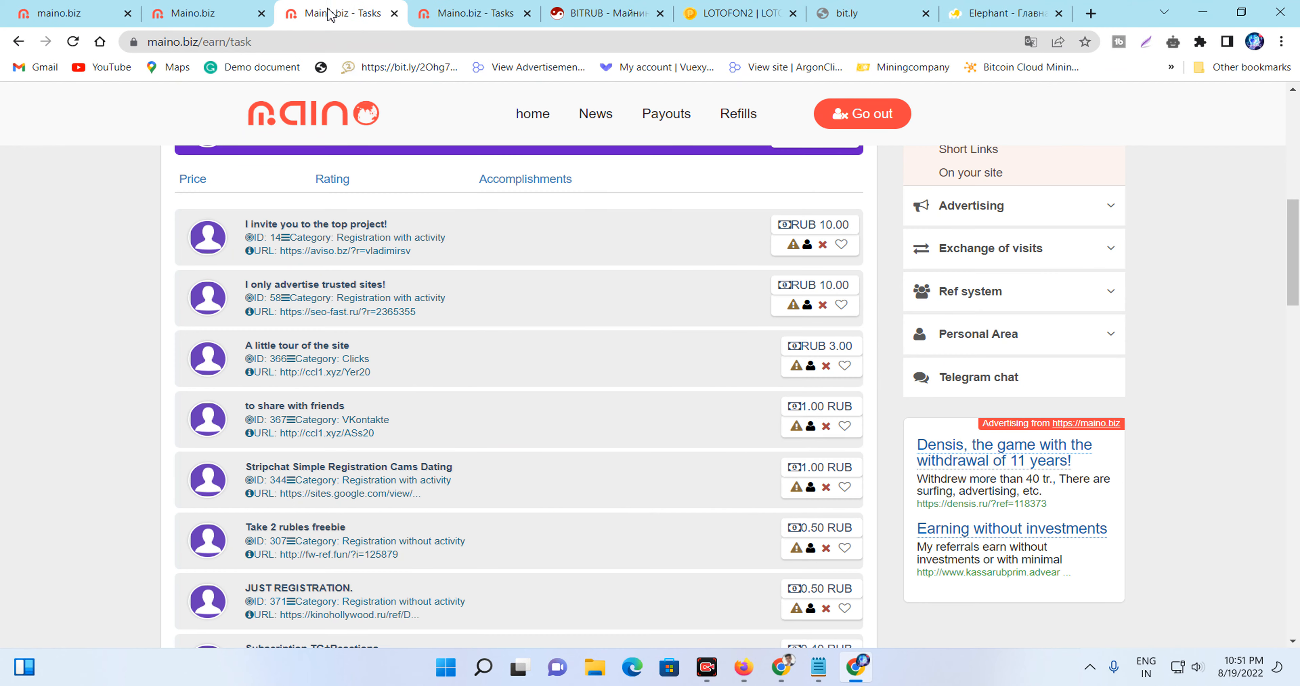
click(315, 298)
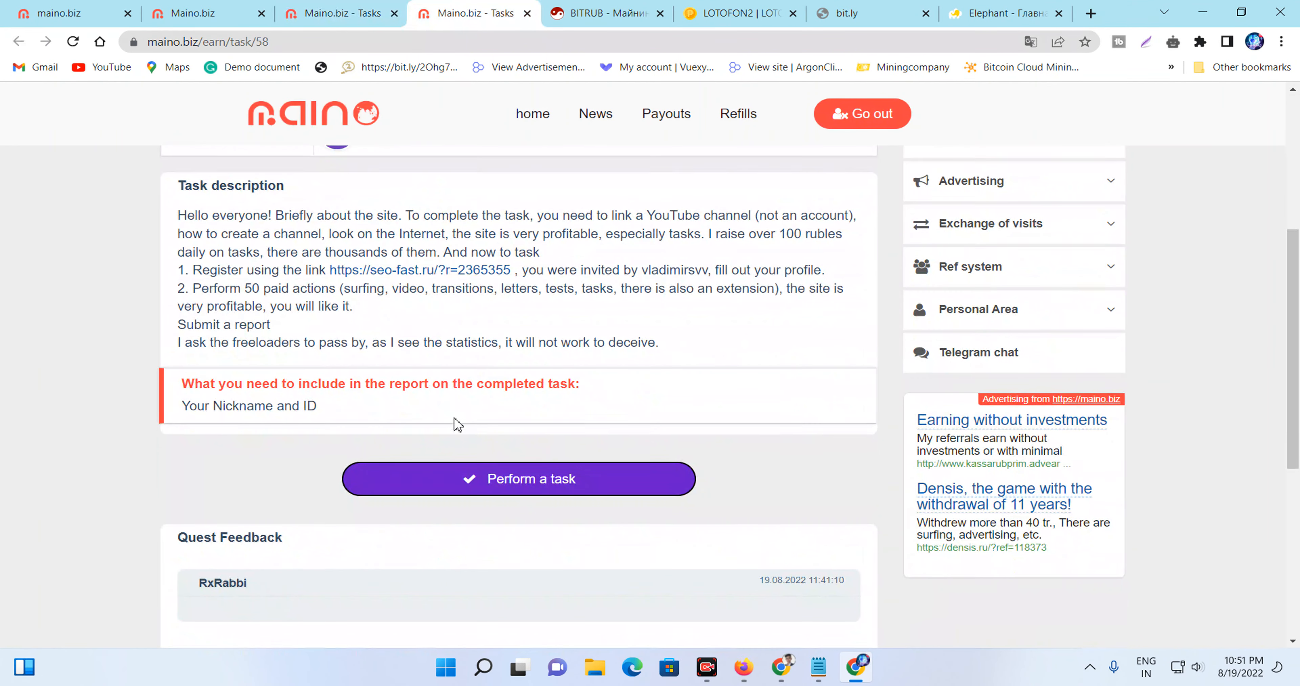
mouse_move(484, 622)
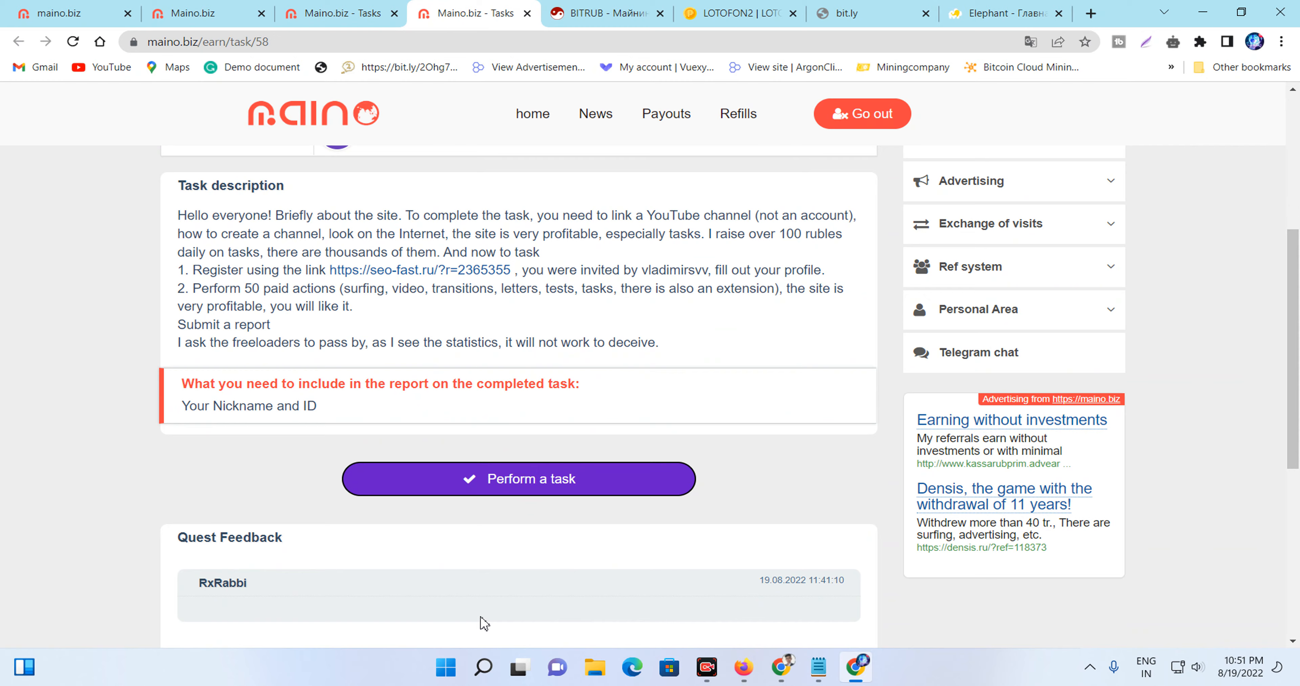
scroll(up, 3)
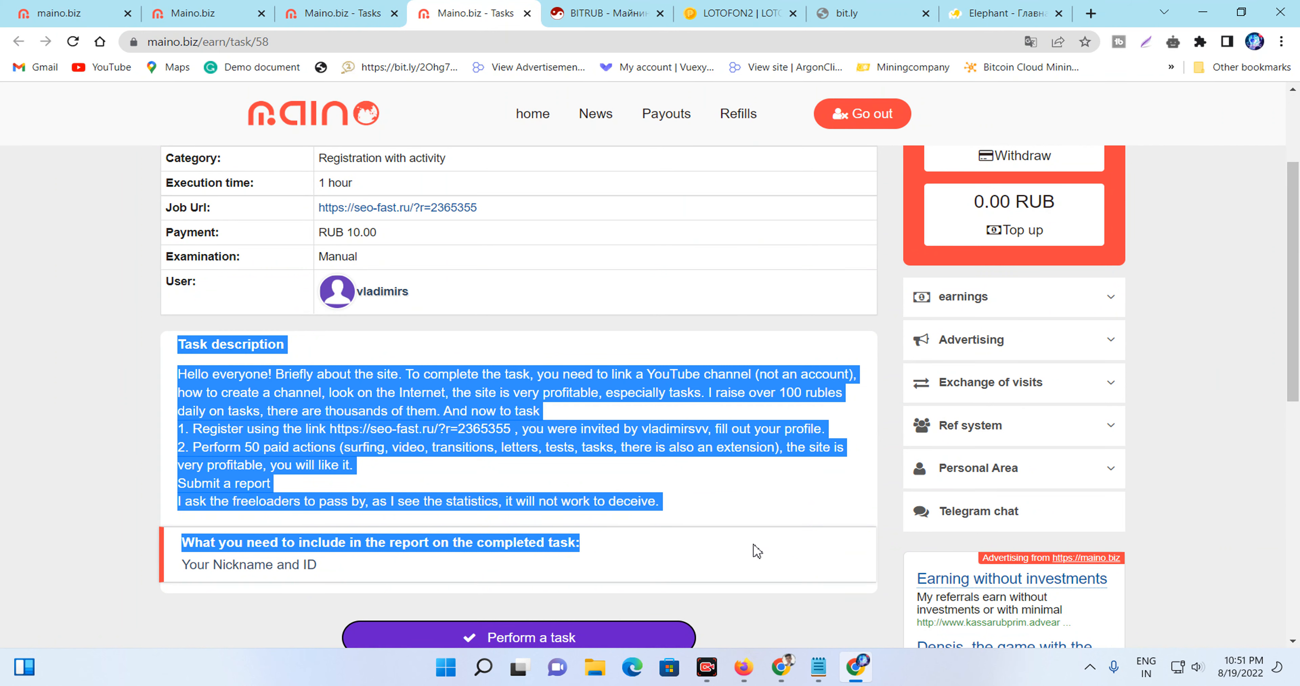
mouse_move(783, 516)
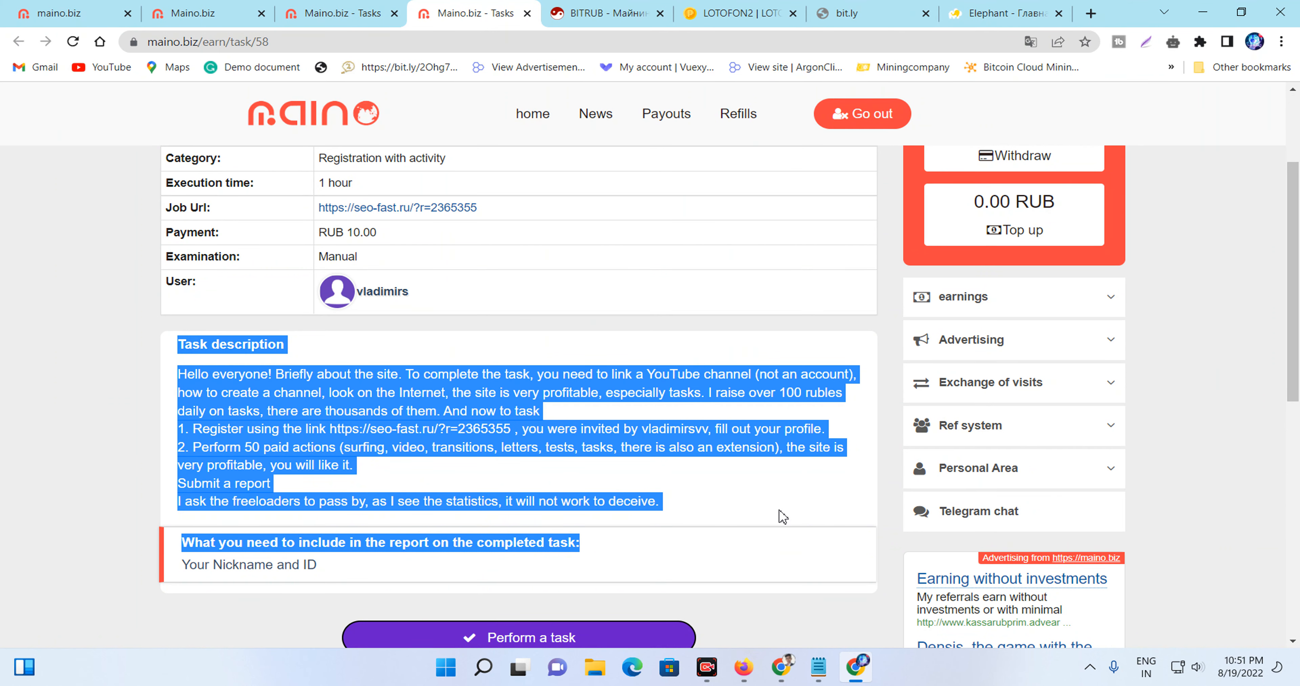
click(584, 514)
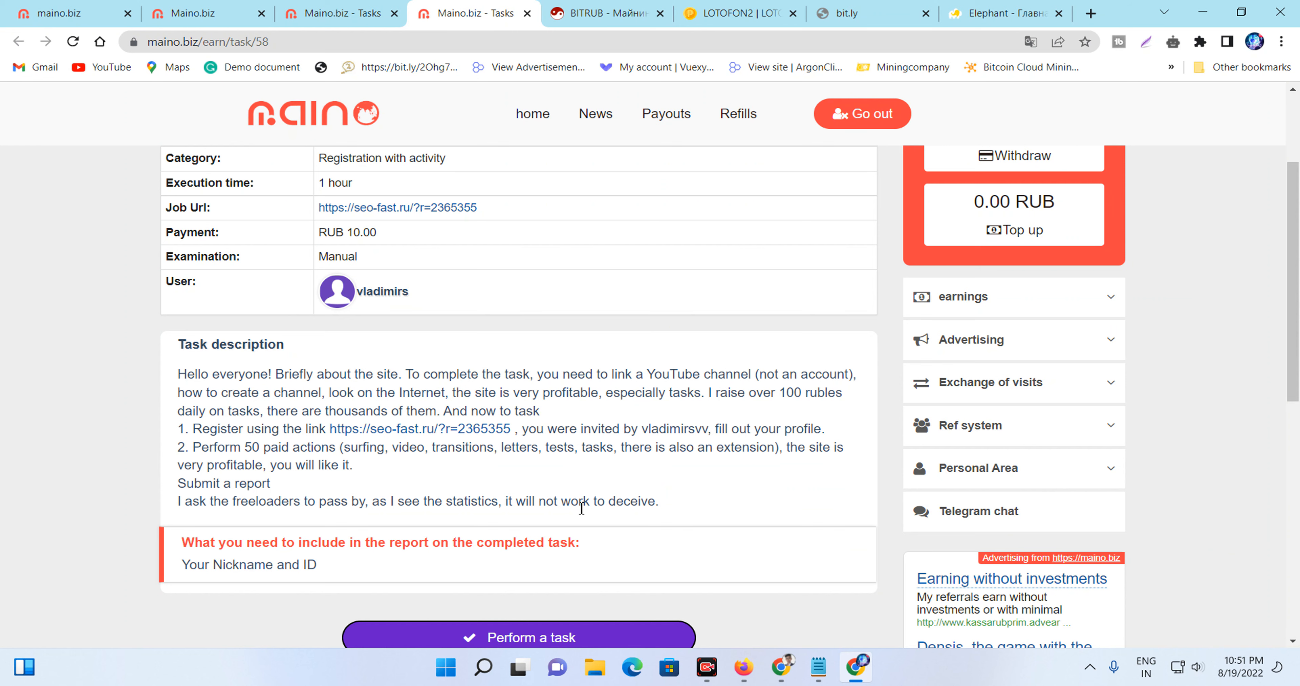
scroll(down, 3)
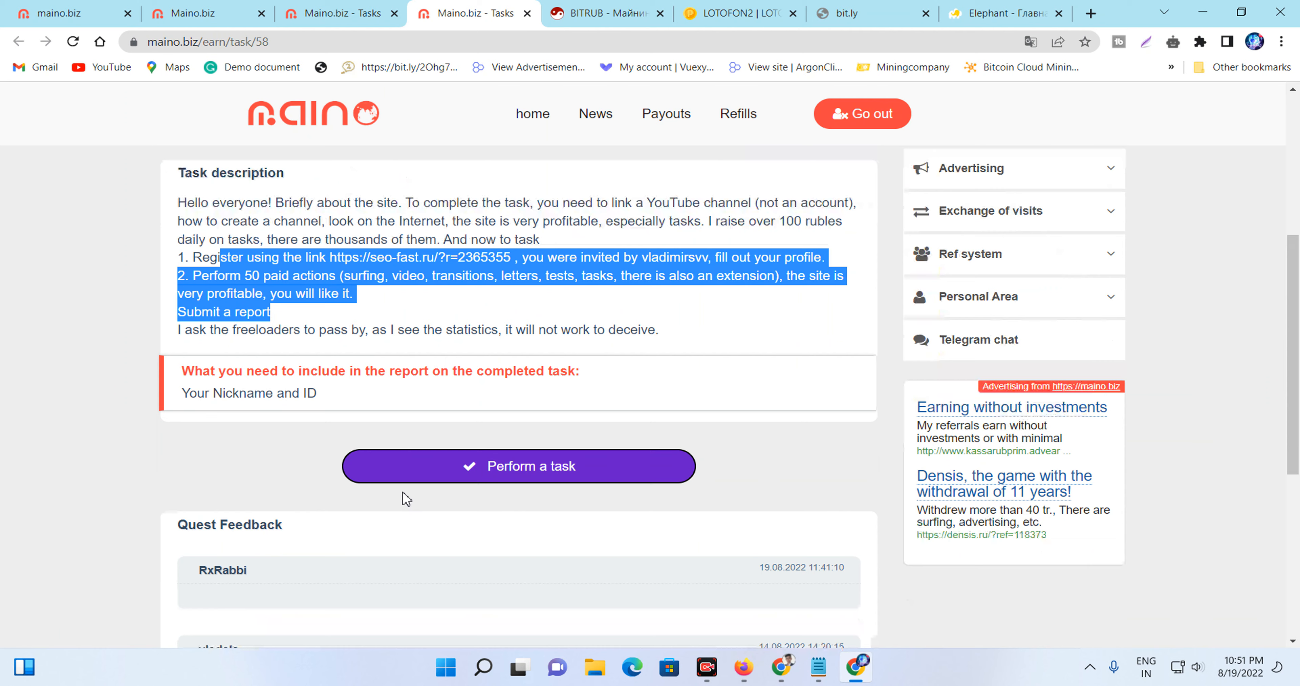
scroll(down, 3)
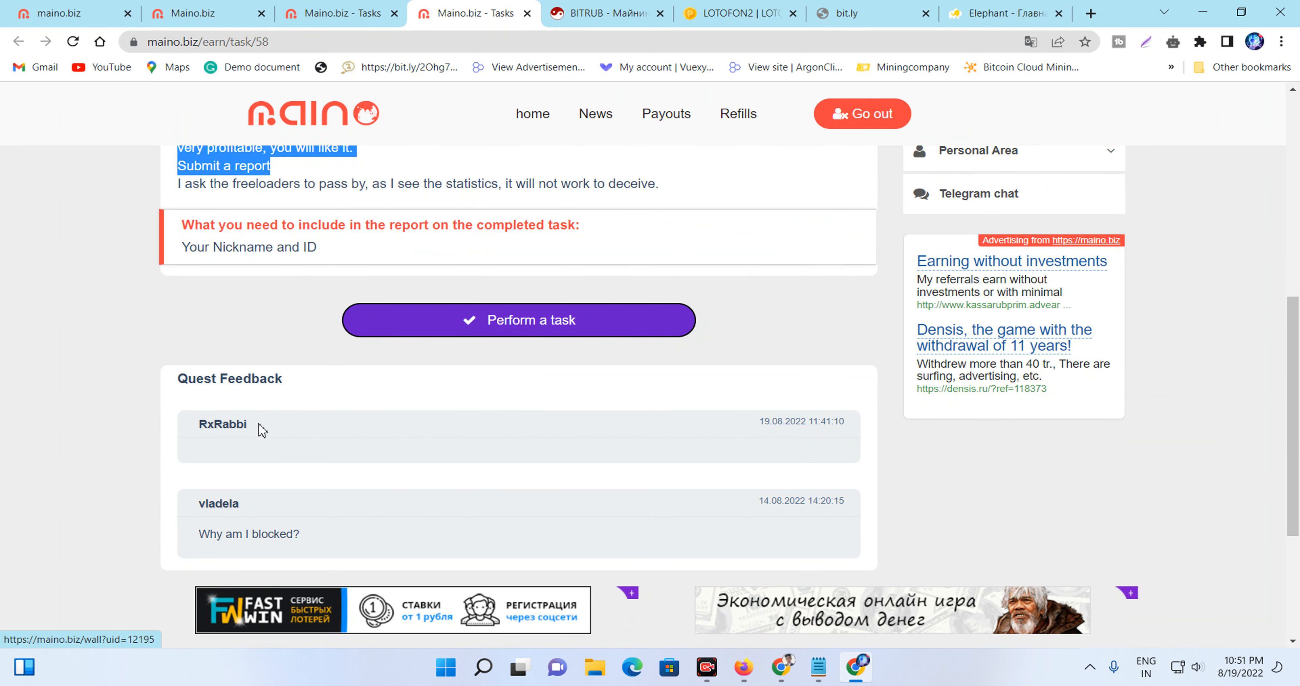
scroll(down, 3)
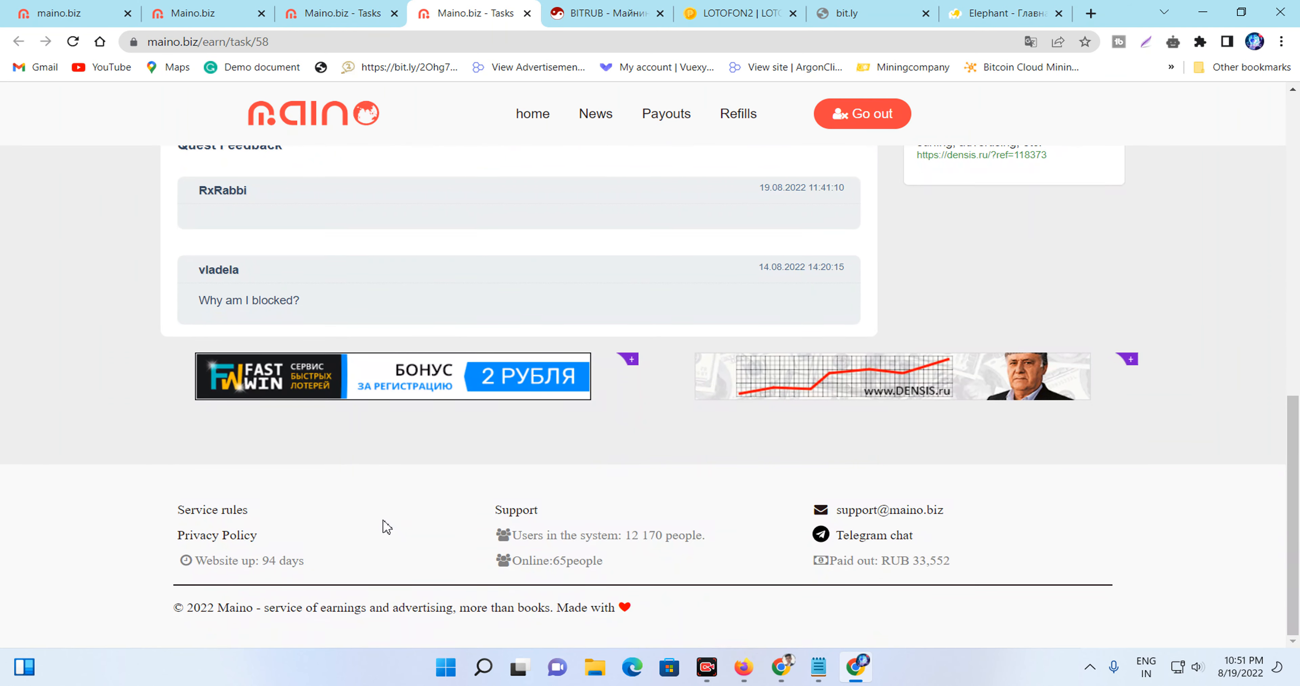
scroll(up, 3)
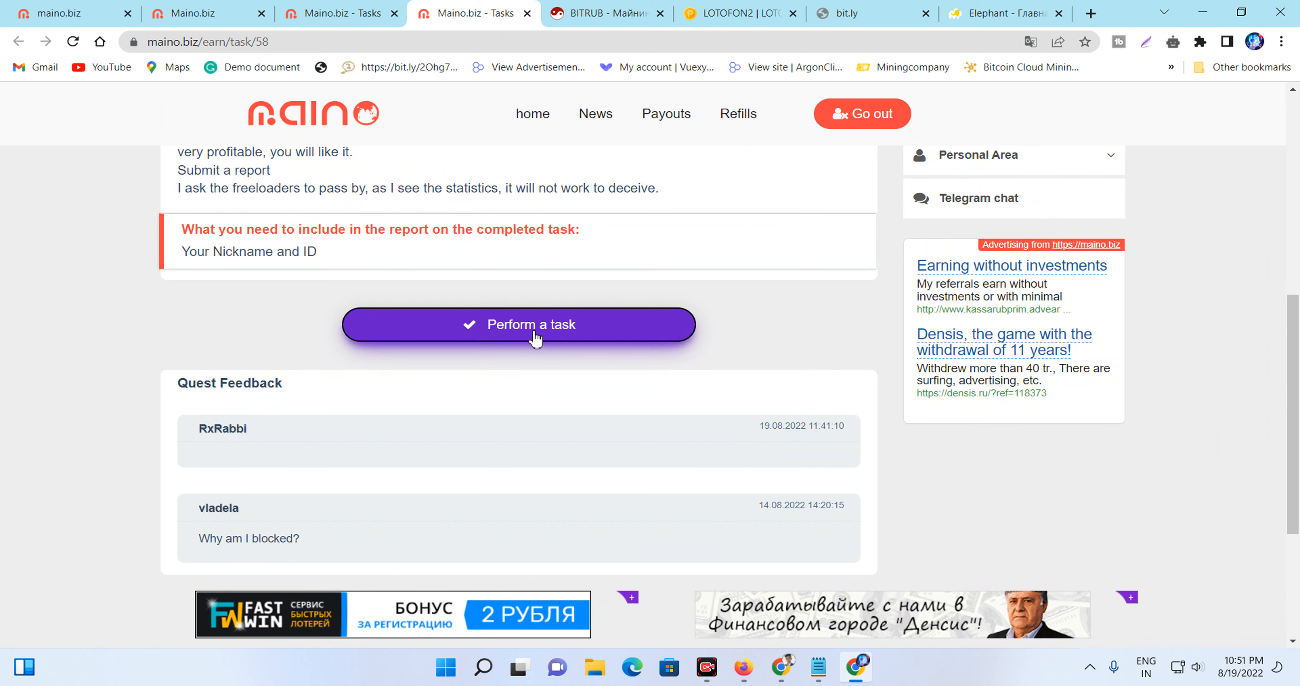
- Start task number 58 and translate its mission page into English, reviewing the deadline and report form
click(518, 324)
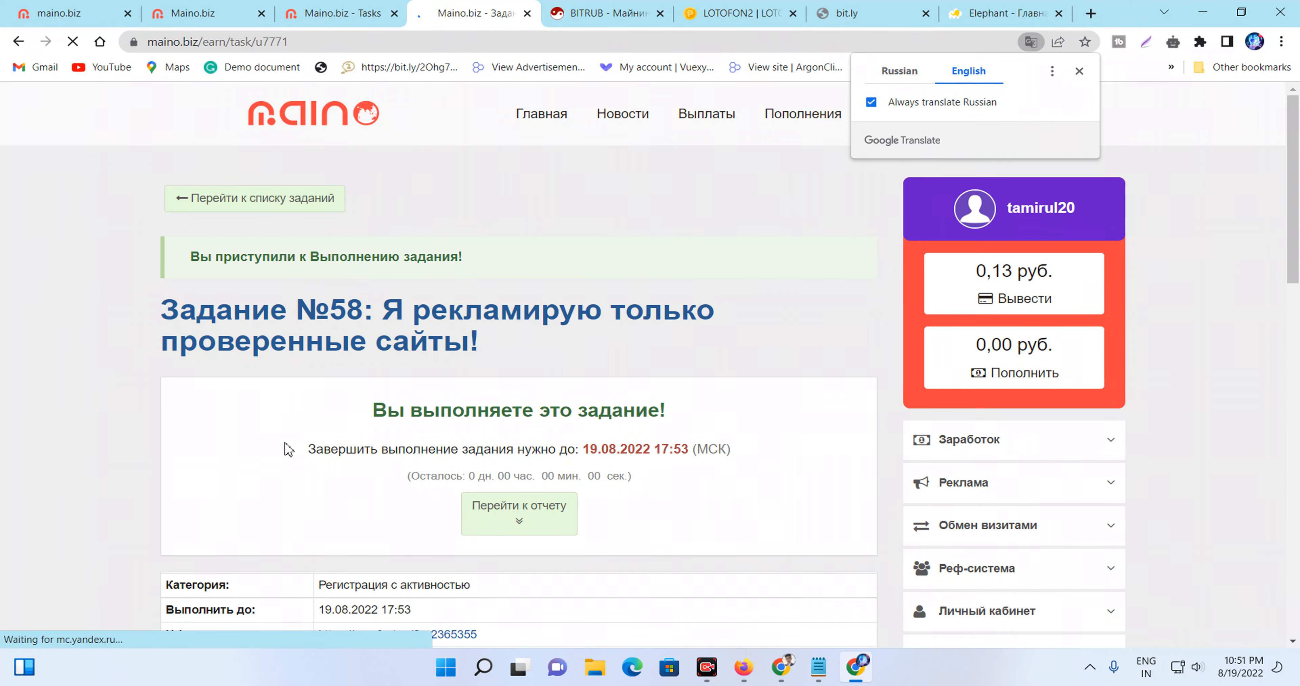
click(968, 70)
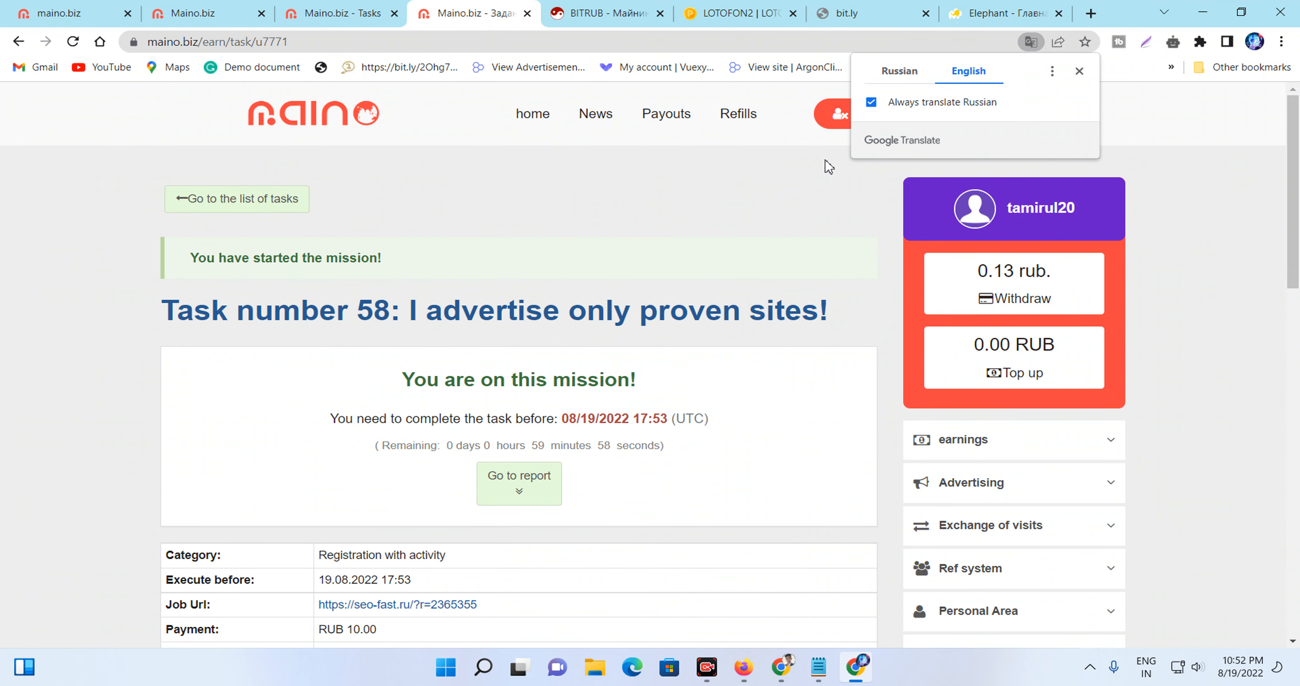
mouse_move(1046, 114)
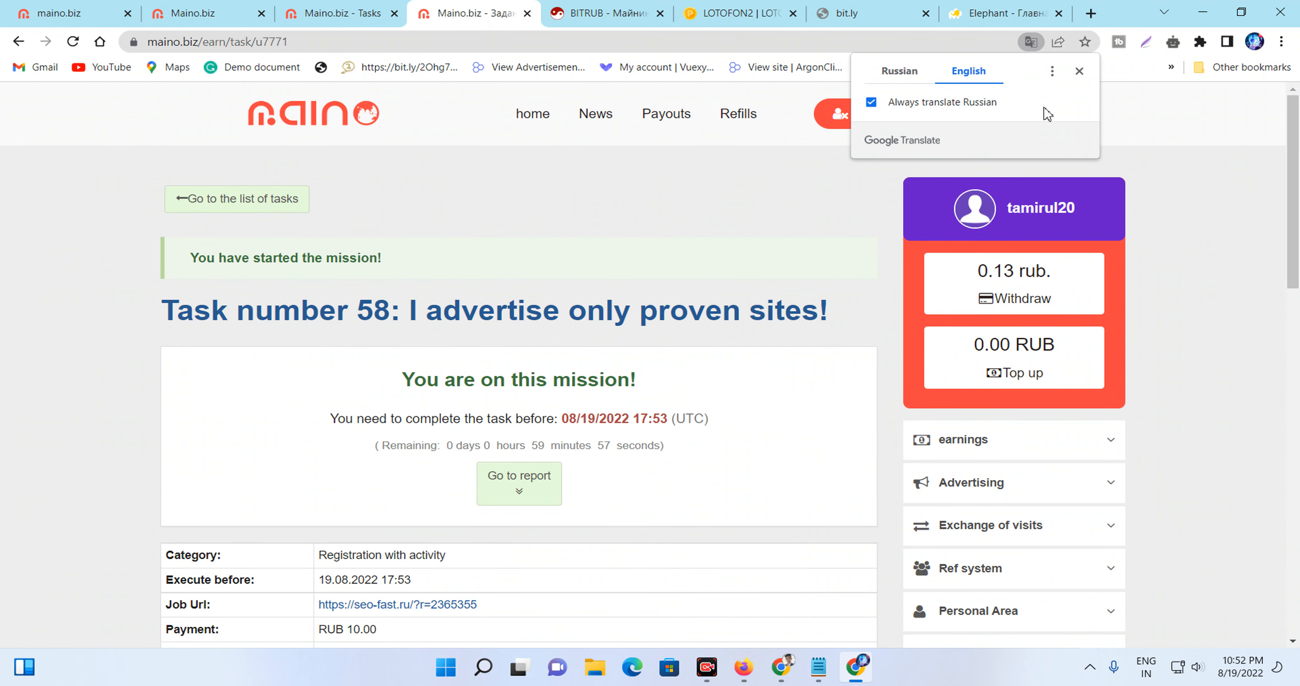
scroll(down, 3)
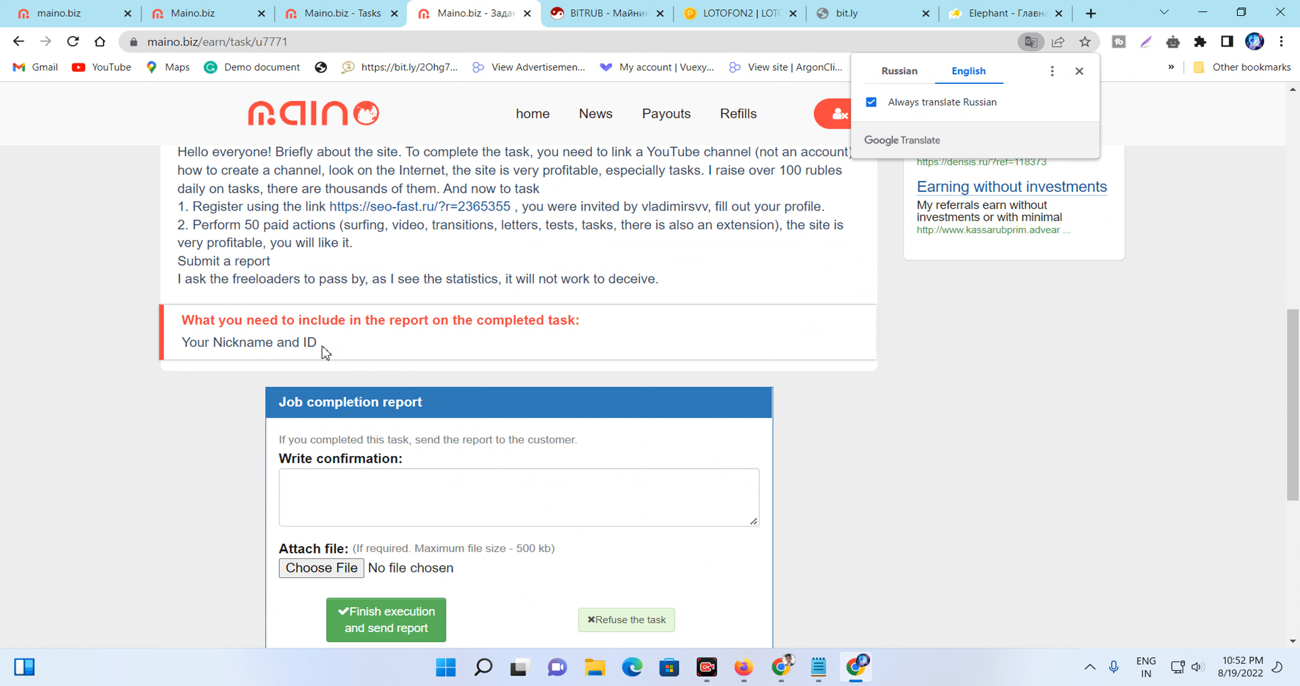
scroll(down, 3)
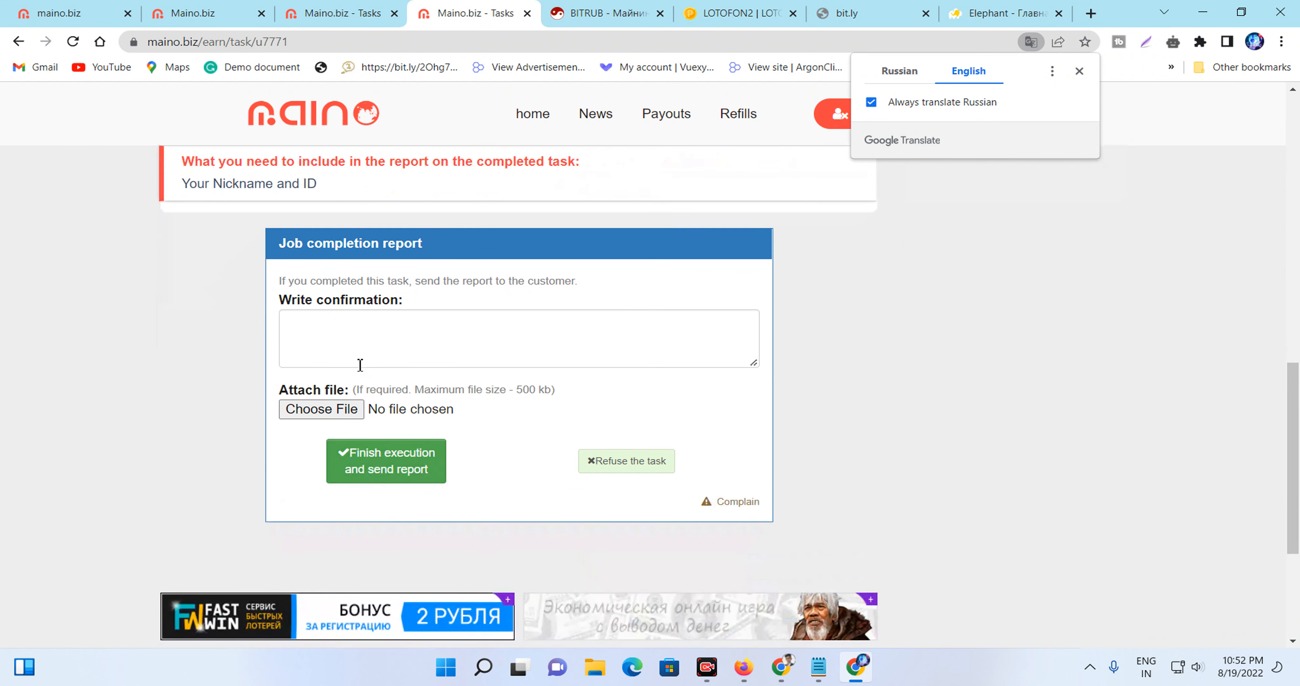
scroll(up, 3)
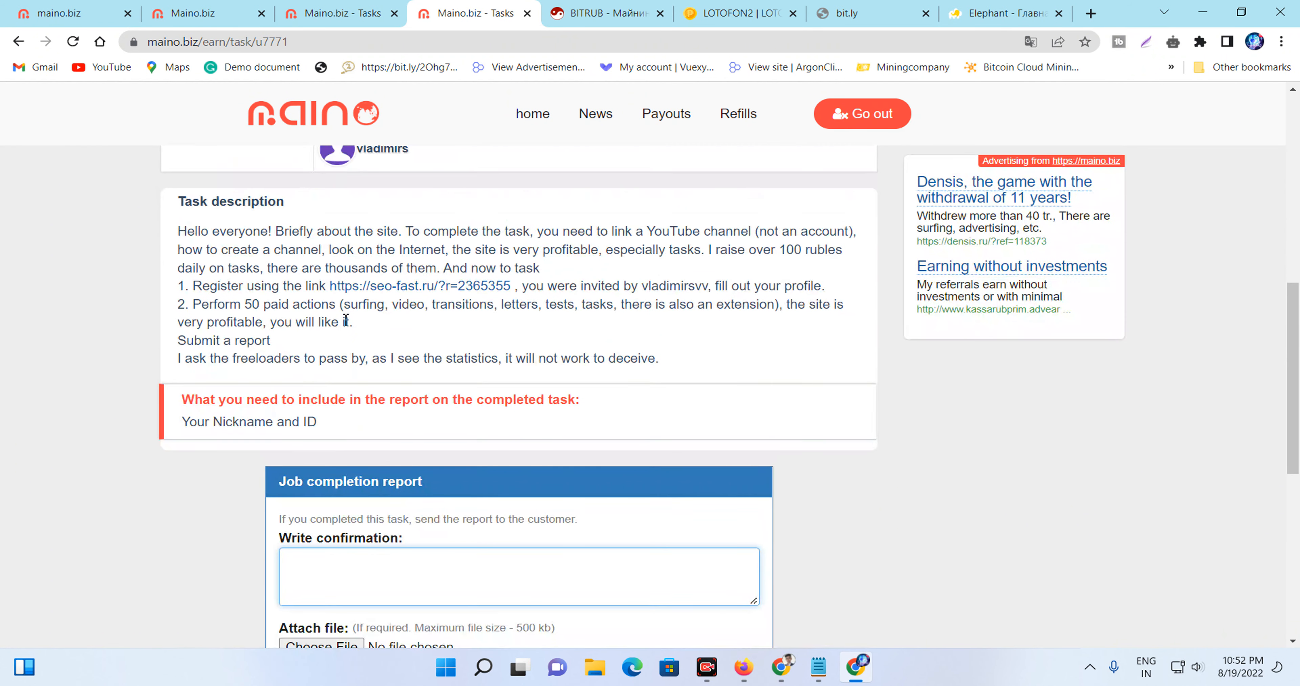
scroll(down, 3)
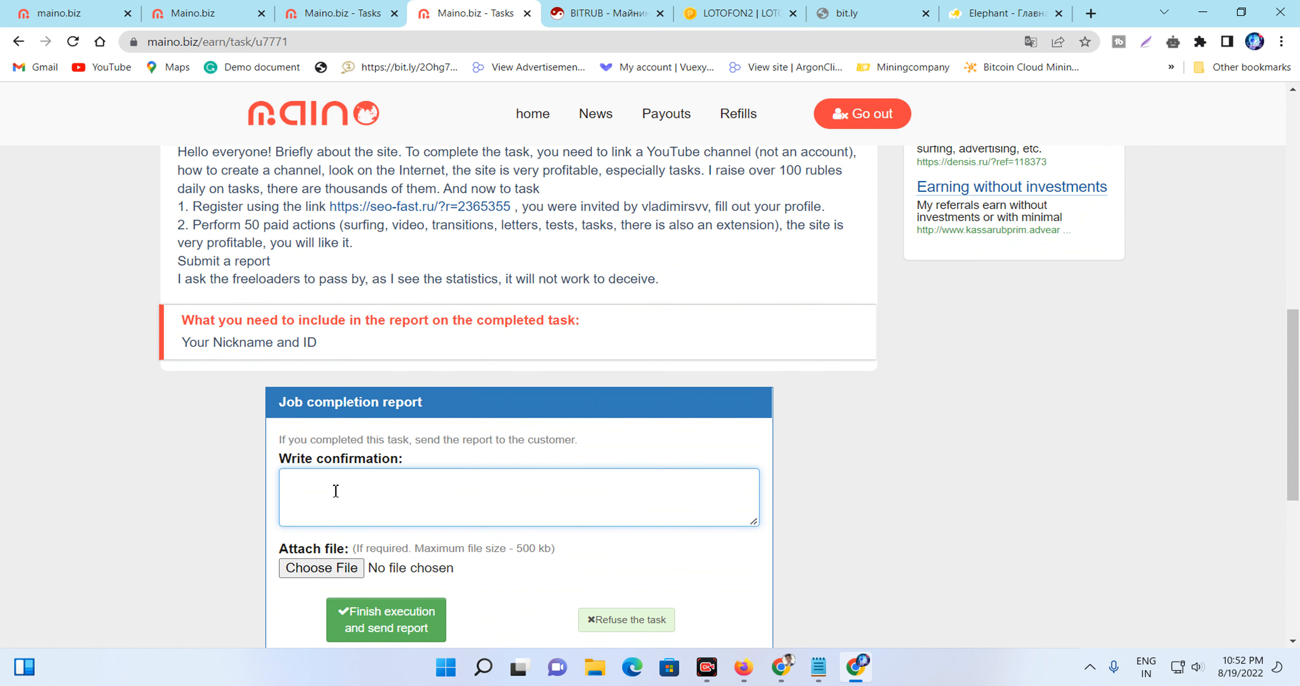
mouse_move(365, 608)
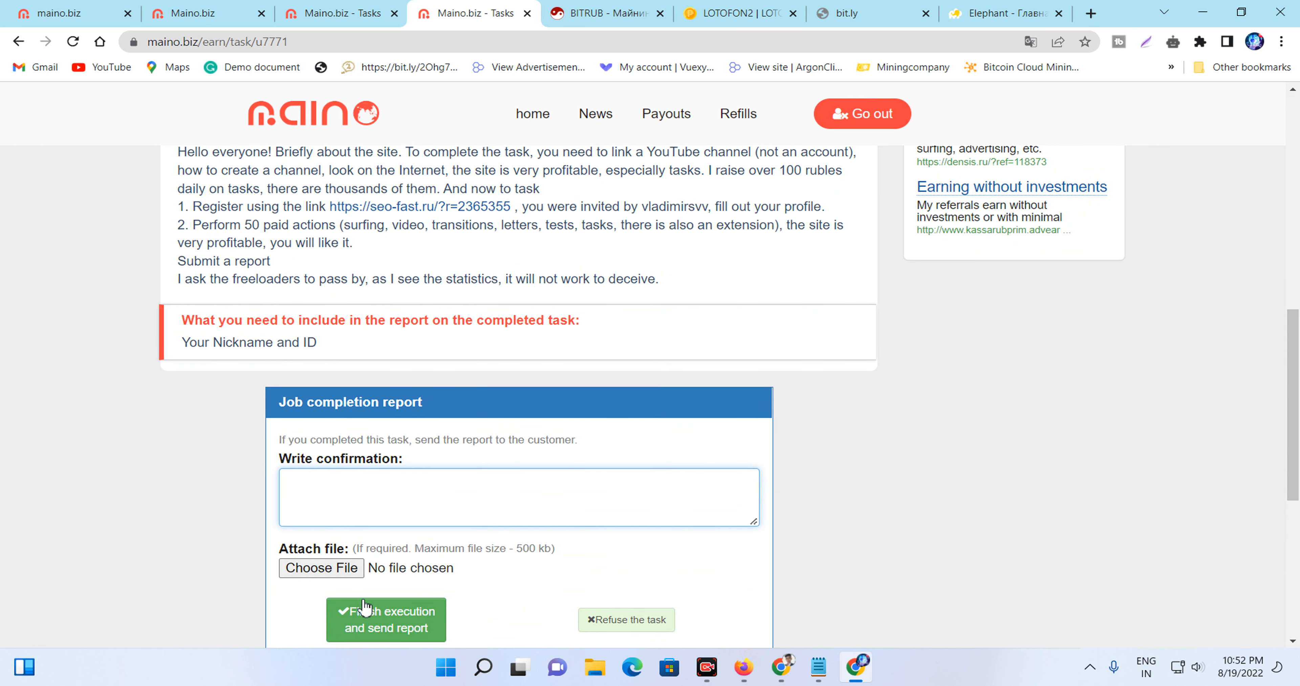
- Try the report's Choose File picker without attaching anything, then go back to the previous page
click(321, 568)
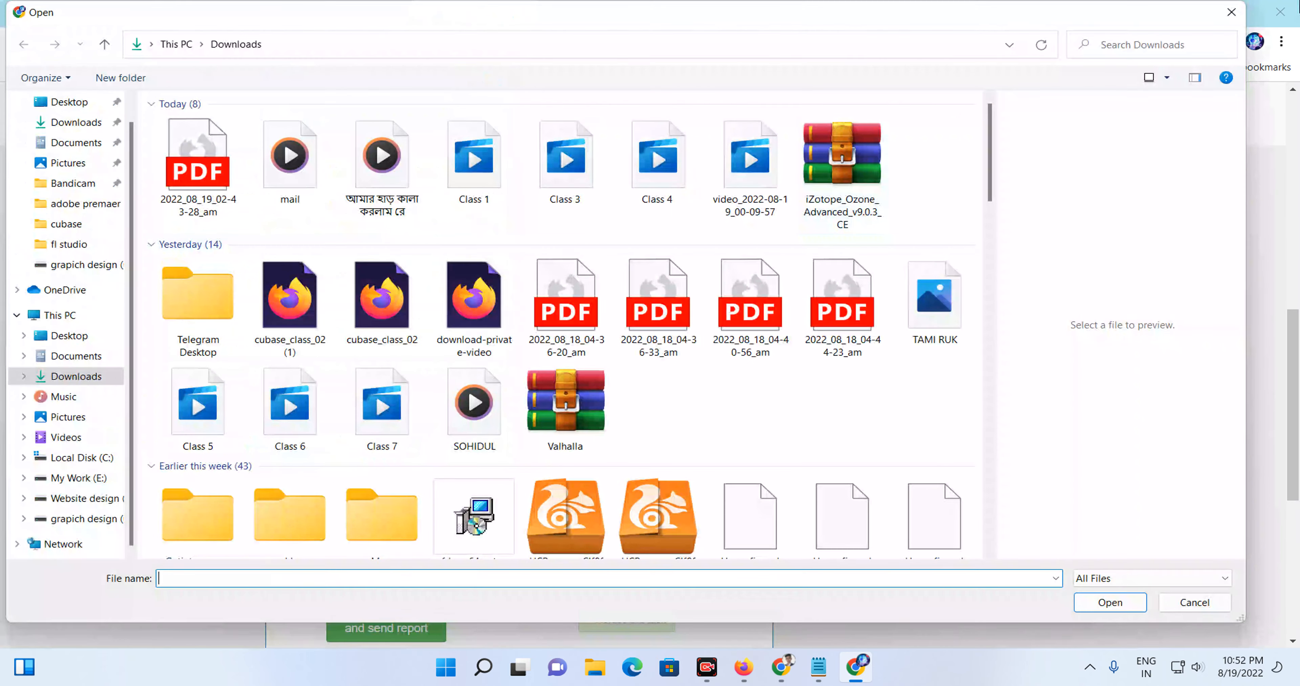
click(1193, 603)
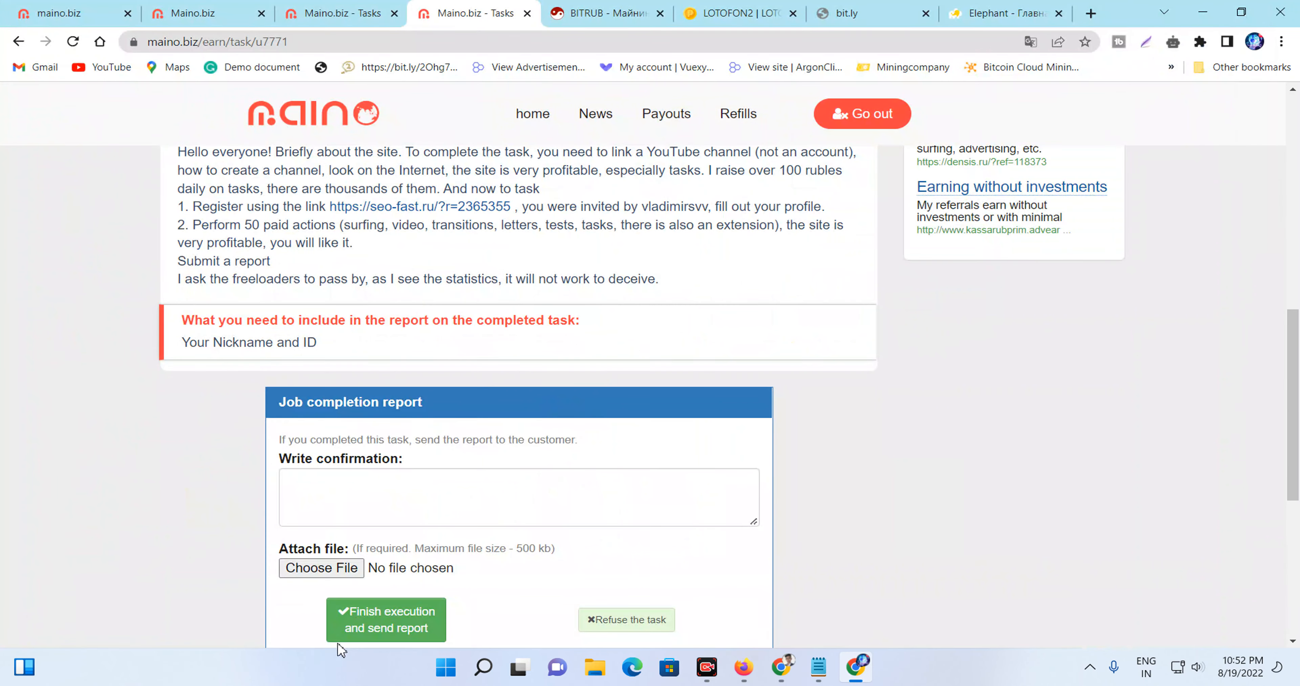
scroll(down, 3)
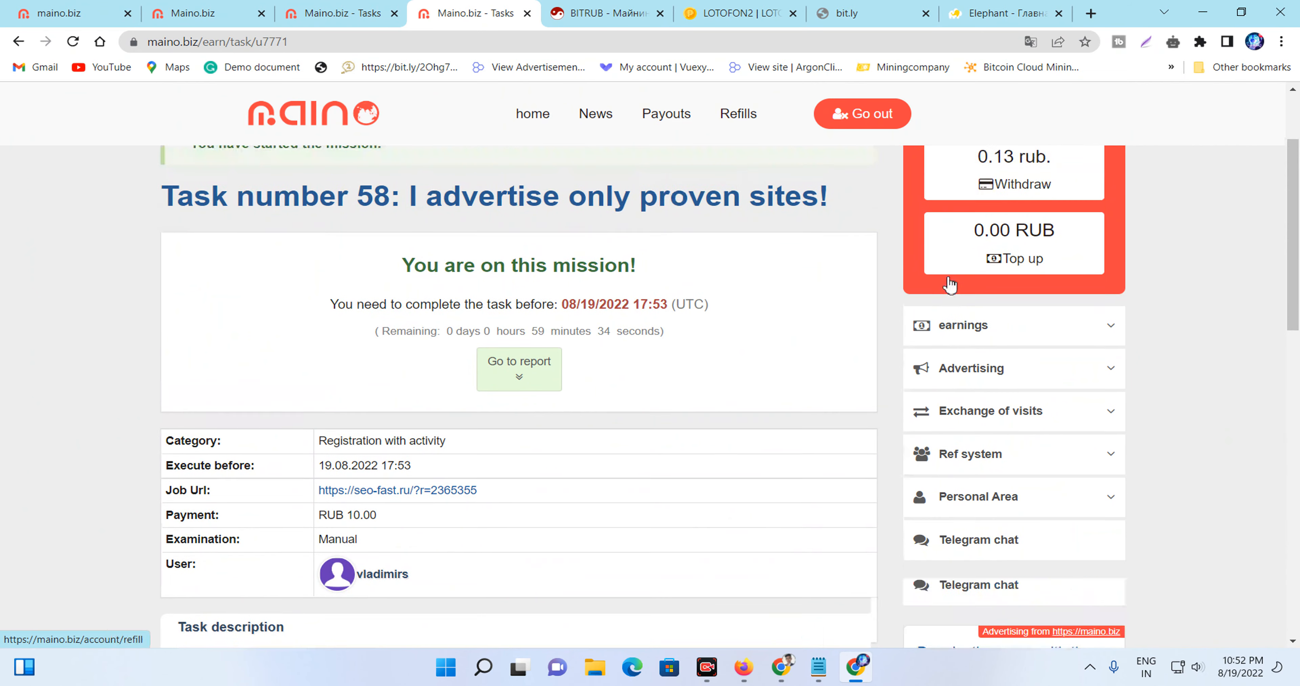
click(19, 41)
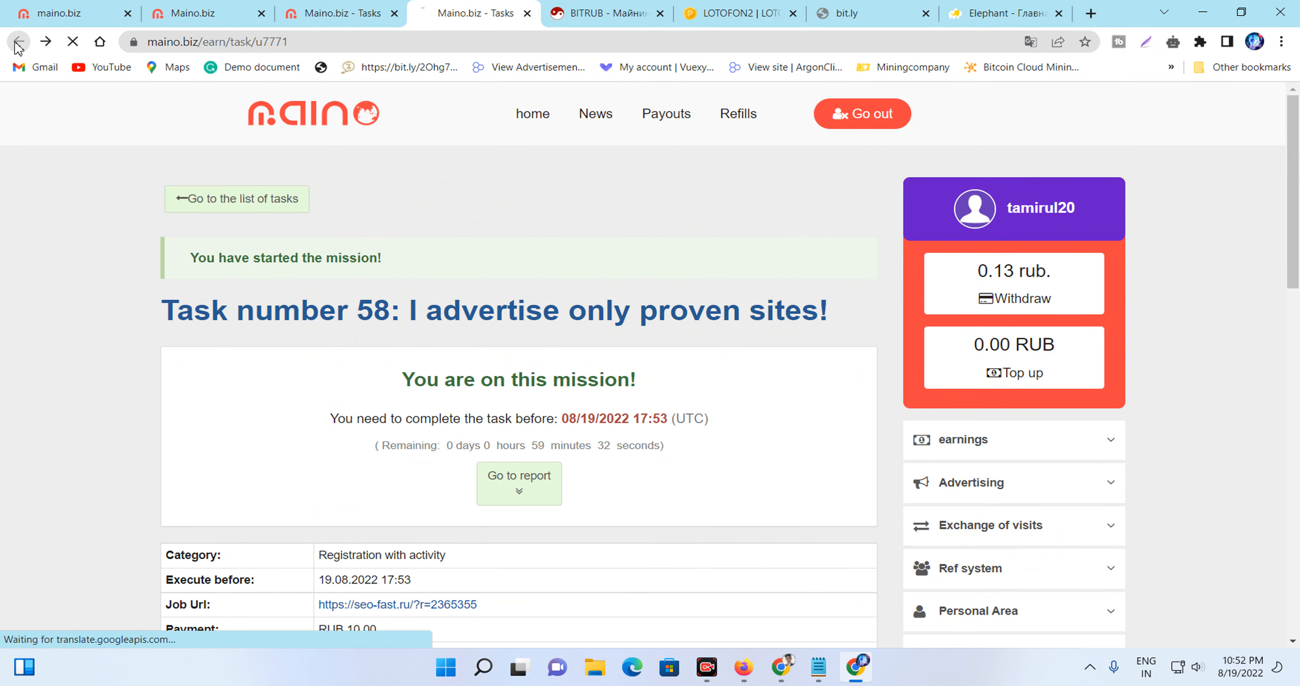
click(17, 42)
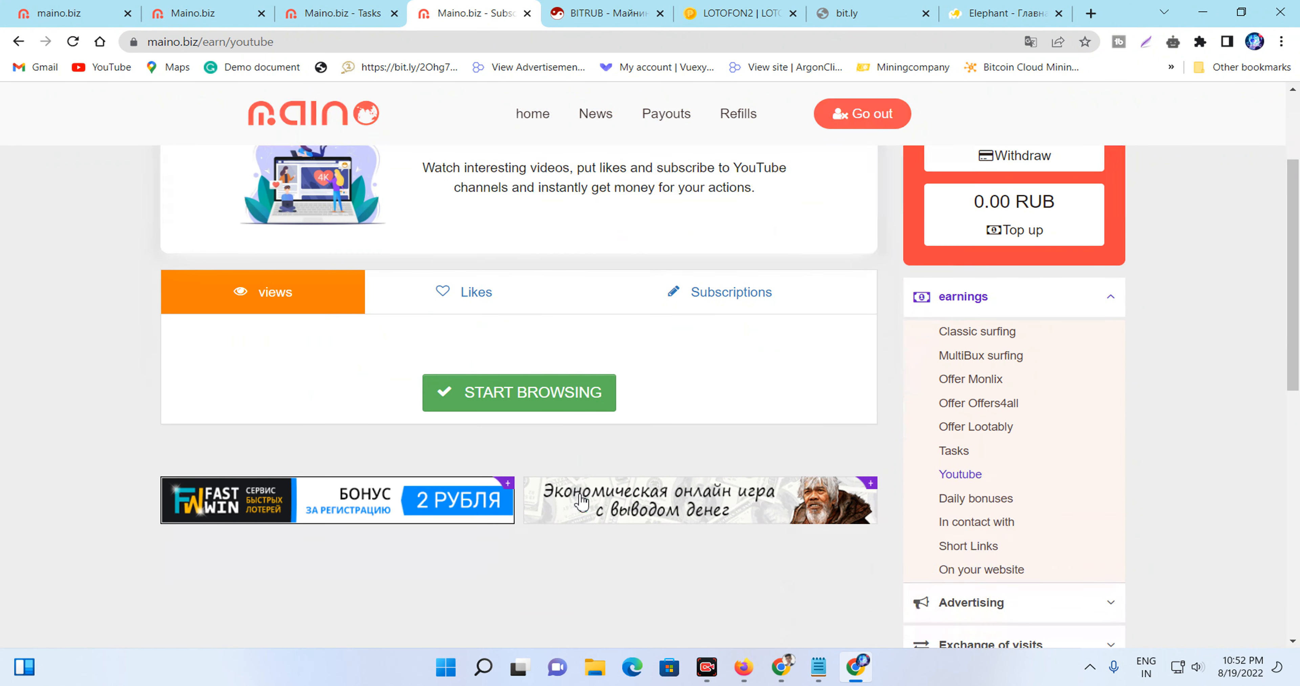
- Check the views, Likes and Subscriptions video job lists, starting the Likes job; none have videos available
click(463, 291)
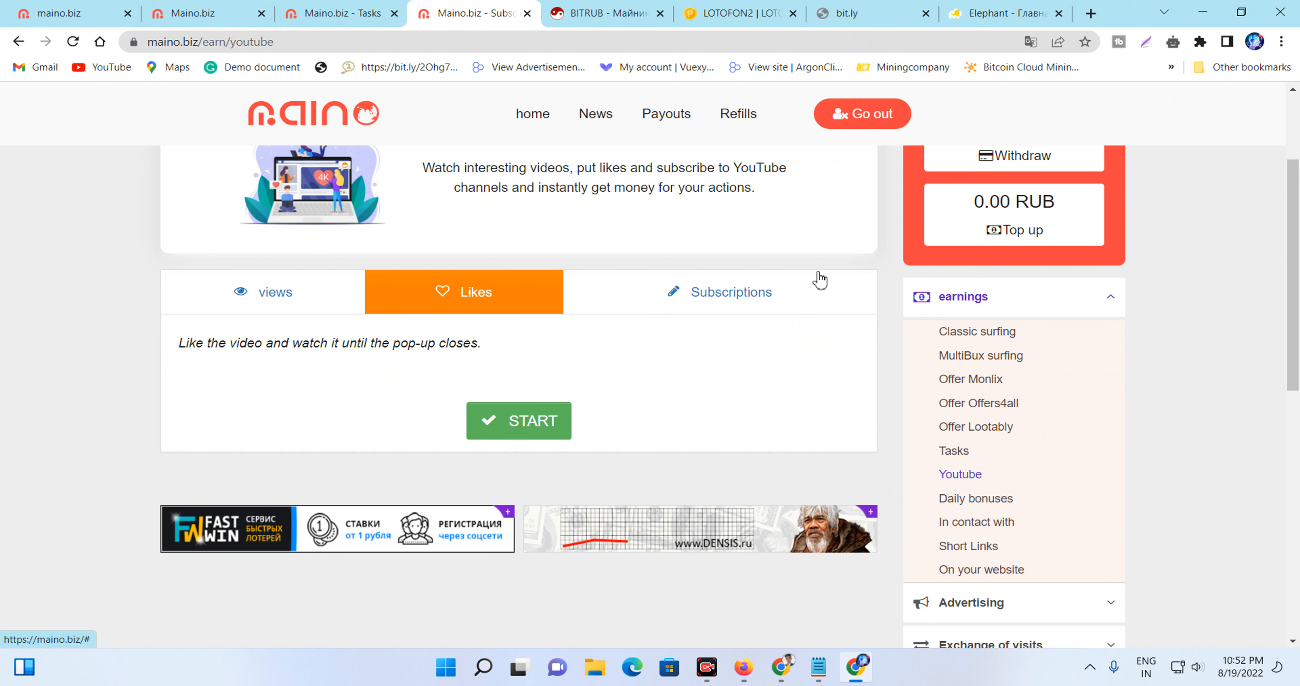
mouse_move(232, 311)
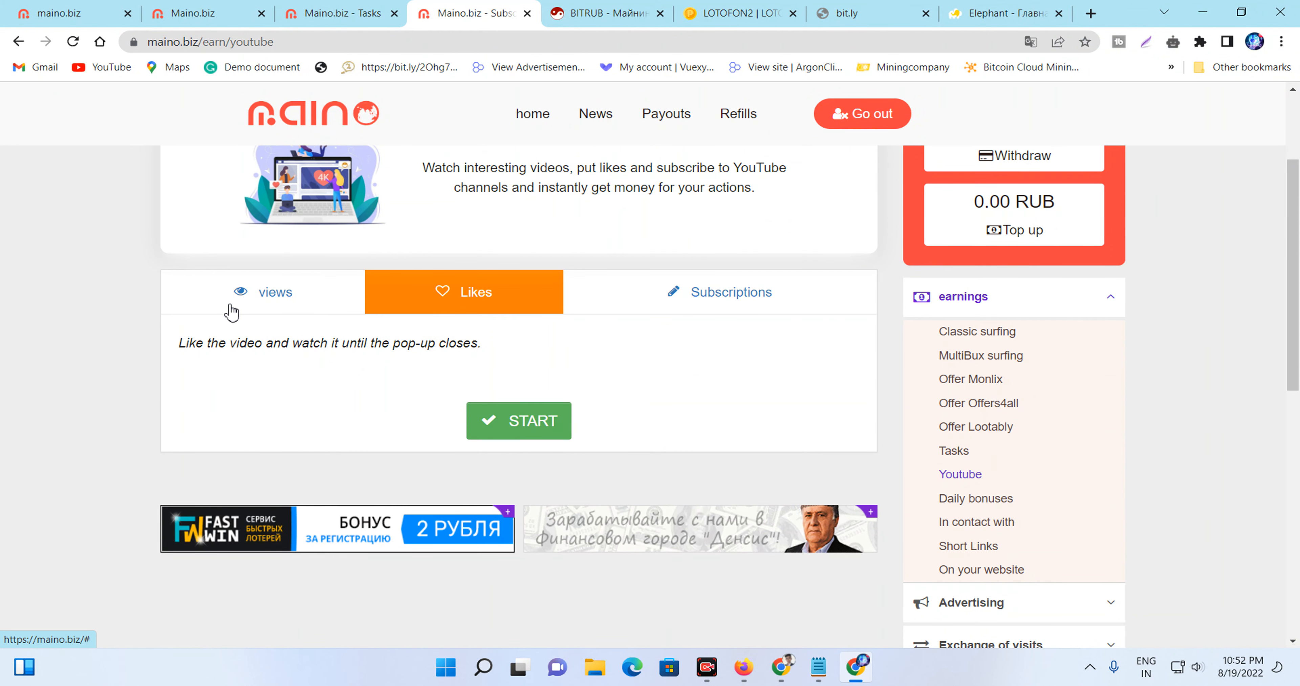
click(262, 291)
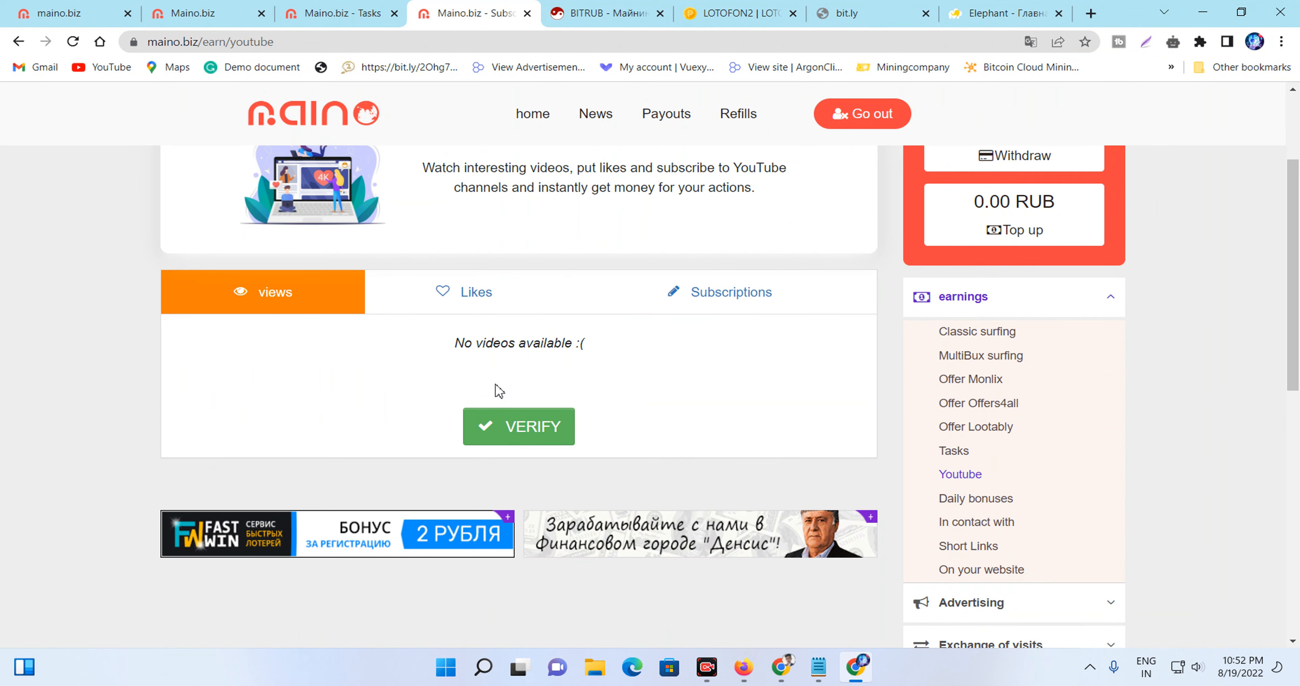
click(465, 291)
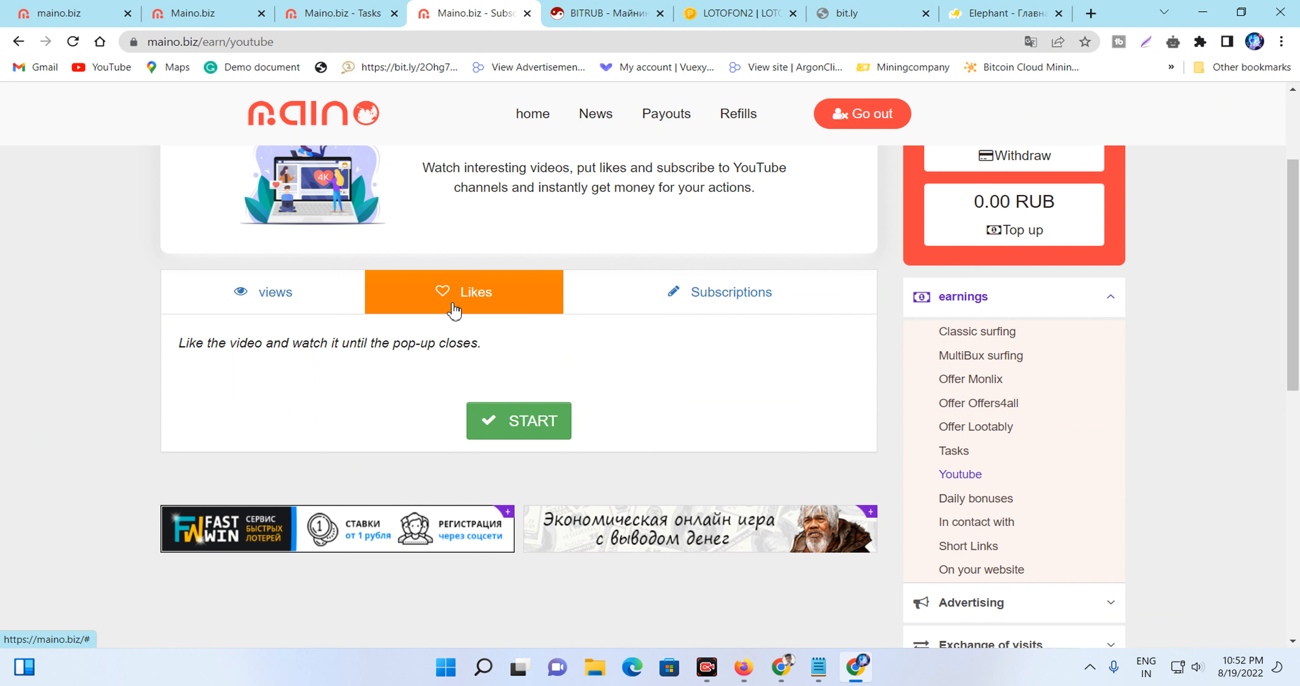
click(518, 420)
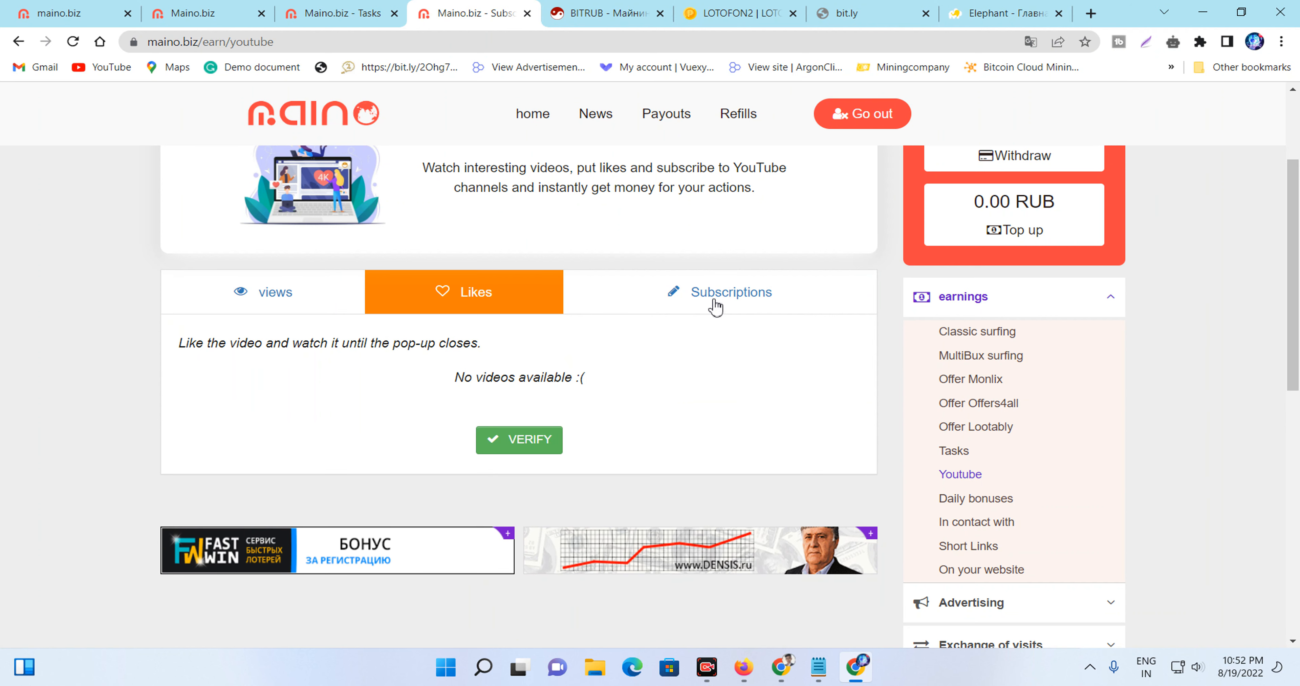
click(730, 291)
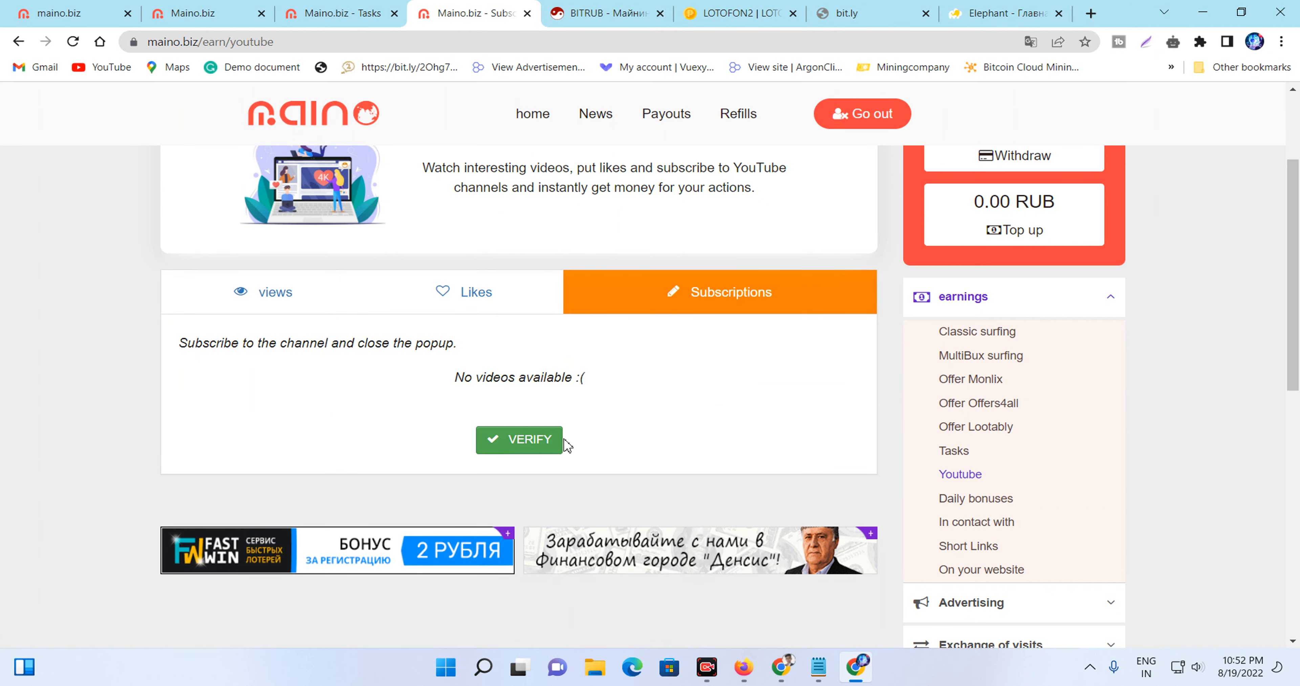
mouse_move(1005, 499)
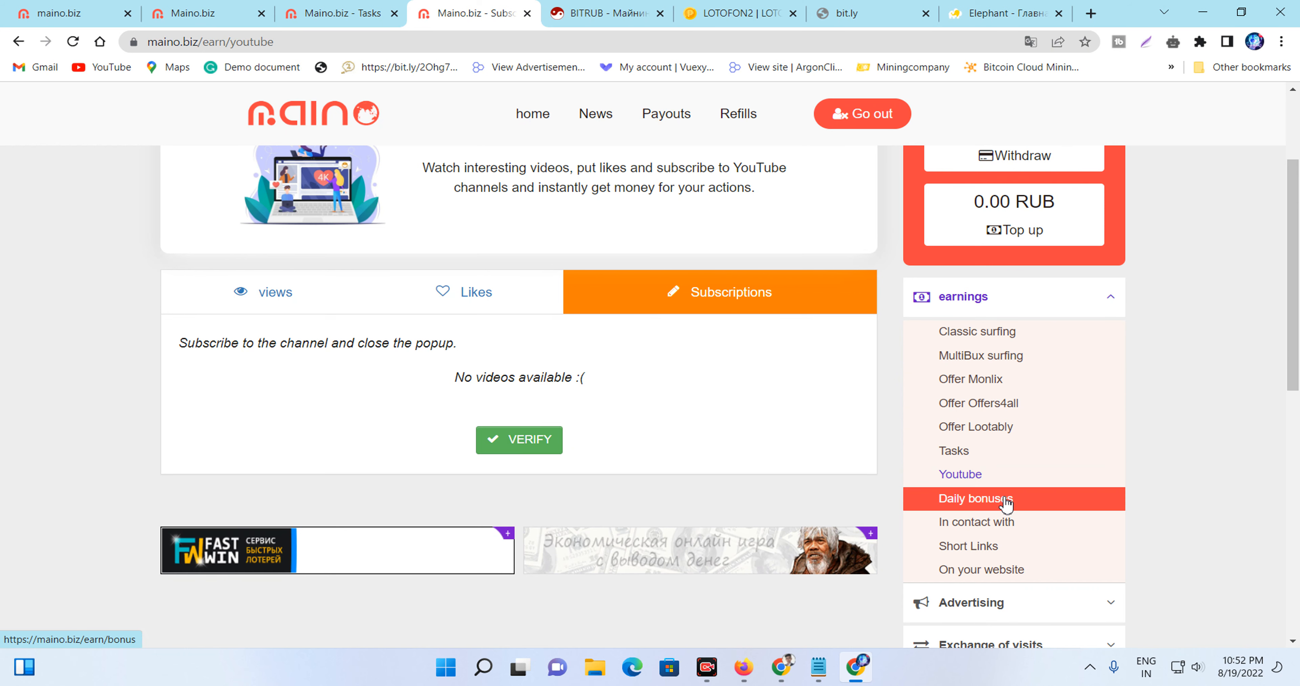
- Claim Bonus #3 on the Daily bonuses page, sending the tab to its sponsor short link
click(975, 499)
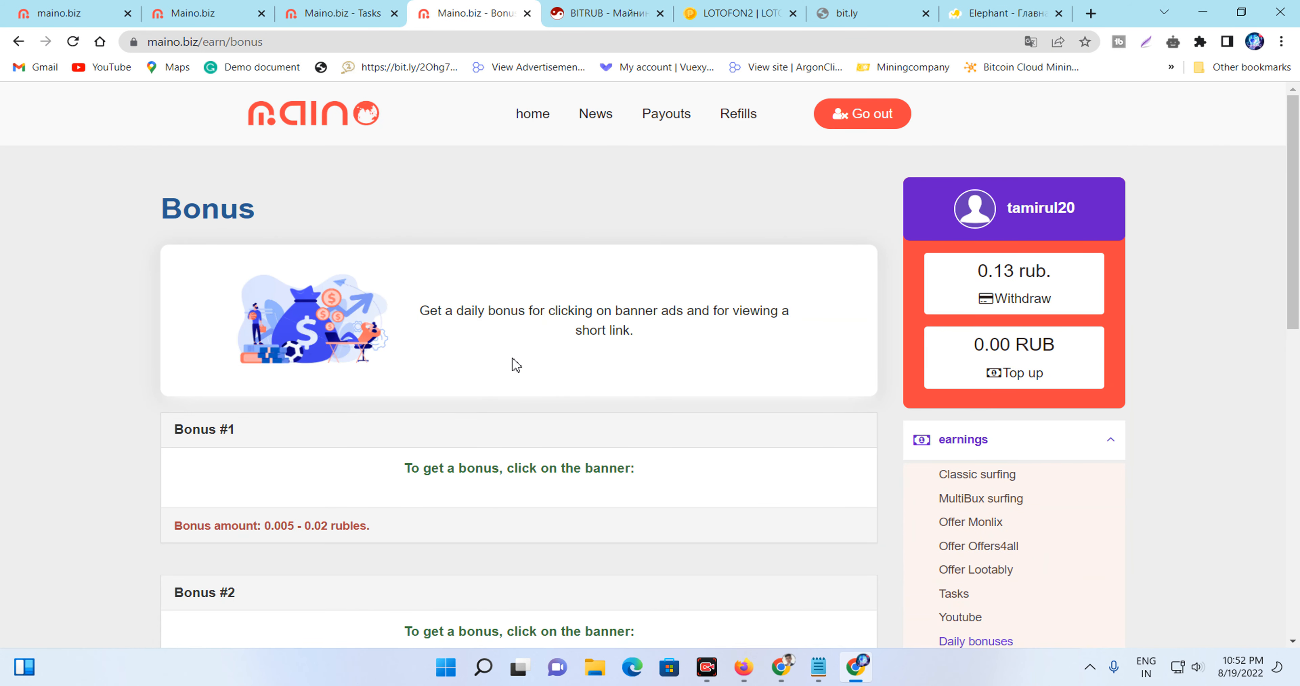
scroll(down, 3)
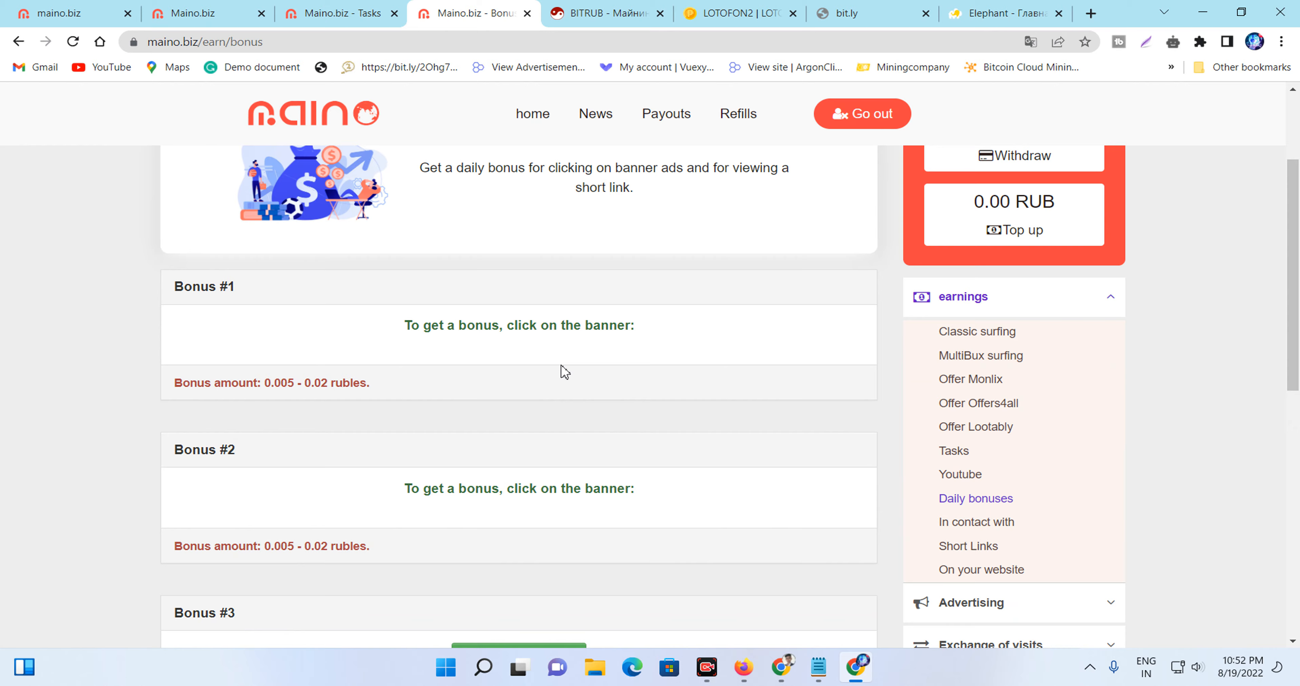
scroll(up, 3)
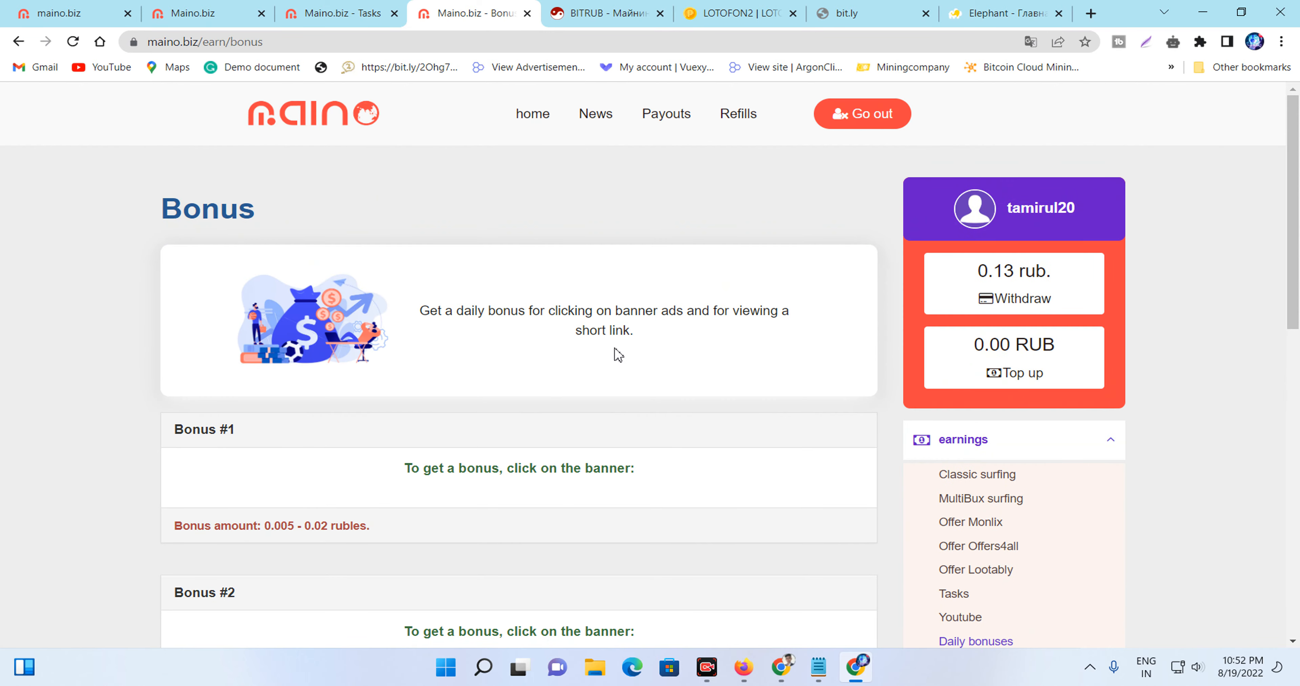
mouse_move(390, 446)
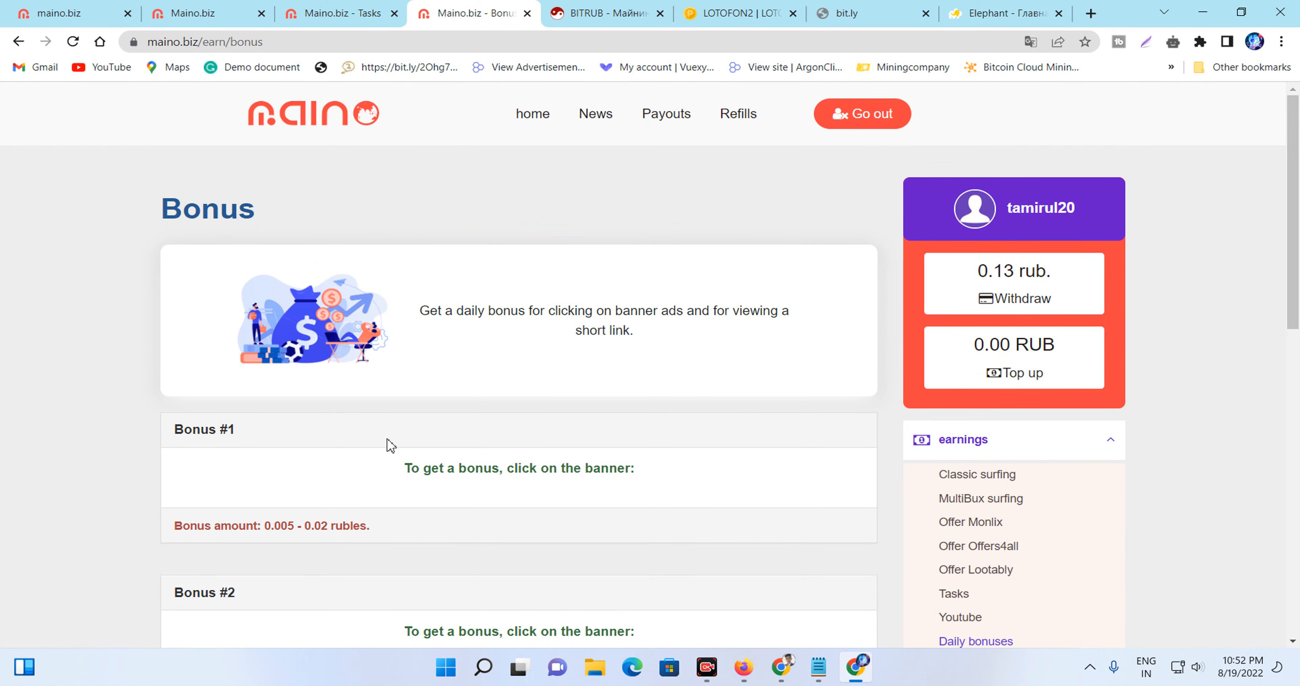
scroll(down, 3)
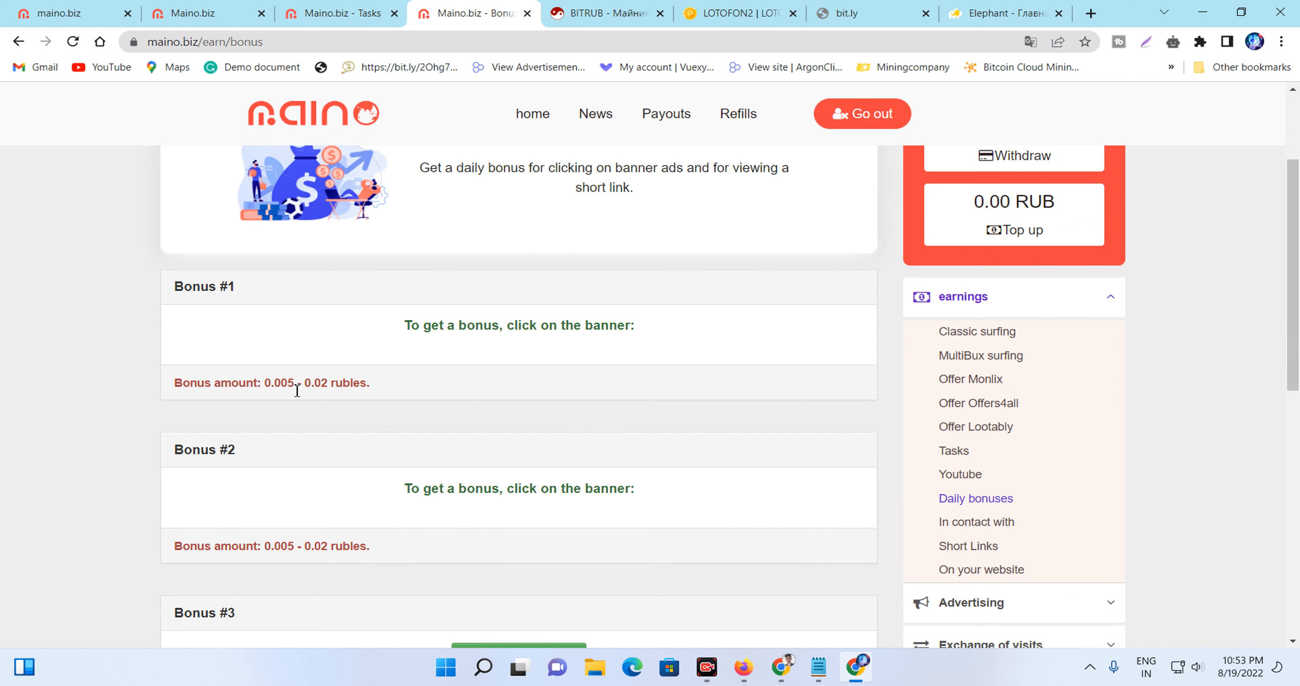
scroll(down, 3)
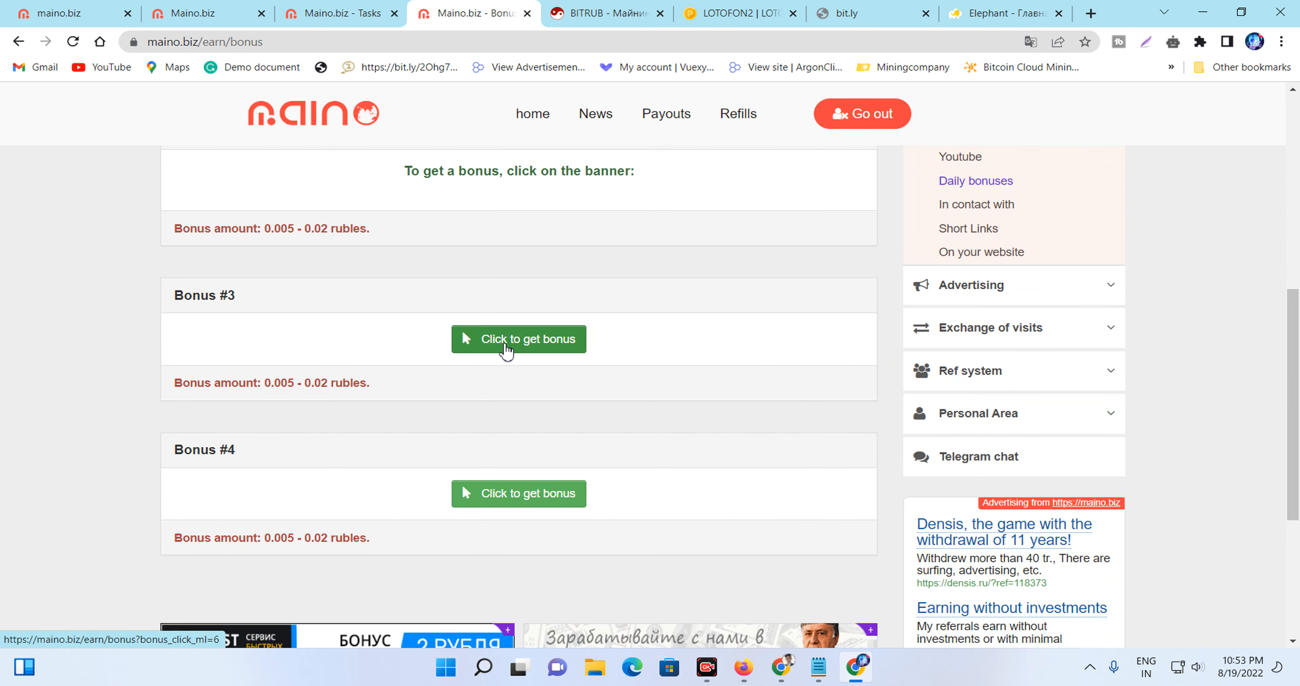
click(518, 339)
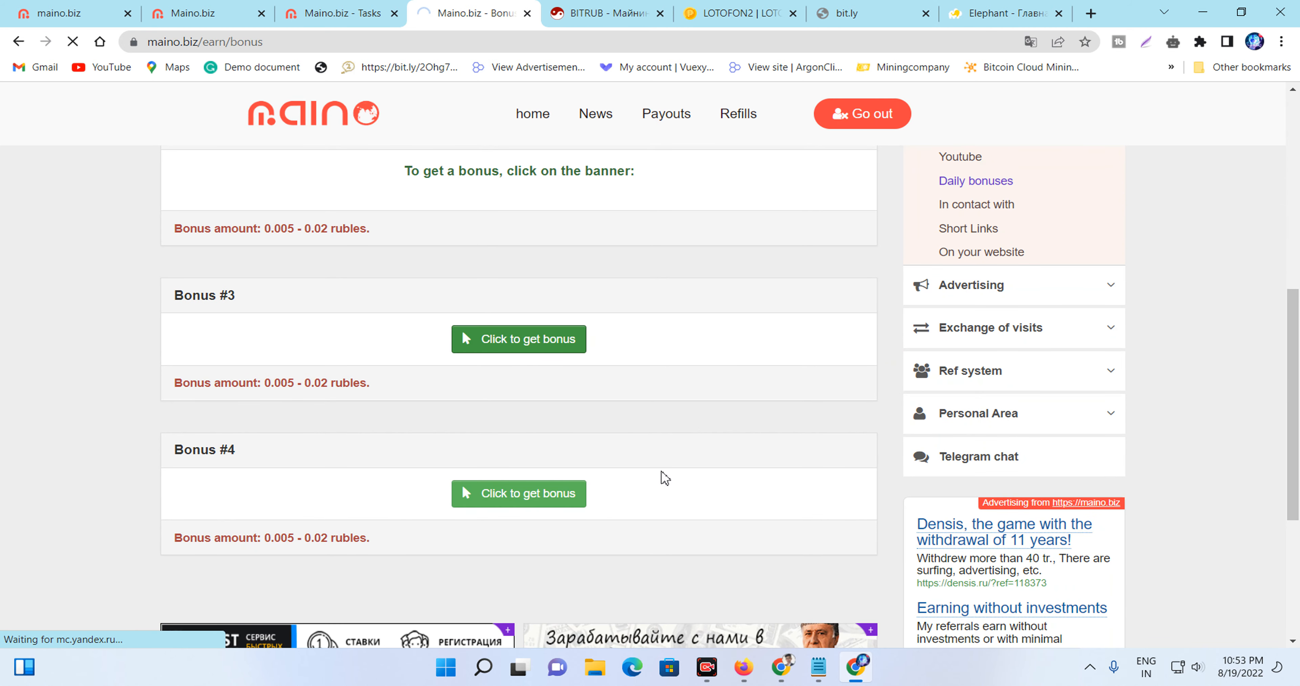
click(518, 339)
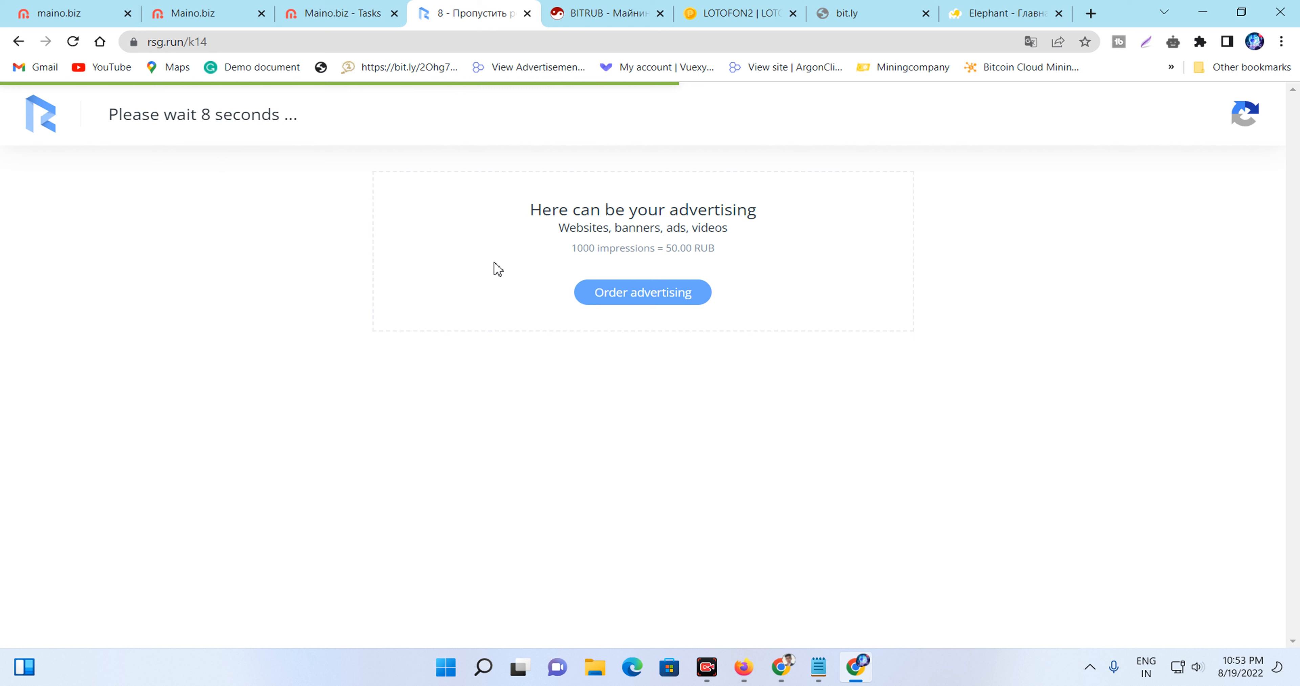
mouse_move(302, 147)
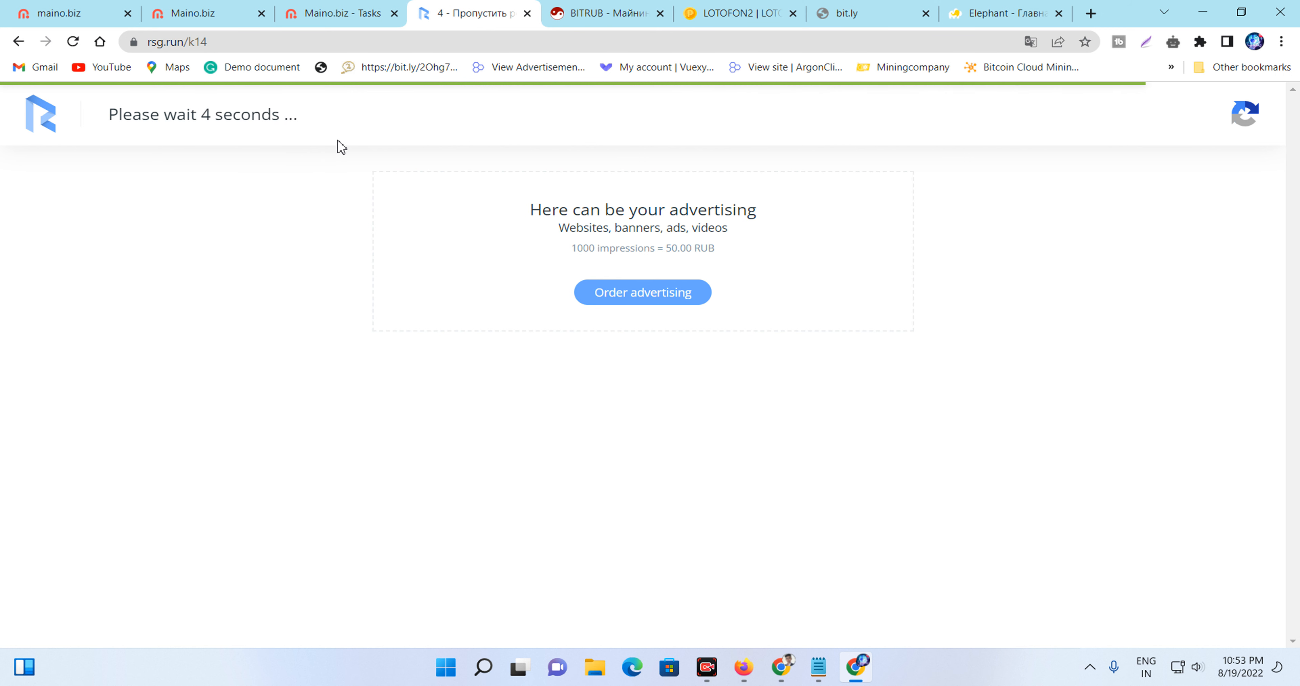
mouse_move(241, 148)
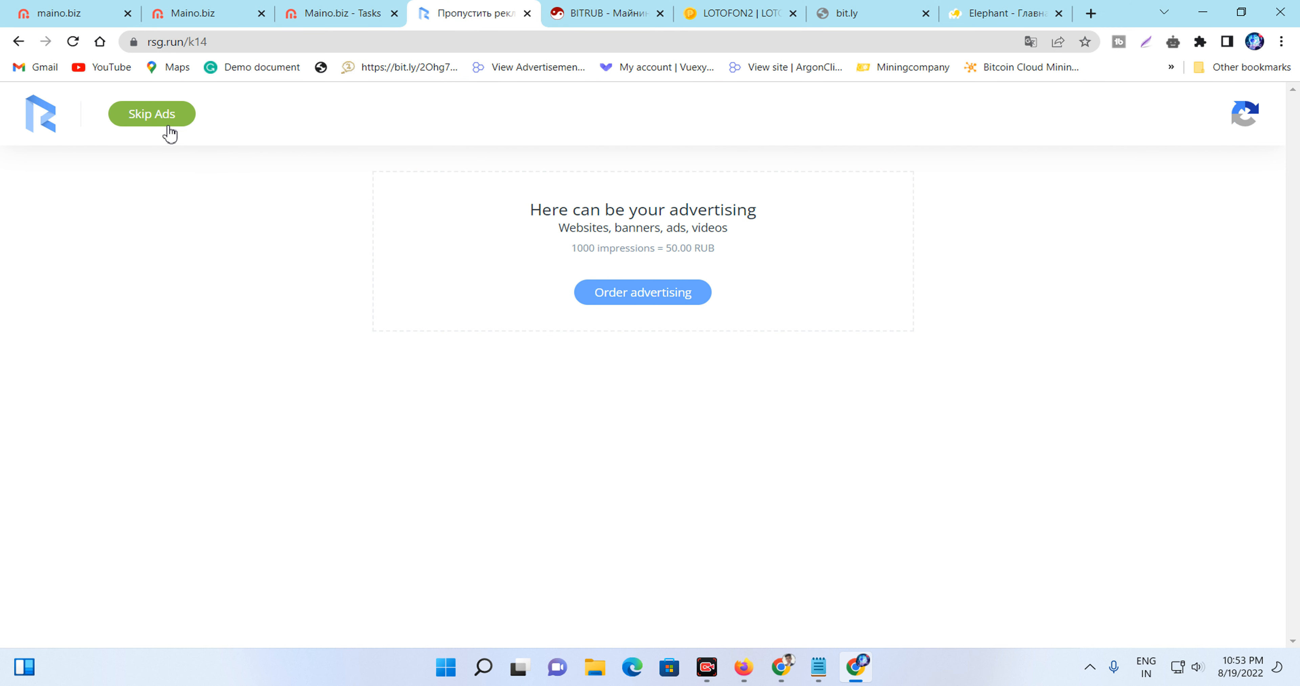
mouse_move(166, 129)
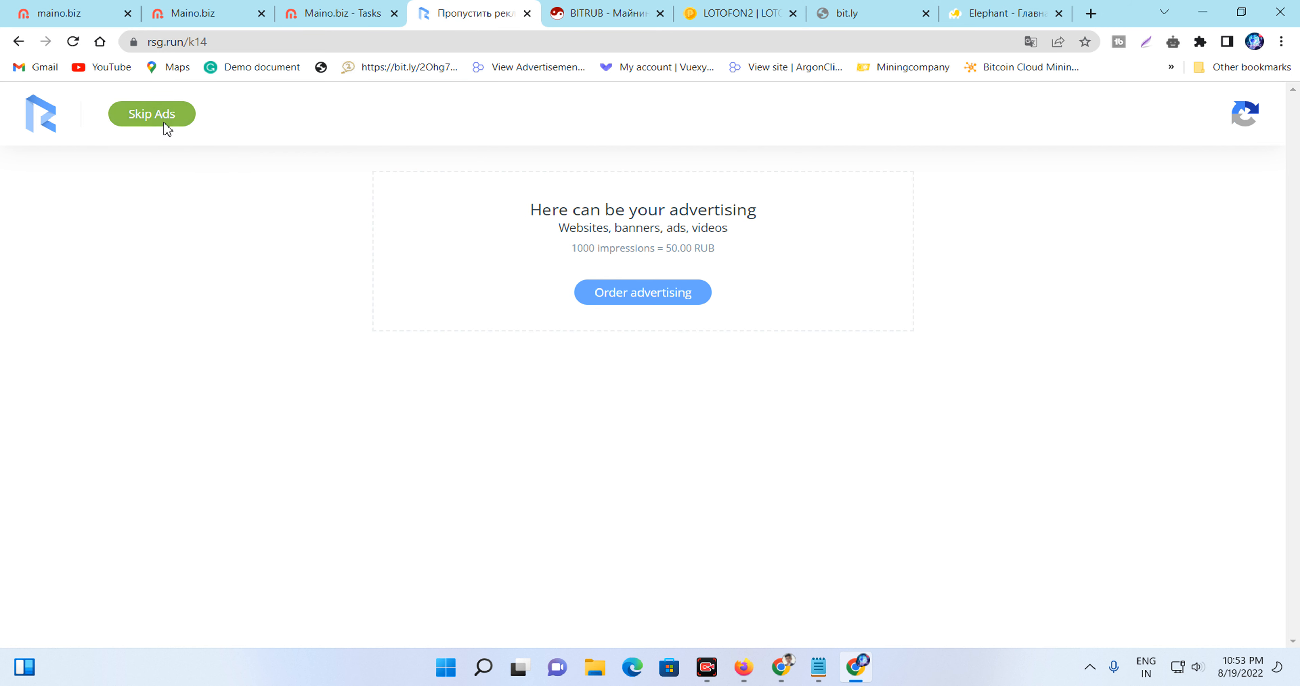
- Skip the rsg.run ad after its countdown to return and get the bonus credited
click(151, 114)
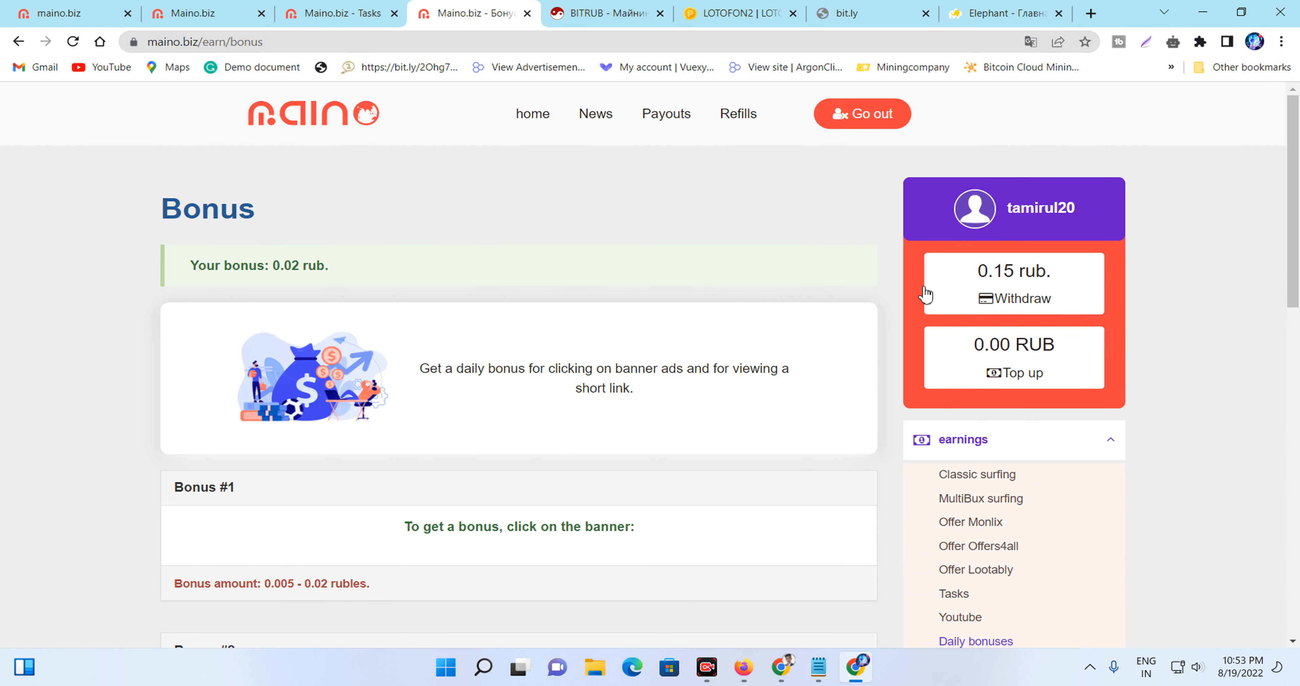
mouse_move(1004, 284)
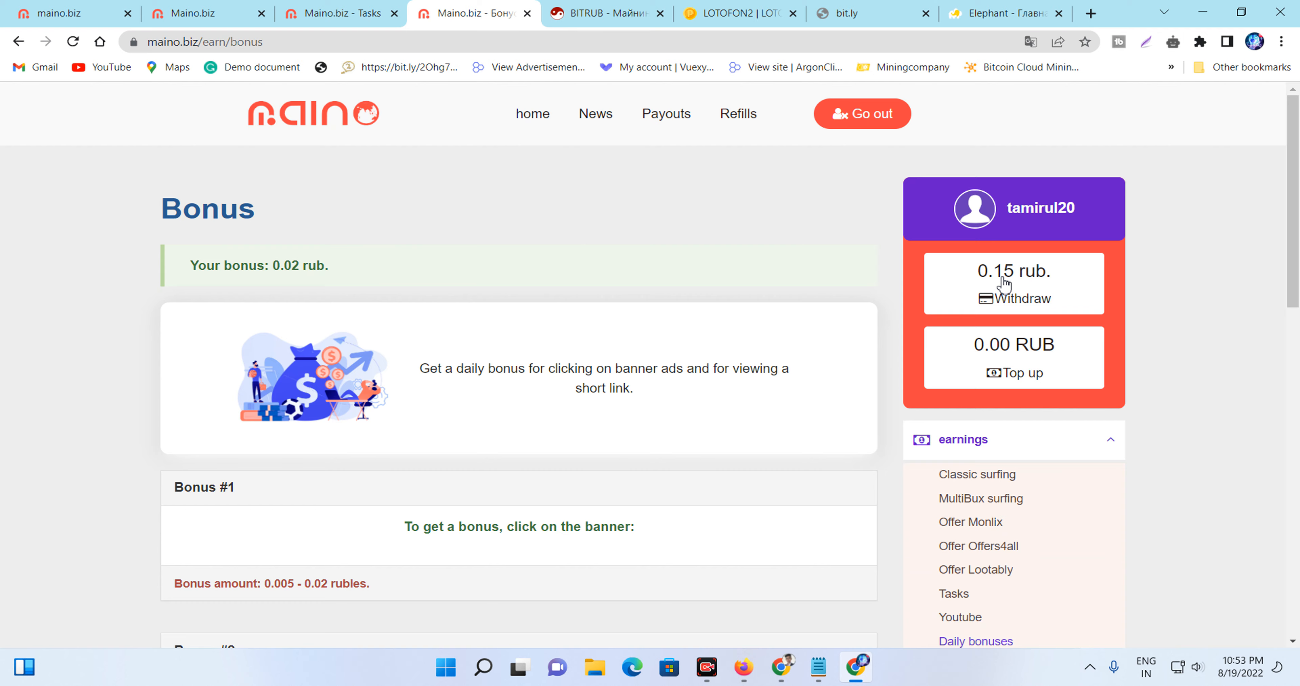
- Visit the VKontakte earning section, then the Earning on your site affiliate page
scroll(down, 3)
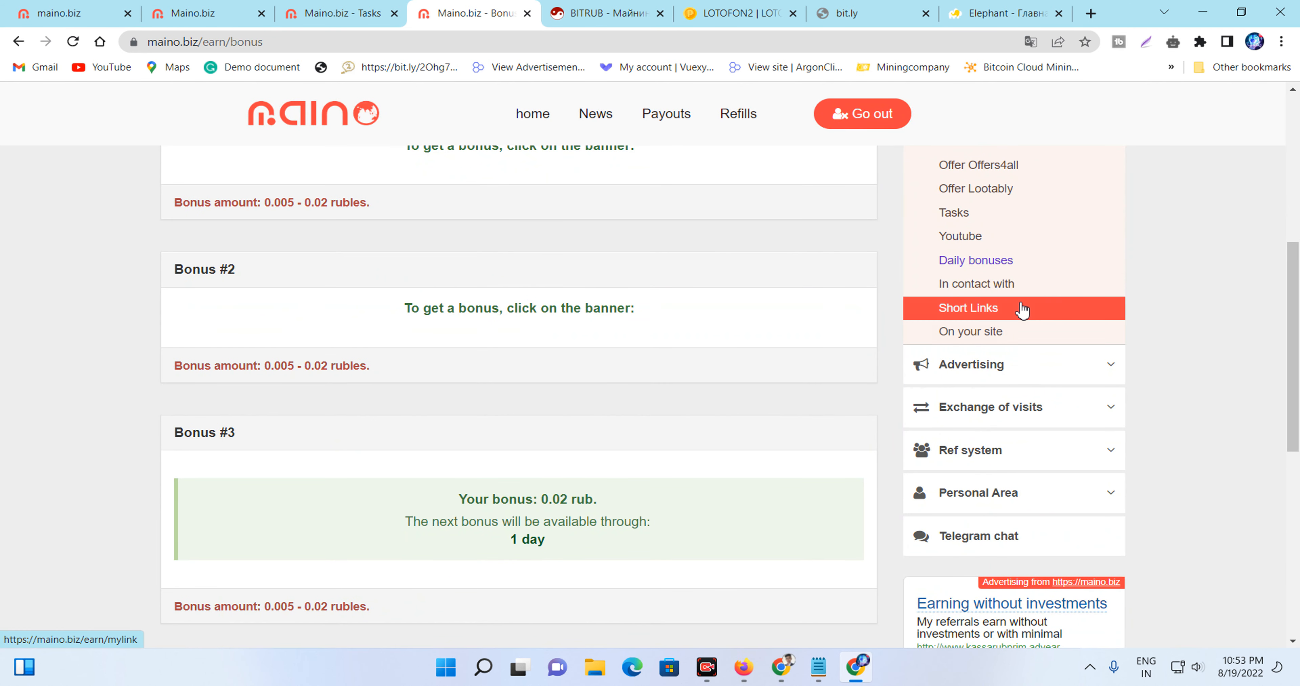
mouse_move(976, 284)
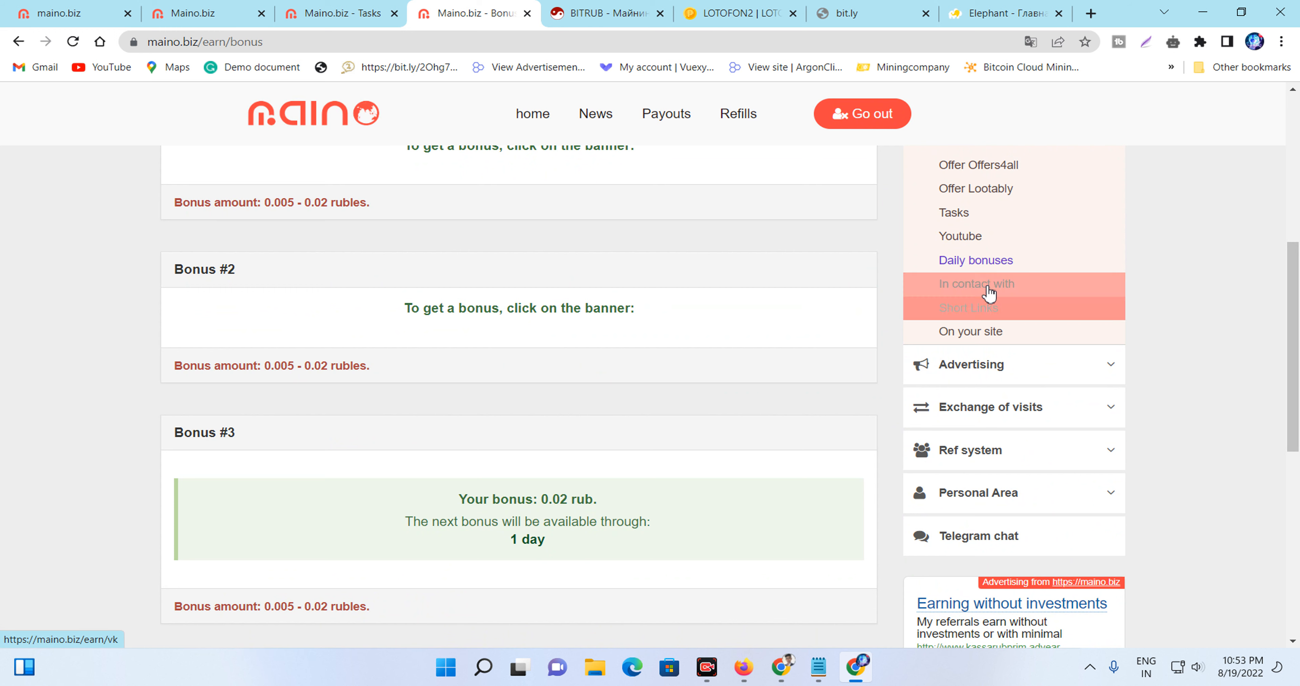
click(975, 284)
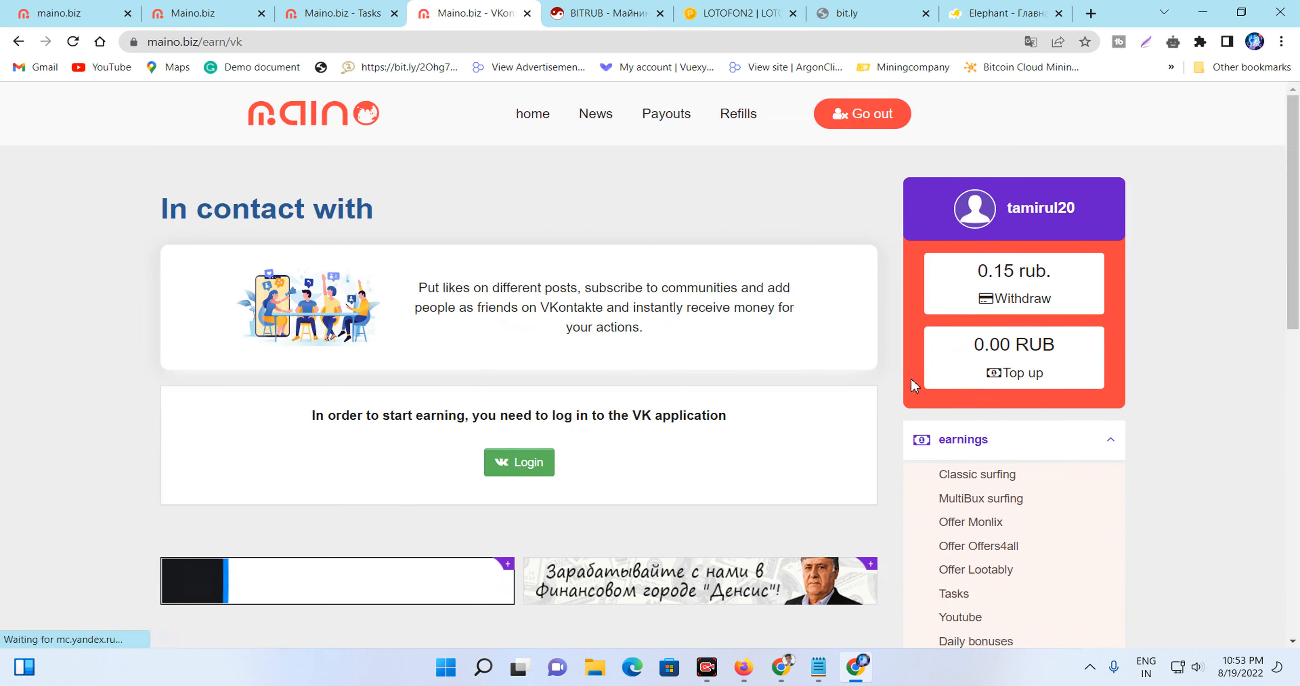
scroll(down, 3)
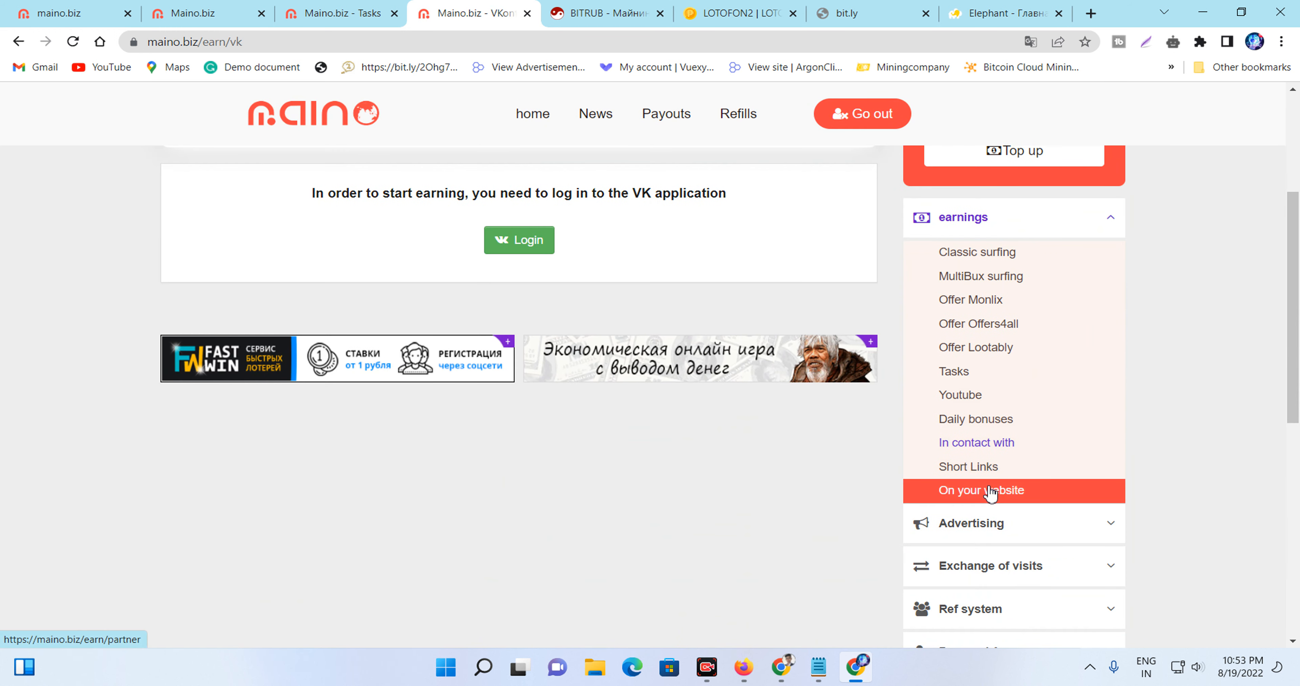
click(982, 490)
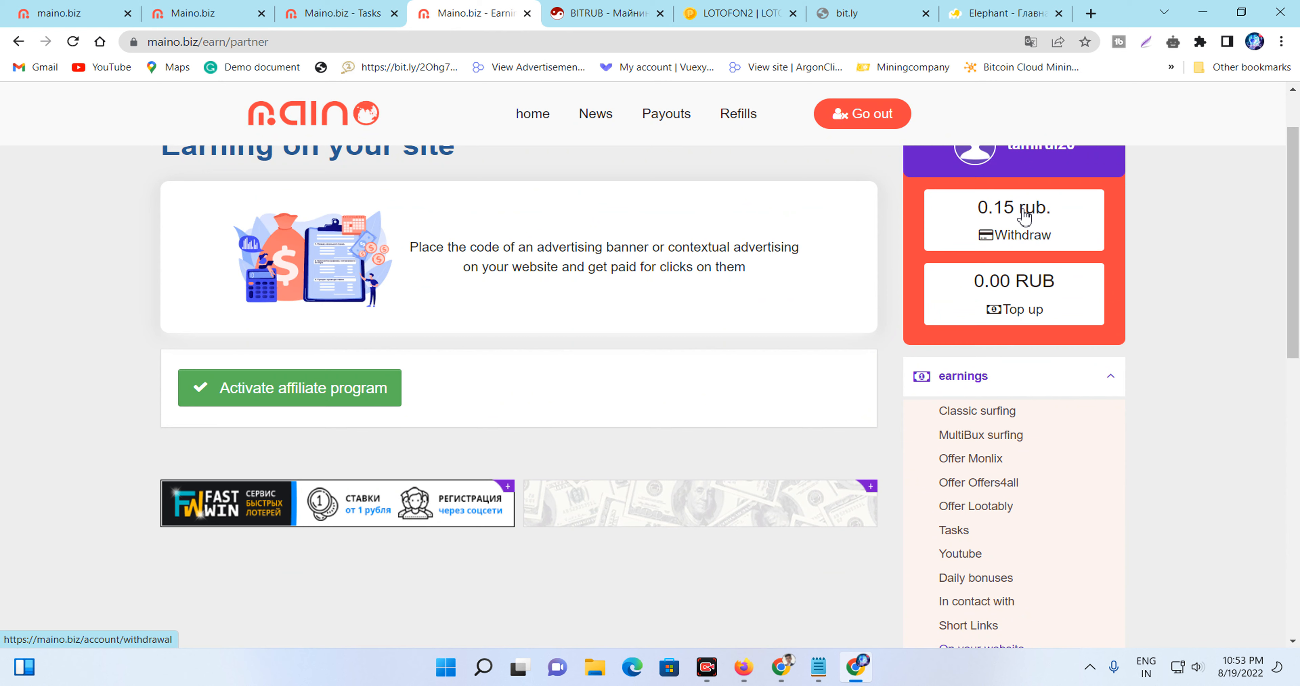
- Review the Withdrawals page's payment systems, all marked insufficient funds for the 0.15-ruble balance
click(1012, 220)
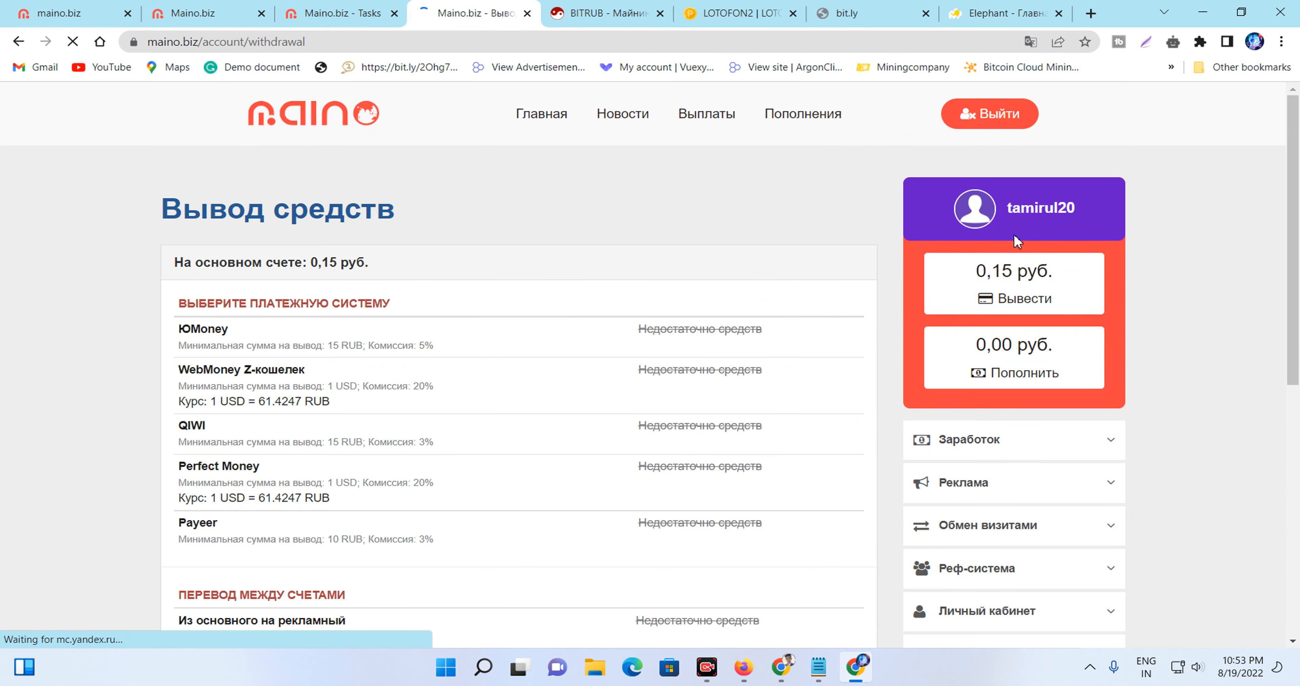
scroll(down, 3)
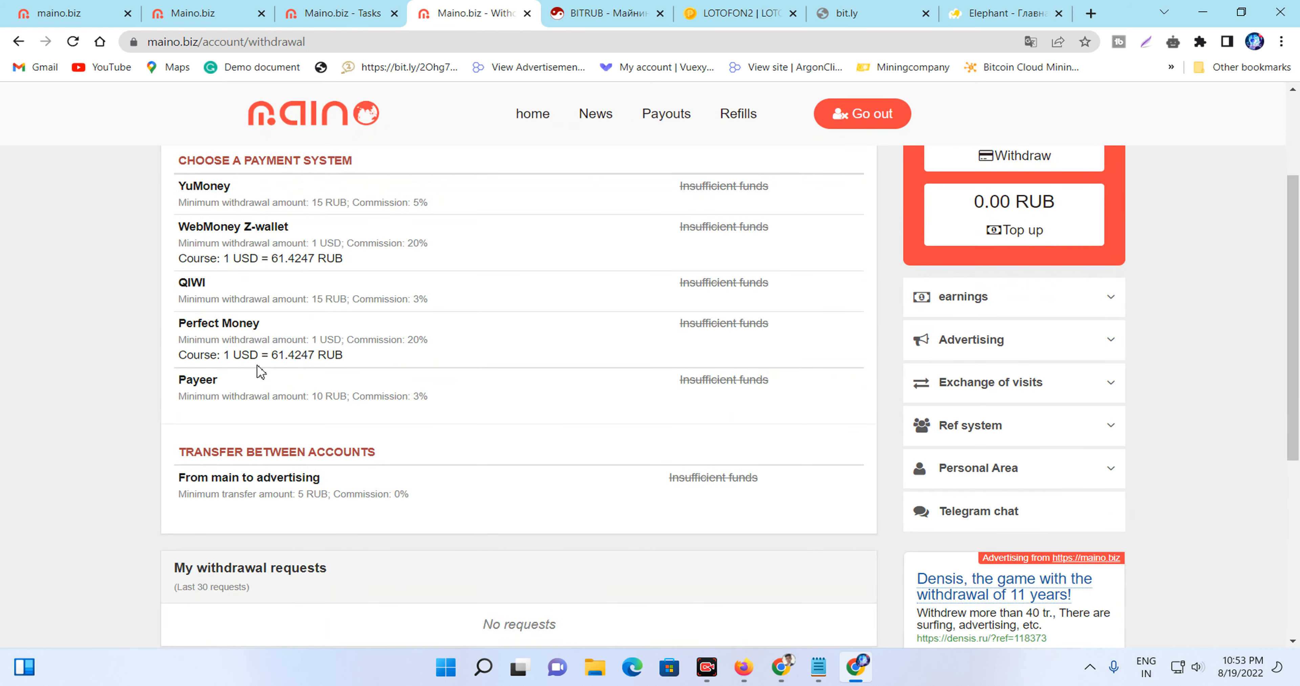
scroll(down, 3)
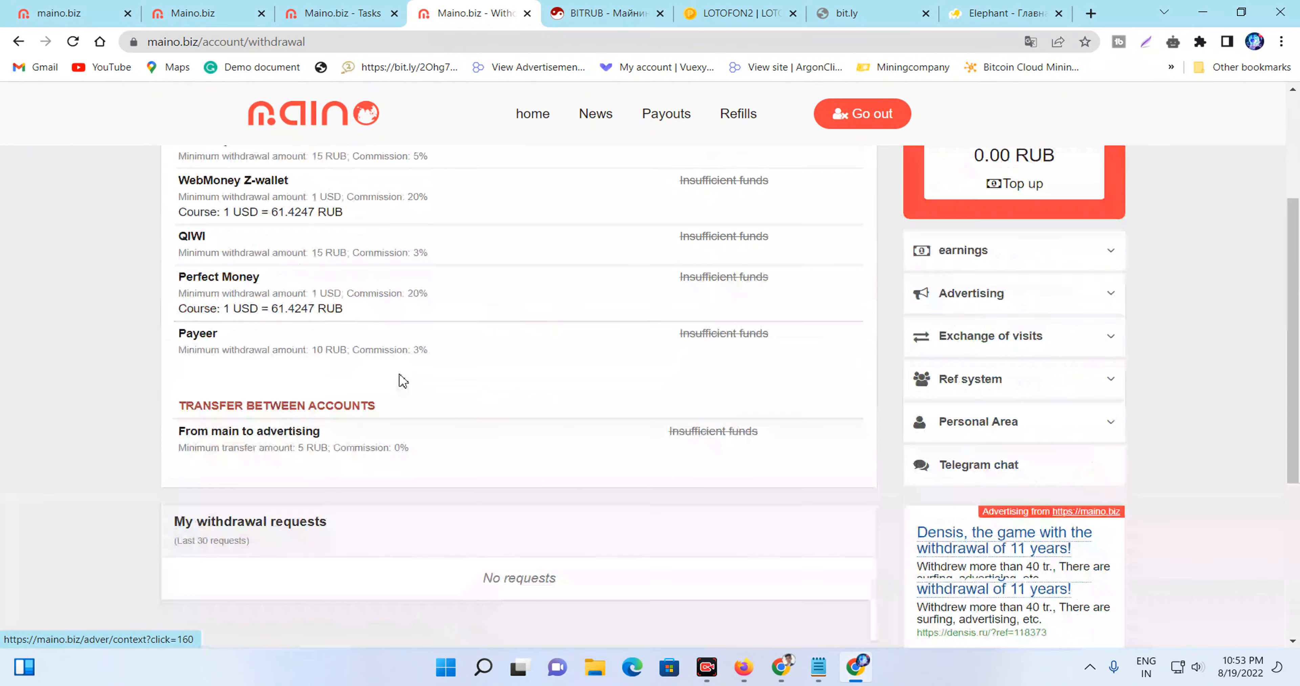
scroll(up, 3)
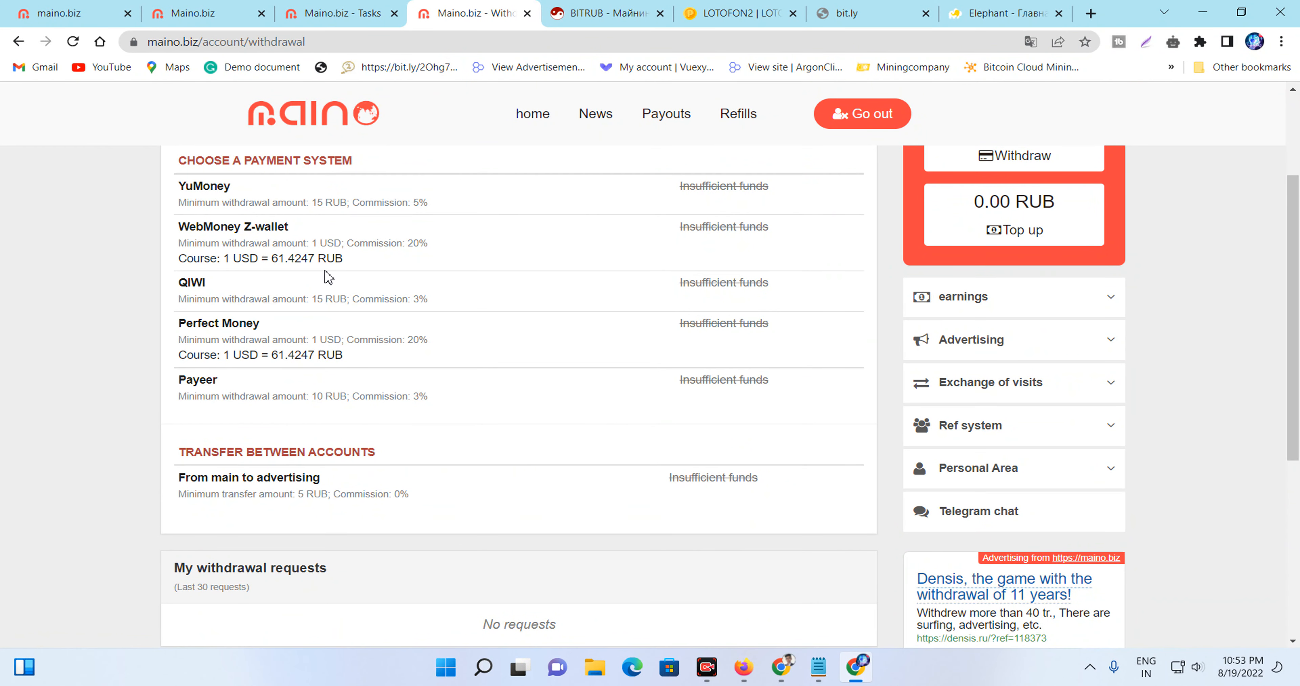
scroll(up, 3)
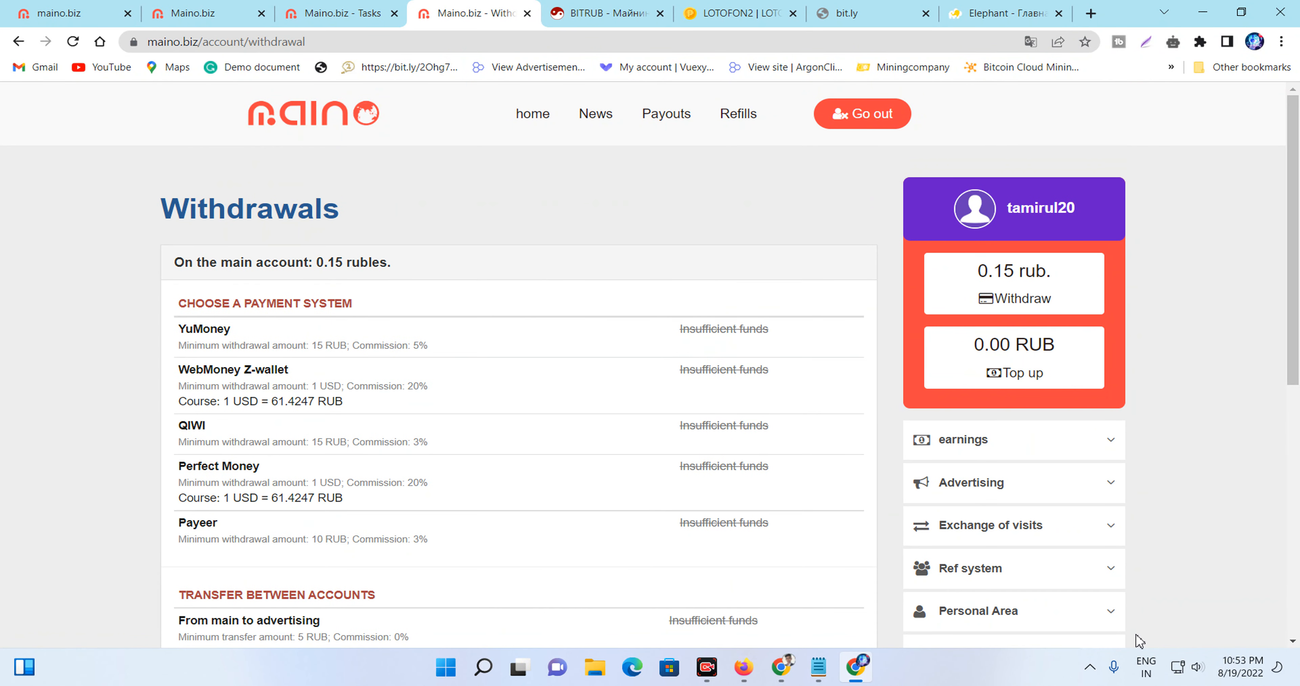
mouse_move(176, 528)
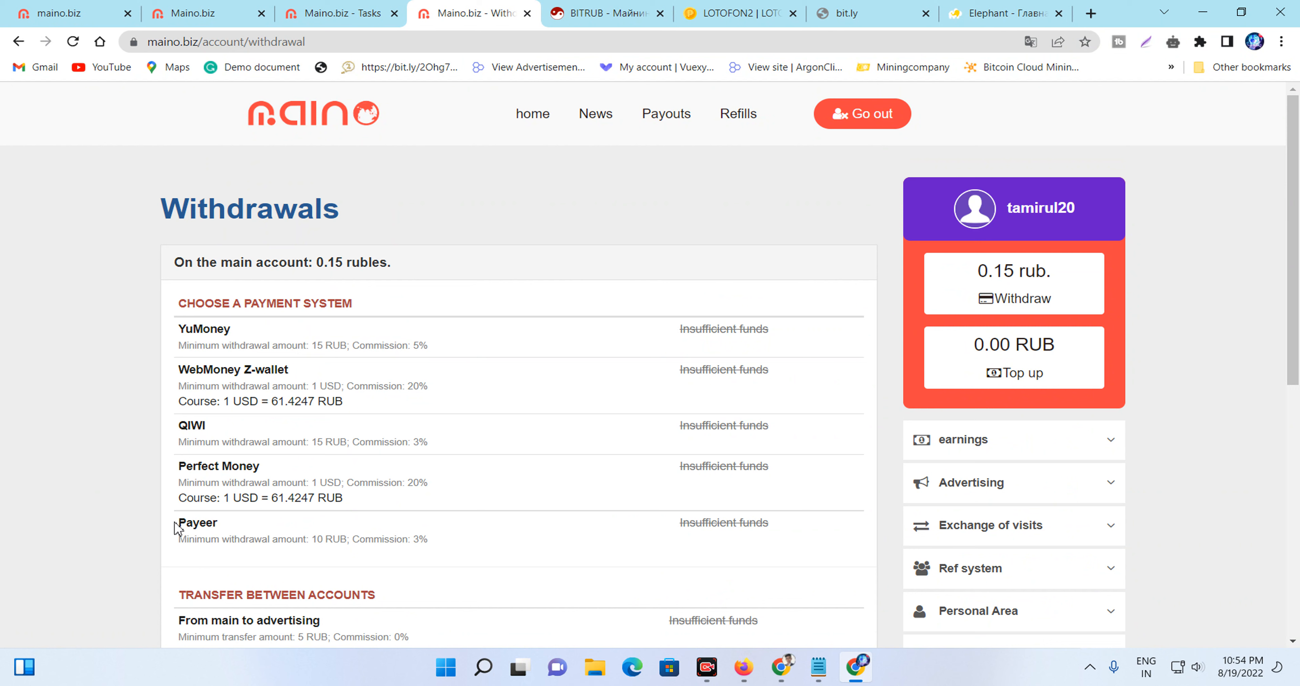
- Highlight the Payeer payment system and its 3% commission
double_click(197, 523)
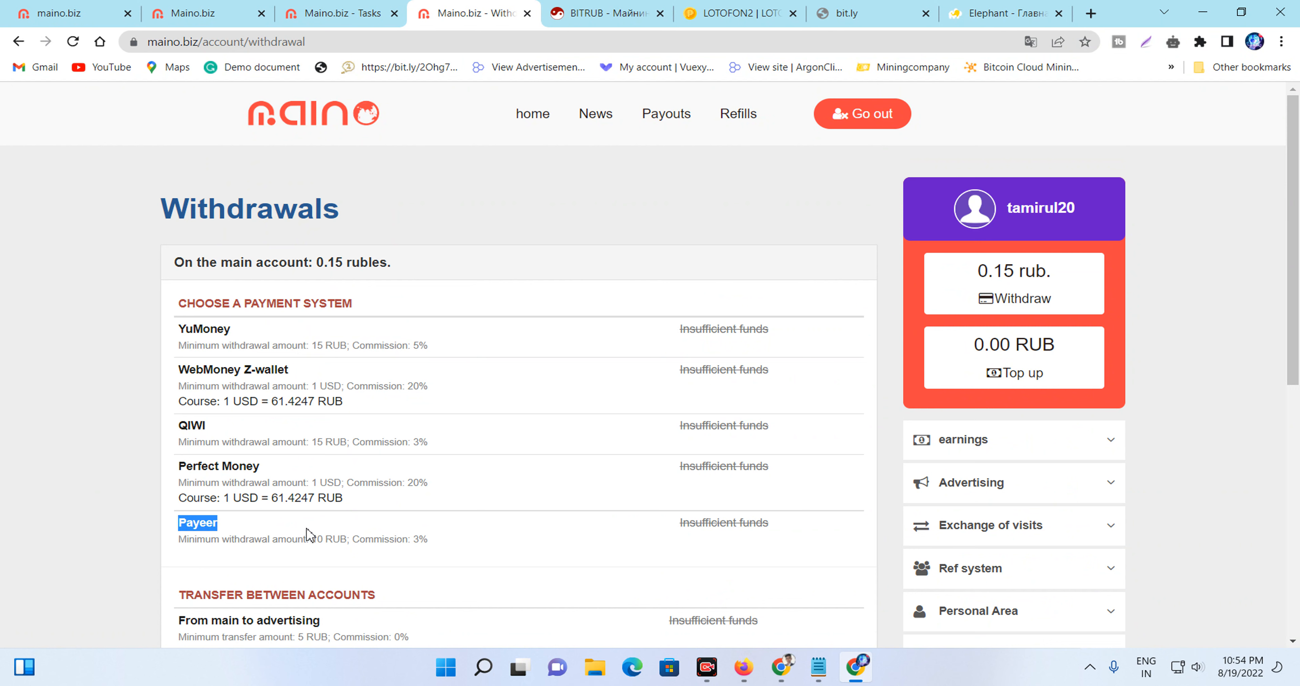
drag(295, 523, 294, 538)
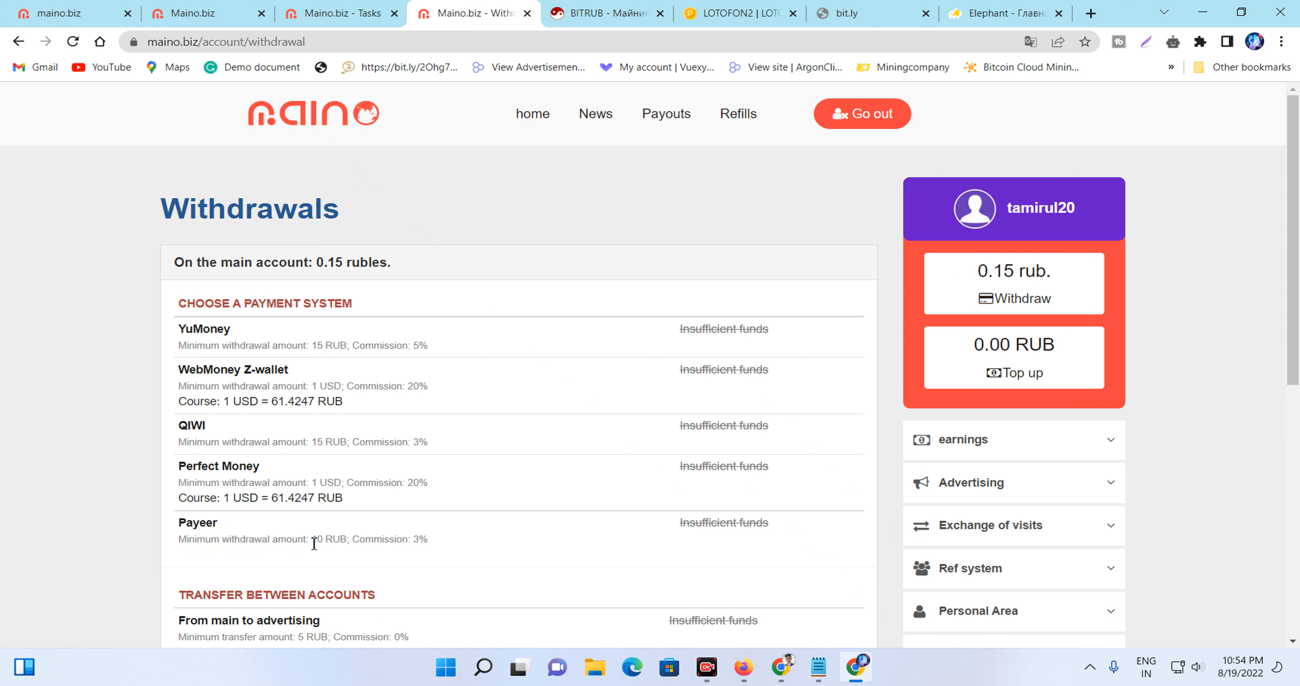
double_click(318, 538)
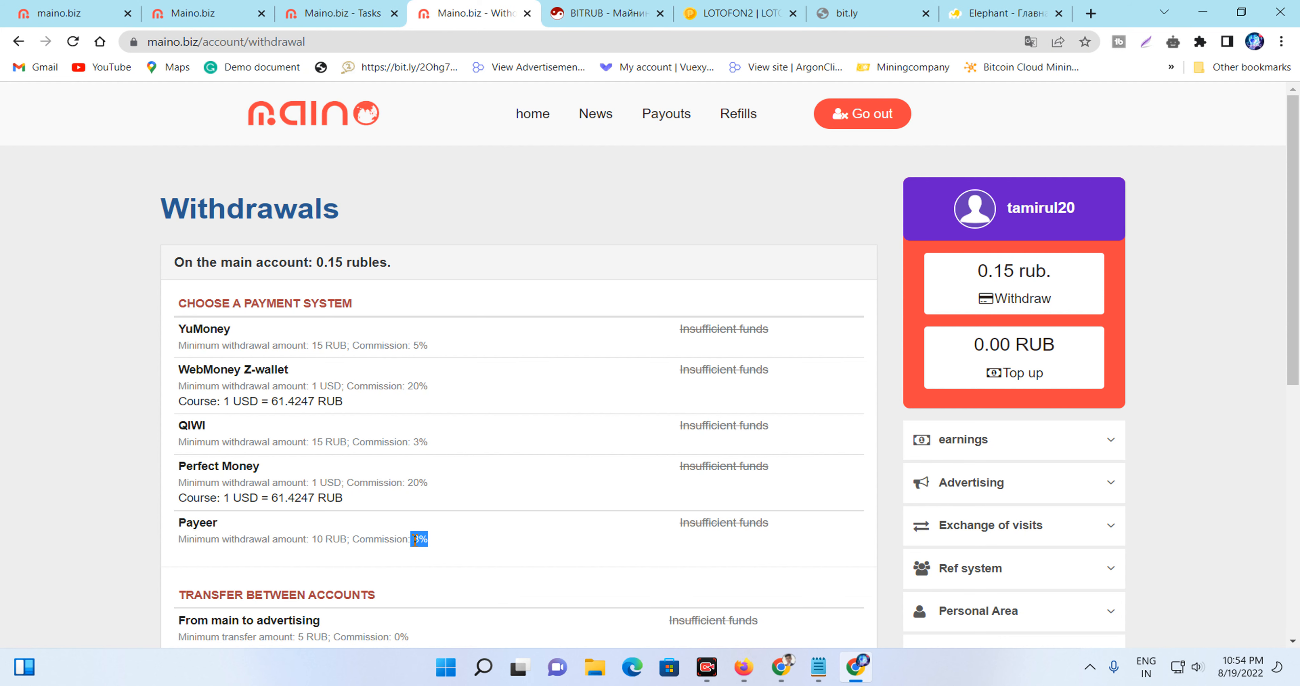
mouse_move(656, 256)
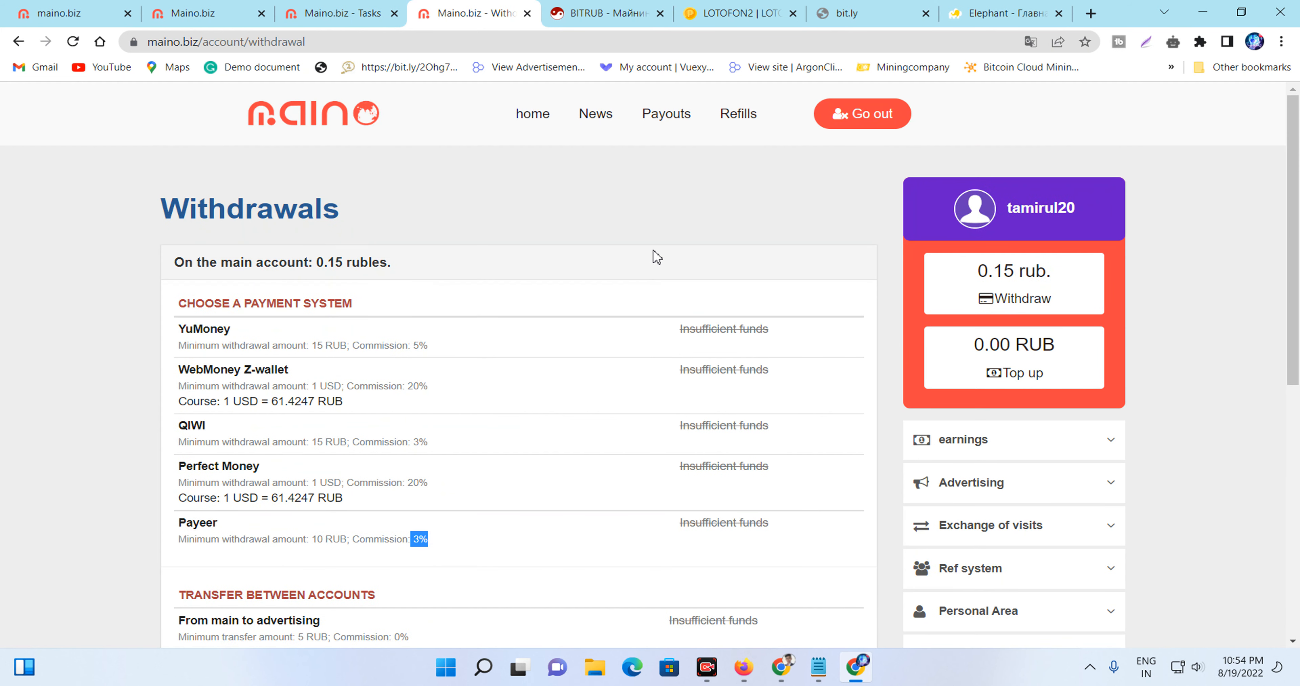
click(666, 113)
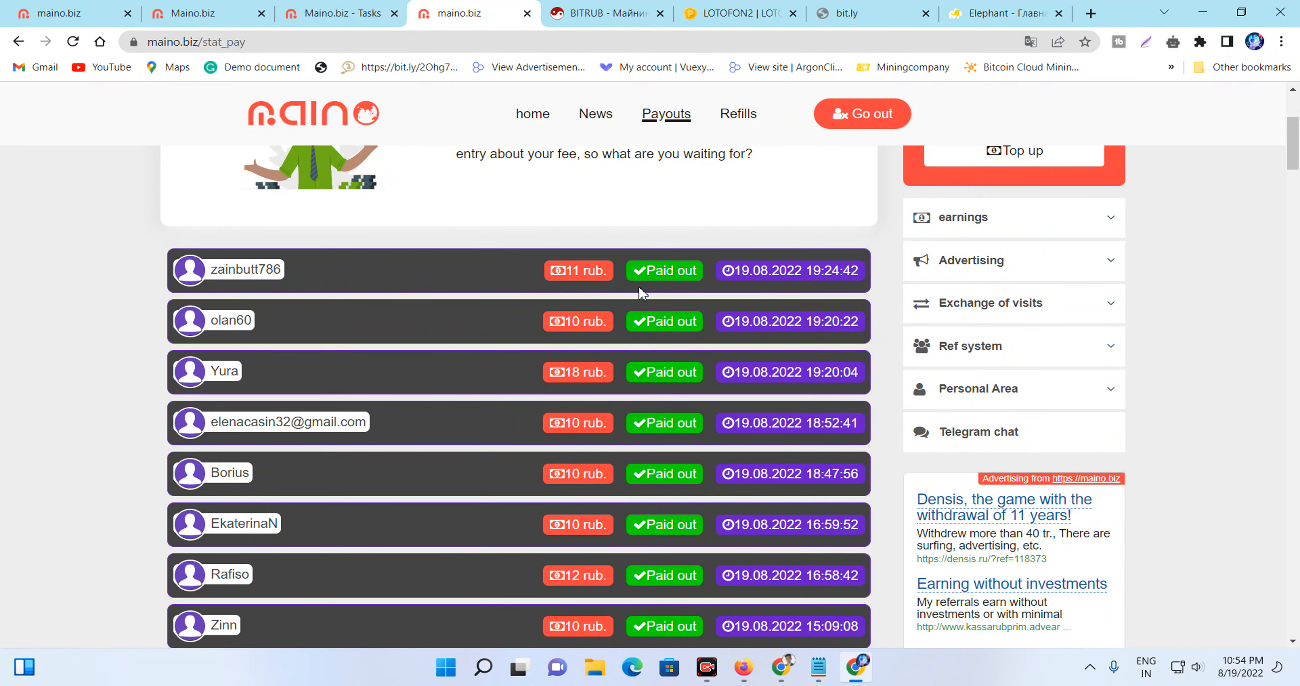
scroll(down, 3)
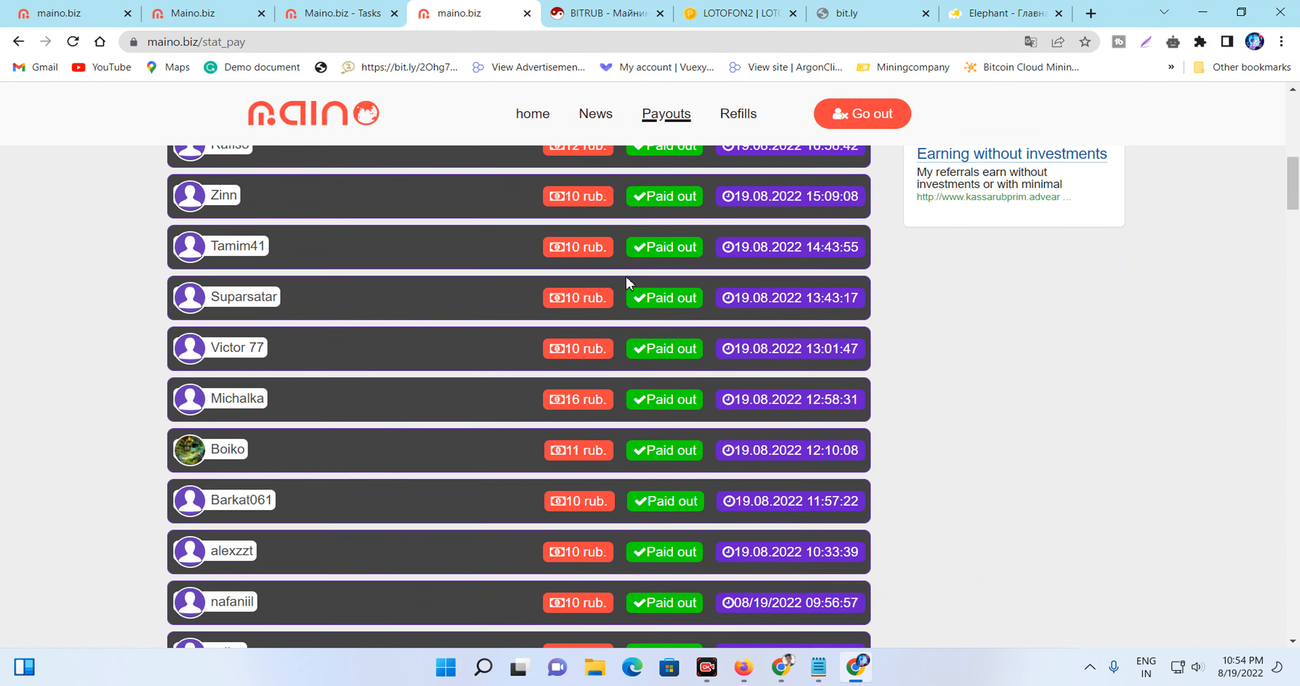
scroll(up, 3)
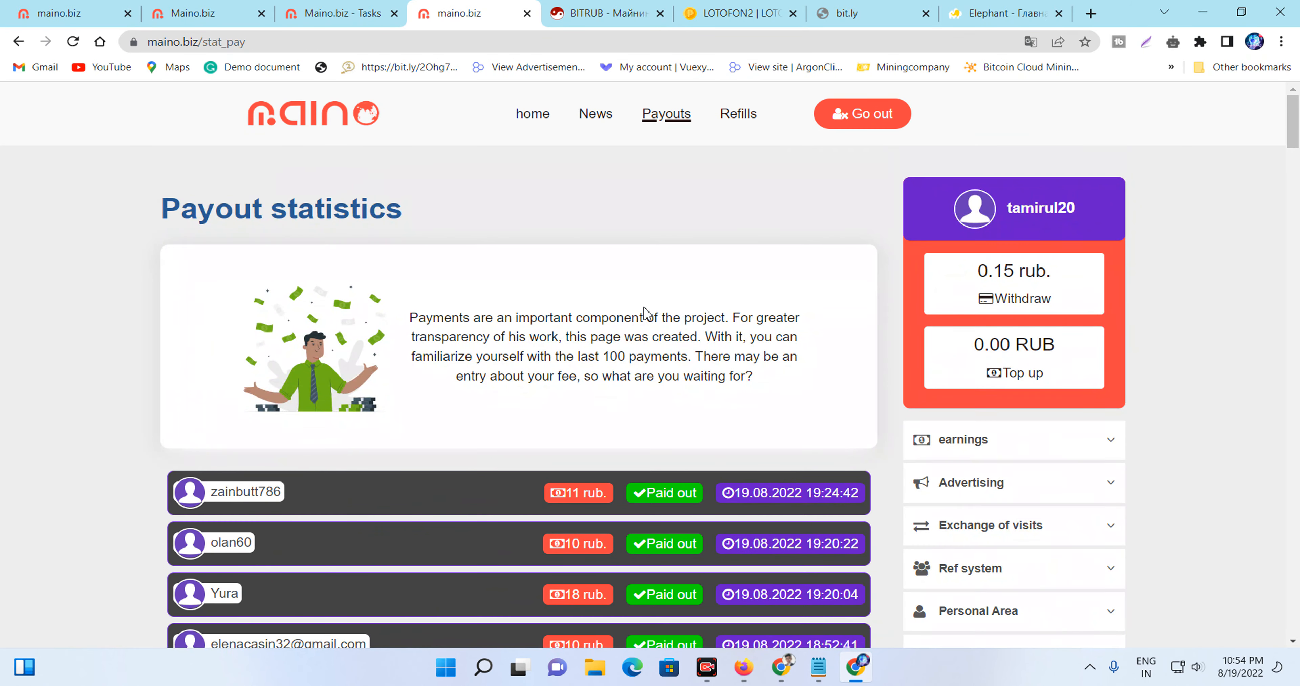
mouse_move(790, 496)
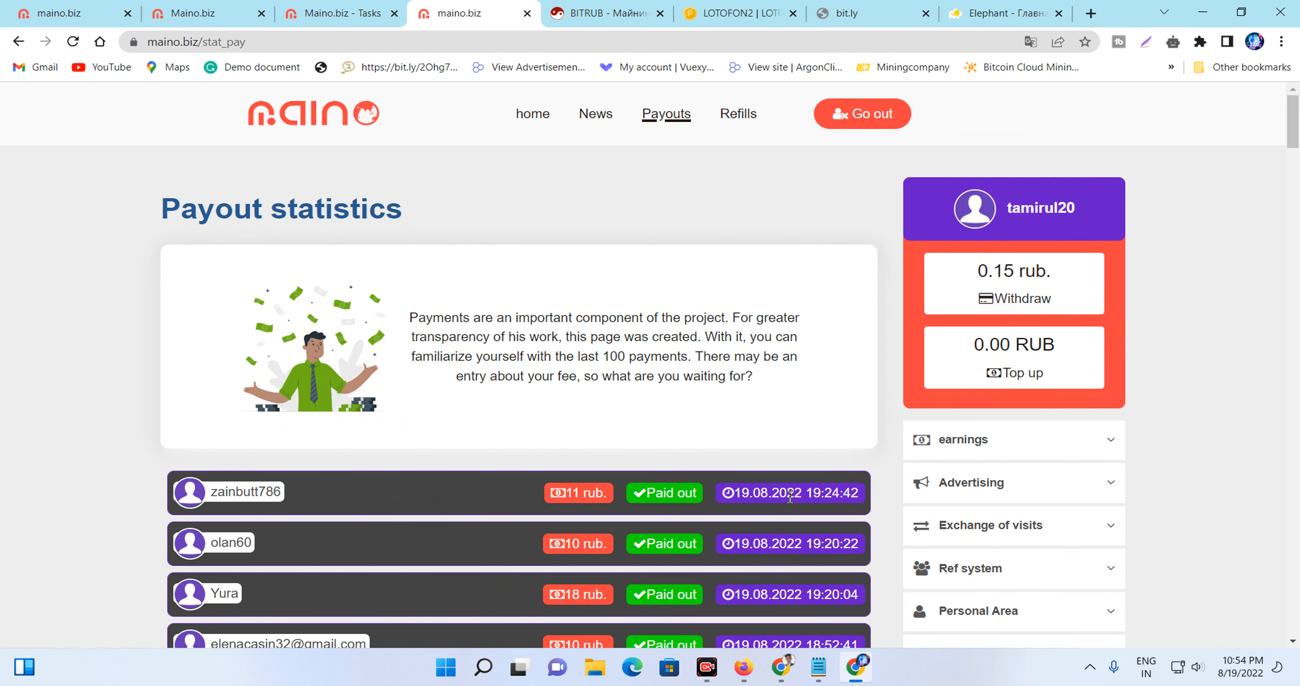
scroll(down, 3)
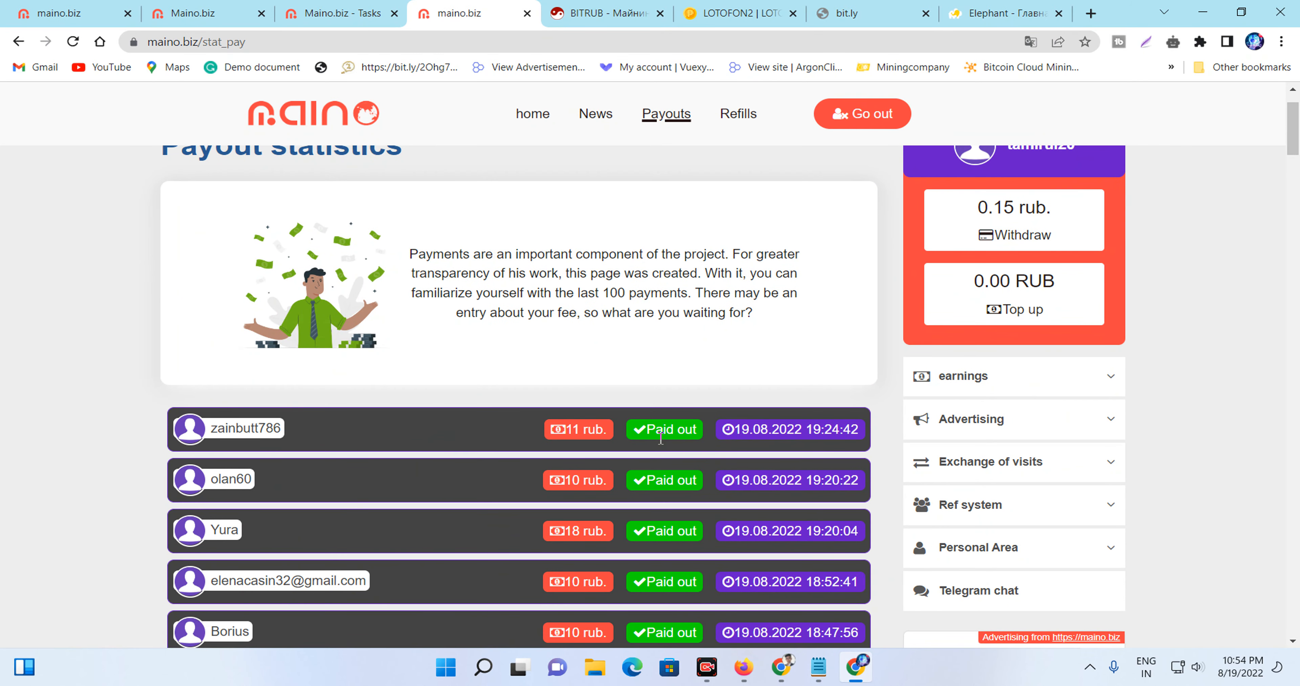
scroll(down, 3)
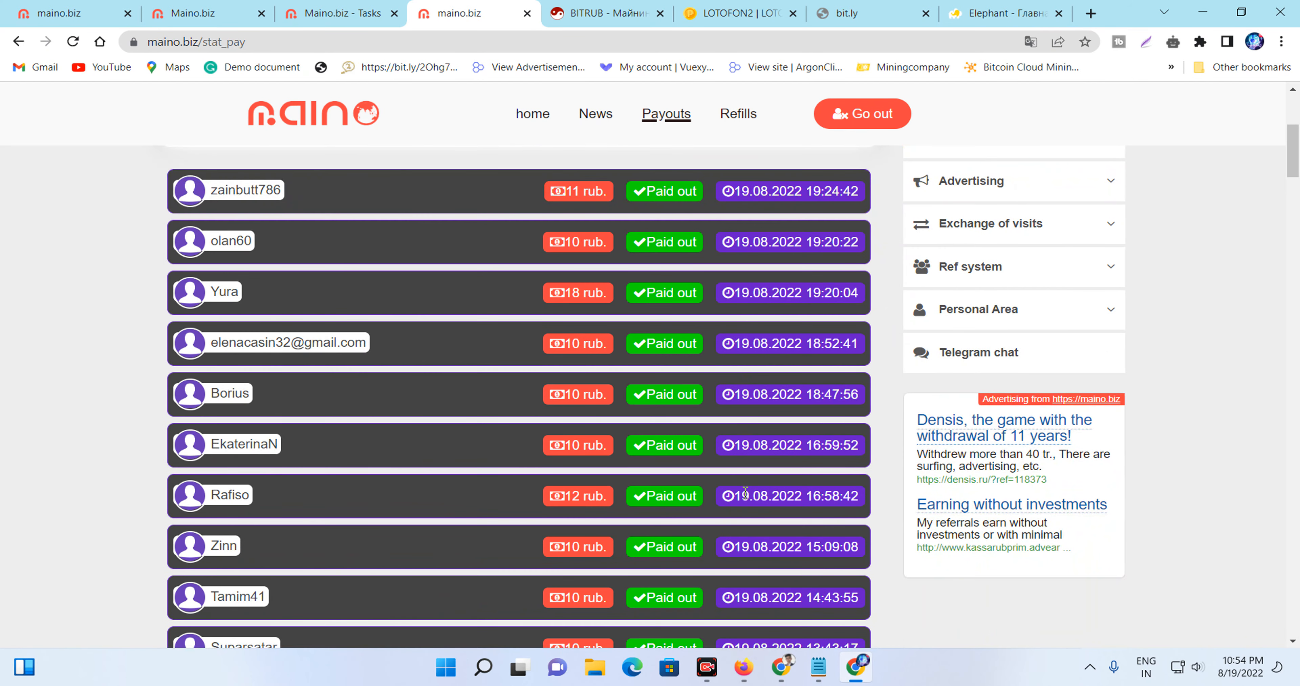
scroll(up, 3)
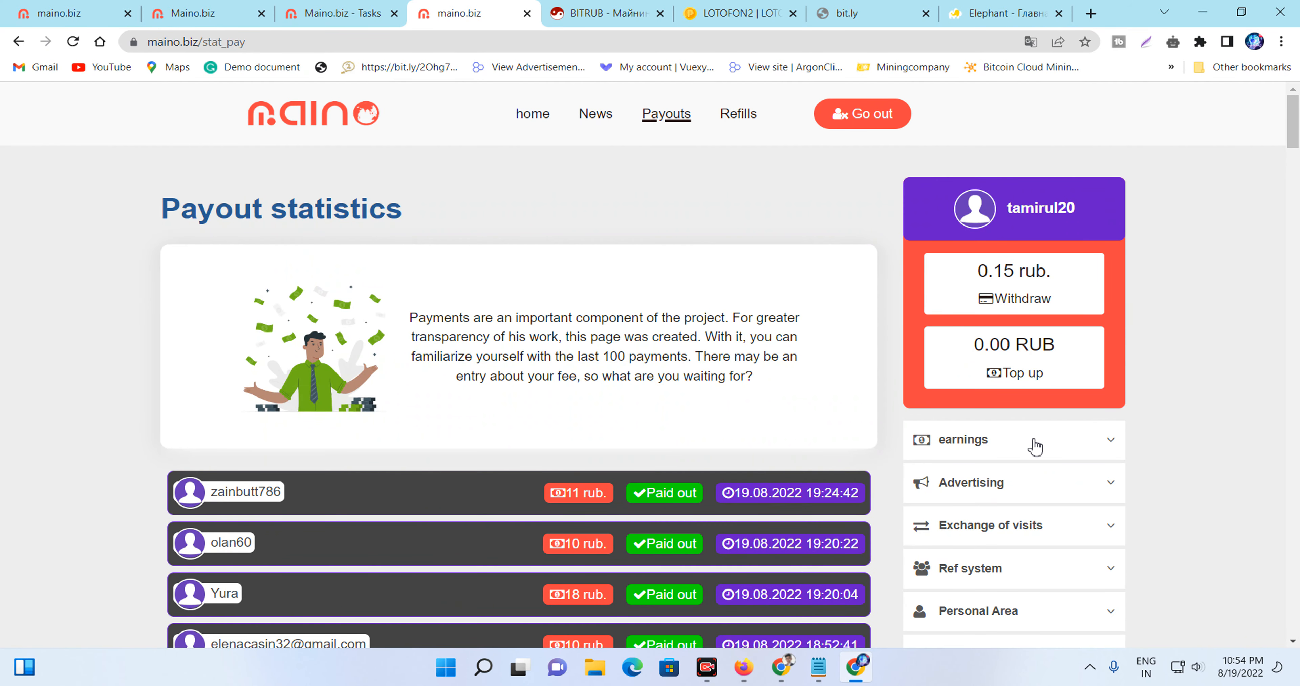
mouse_move(1034, 438)
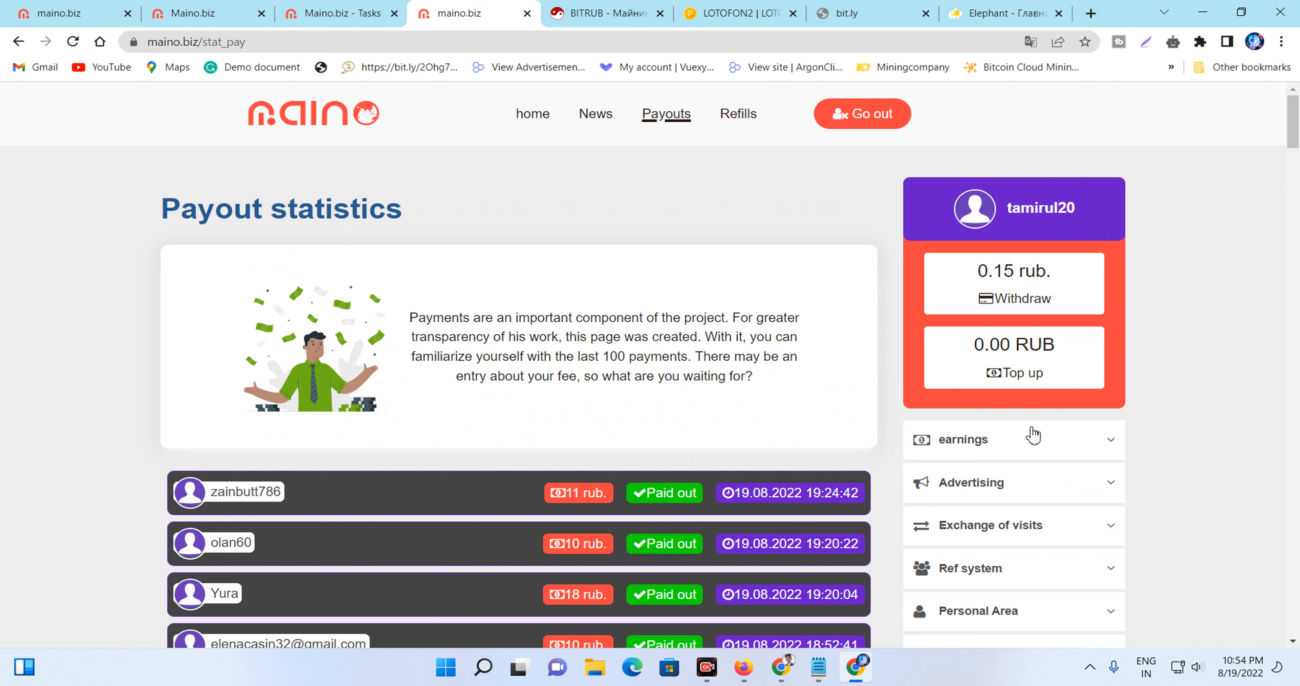
mouse_move(1055, 254)
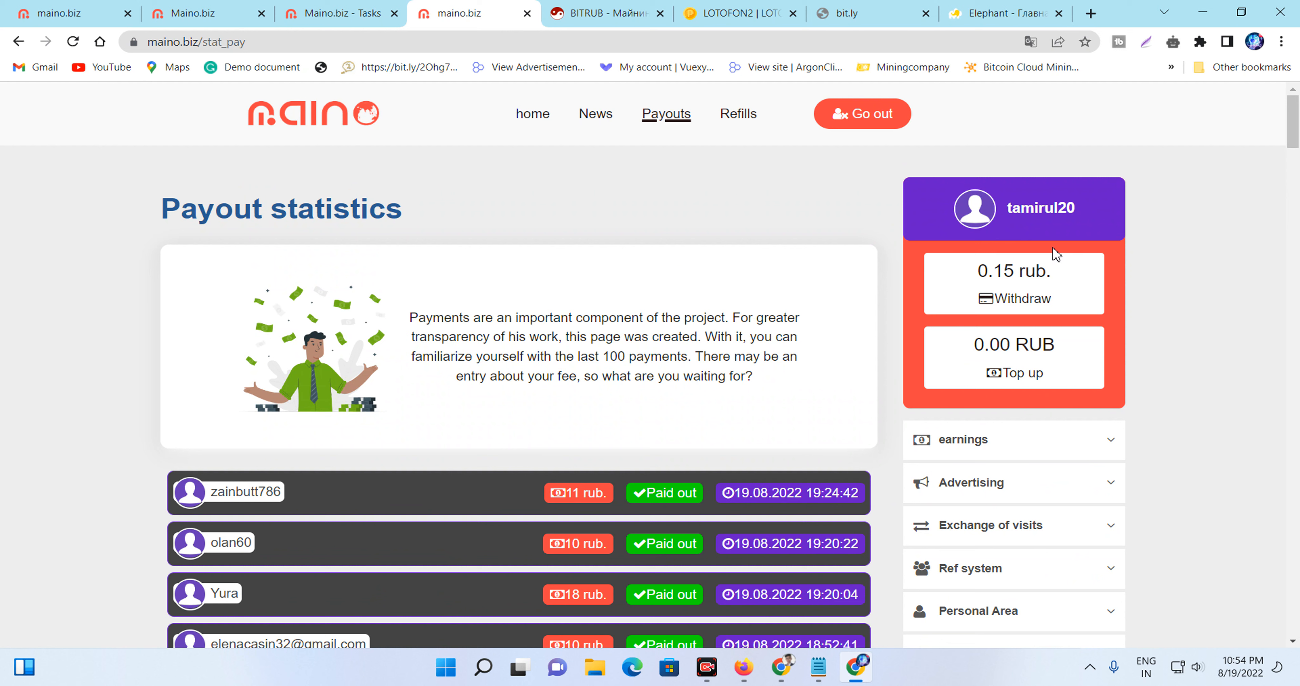
mouse_move(1124, 639)
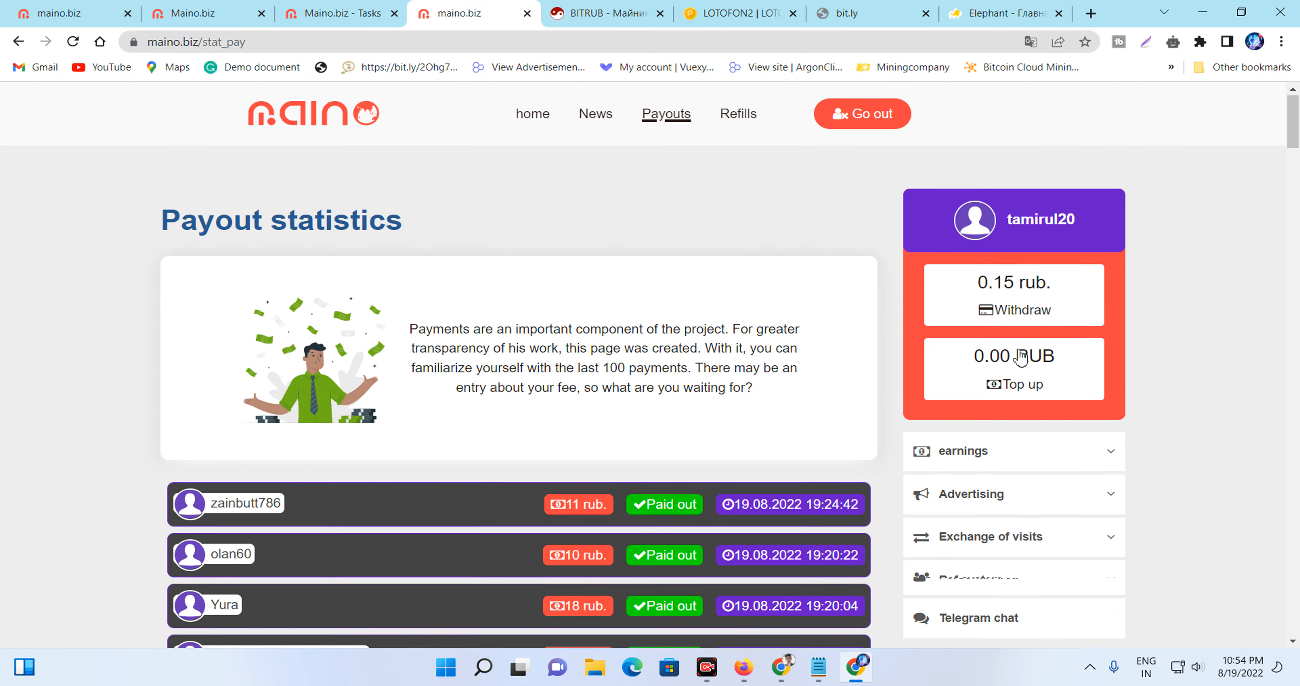
scroll(down, 3)
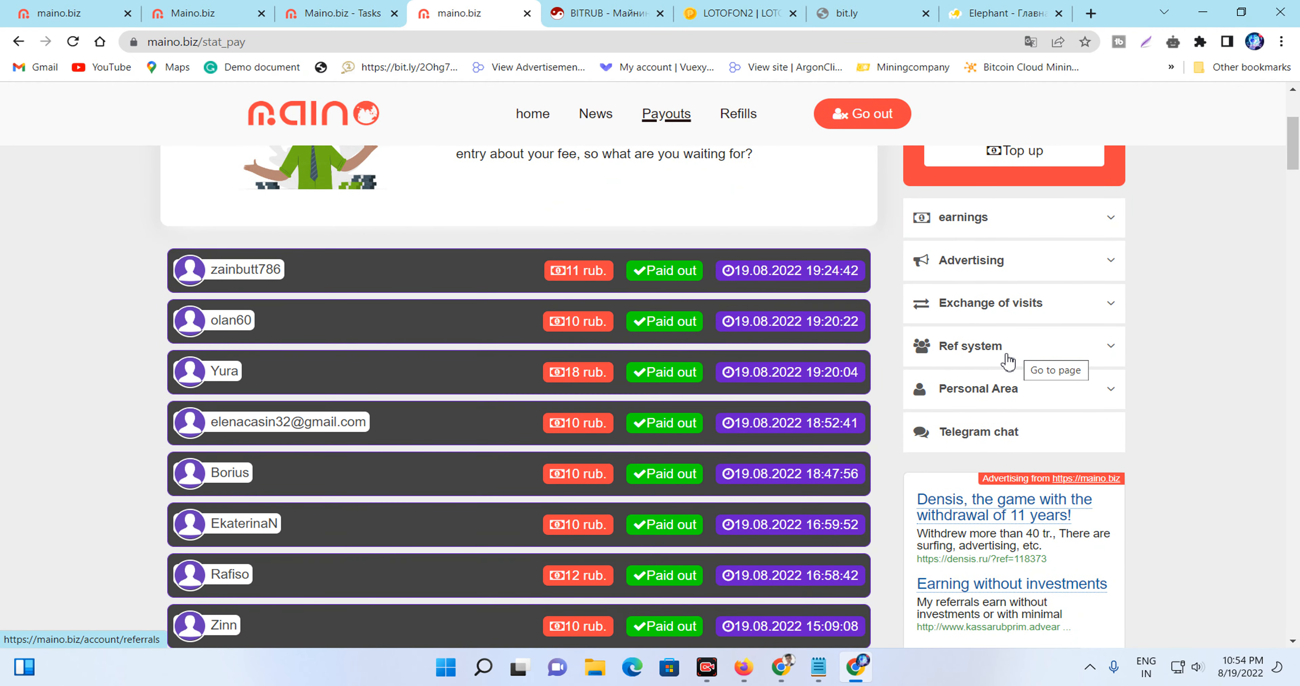
mouse_move(983, 333)
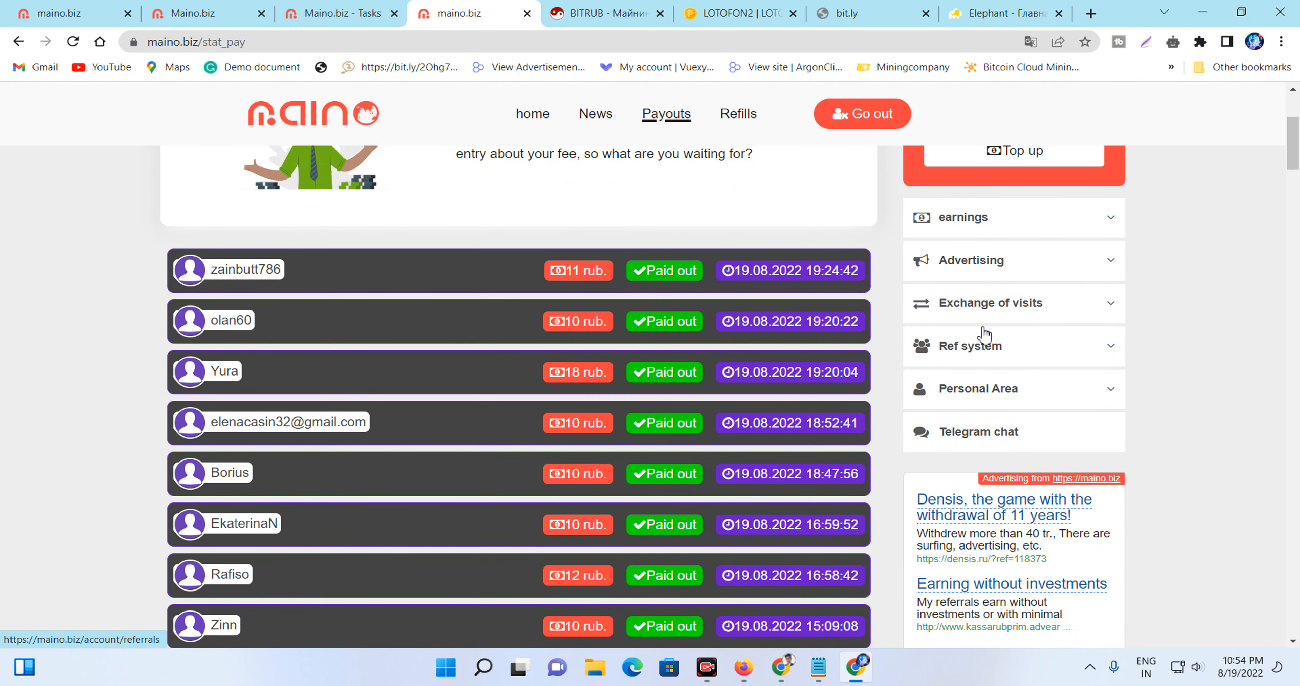
mouse_move(738, 305)
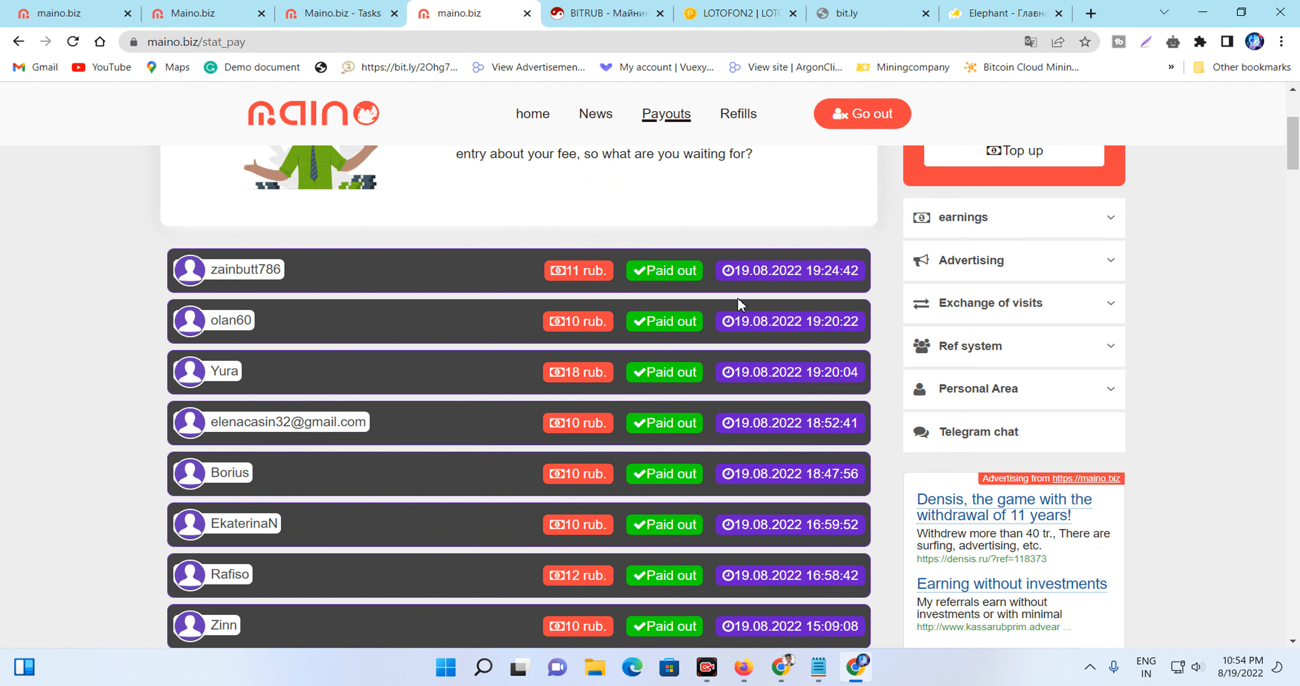
scroll(down, 3)
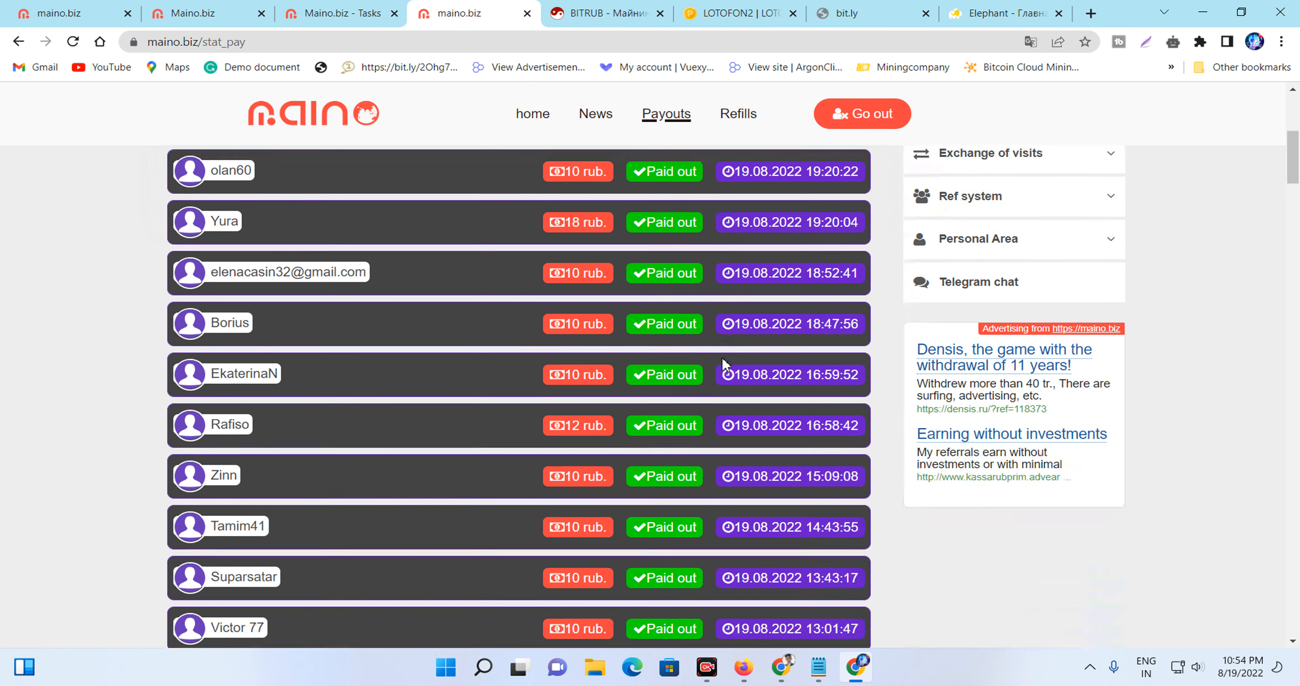
scroll(up, 3)
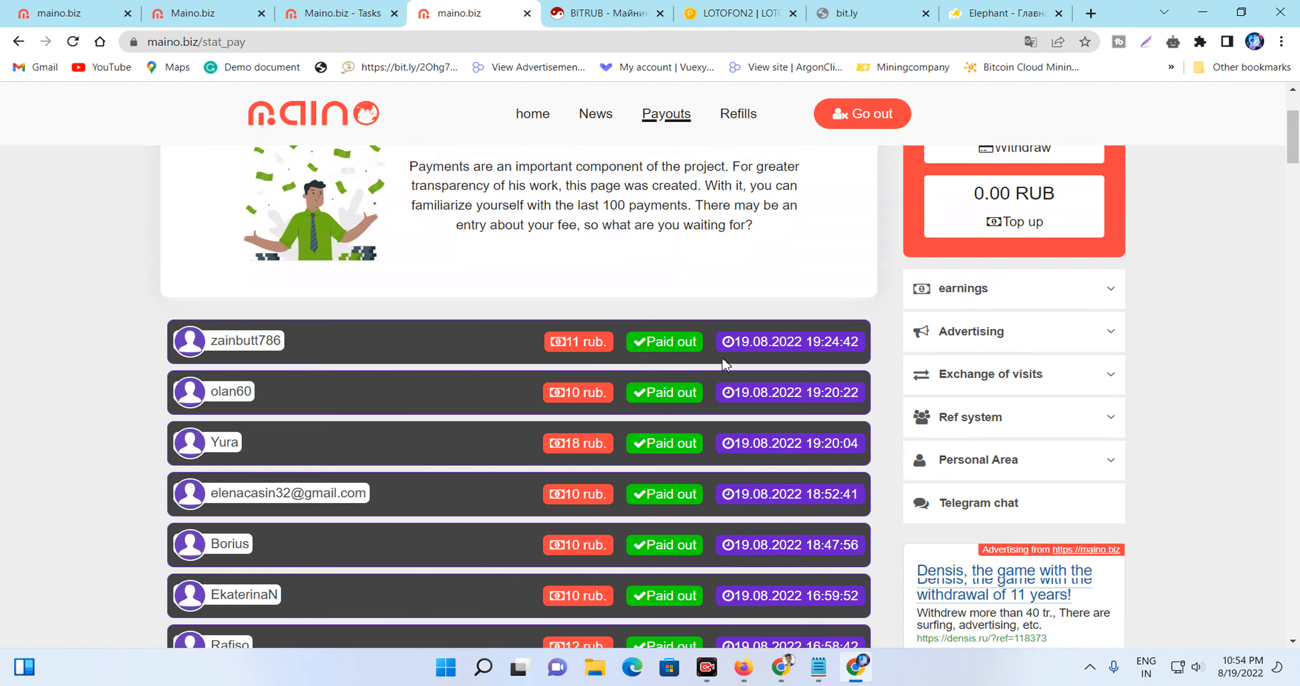
scroll(up, 3)
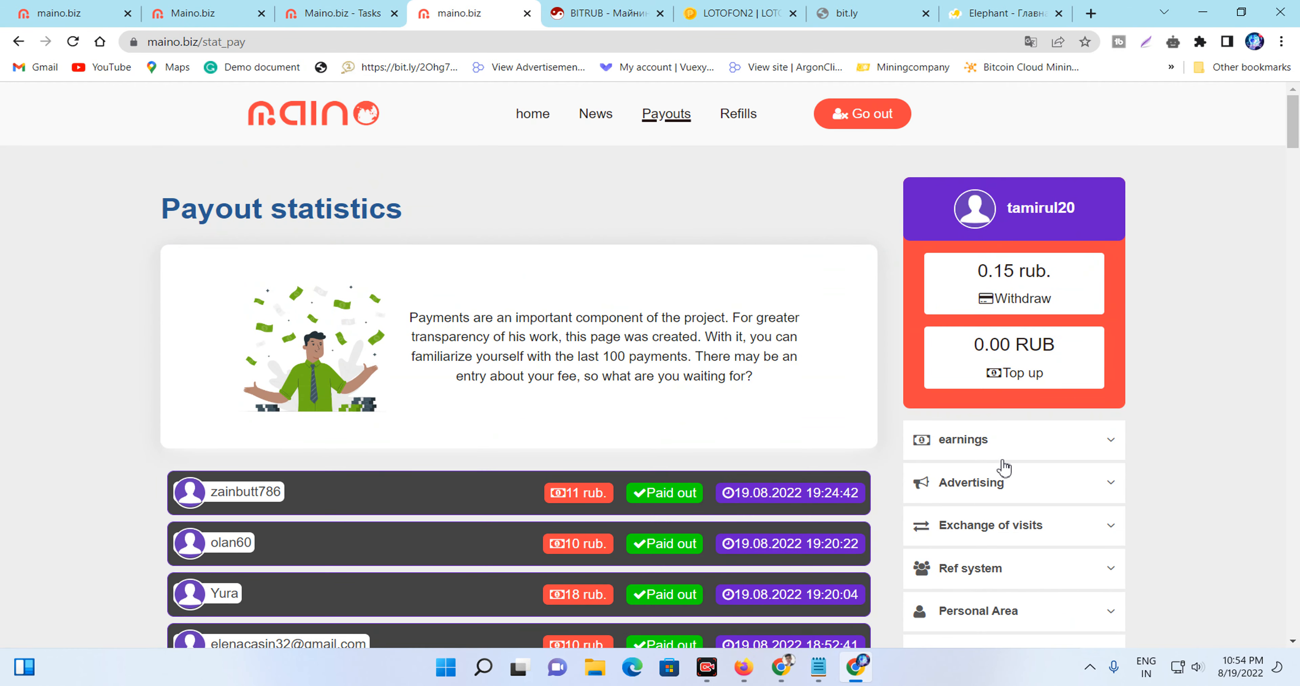
- Reach the Lootably offerwall from the earnings sidebar and filter it to One Click offers
click(961, 439)
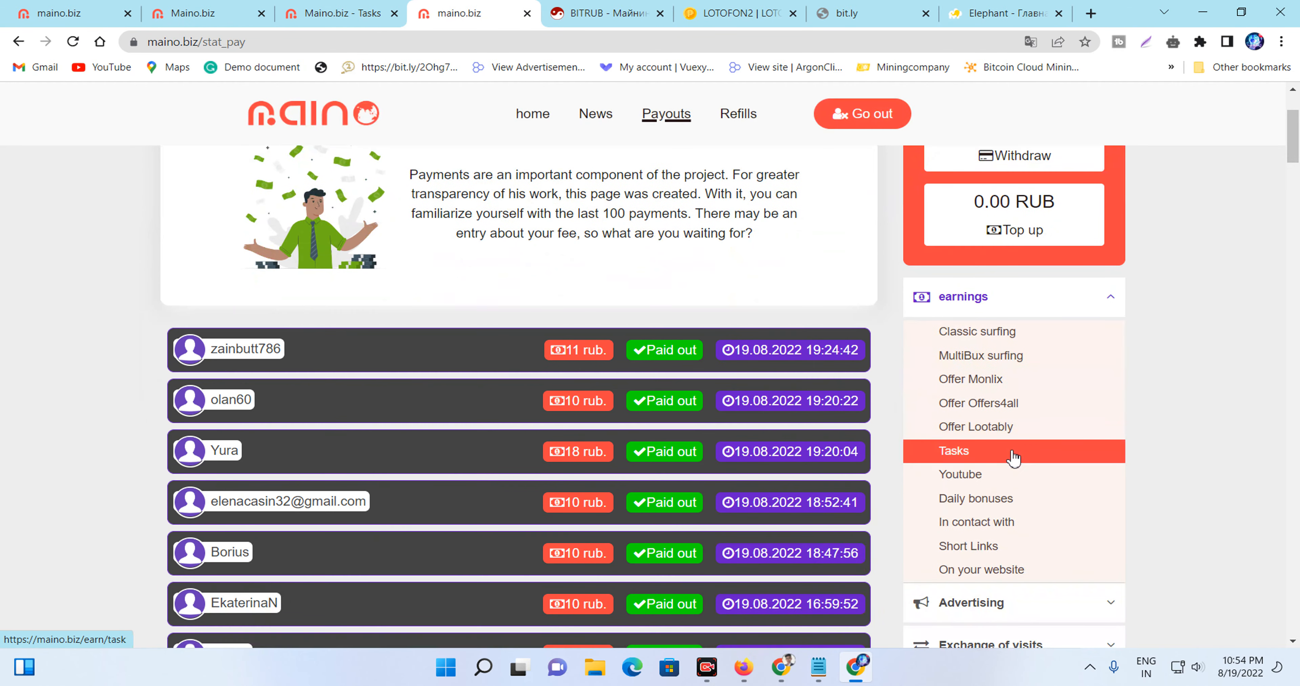
mouse_move(979, 427)
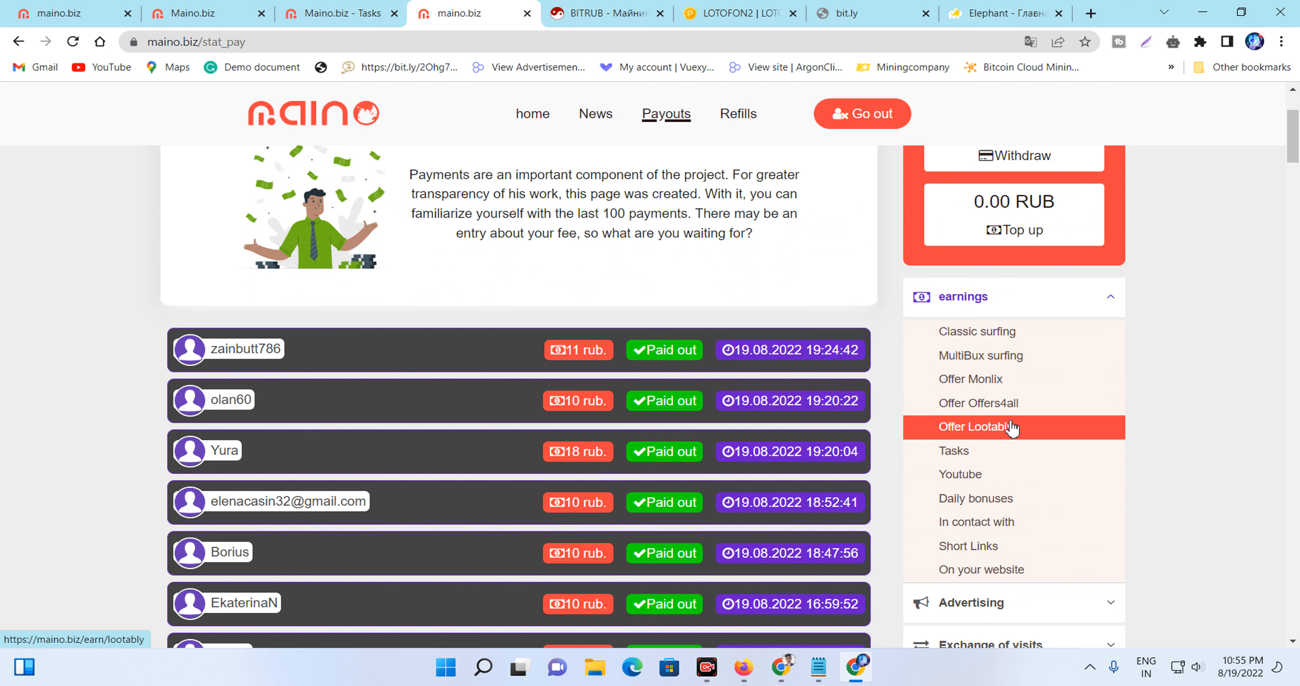
click(977, 427)
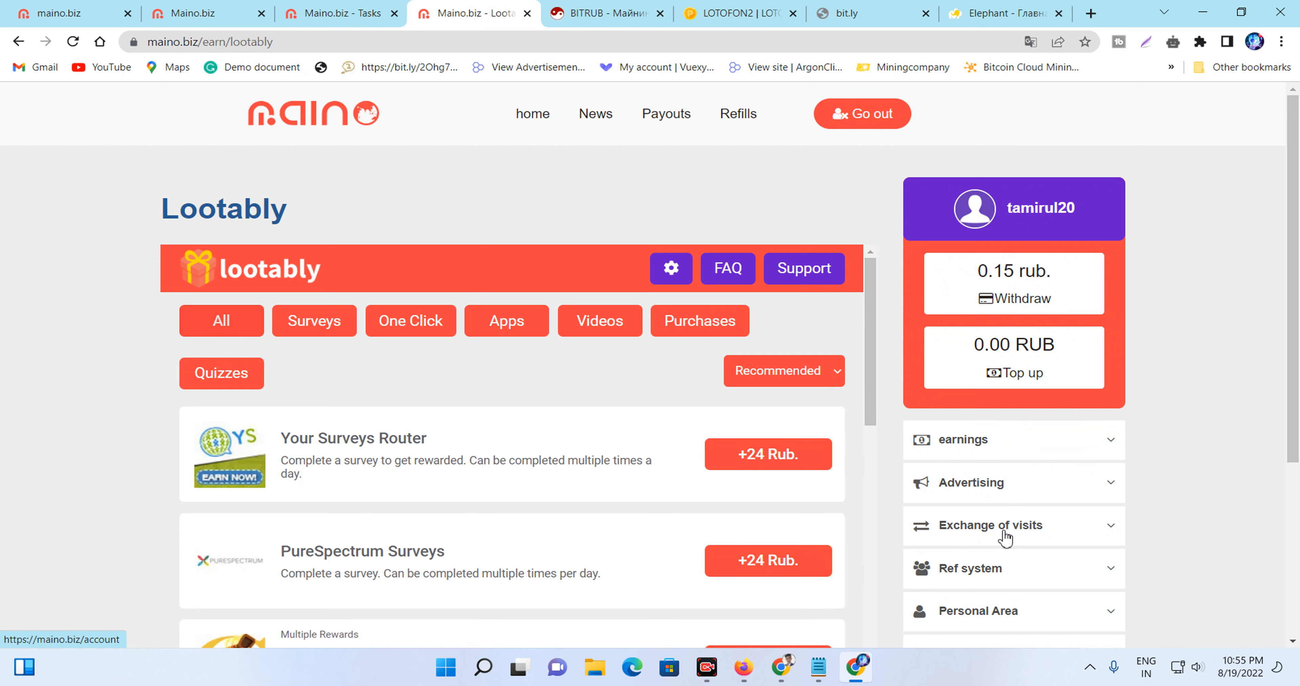
scroll(down, 3)
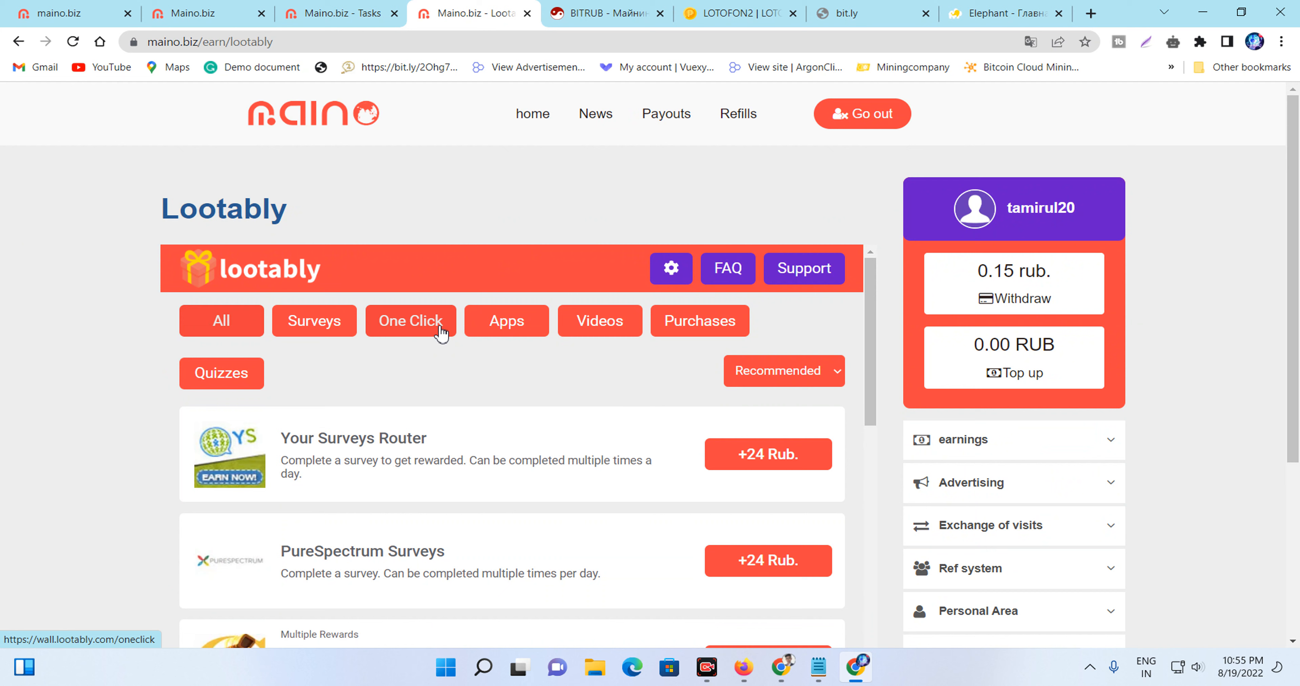
click(599, 321)
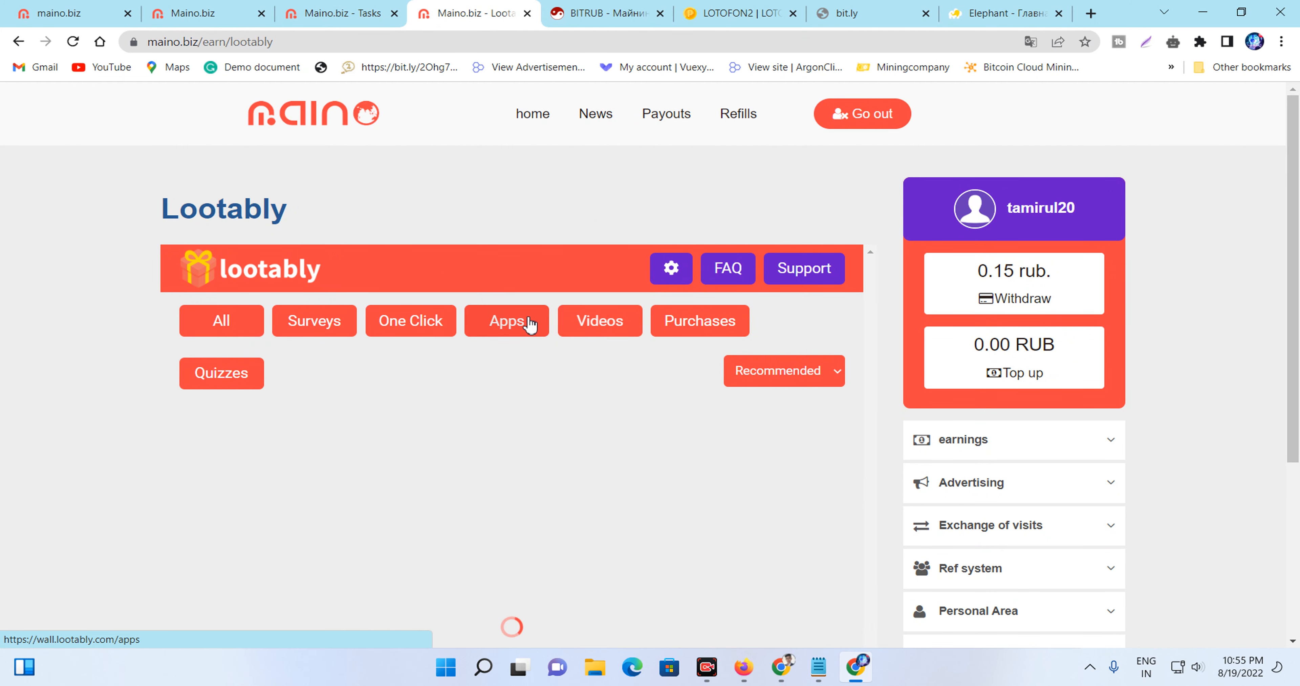
- Filter the Lootably wall to app-install offers like Rise of Kingdoms and Mafia City and scroll through them
click(507, 320)
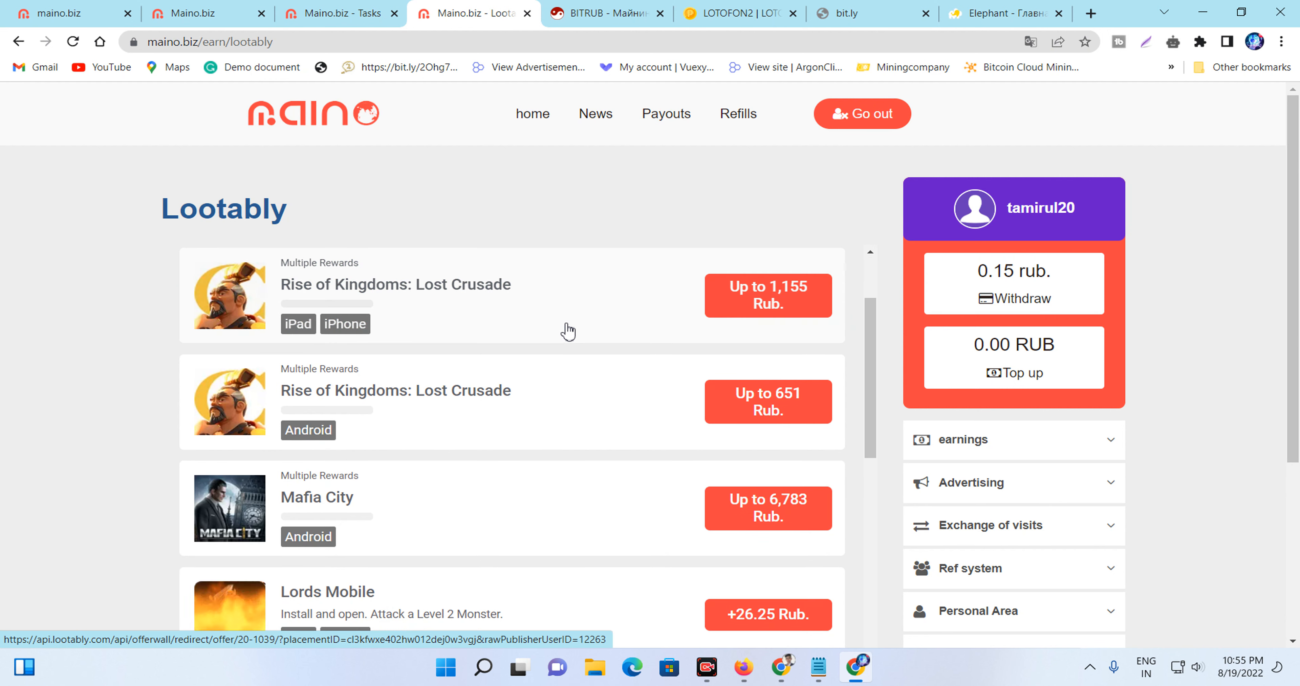
mouse_move(719, 300)
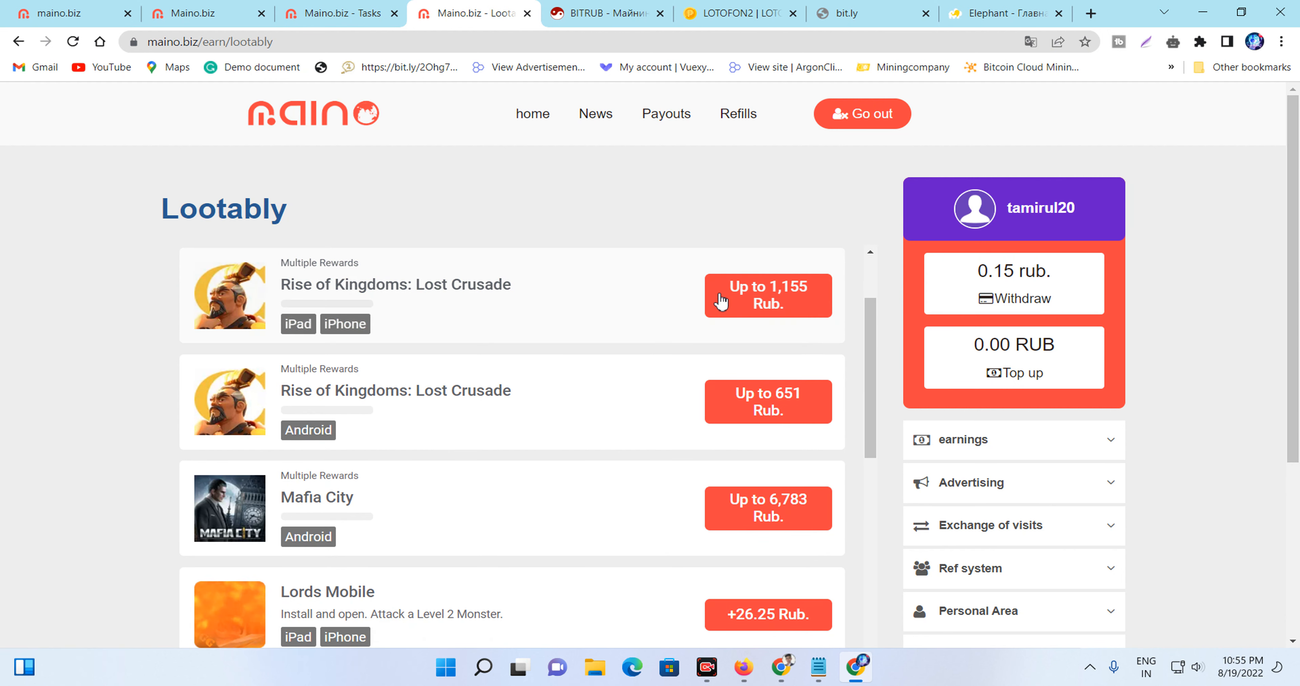
mouse_move(454, 285)
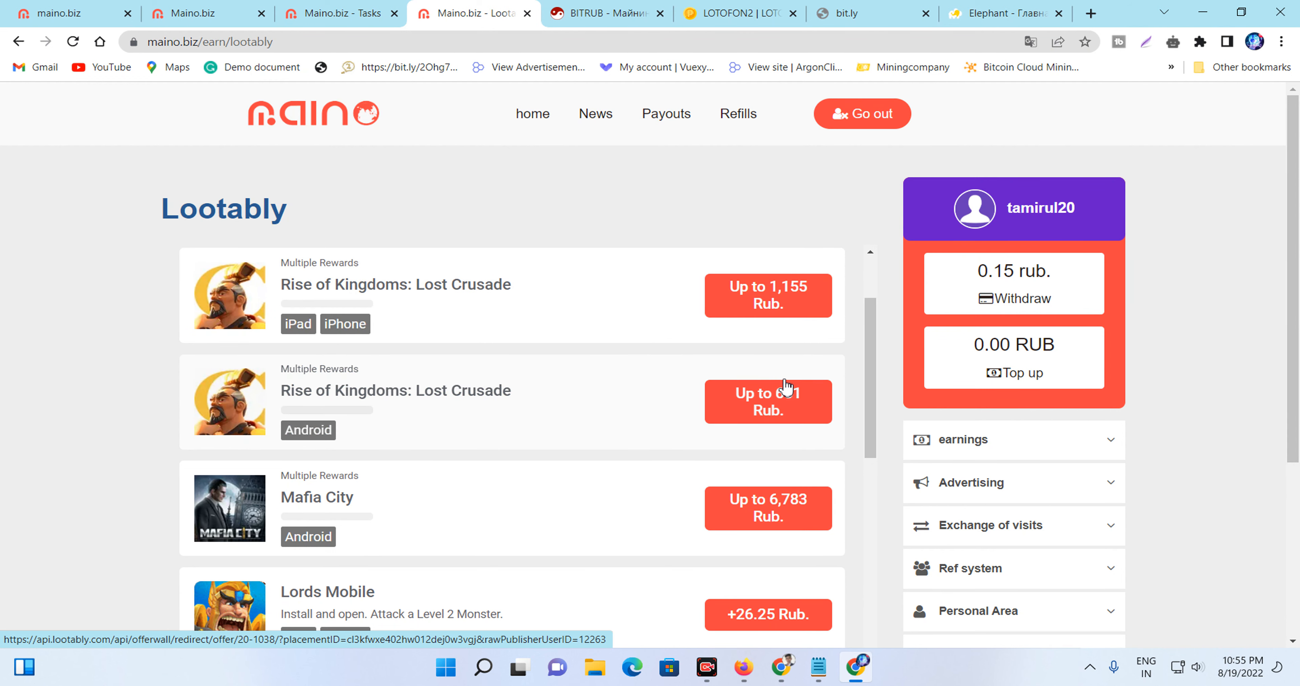
scroll(down, 3)
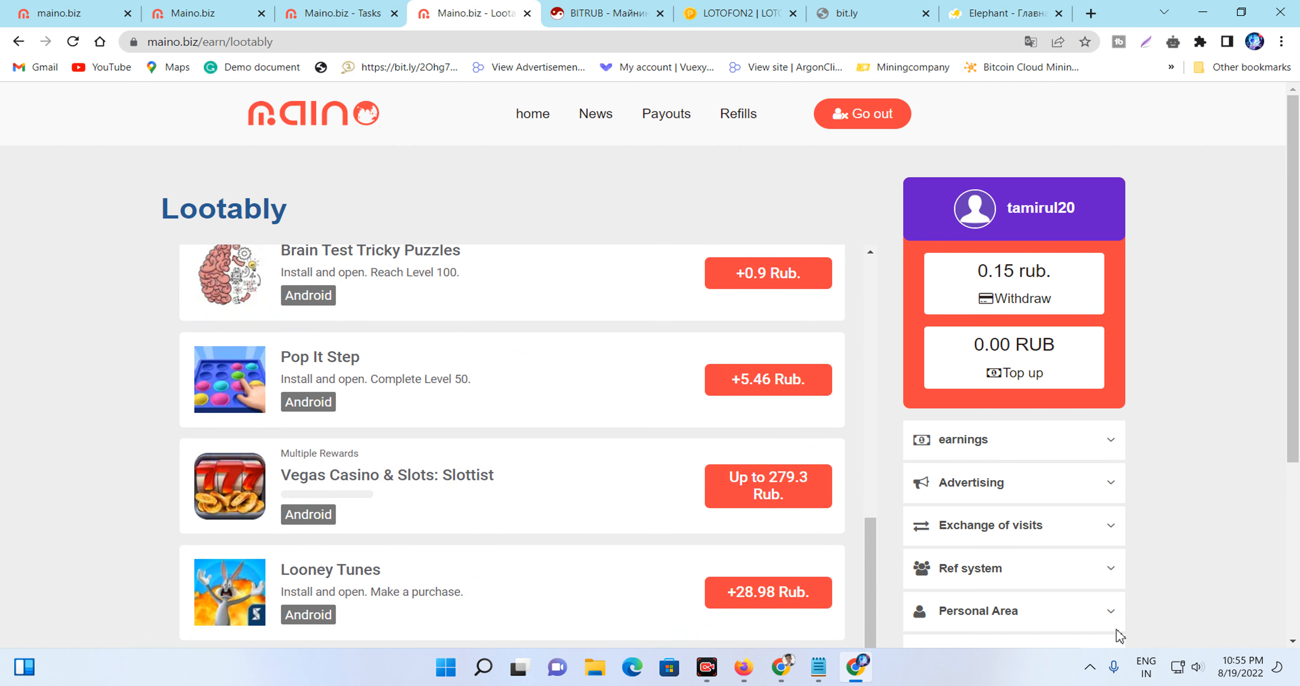
mouse_move(414, 417)
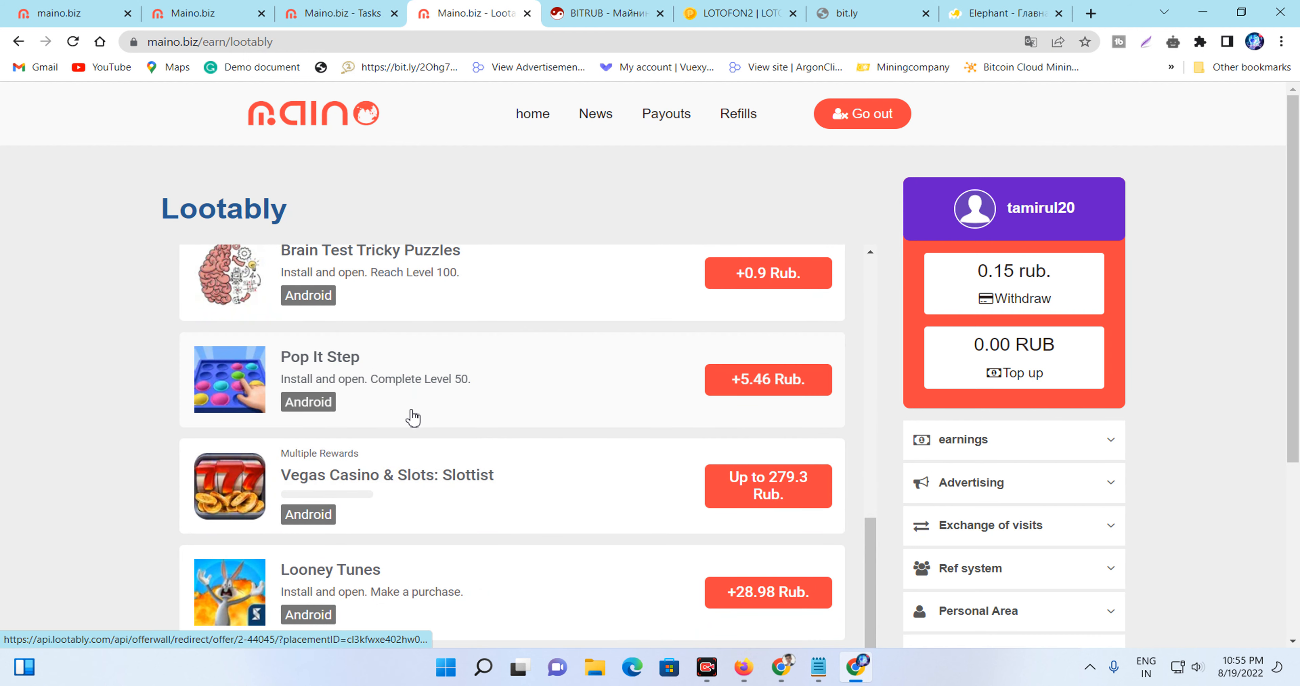
scroll(down, 3)
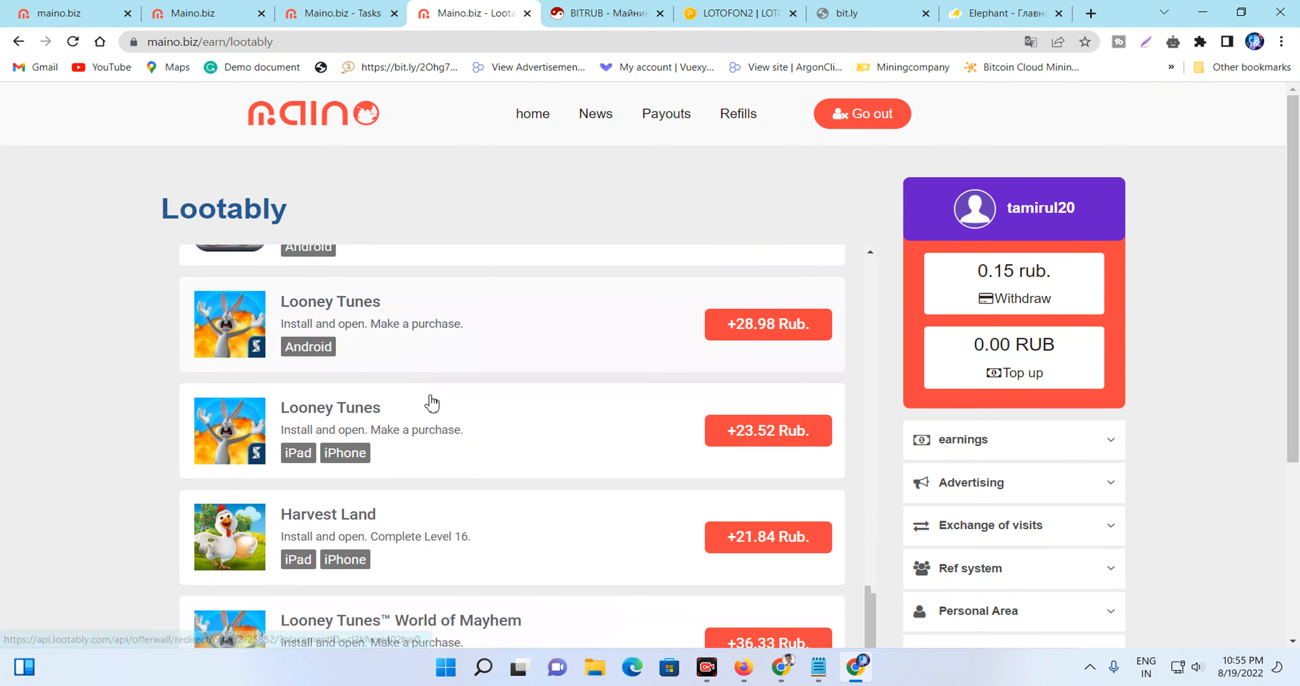
scroll(down, 3)
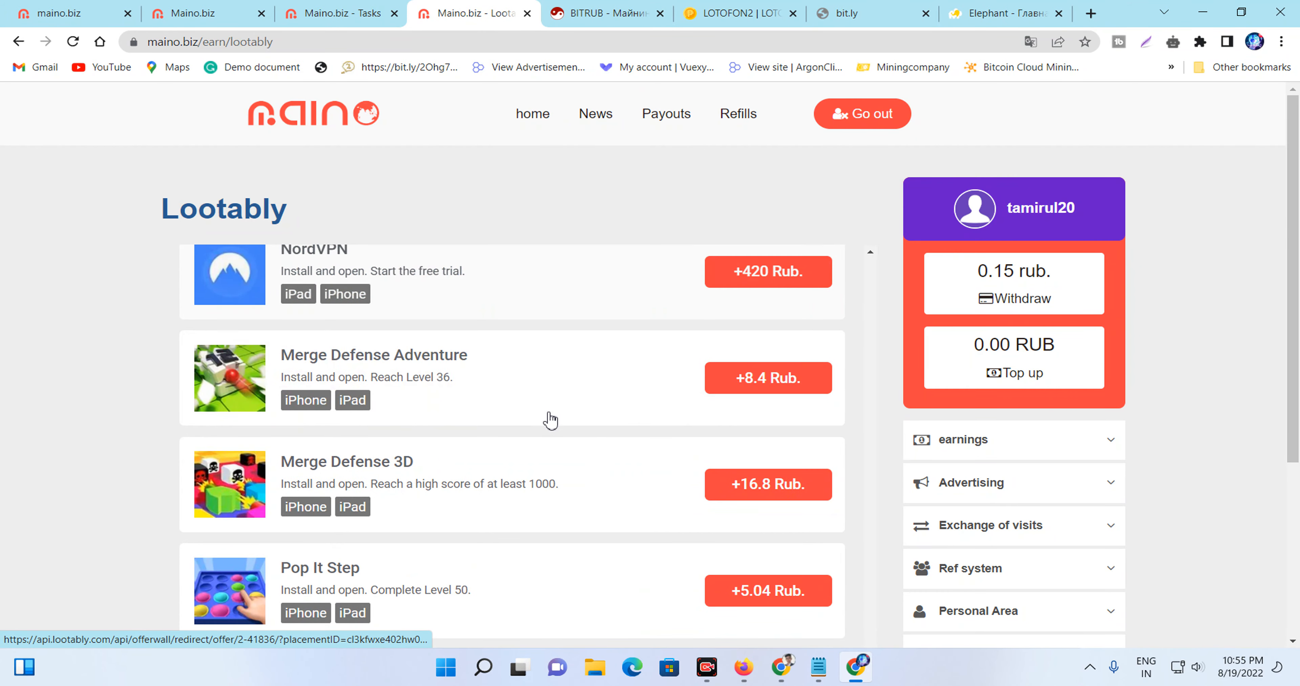
mouse_move(360, 328)
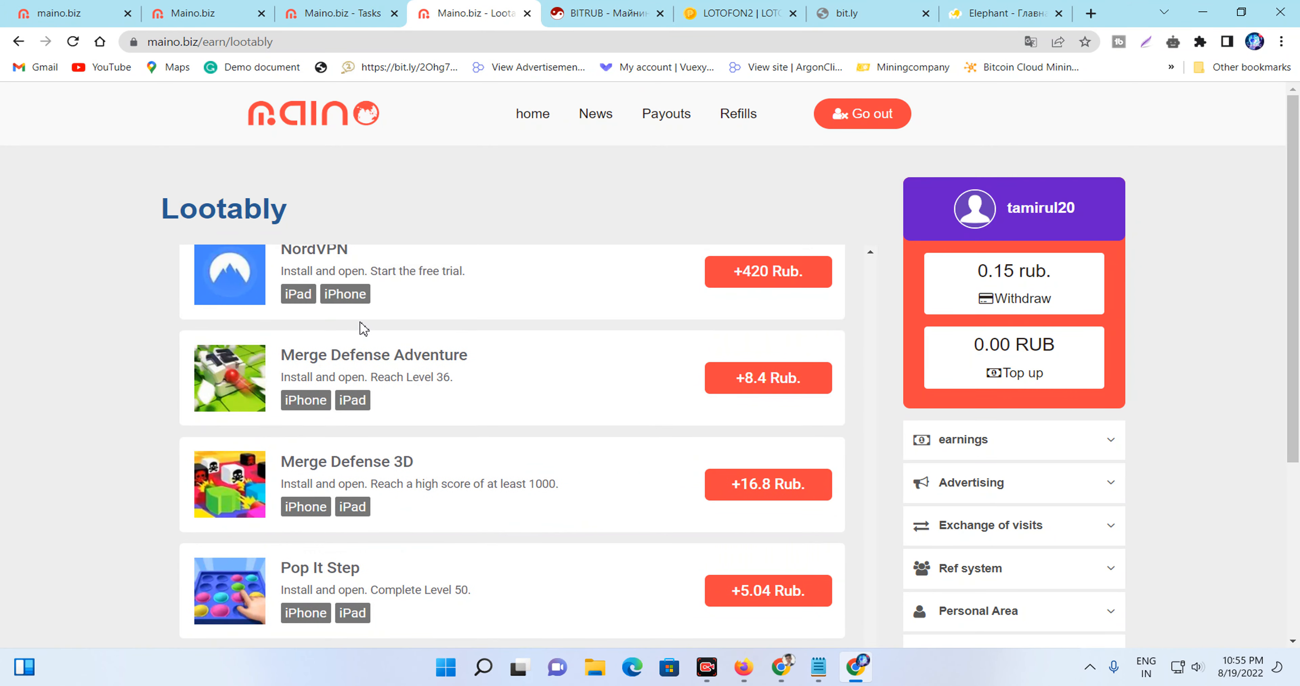
scroll(down, 3)
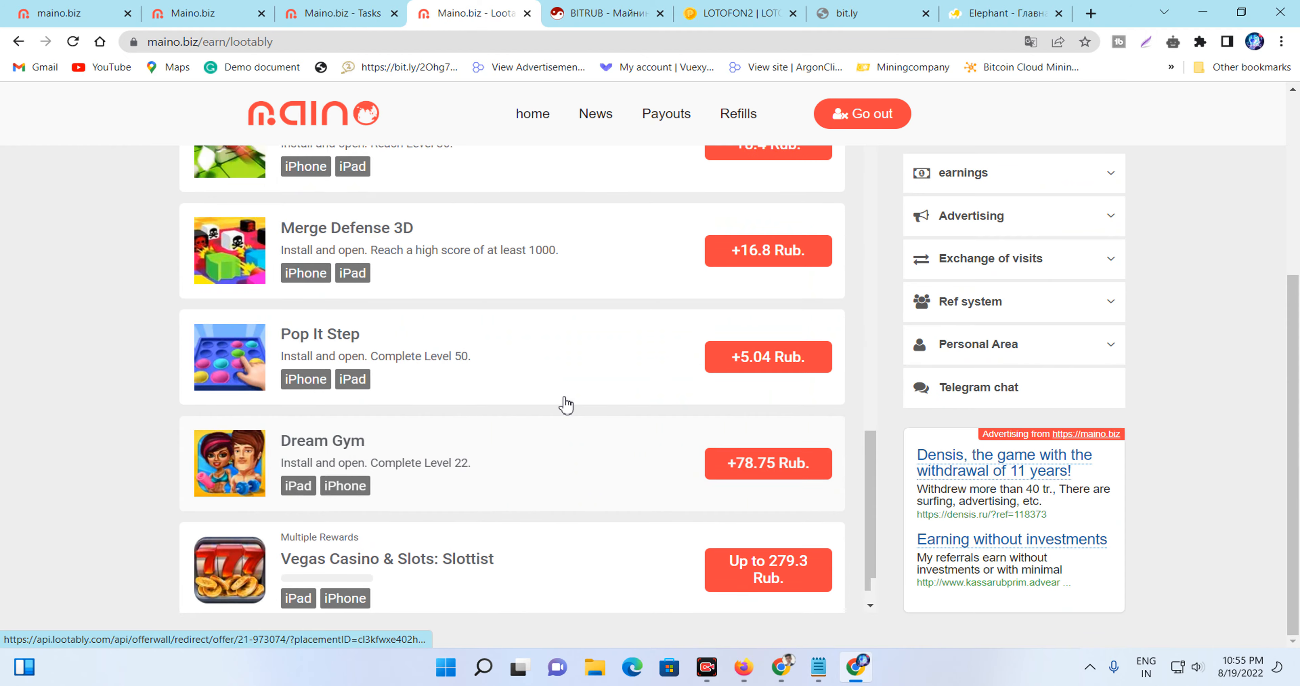
scroll(up, 3)
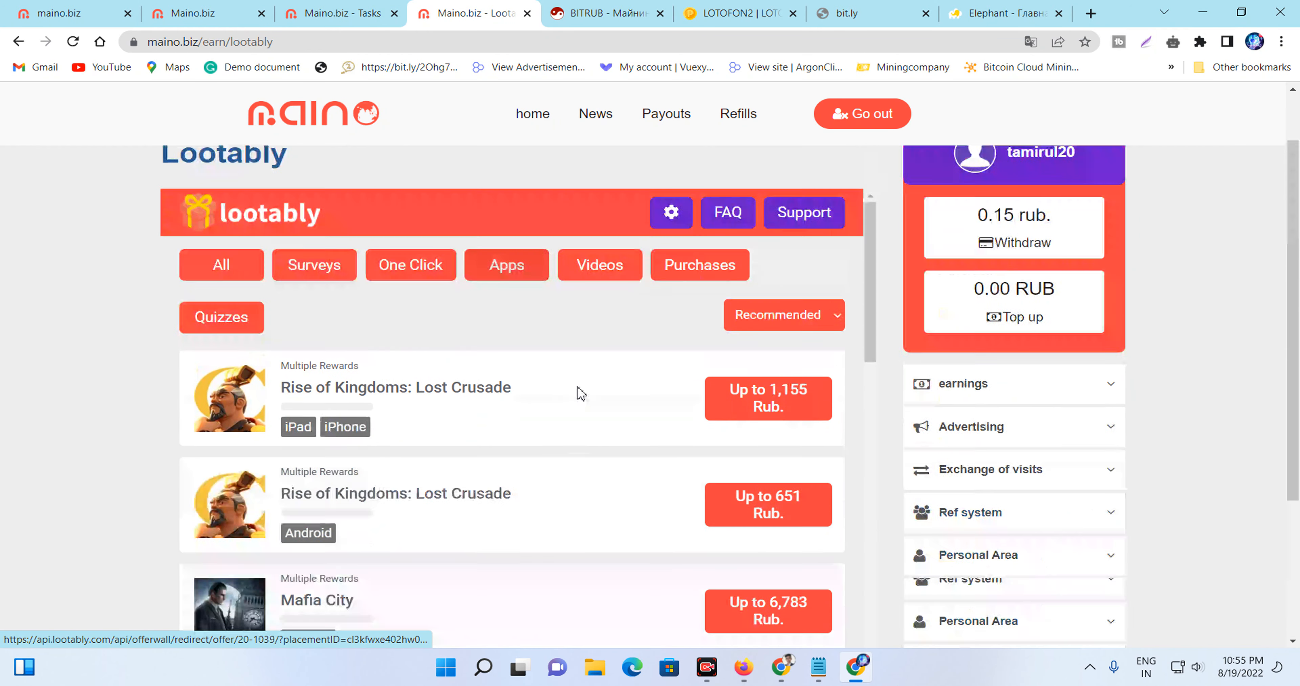
scroll(up, 3)
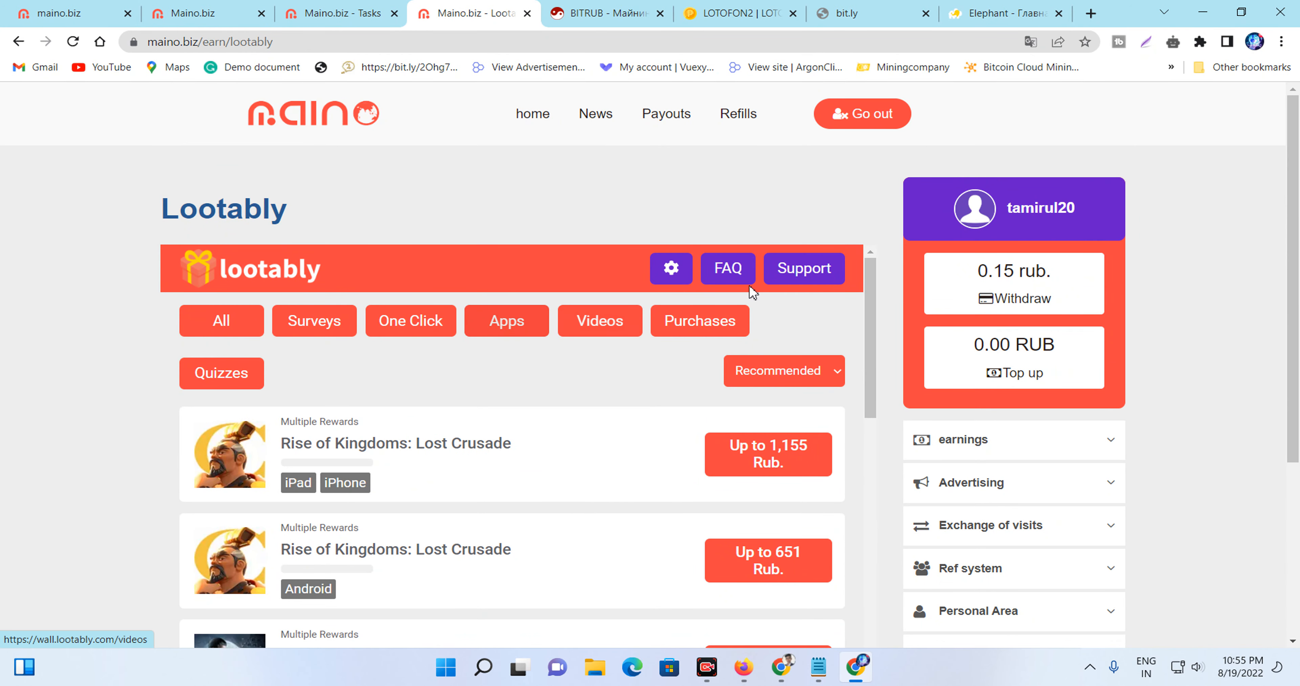
mouse_move(195, 185)
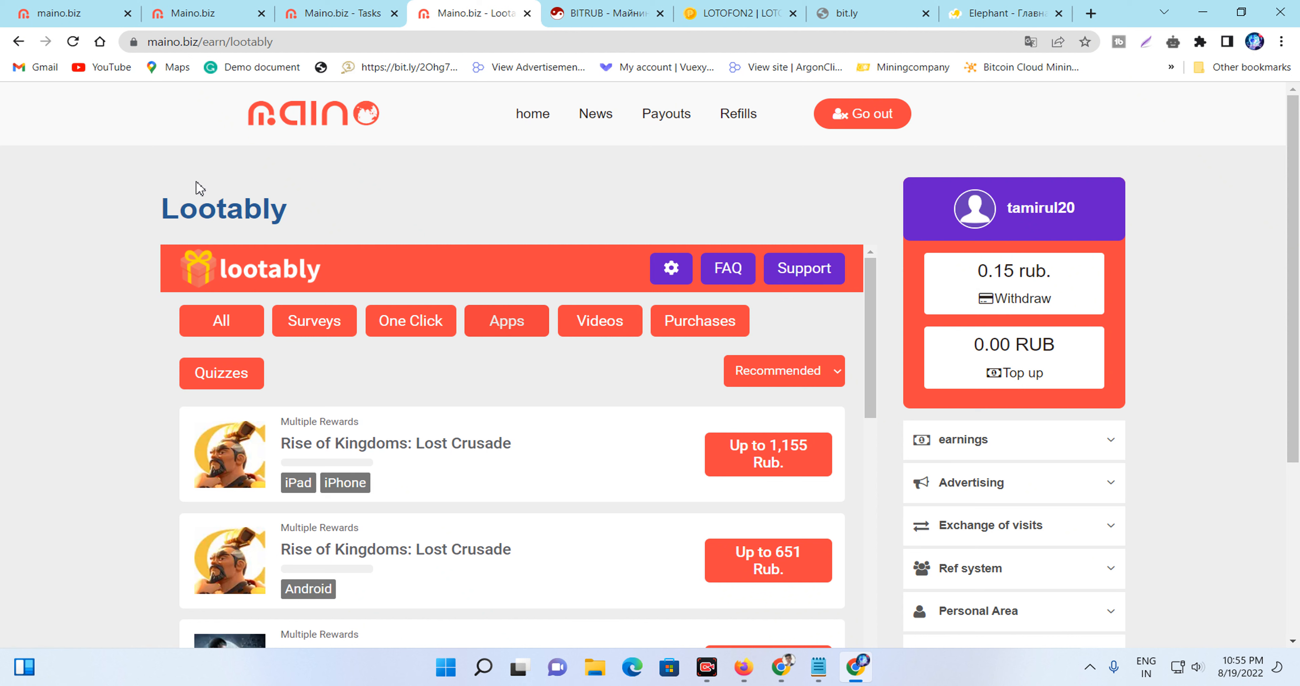
mouse_move(228, 192)
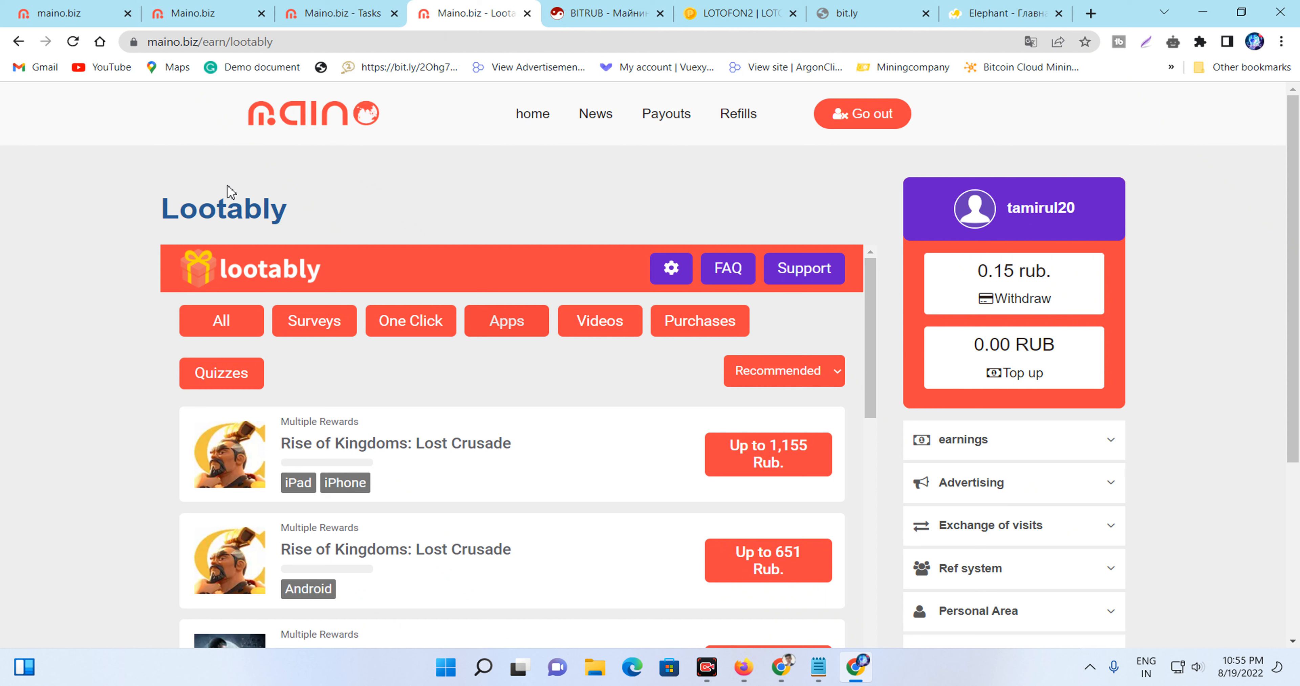
mouse_move(1160, 627)
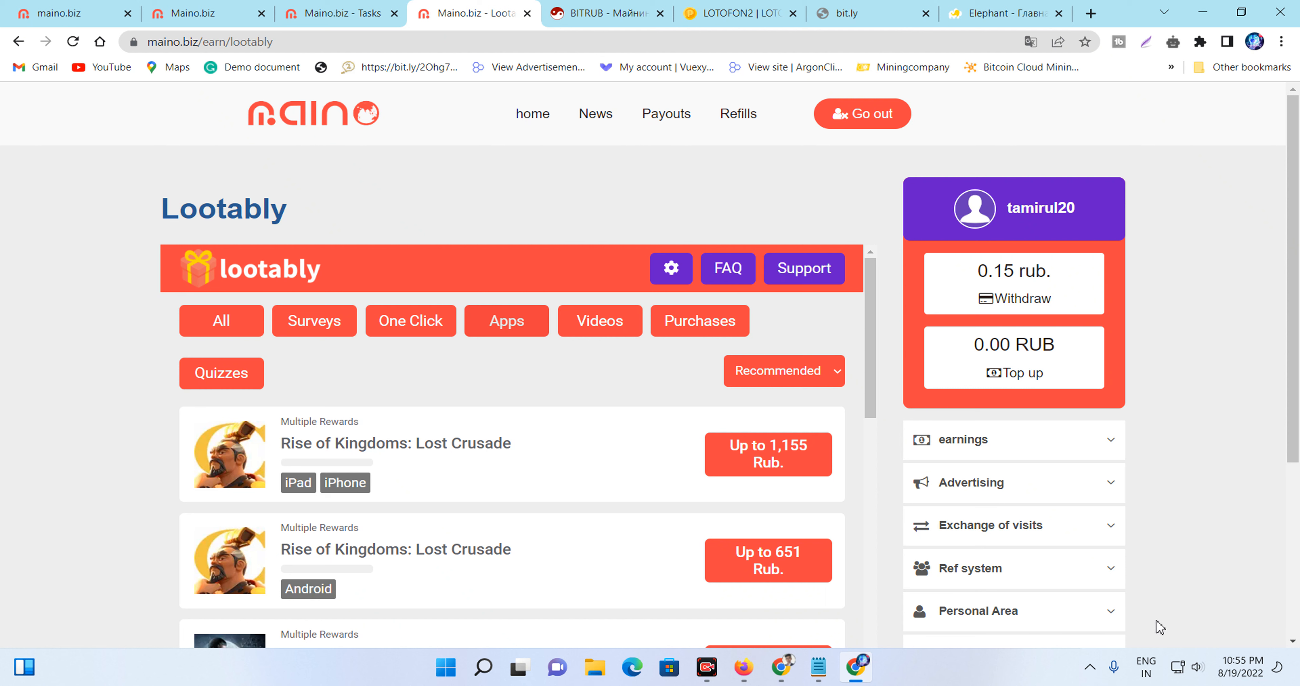
mouse_move(1134, 635)
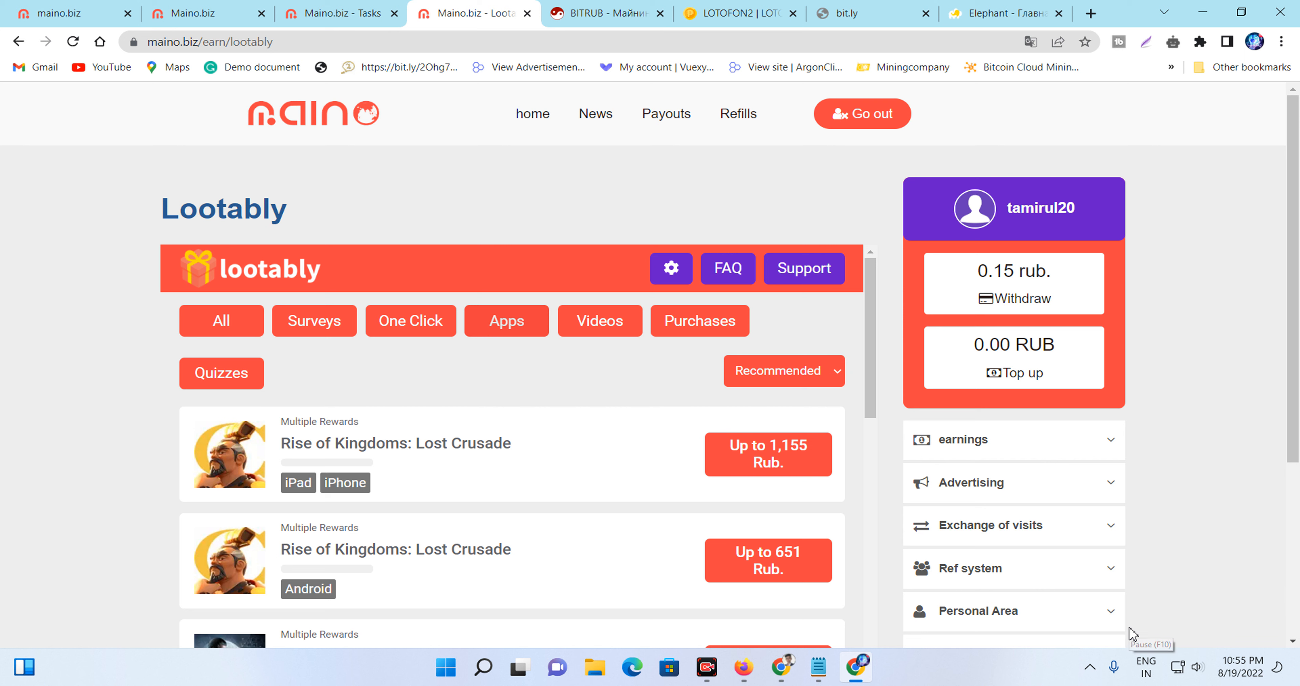